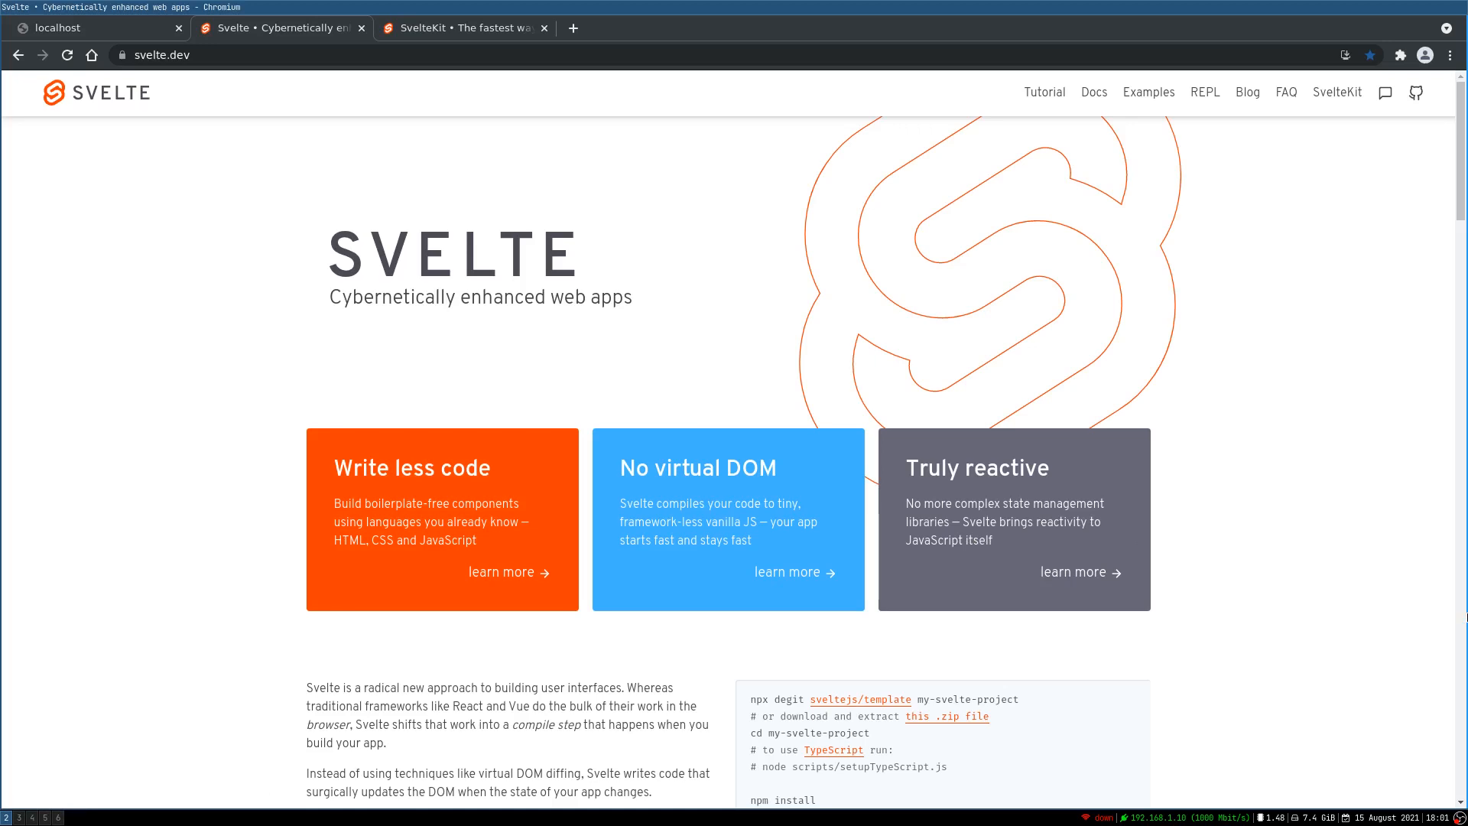
# - Switch from the Svelte homepage to the already-open SvelteKit site
pyautogui.click(459, 35)
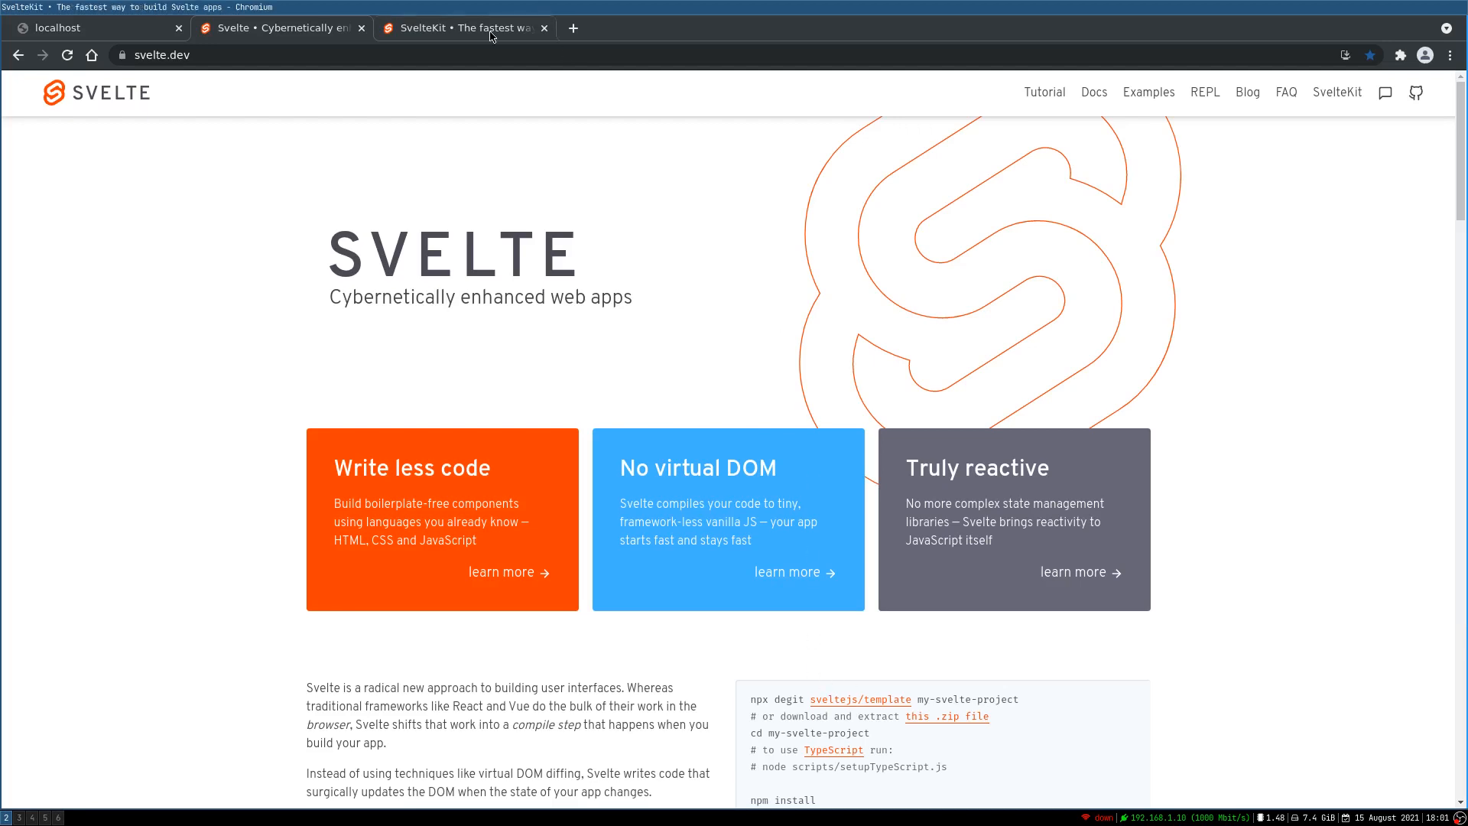
pyautogui.click(458, 27)
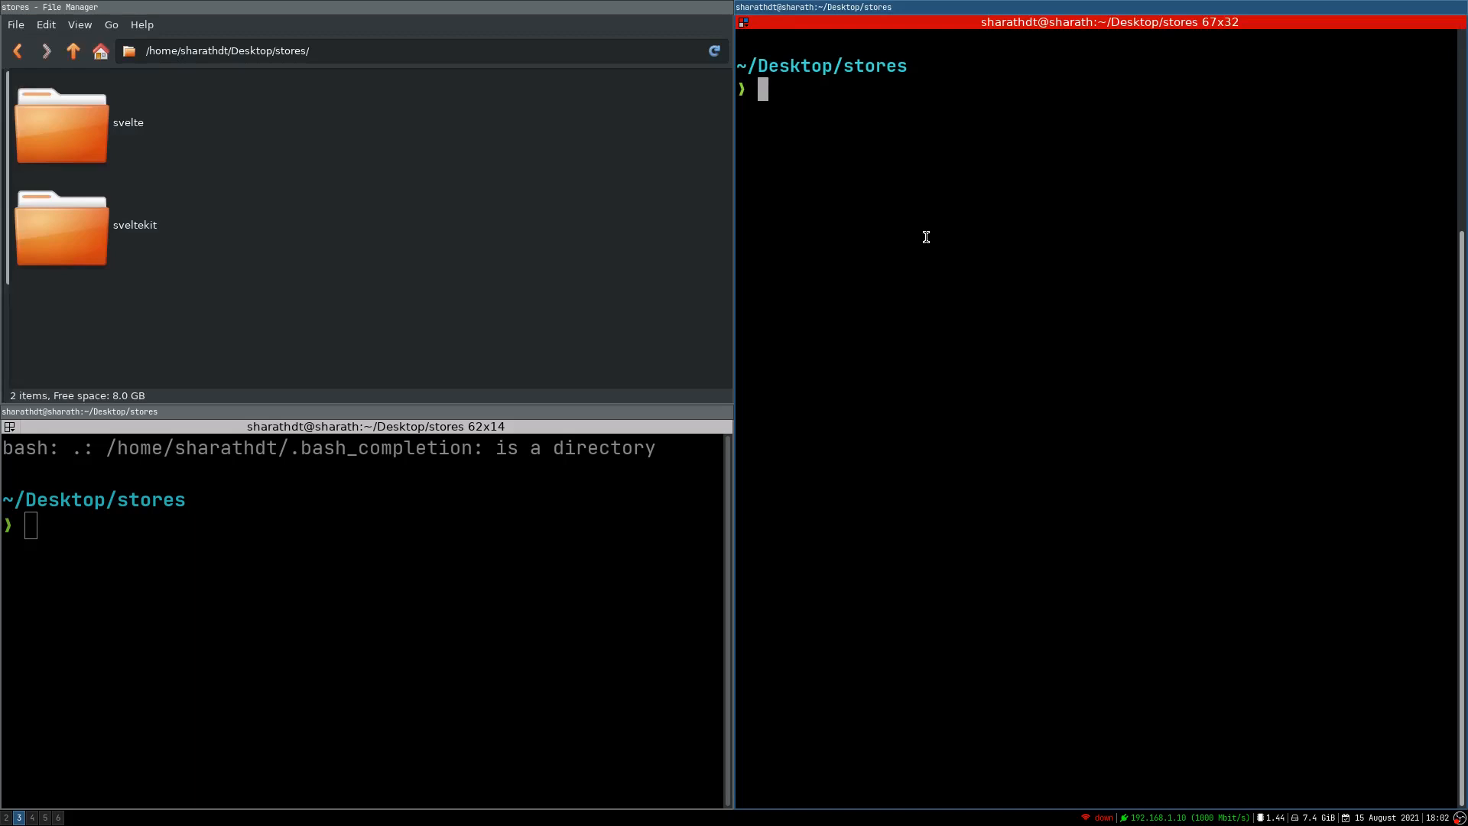
# - Run cd svelte then npx degit sveltejs/template . to scaffold the template project
pyautogui.write('cd svelte')
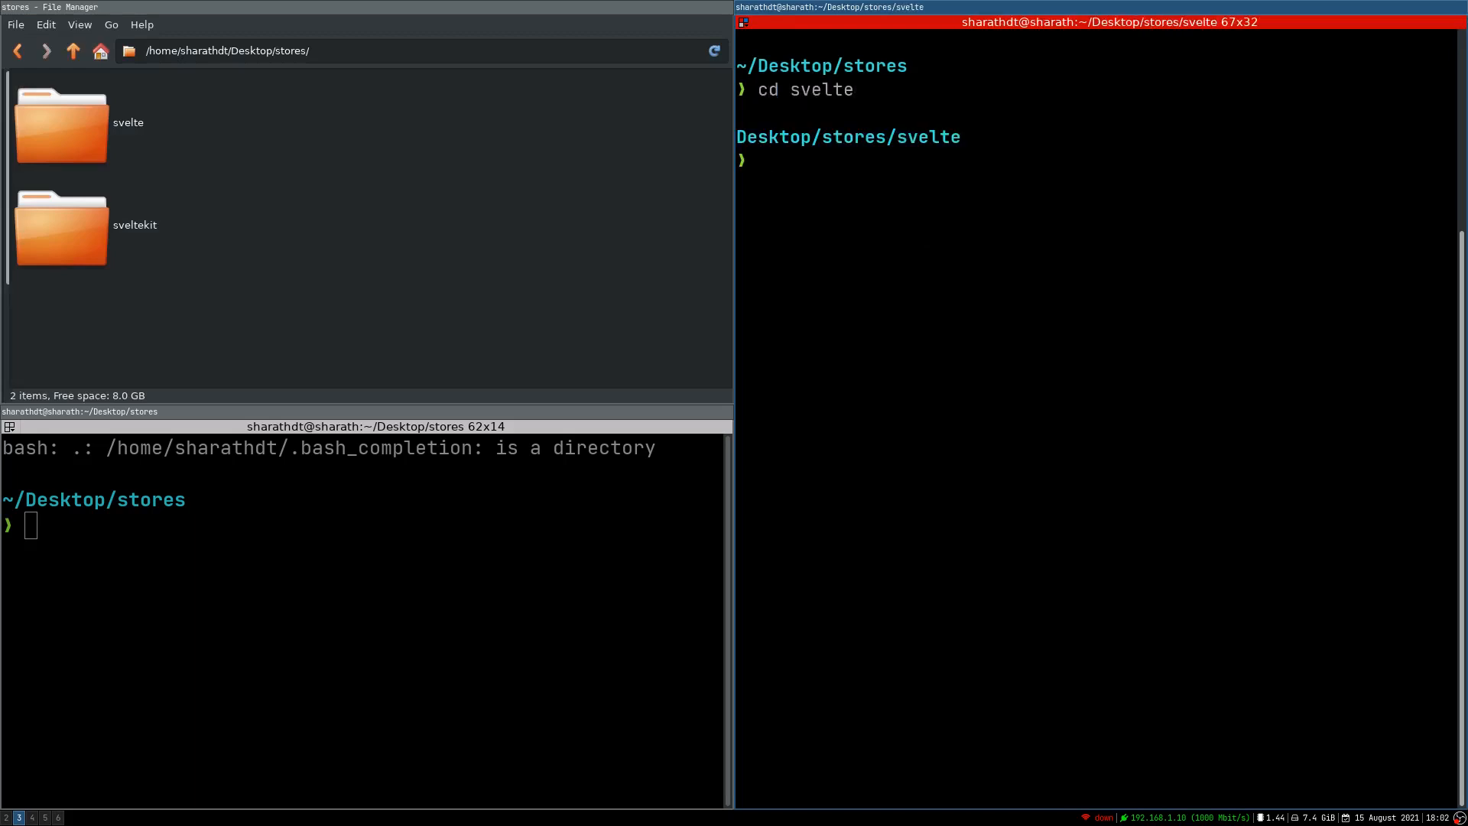
pyautogui.write('npx degit sveltejs/template')
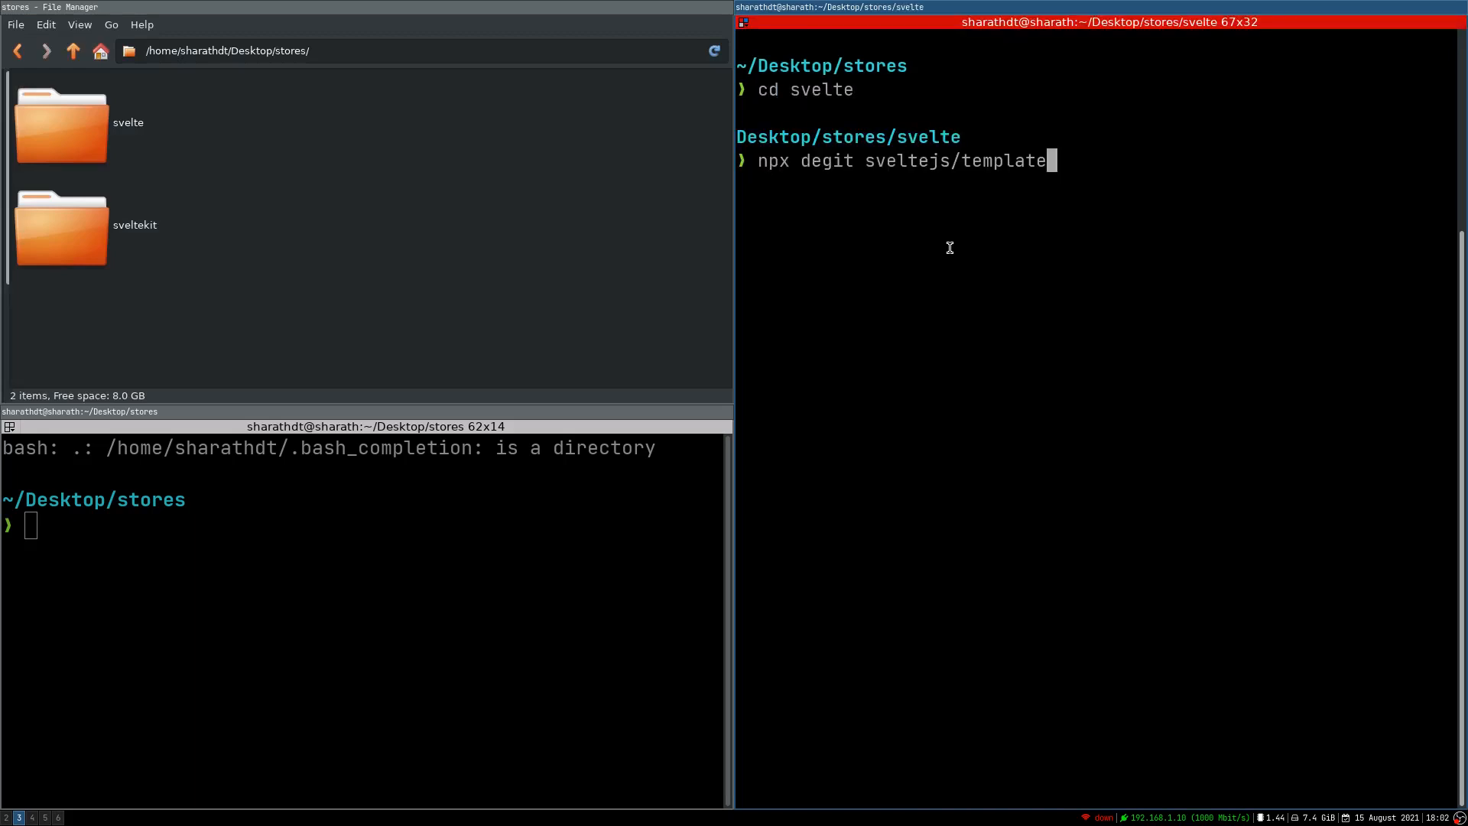
pyautogui.write('.')
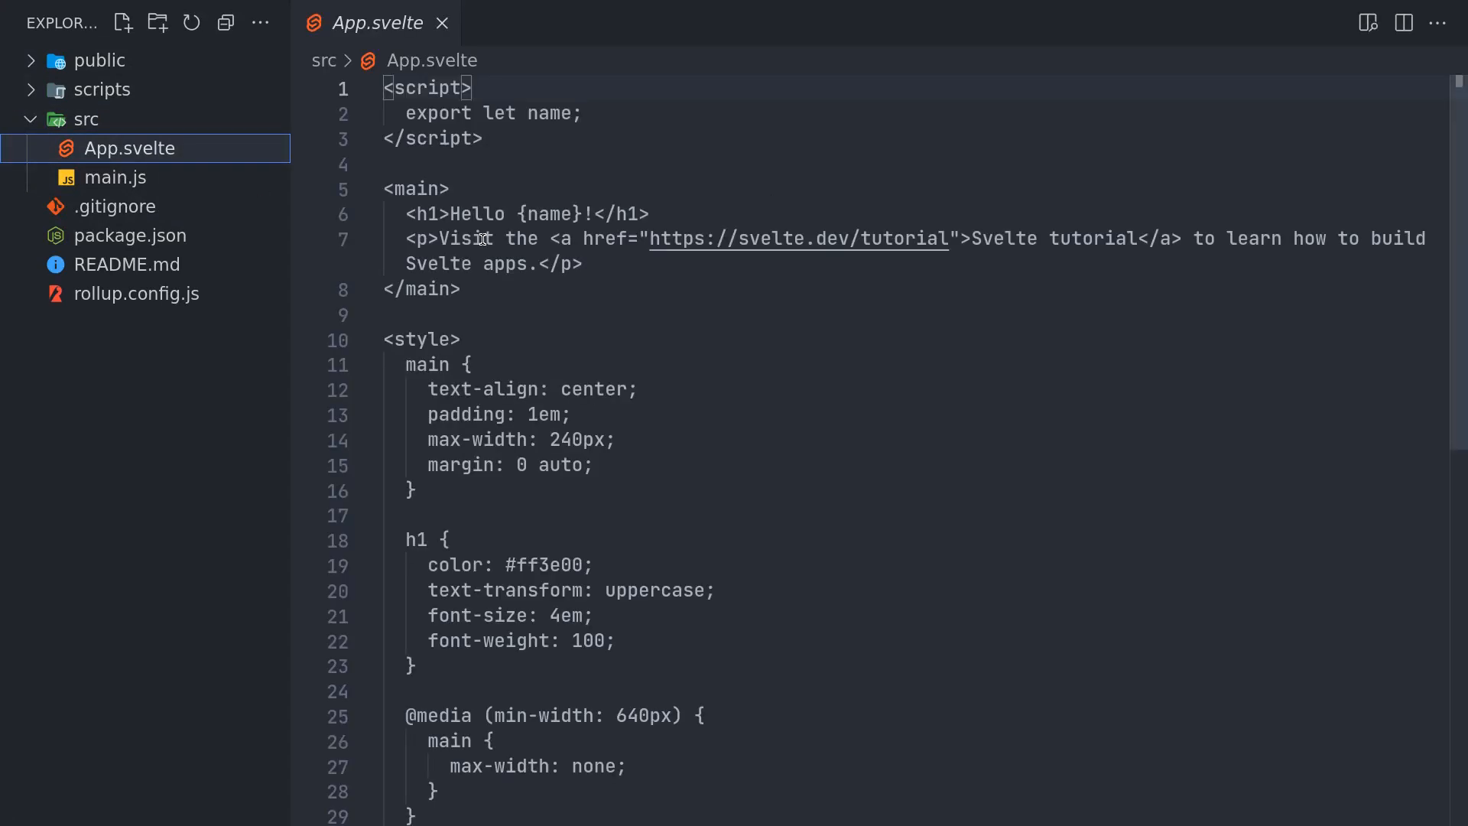
# - Create a new file named stores.js under the src folder
pyautogui.click(547, 151)
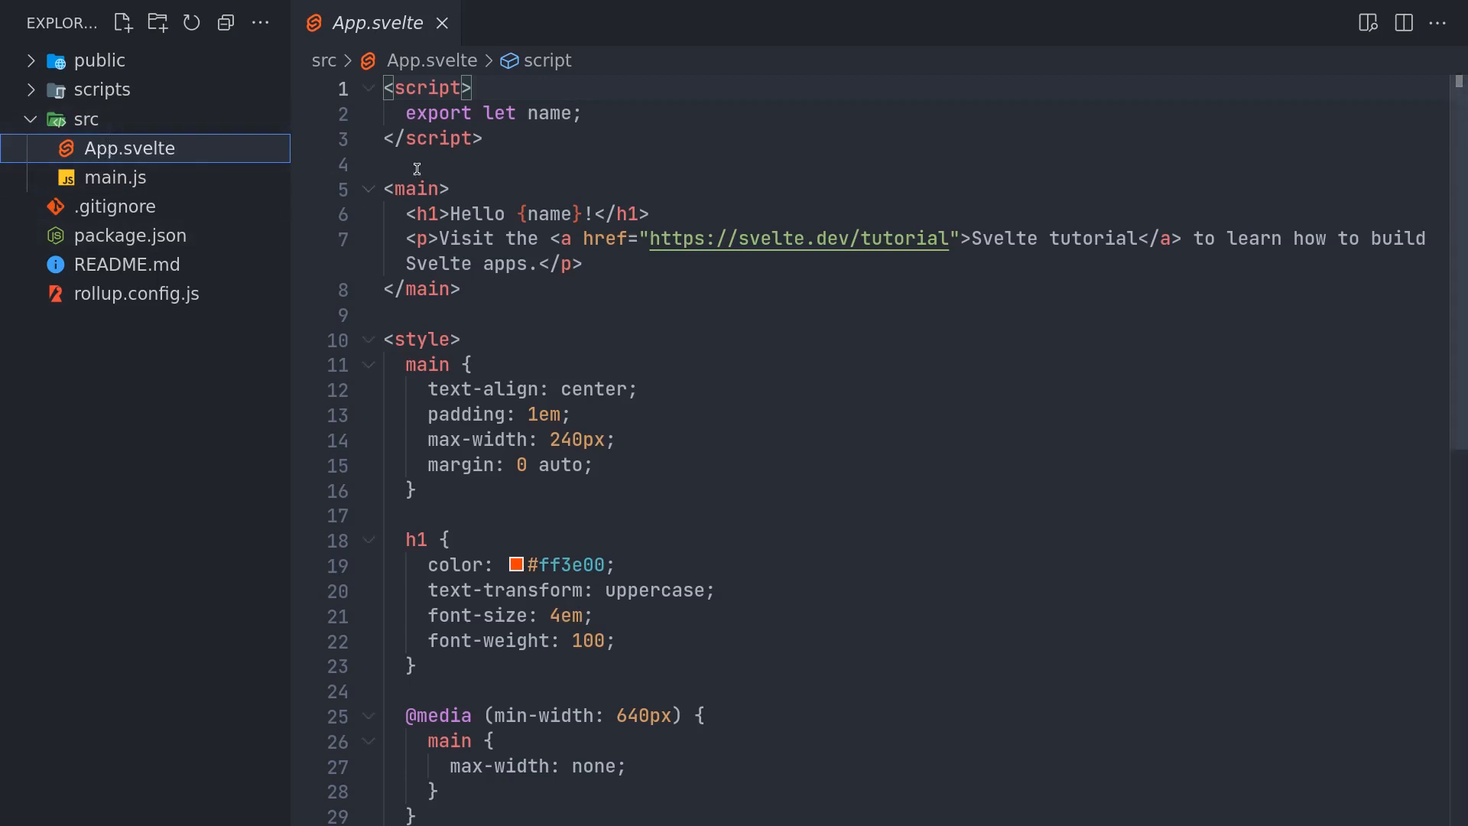
pyautogui.rightClick(84, 119)
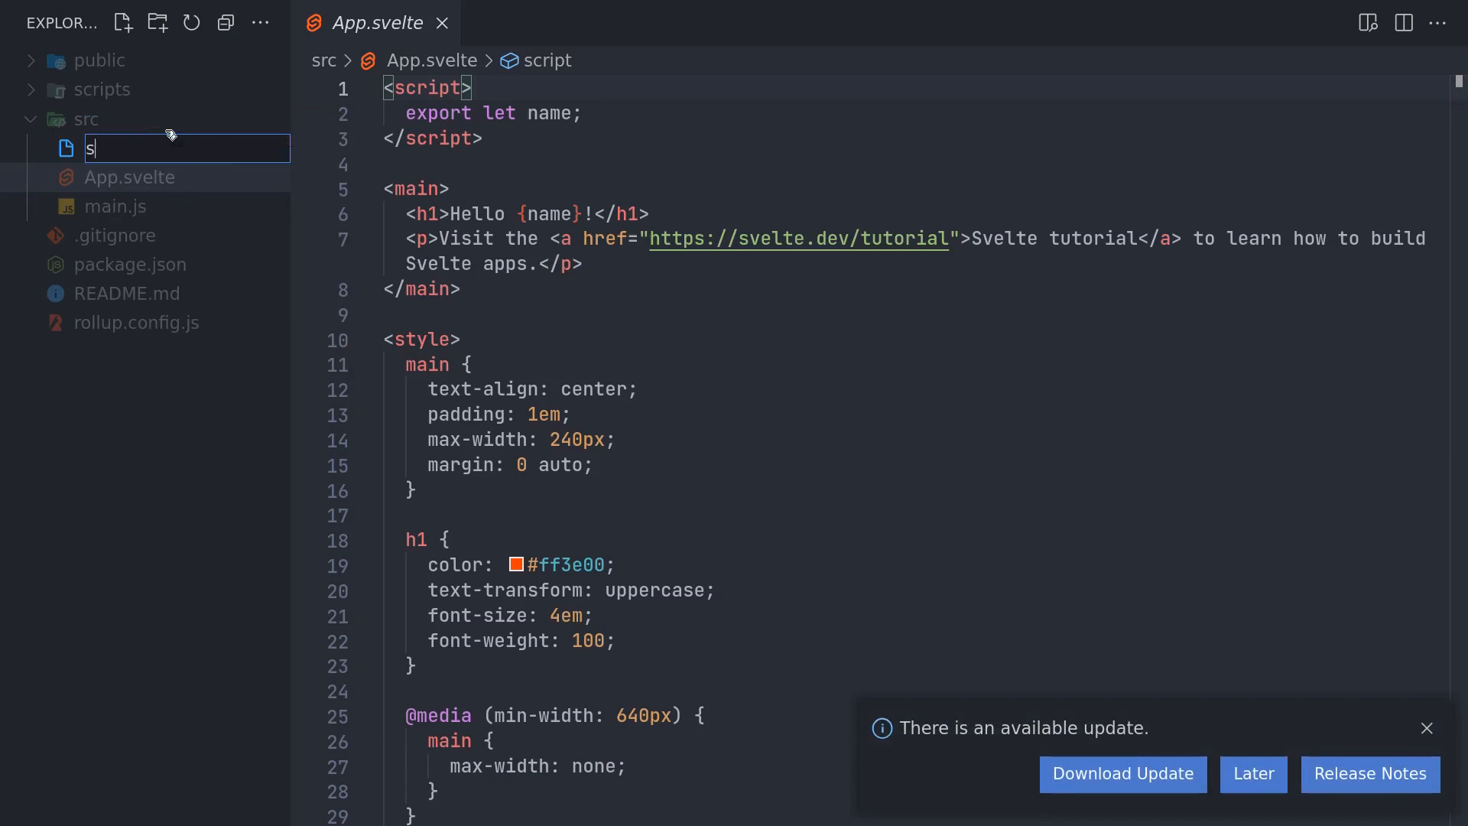
pyautogui.write('tores.js')
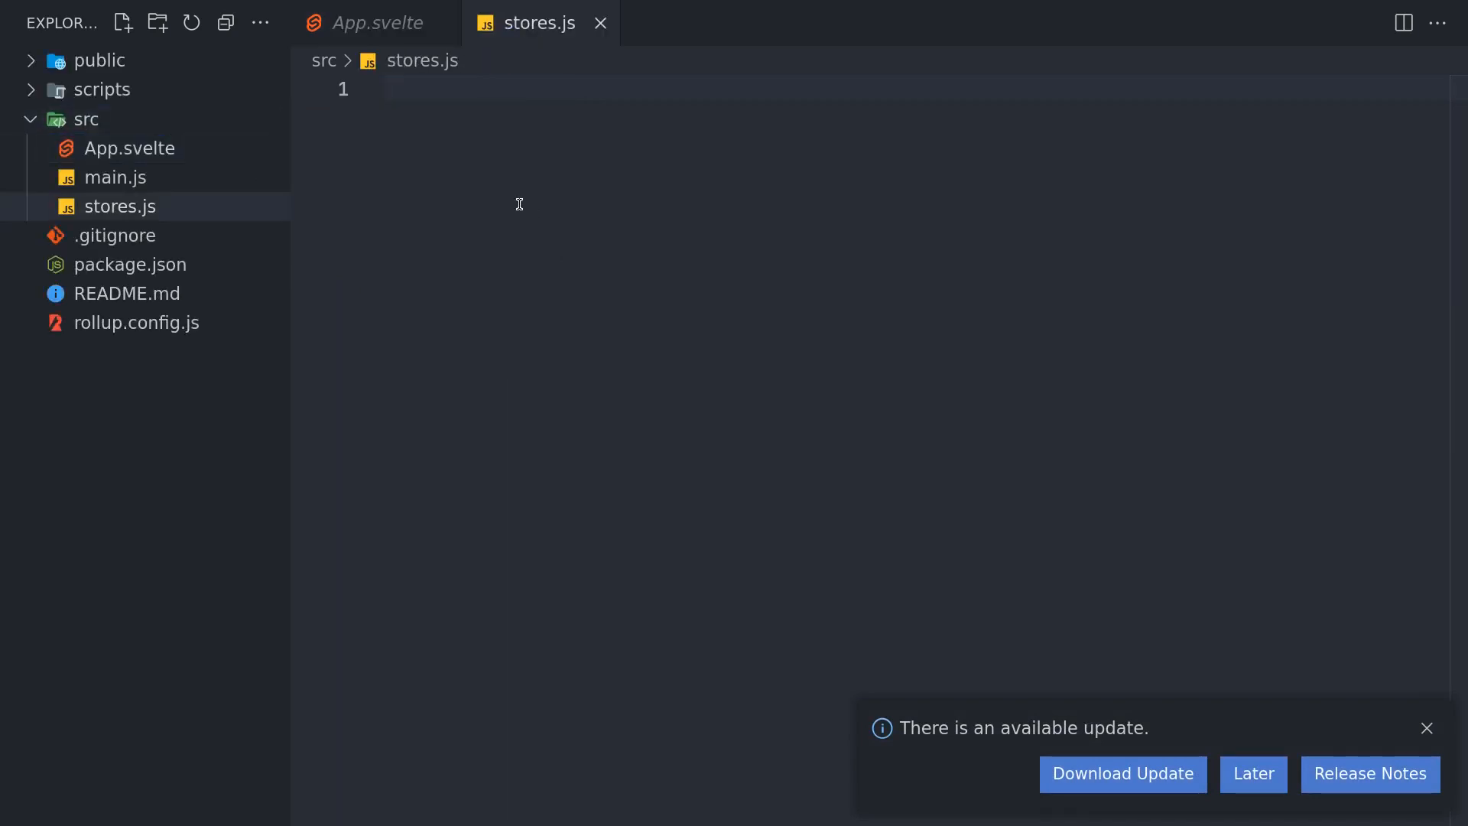
# - Import writable from svelte/store at the top of stores.js
pyautogui.write('import')
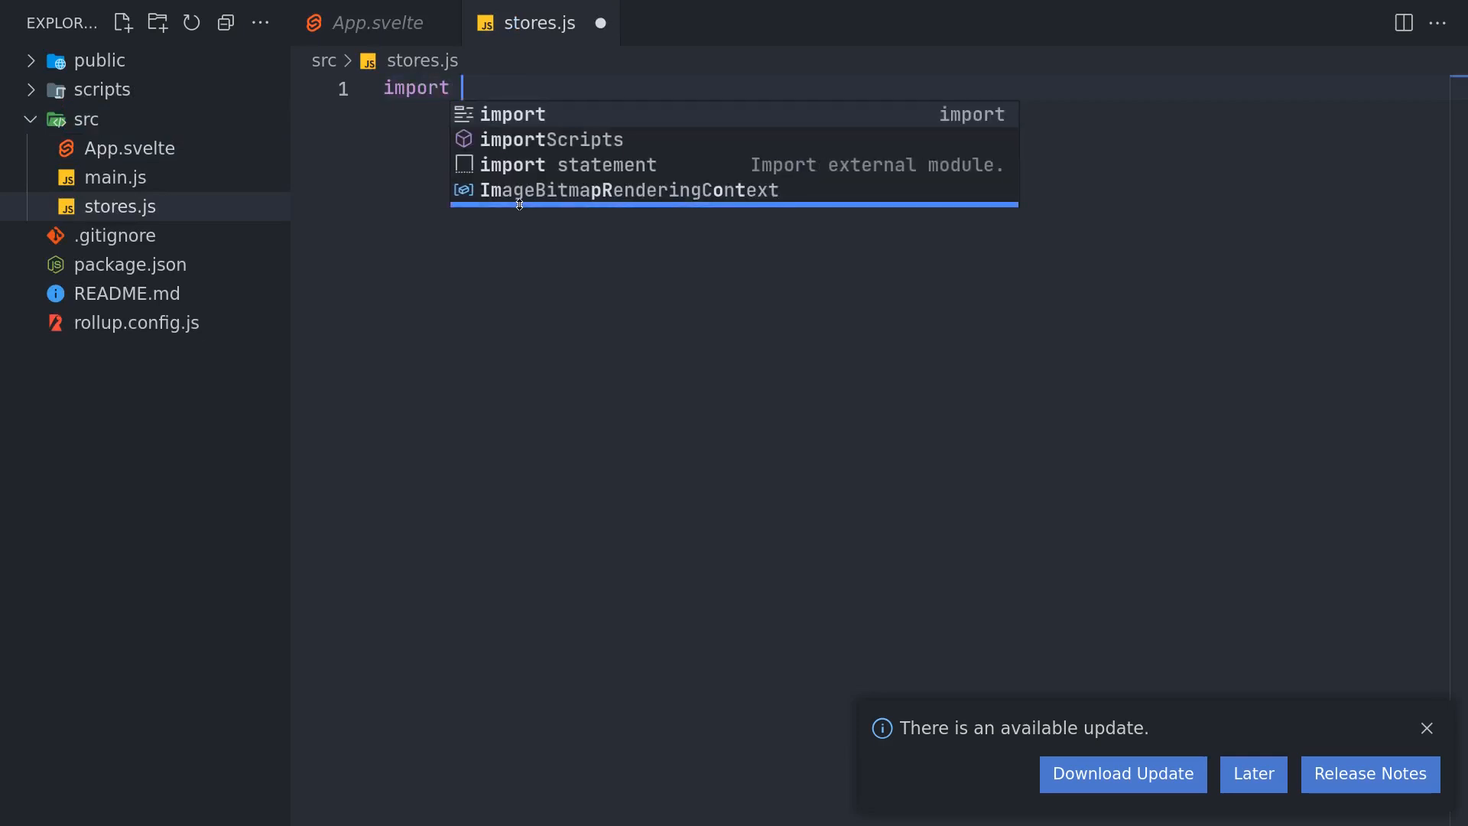
pyautogui.write('{wri')
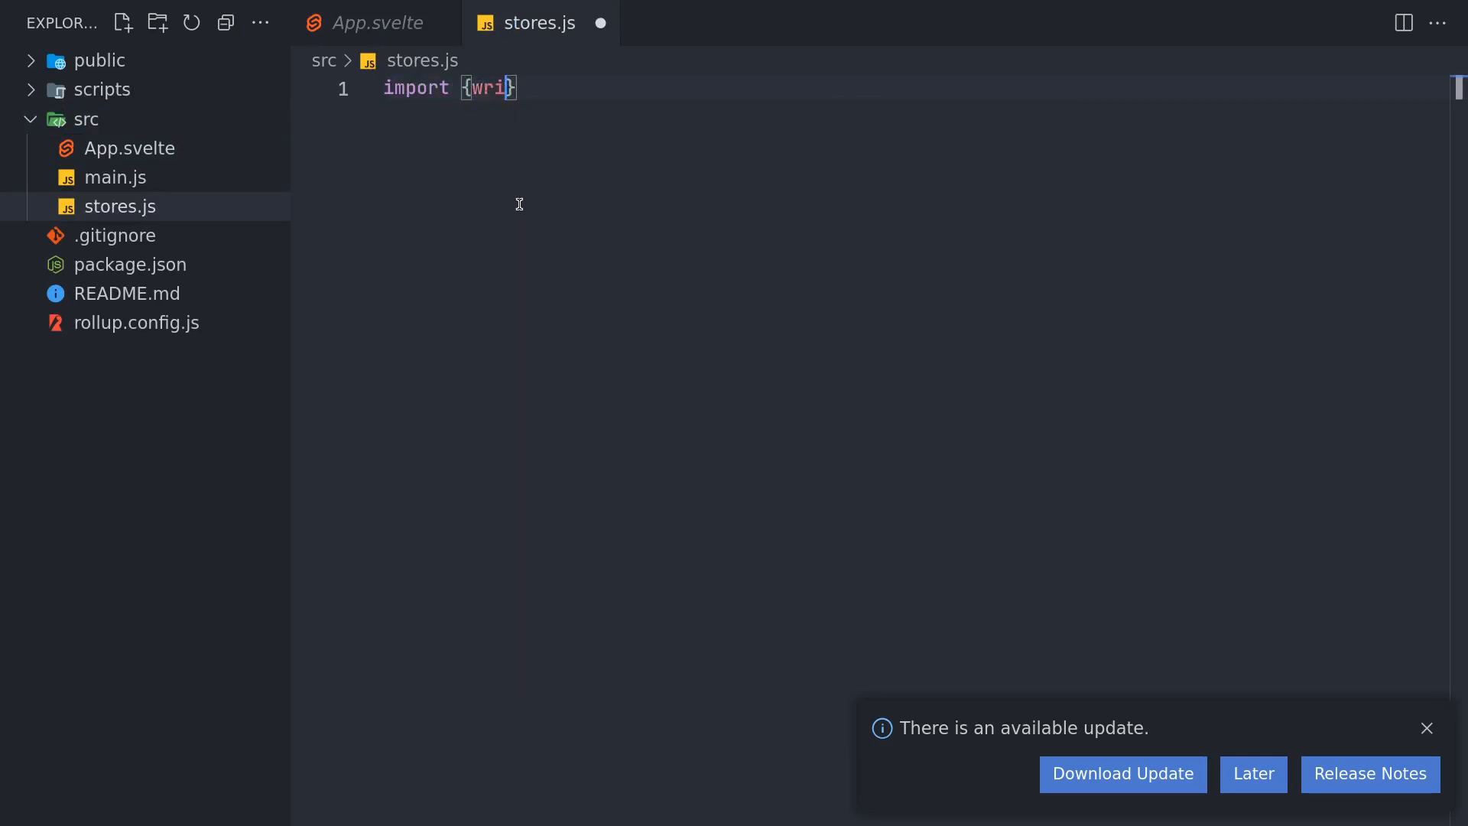
pyautogui.write('table} from "sve')
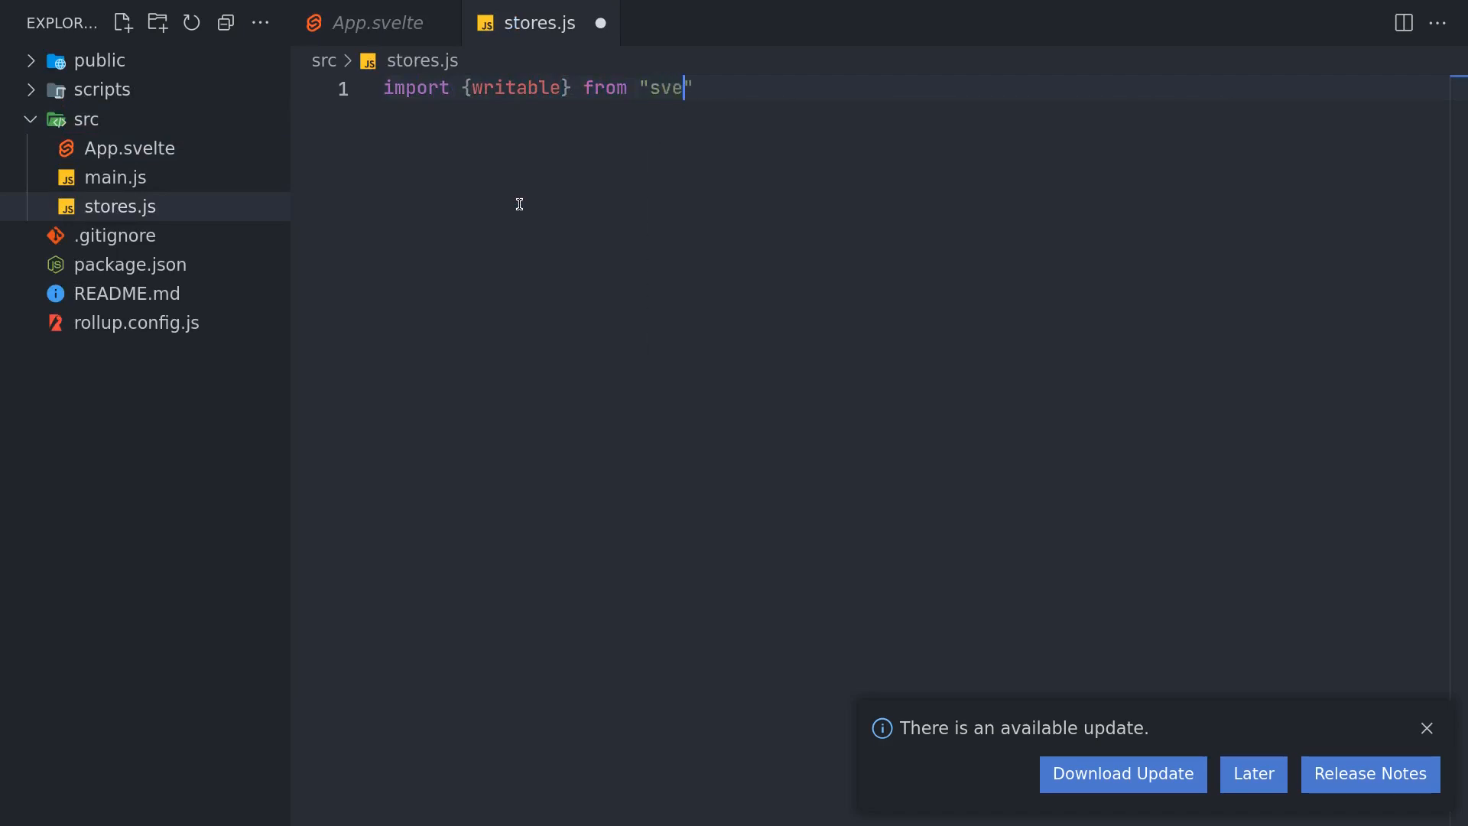
pyautogui.write('lte/stor')
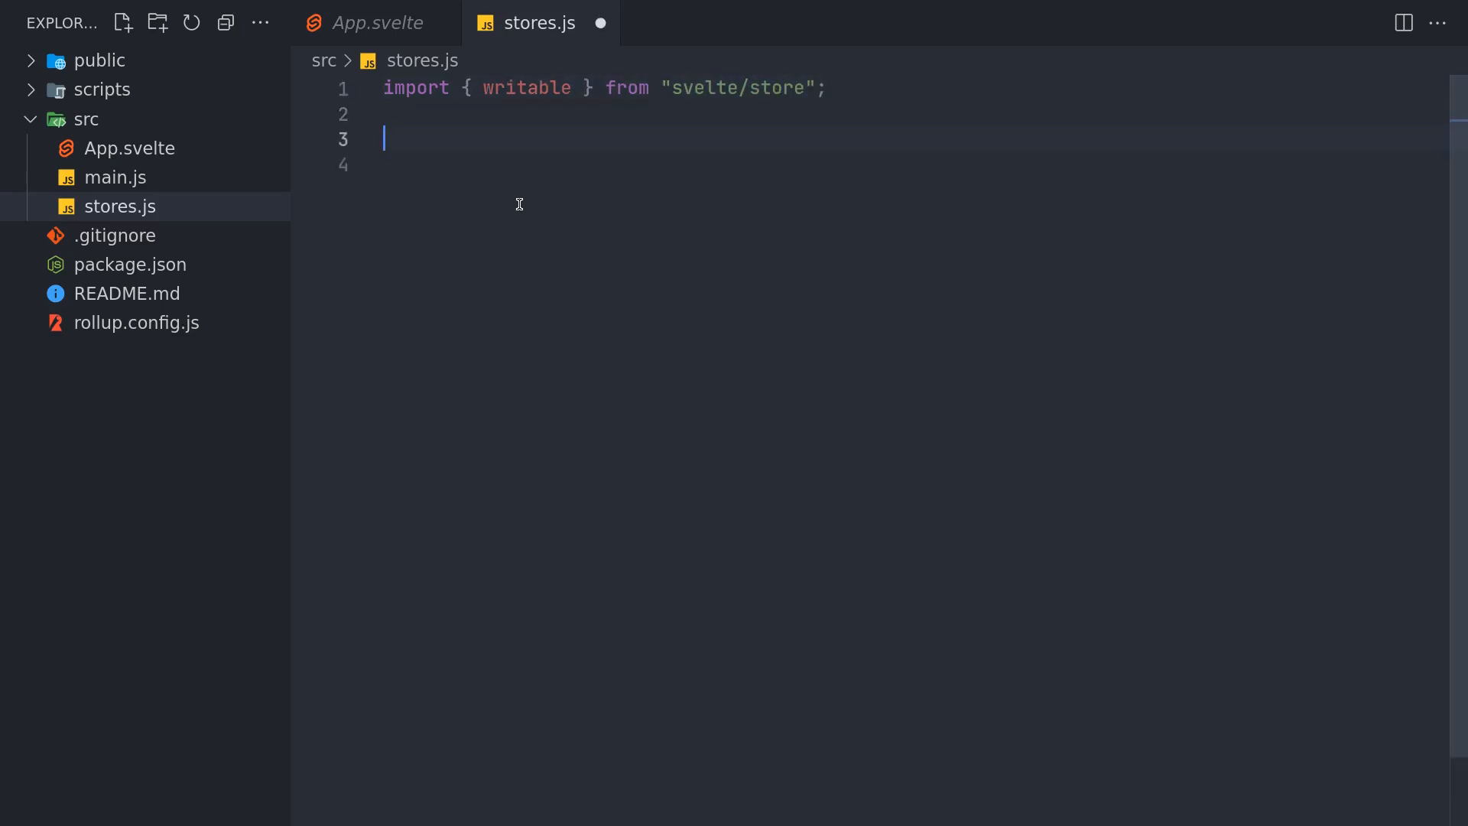
# - Export const userName as a writable store initialised to "webjeda"
pyautogui.write('export co')
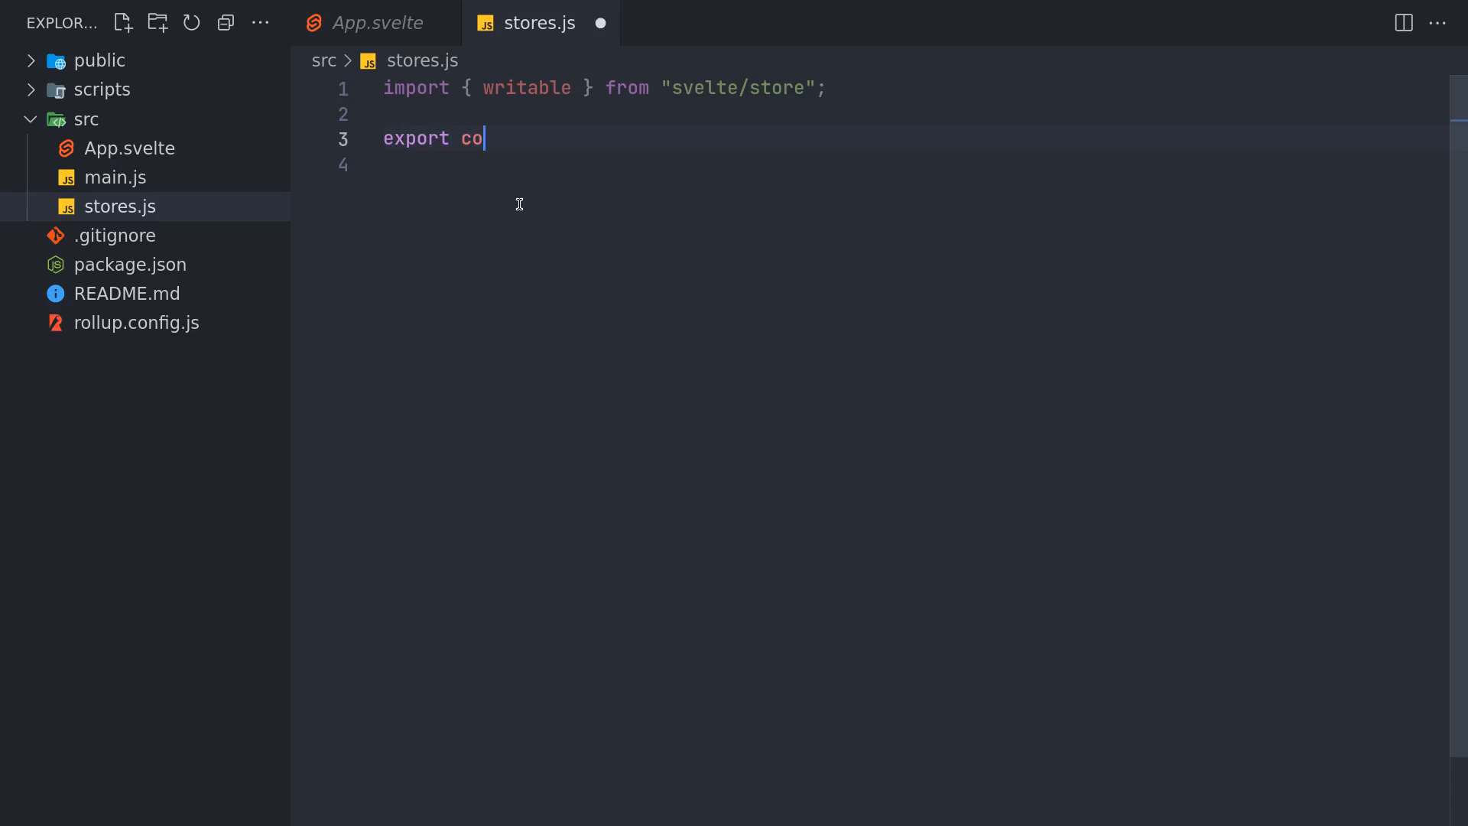
pyautogui.write('nst')
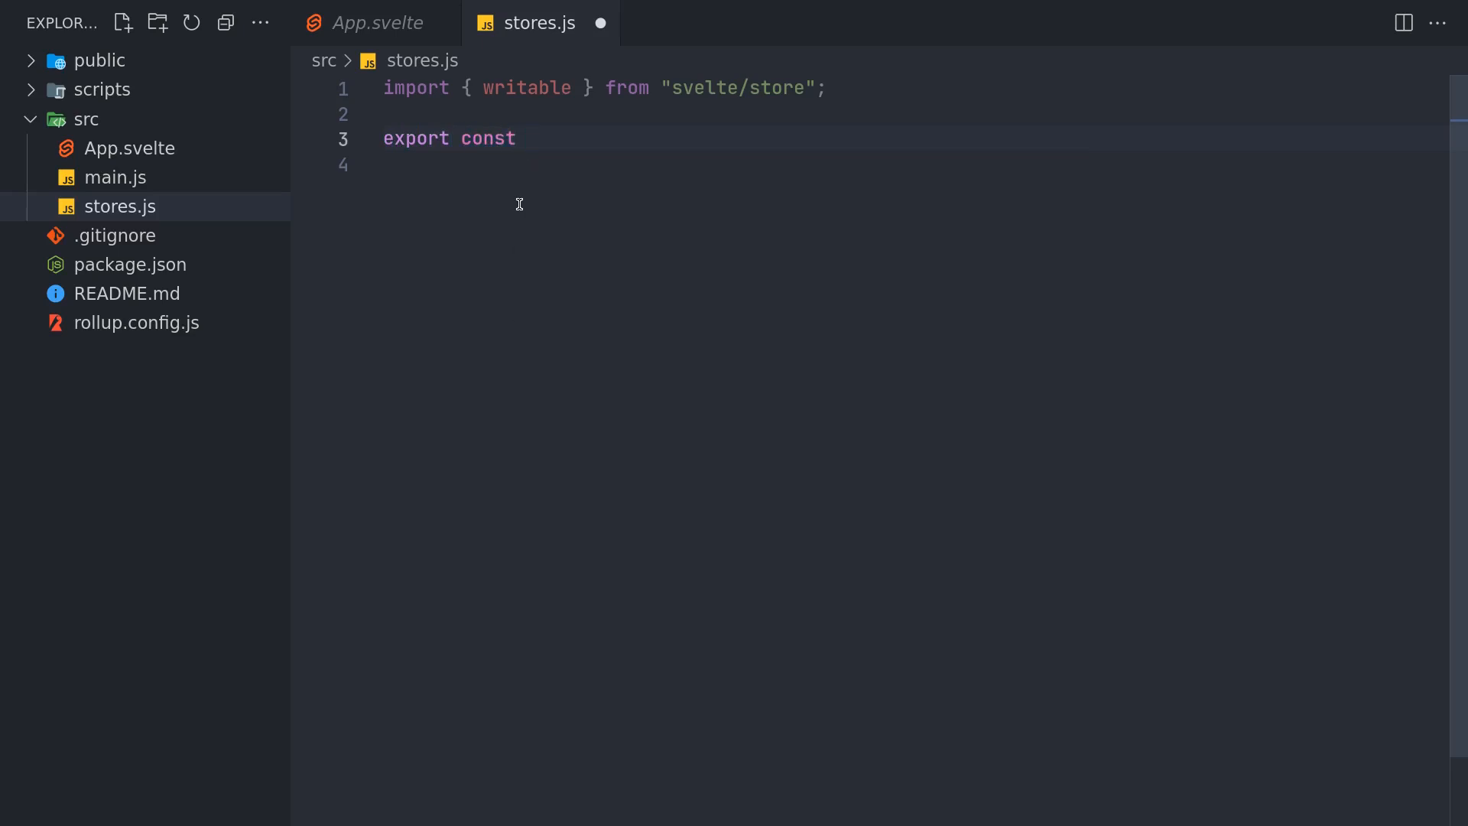
pyautogui.write('userName')
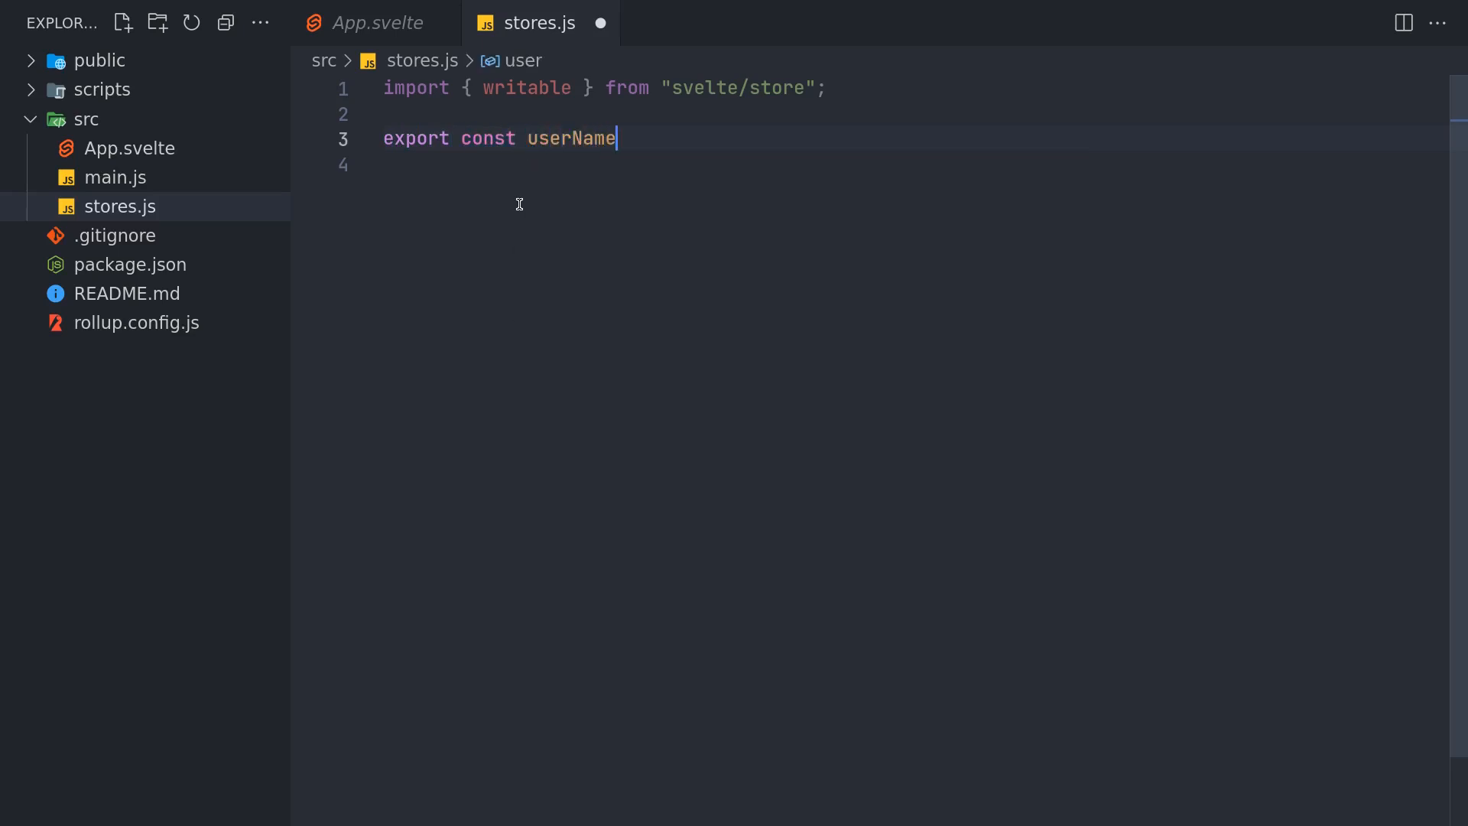
pyautogui.write('=')
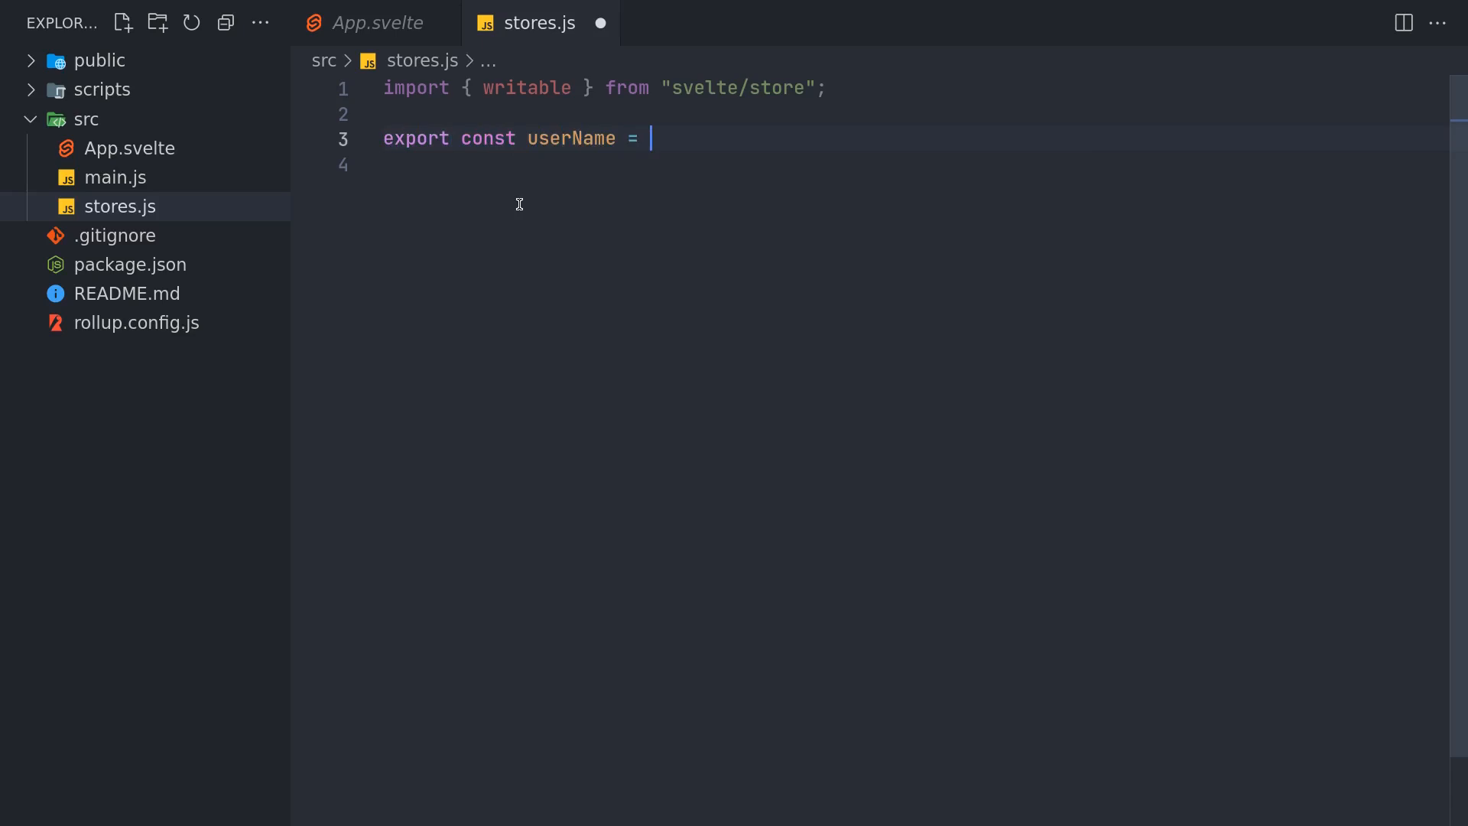
pyautogui.write('writa')
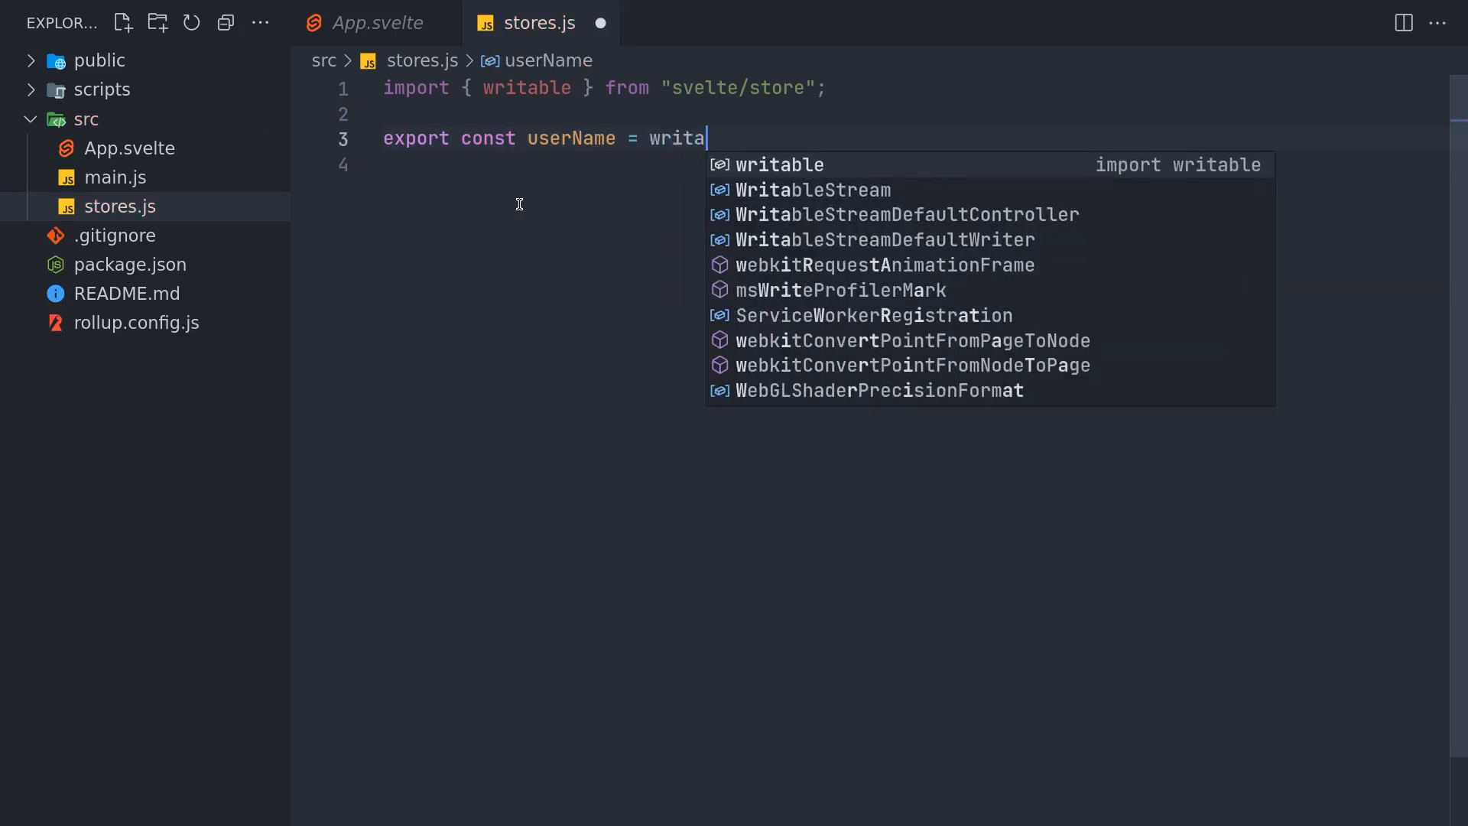
pyautogui.press('Tab')
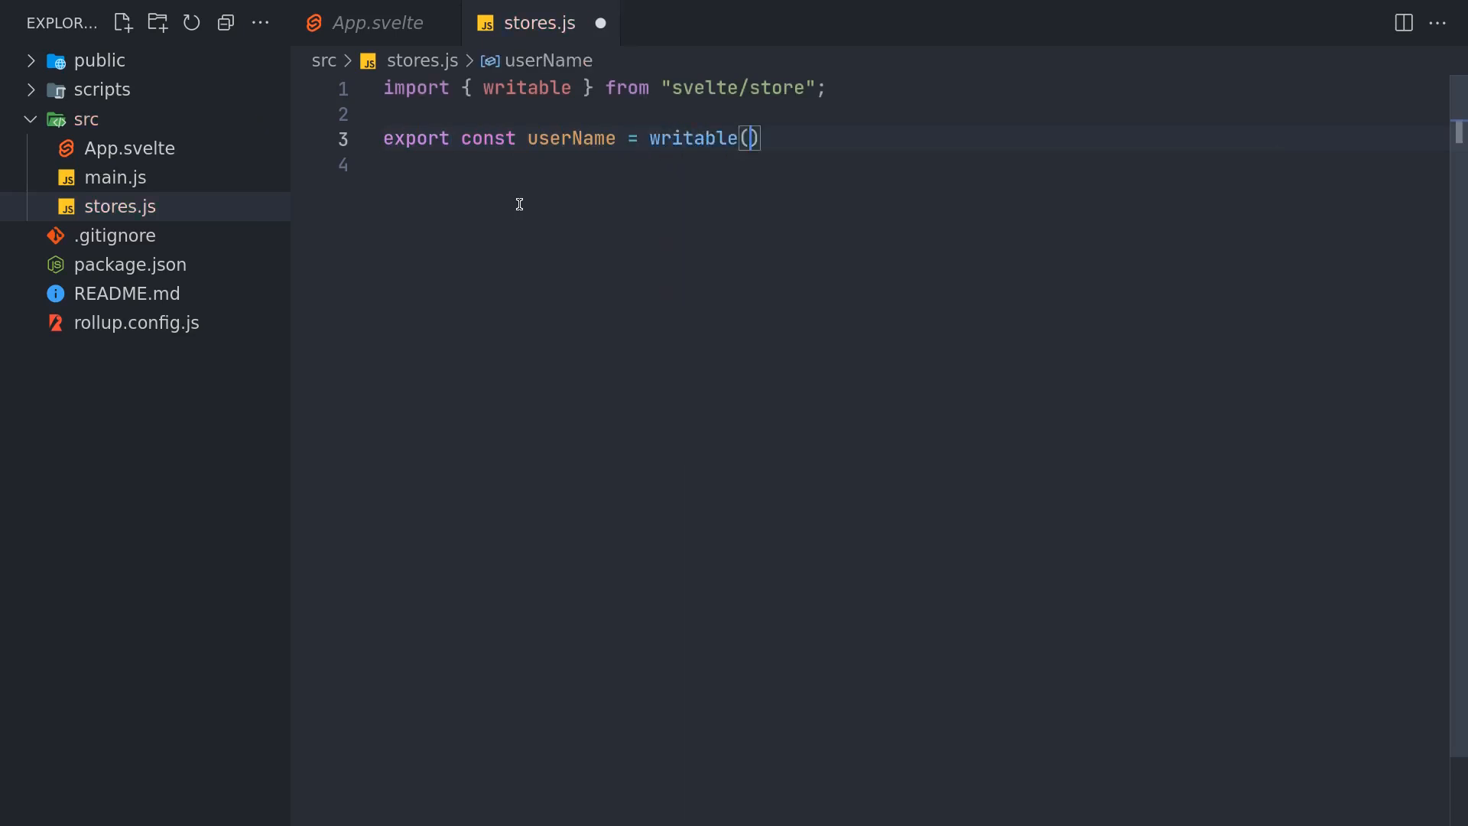
pyautogui.write('"webjeda"')
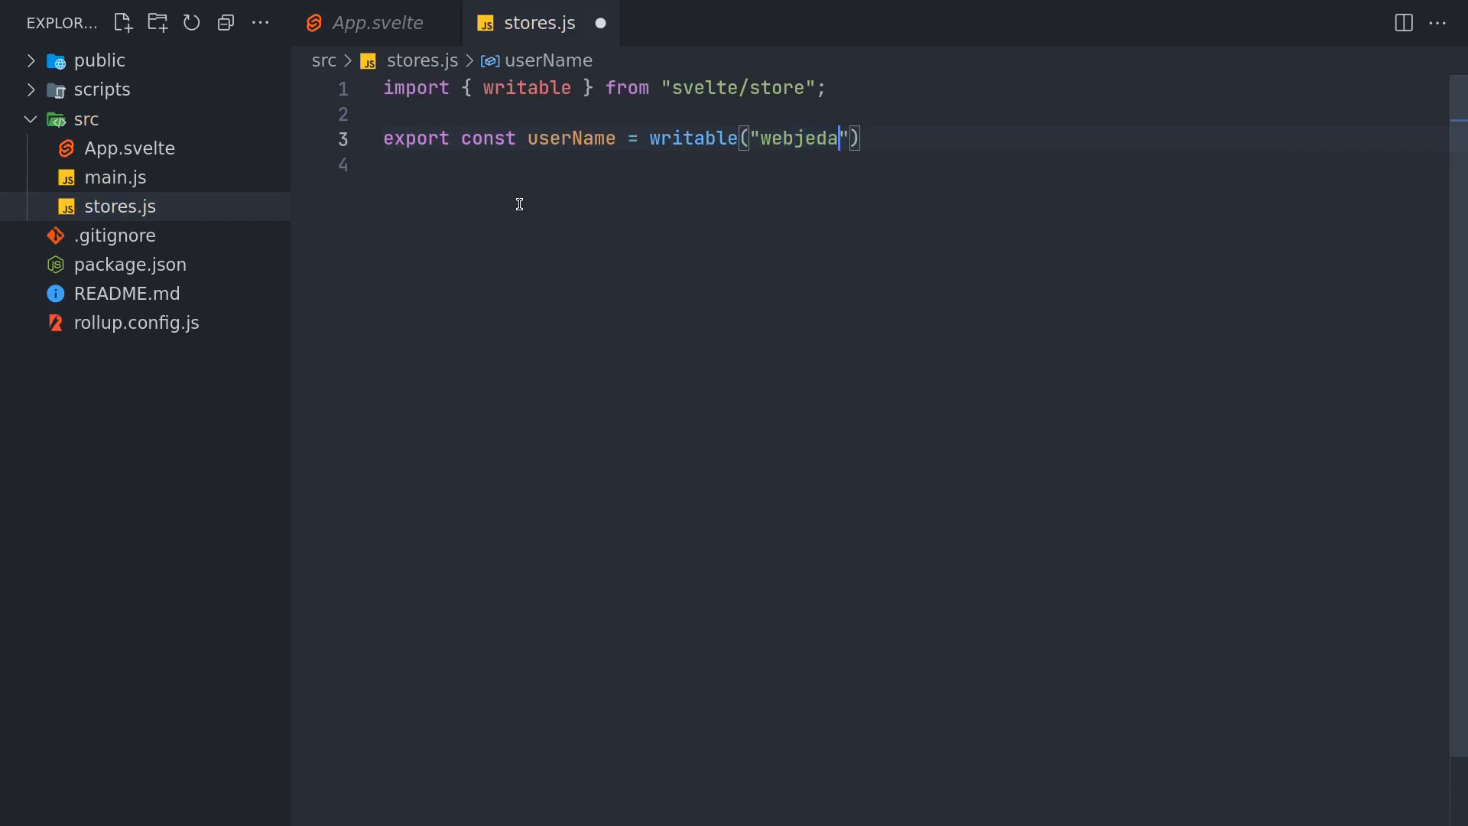
pyautogui.write(';')
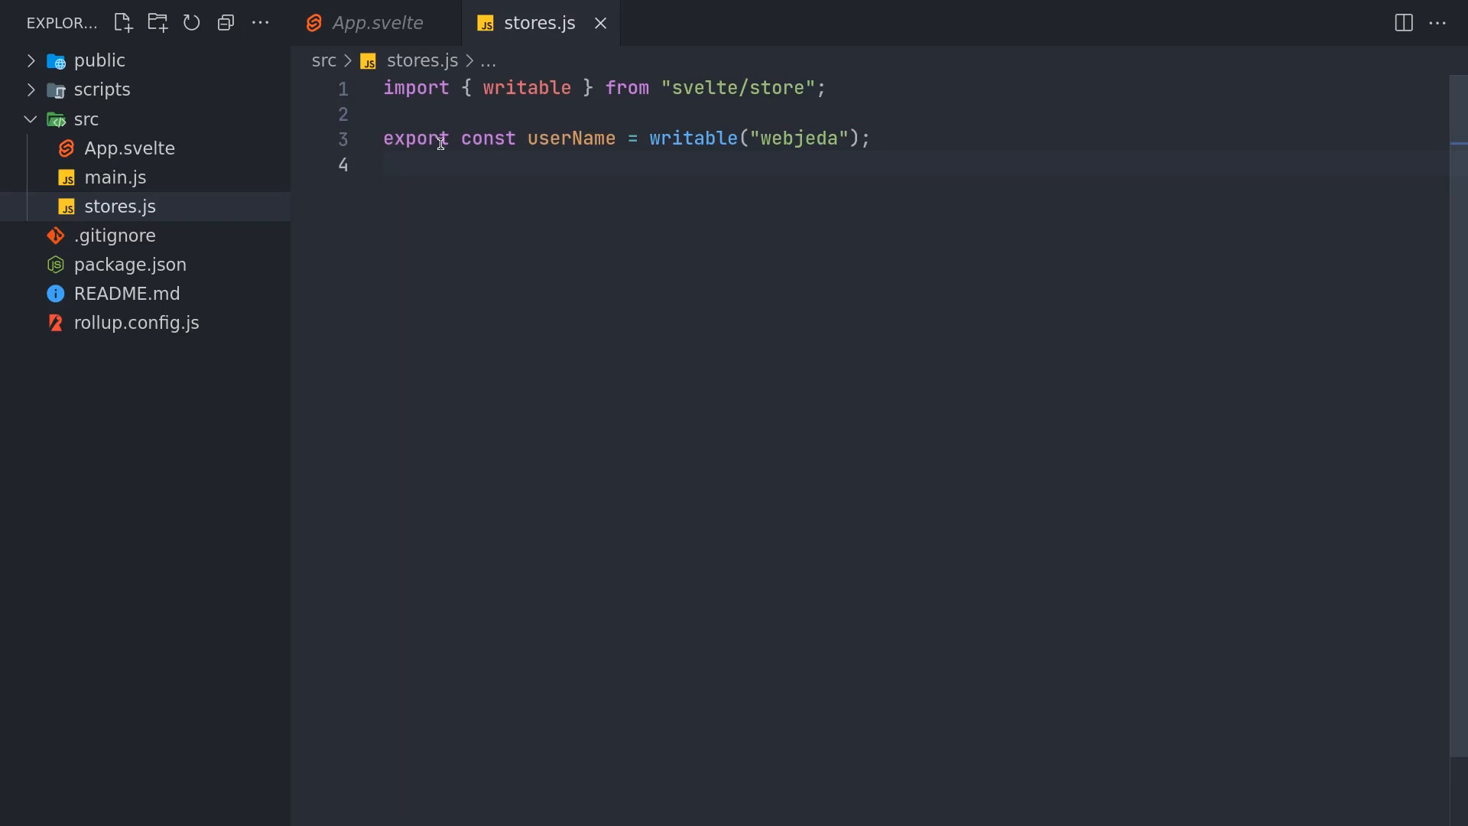
# - Clear App.svelte's template code and import userName from "./stores"
pyautogui.click(373, 23)
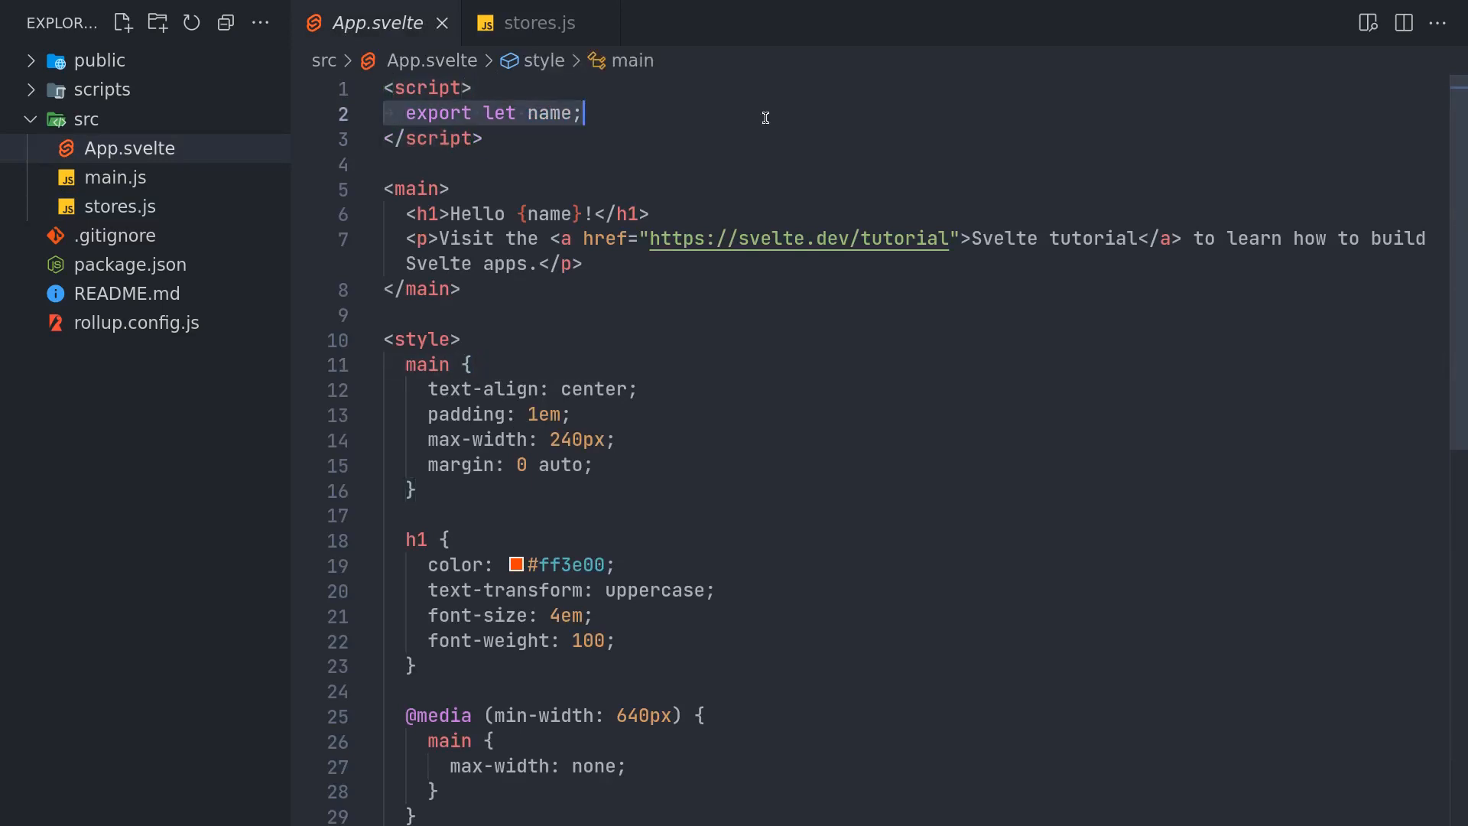
pyautogui.press('Delete')
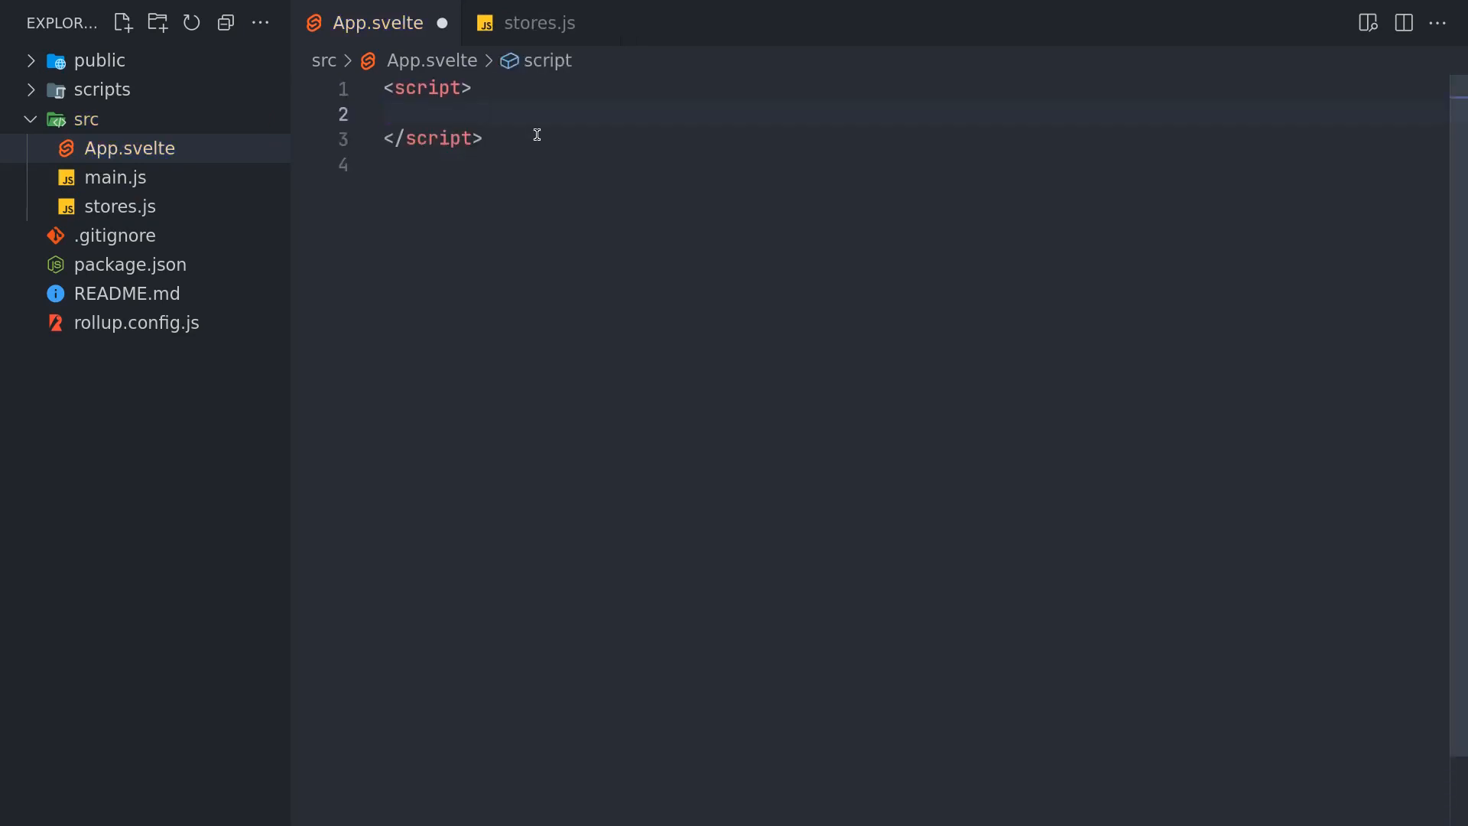
pyautogui.write('import {}')
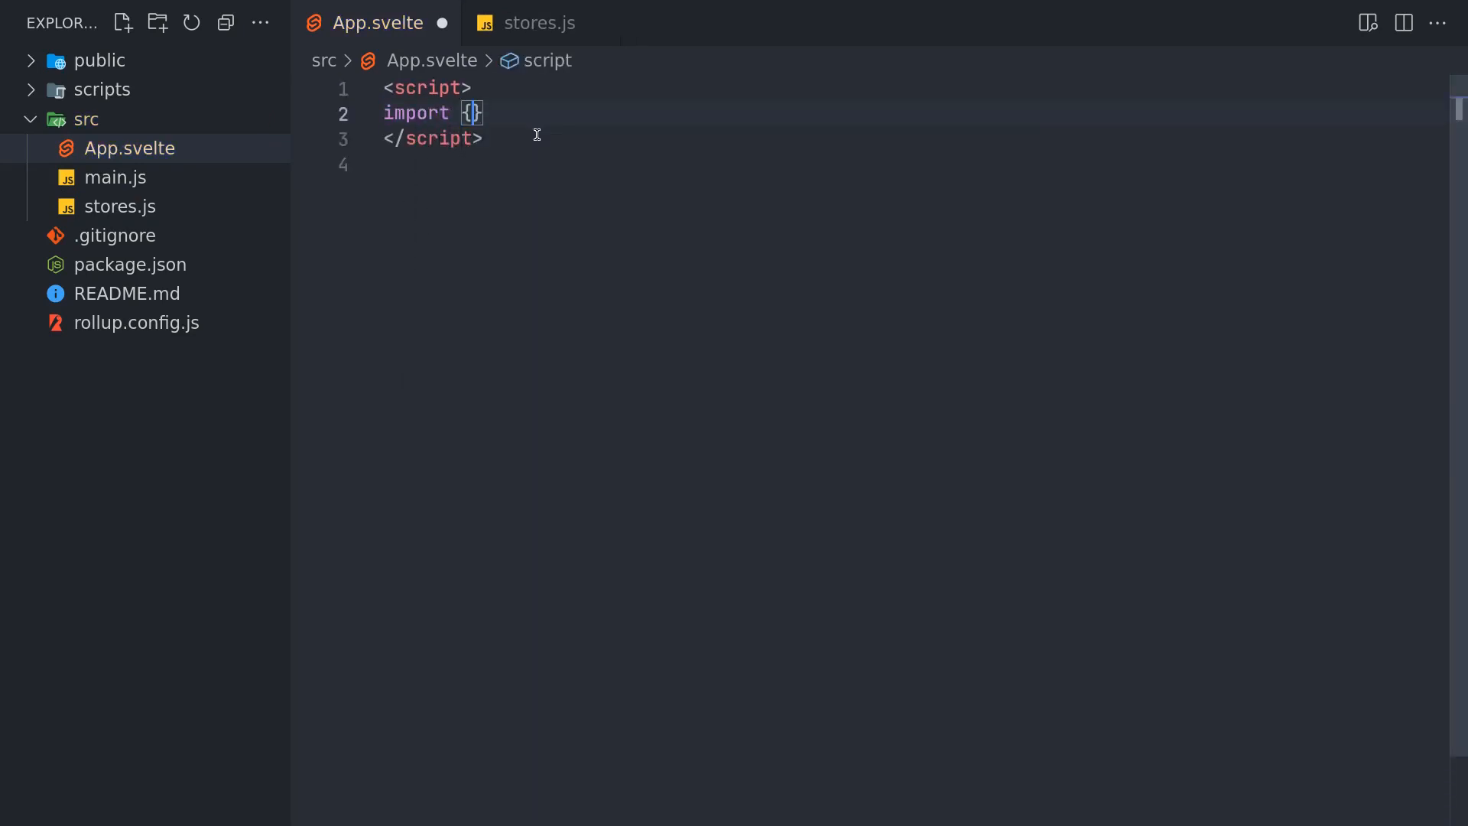
pyautogui.write('userName')
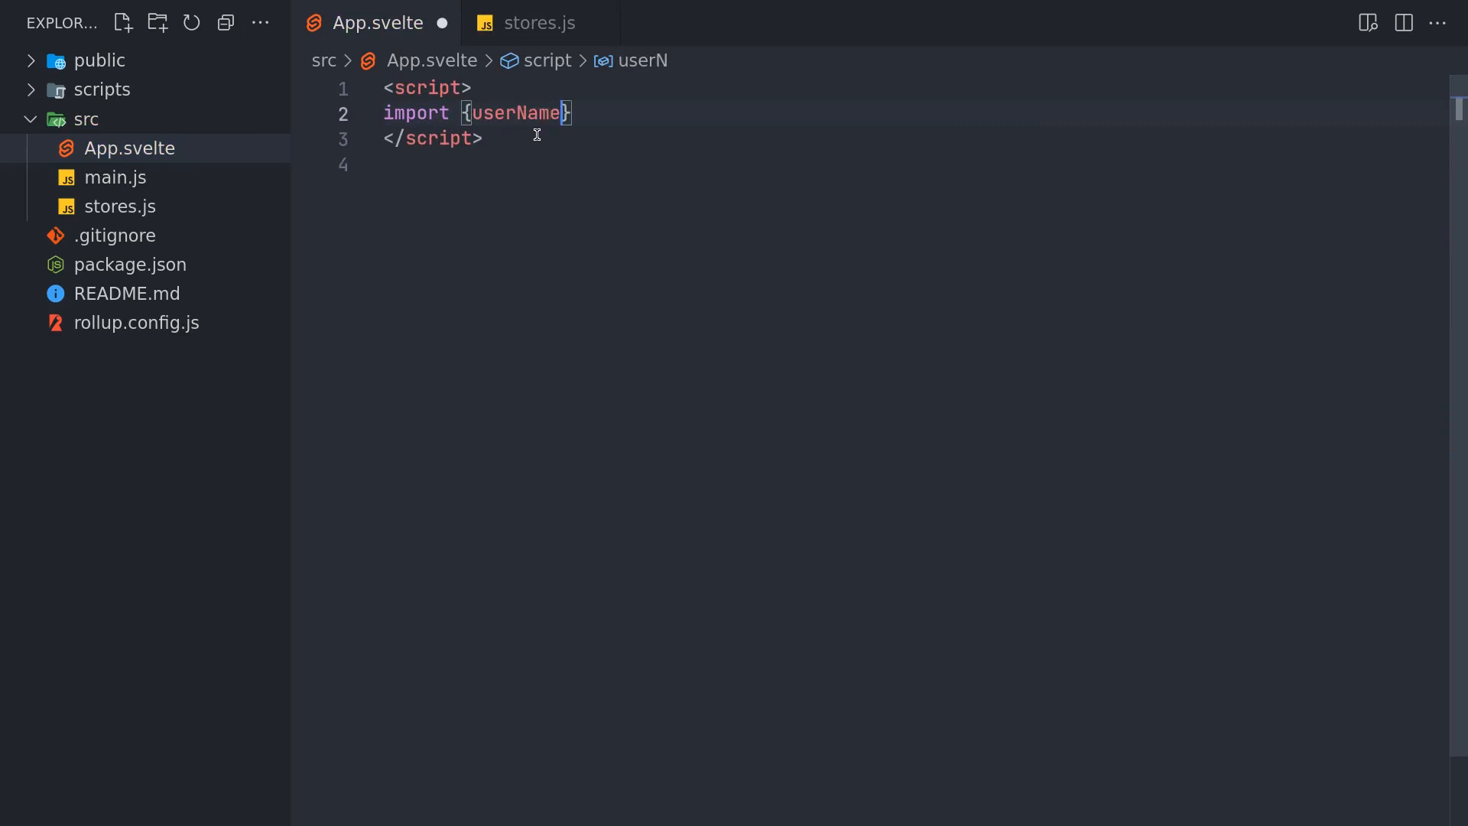
pyautogui.write('from "./')
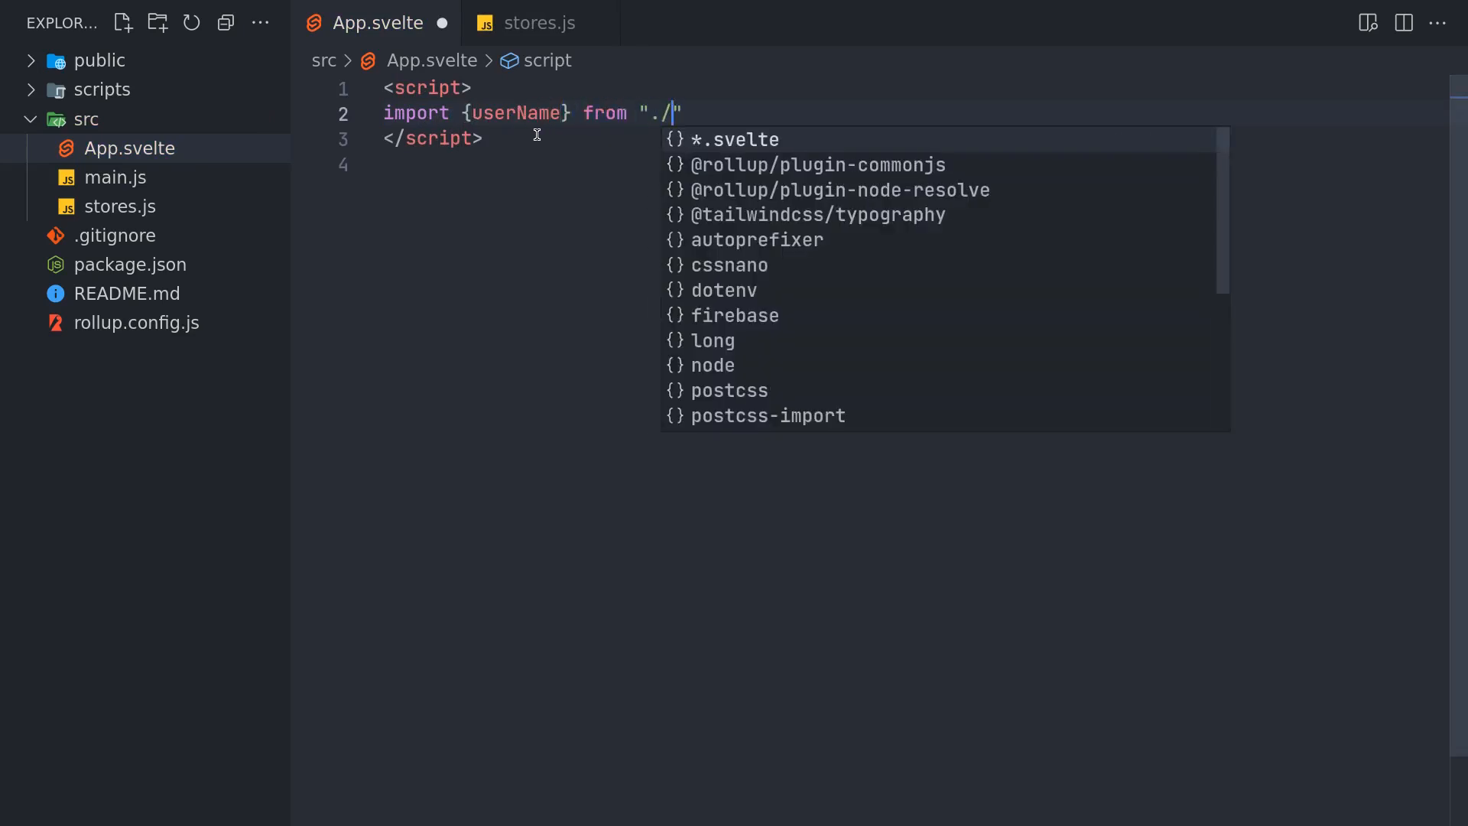
pyautogui.write('stores')
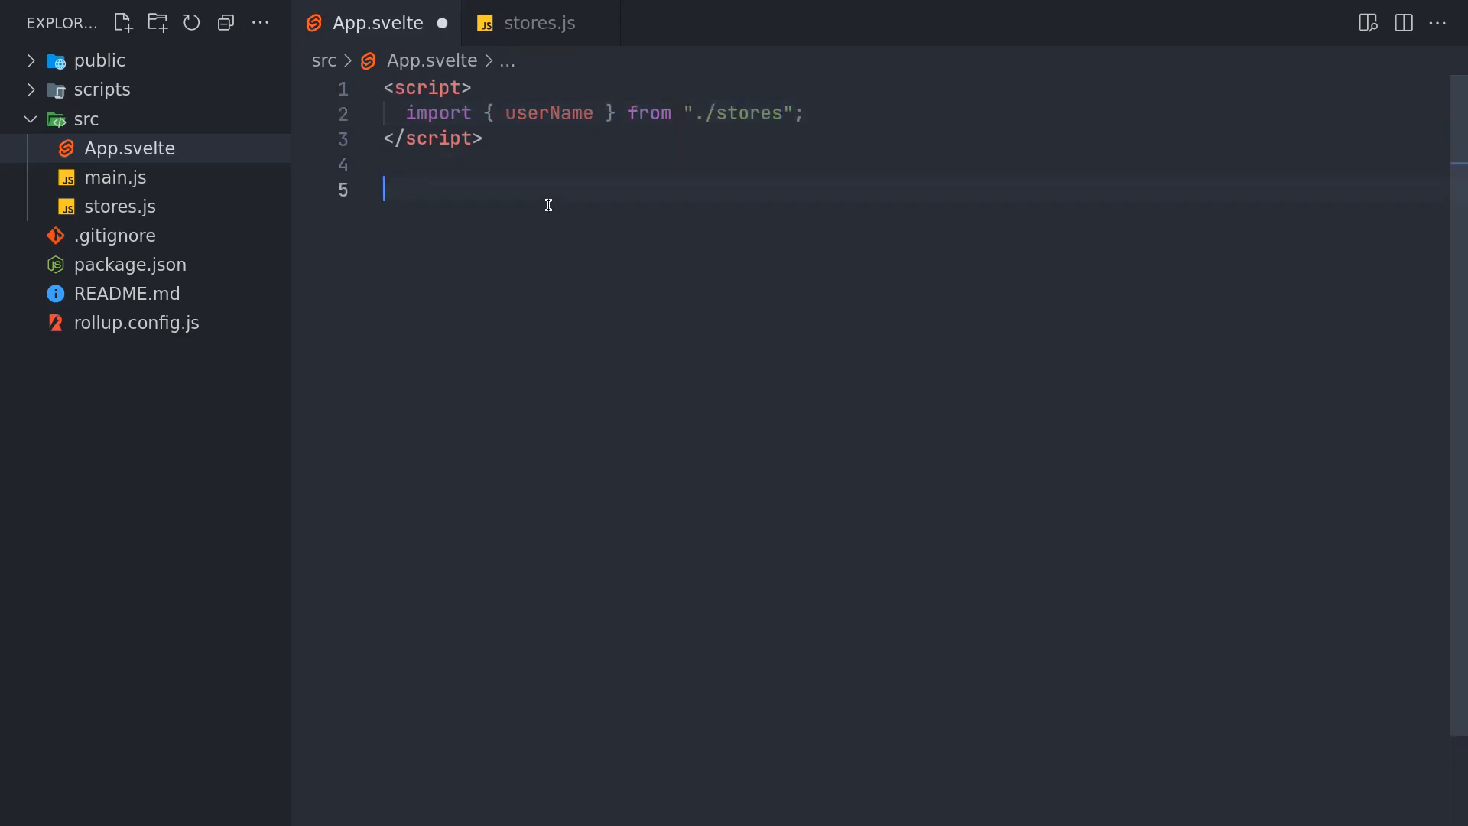
# - Show {$userName} inside an h1 heading on the page
pyautogui.write('h1></h1>')
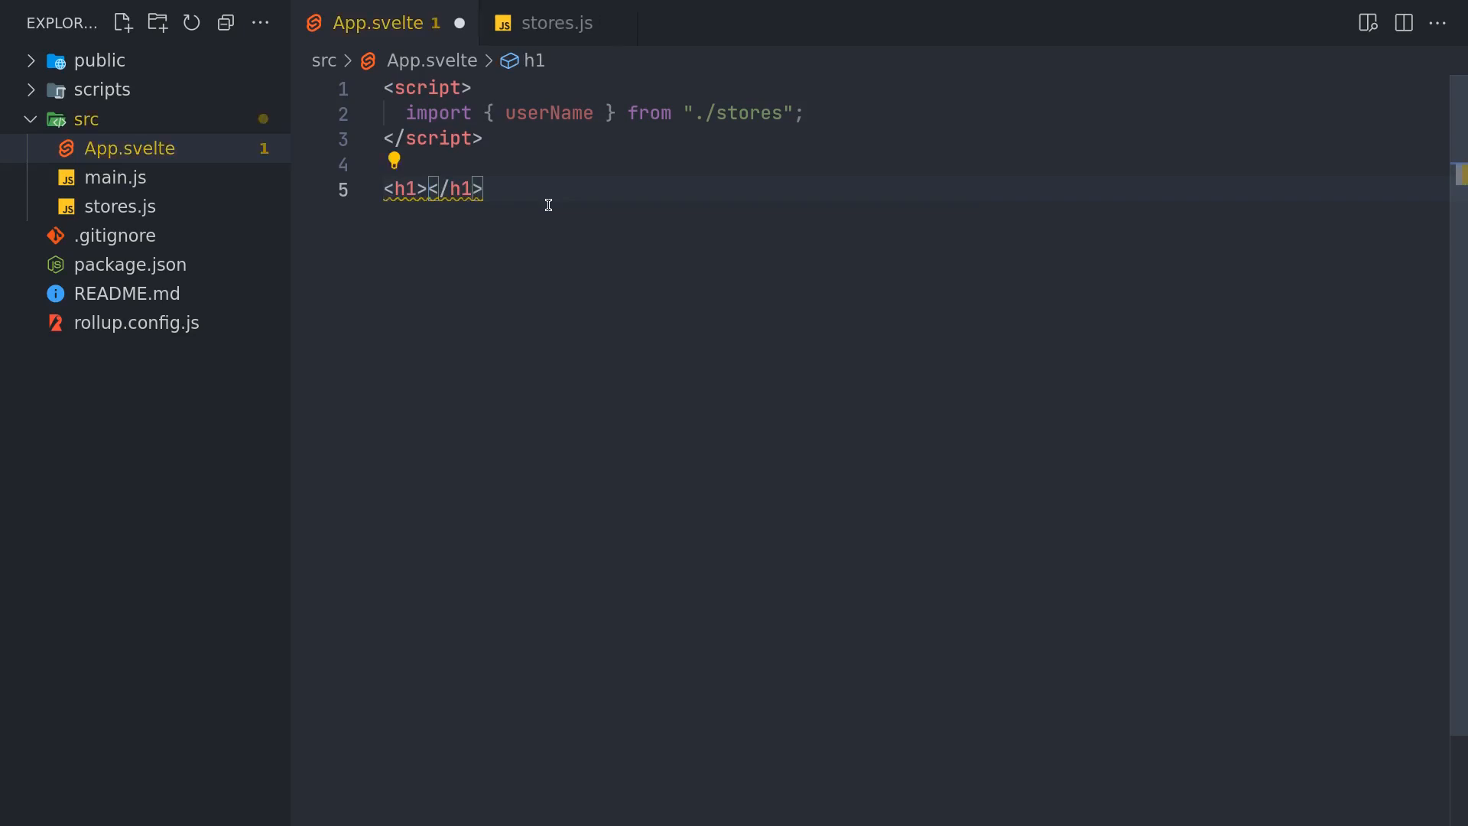
pyautogui.write('{$')
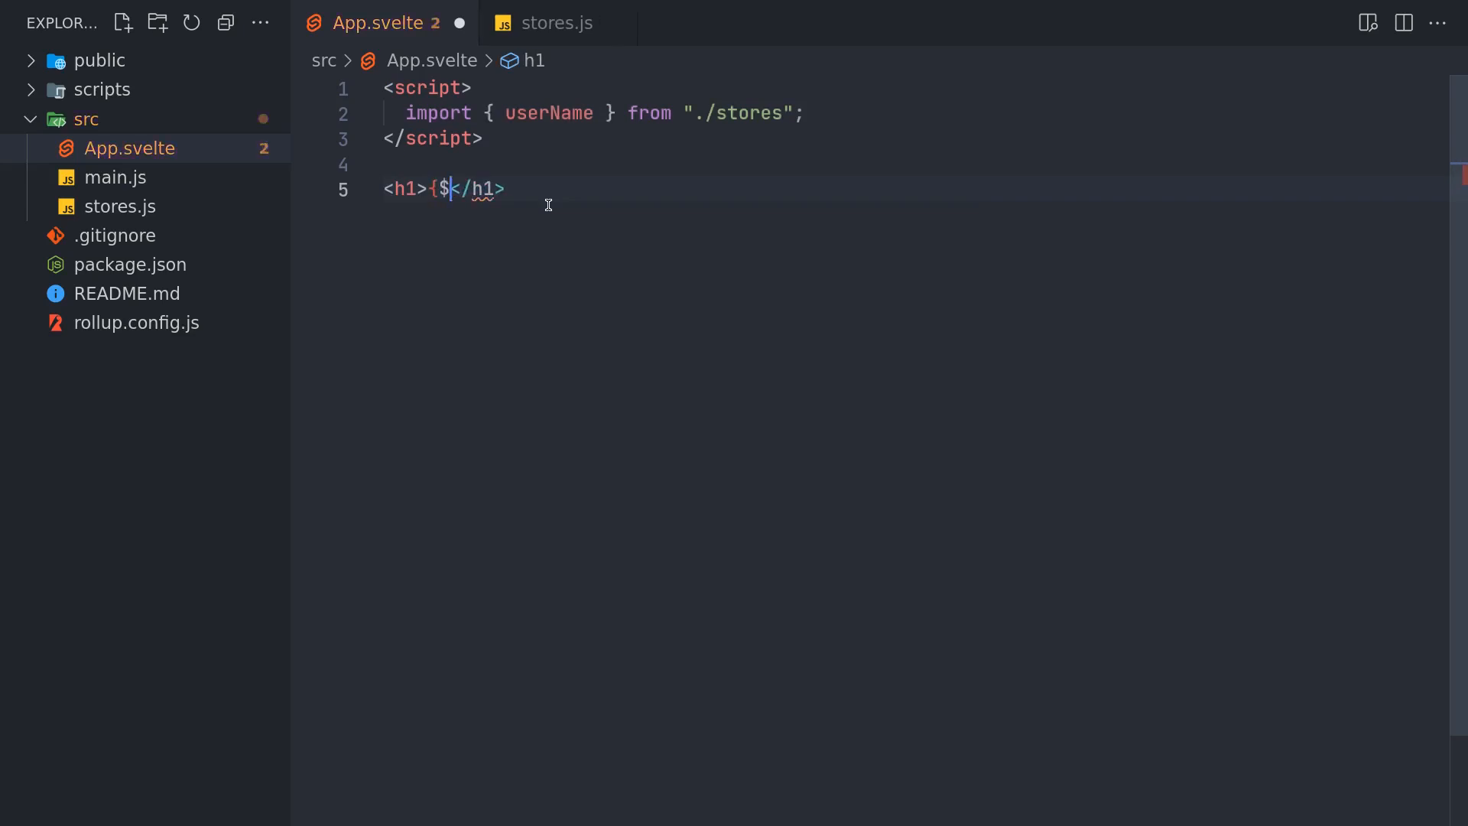
pyautogui.write('userN')
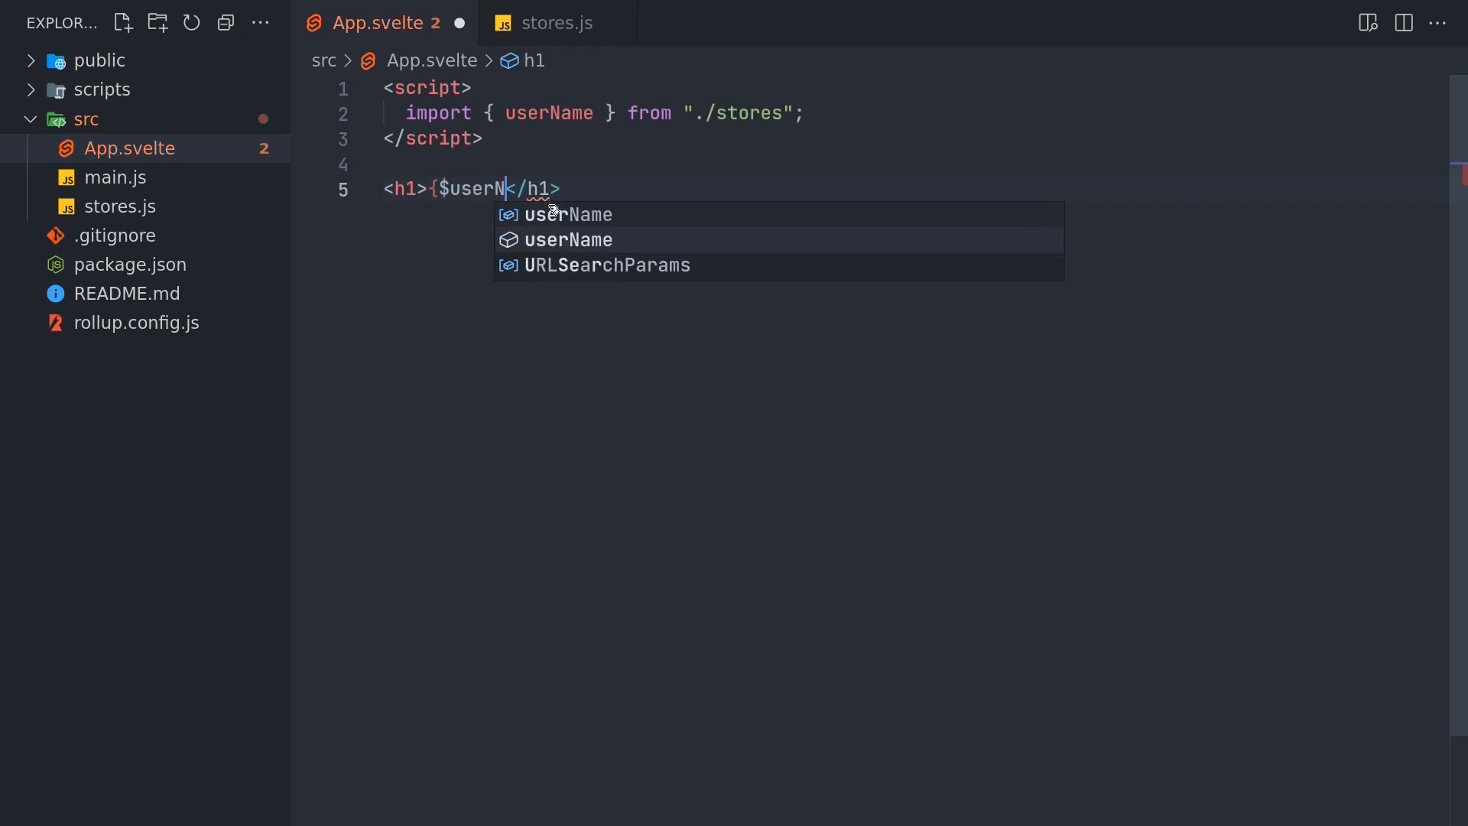
pyautogui.write('ame')
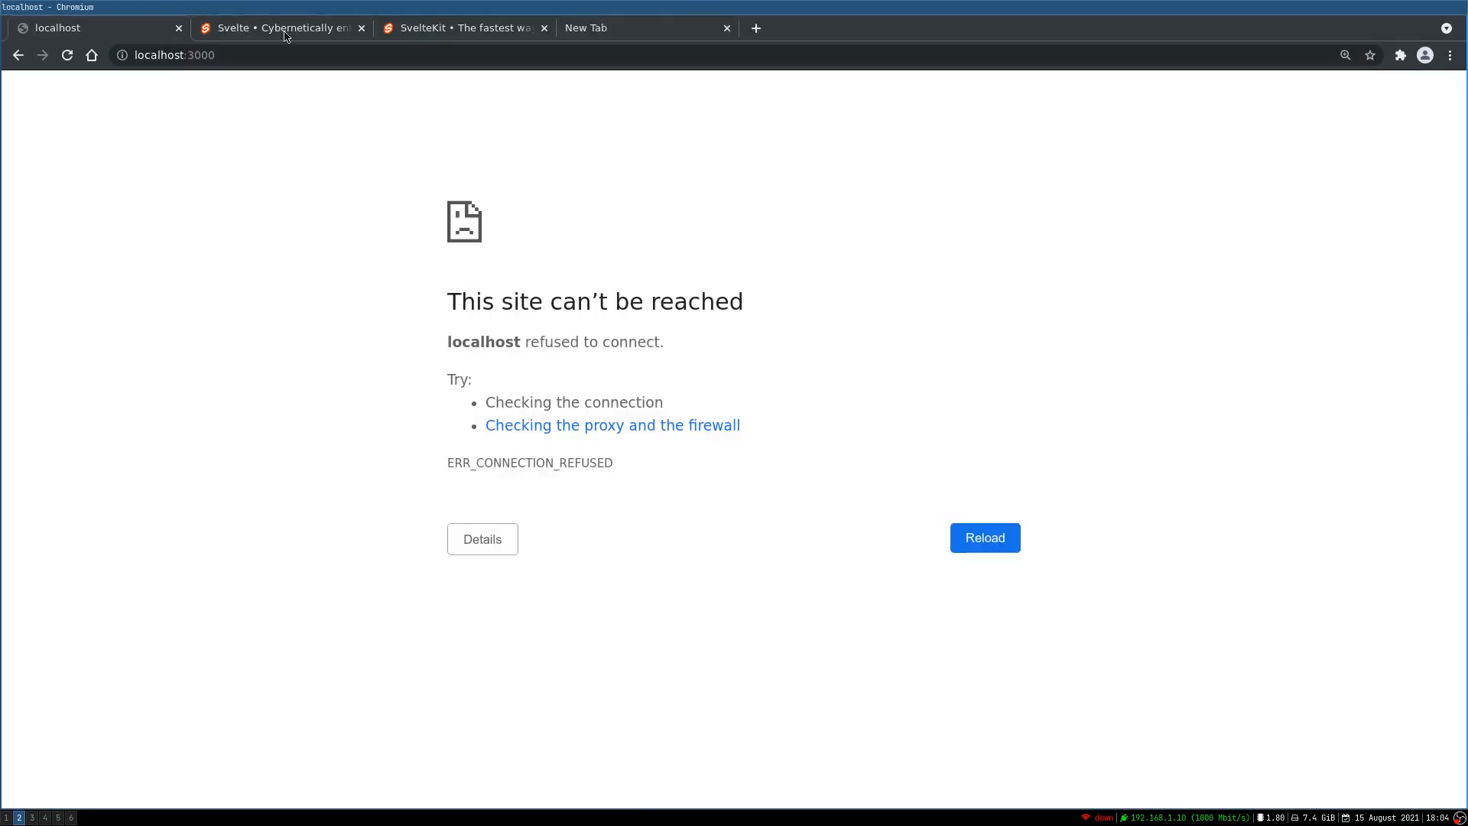
# - Run npm i to install the missing packages, then load the app at localhost:5000
pyautogui.click(725, 28)
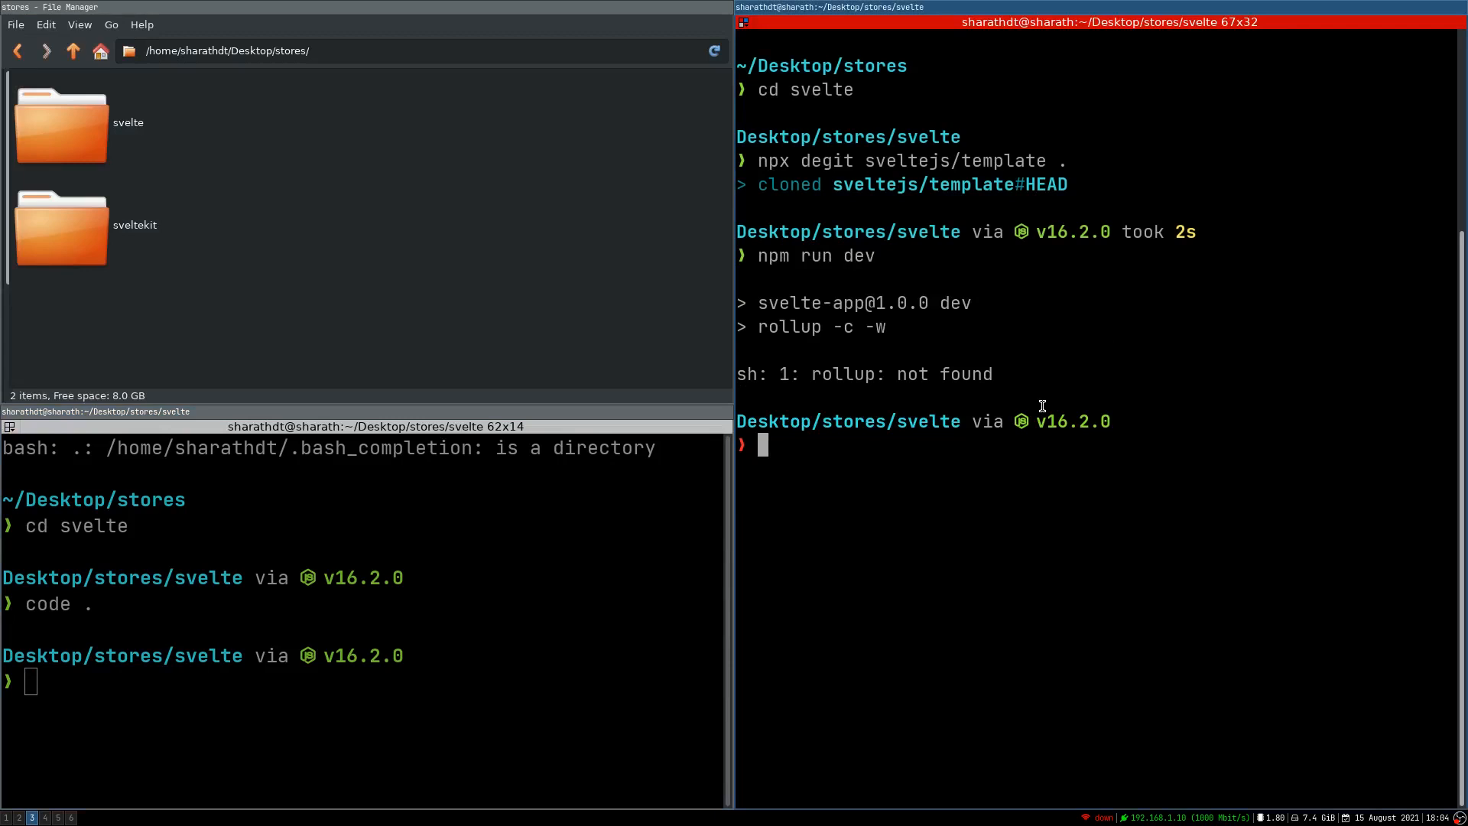
pyautogui.write('npm i')
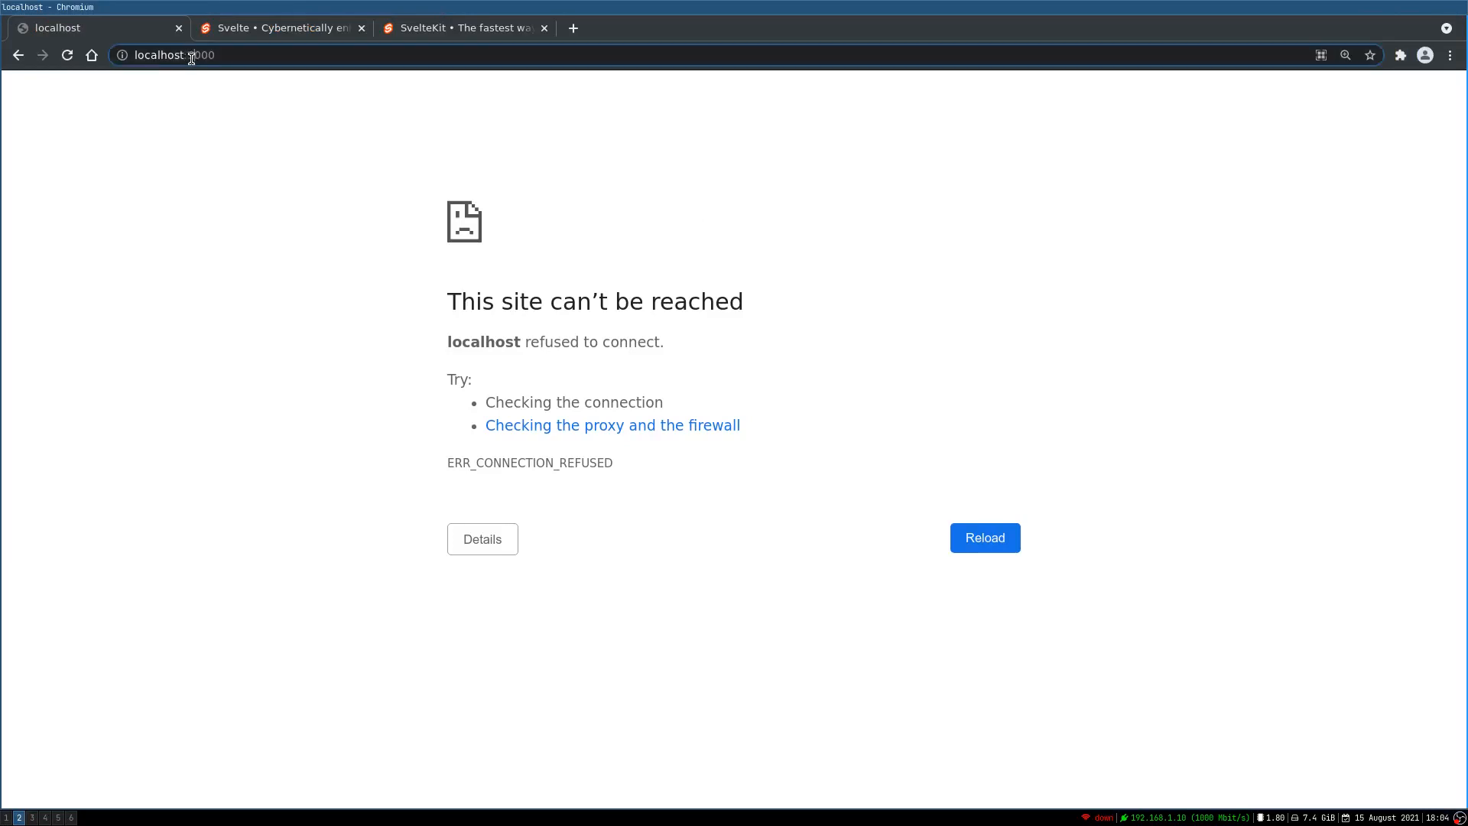
pyautogui.click(983, 537)
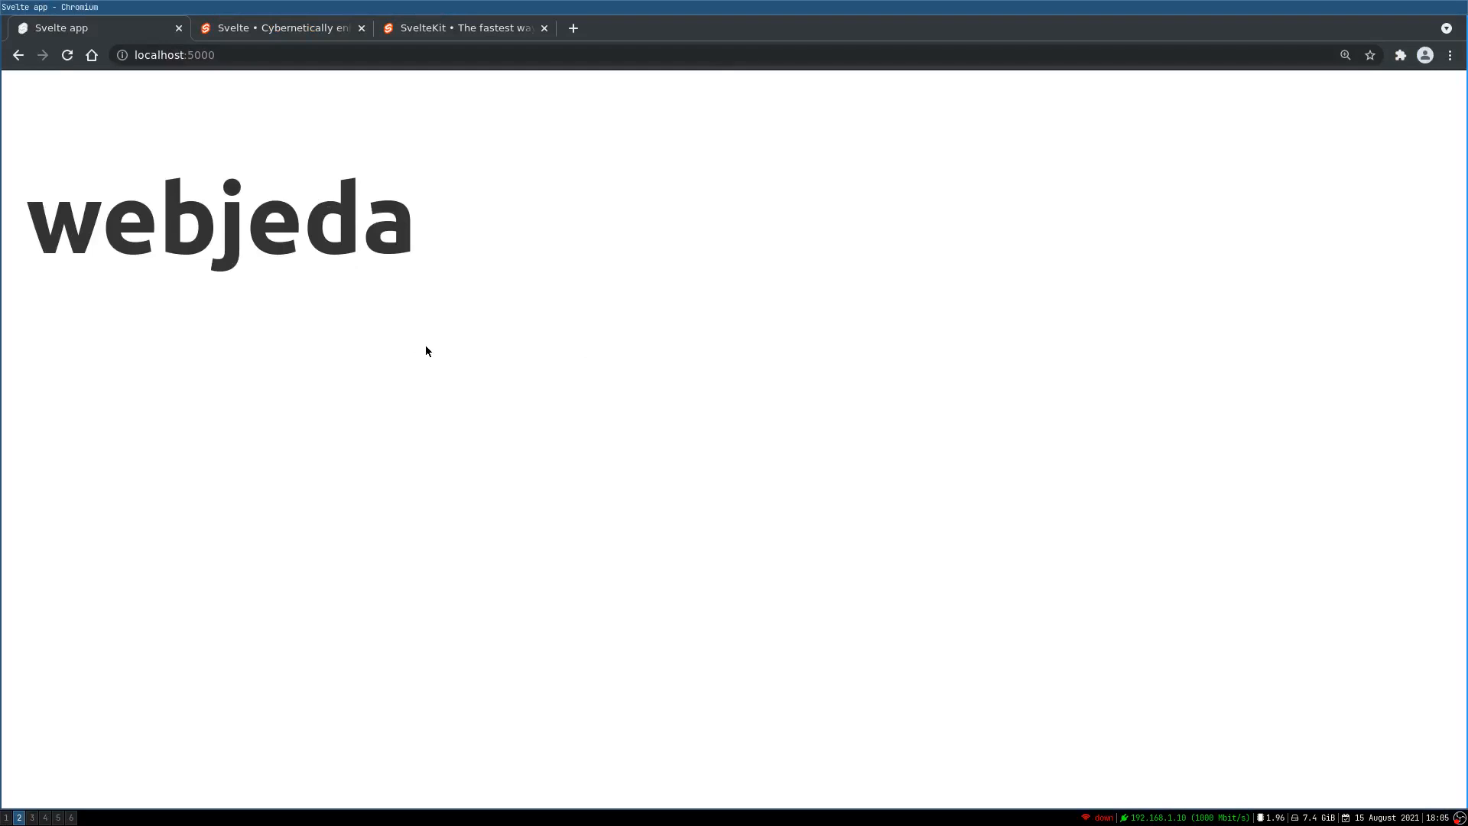
pyautogui.moveTo(856, 285)
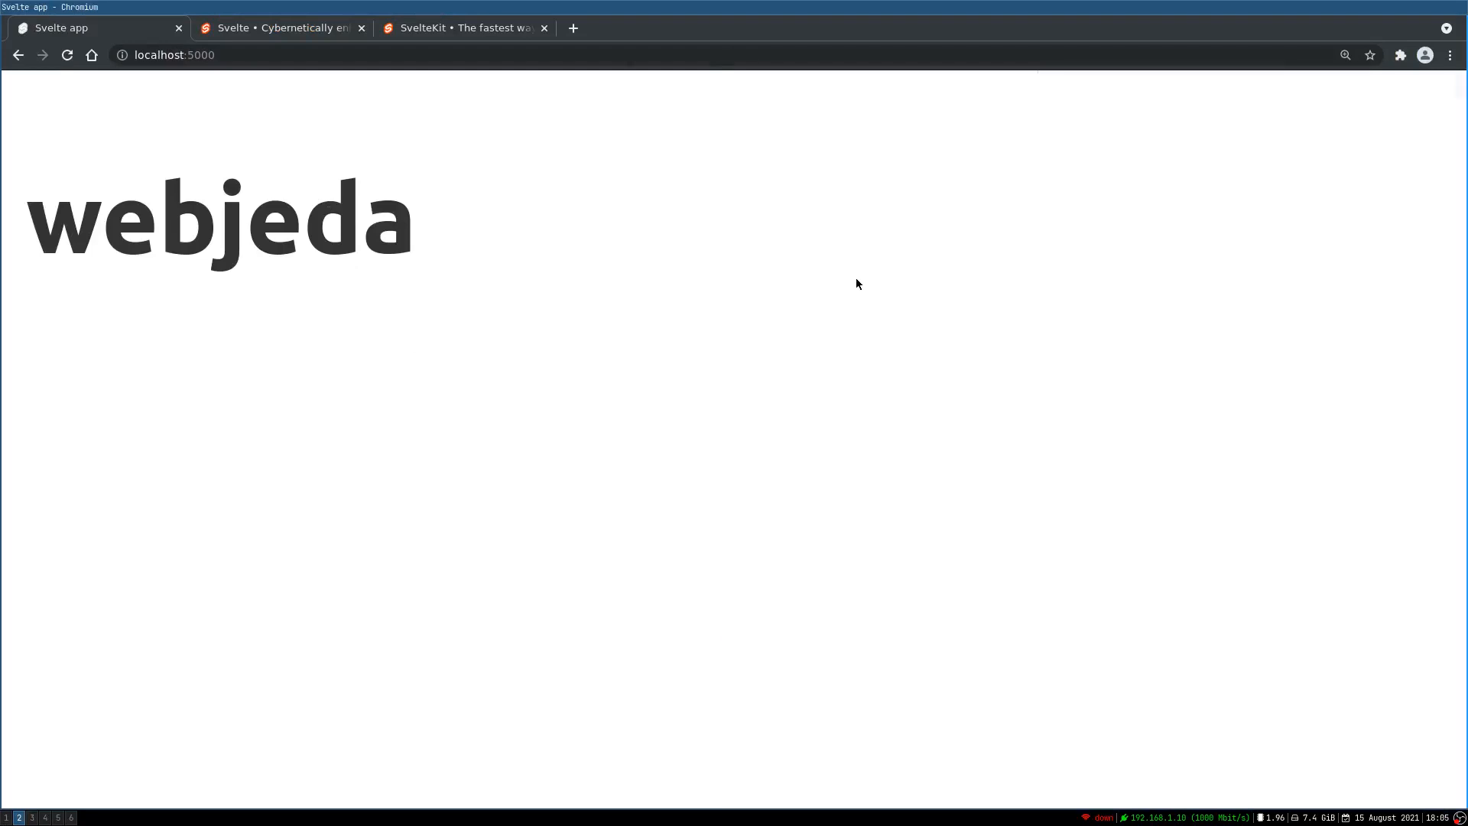
# - Open DevTools' Application panel and inspect Local Storage for localhost:5000, currently empty
pyautogui.press('F12')
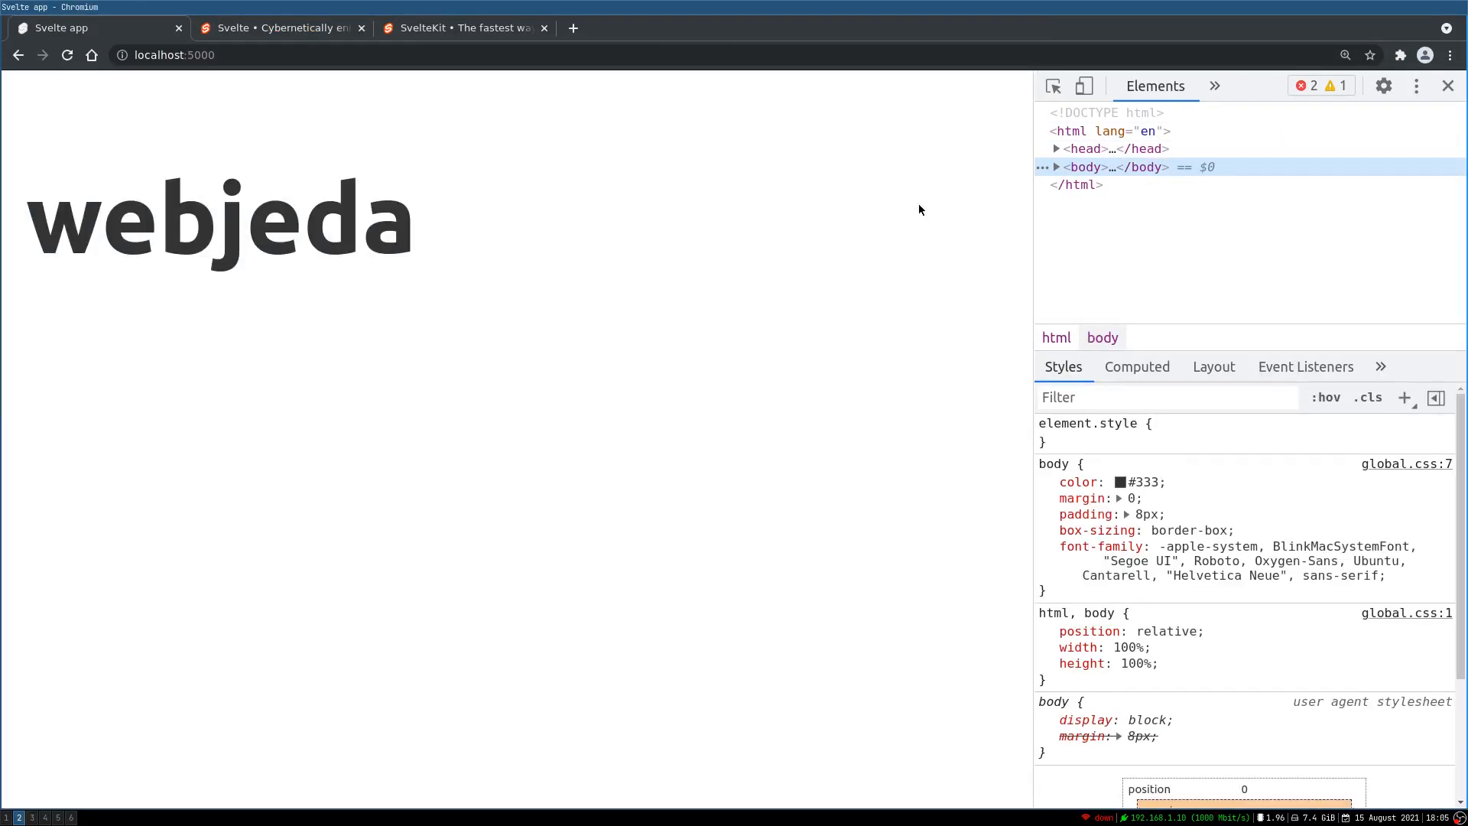
pyautogui.click(1215, 86)
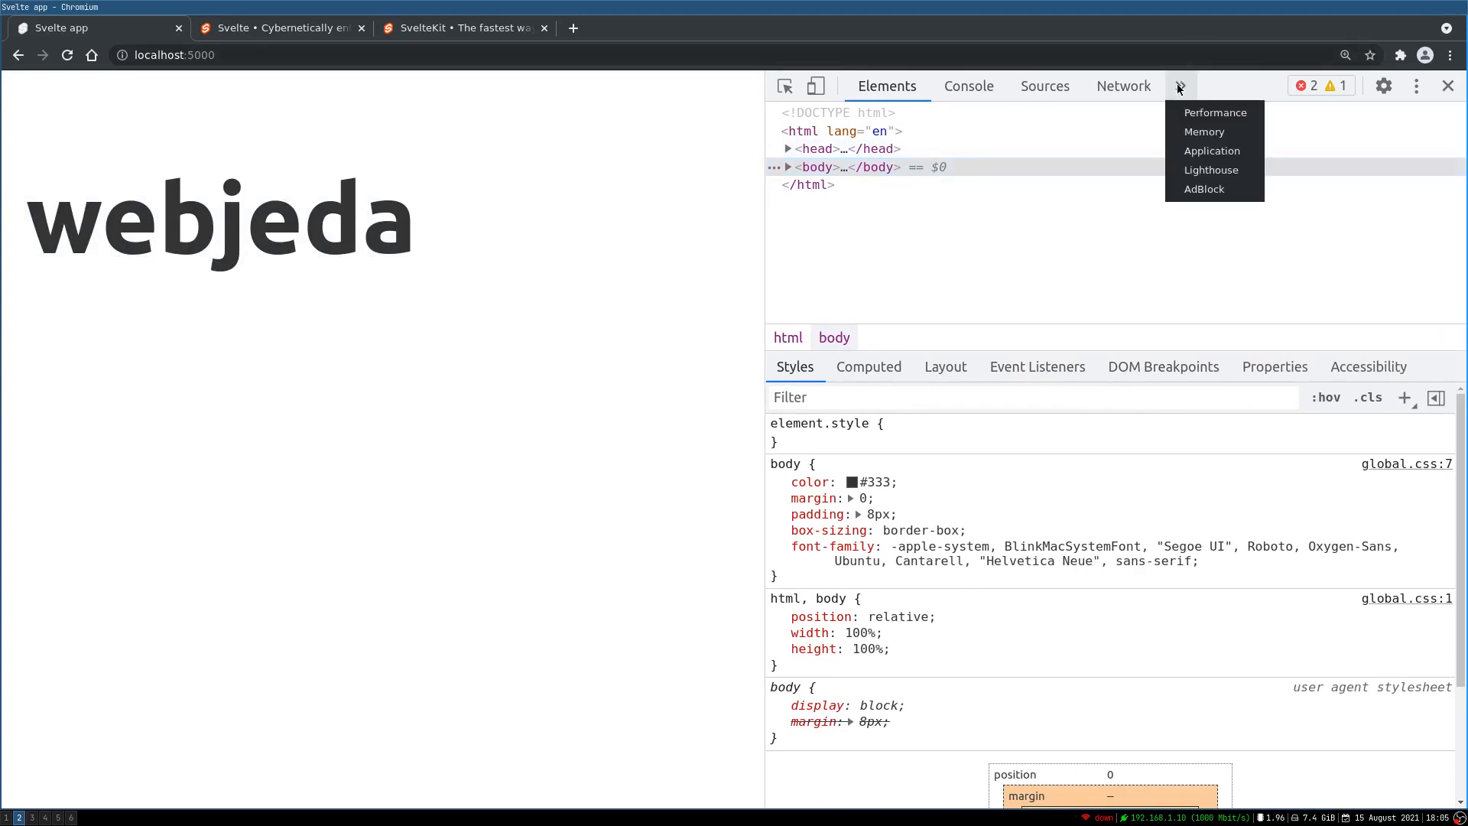
pyautogui.click(1211, 151)
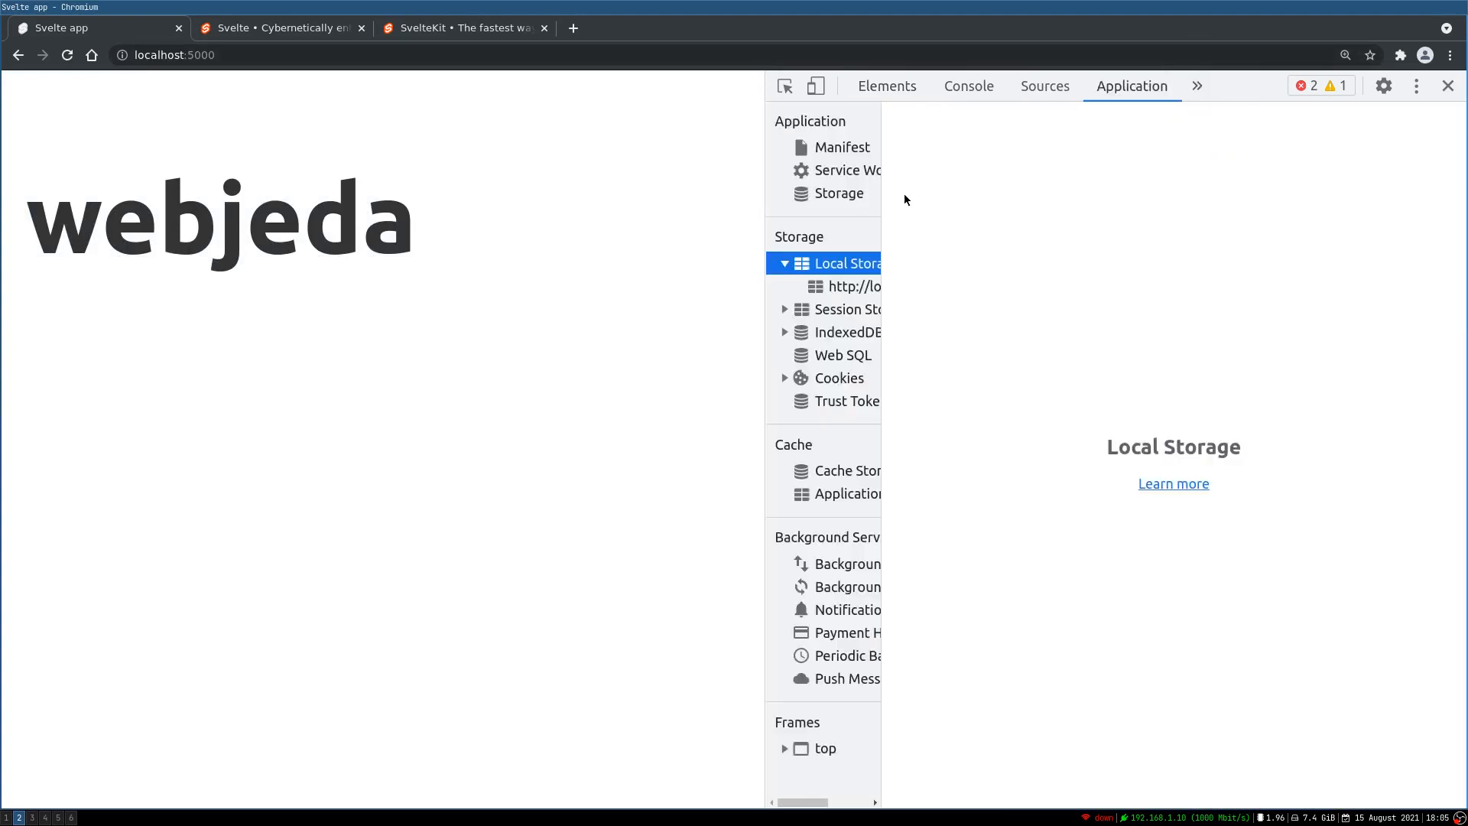
pyautogui.click(854, 286)
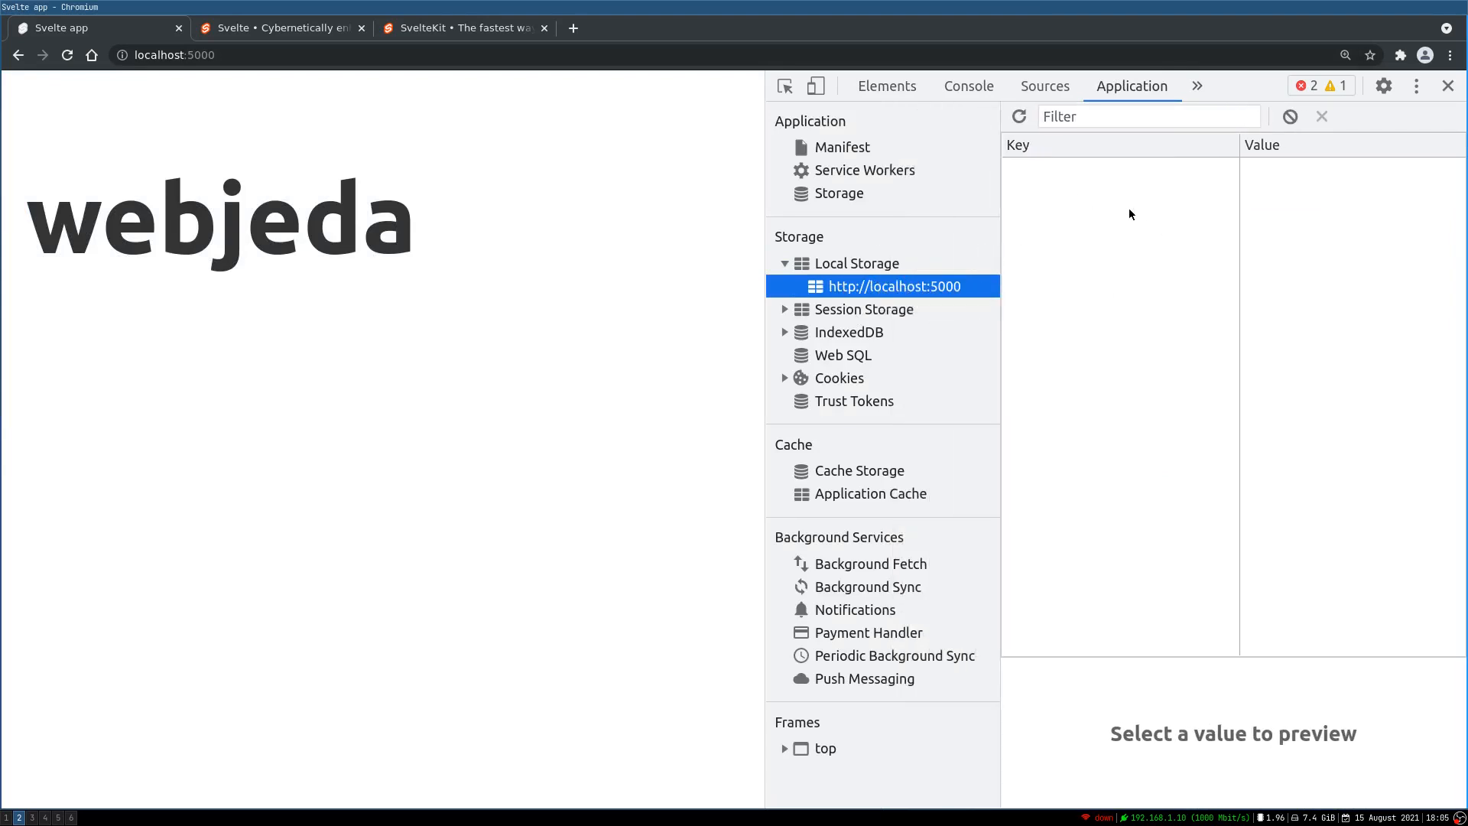
pyautogui.moveTo(955, 309)
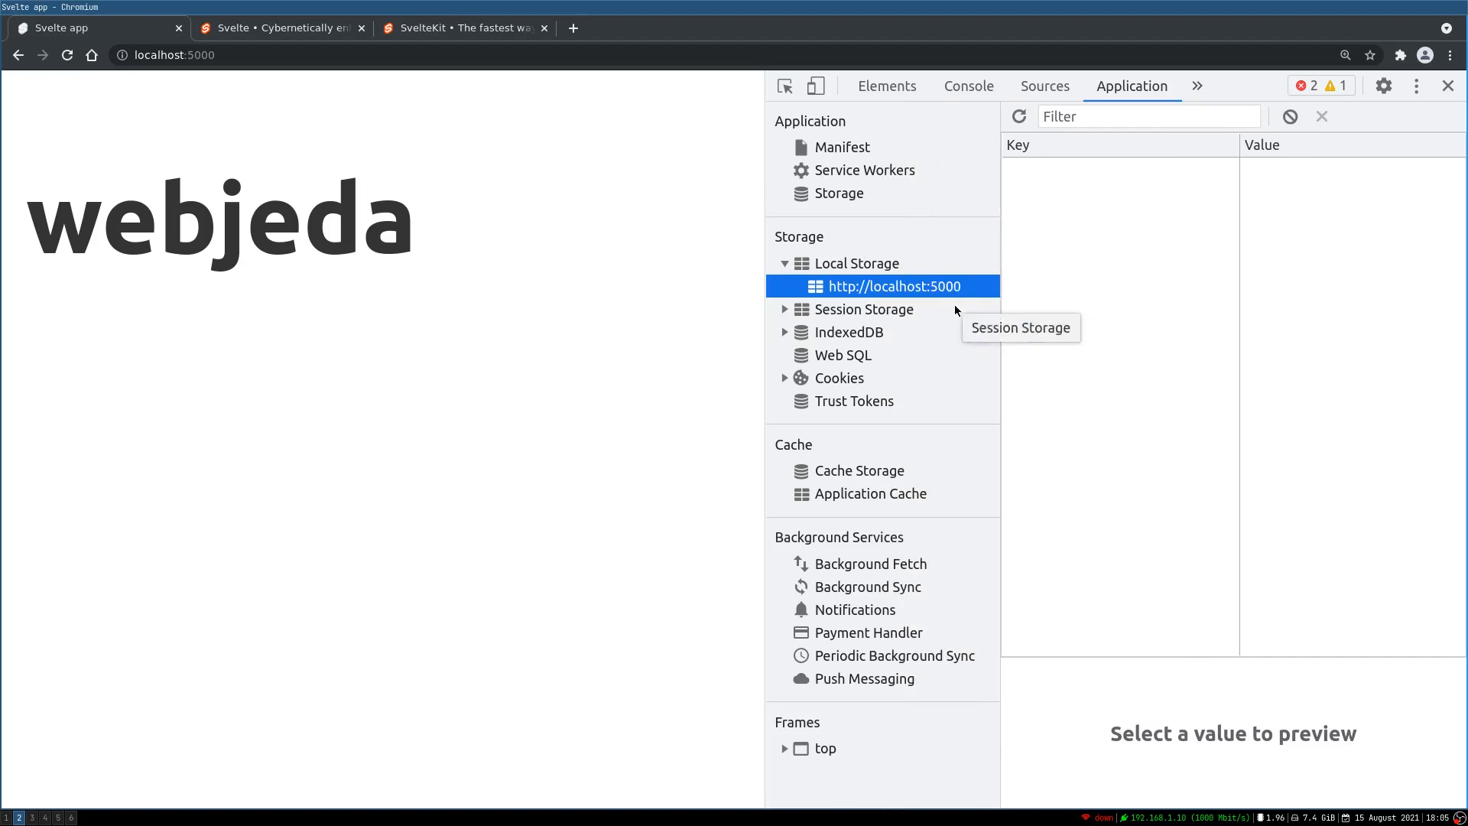
pyautogui.moveTo(673, 277)
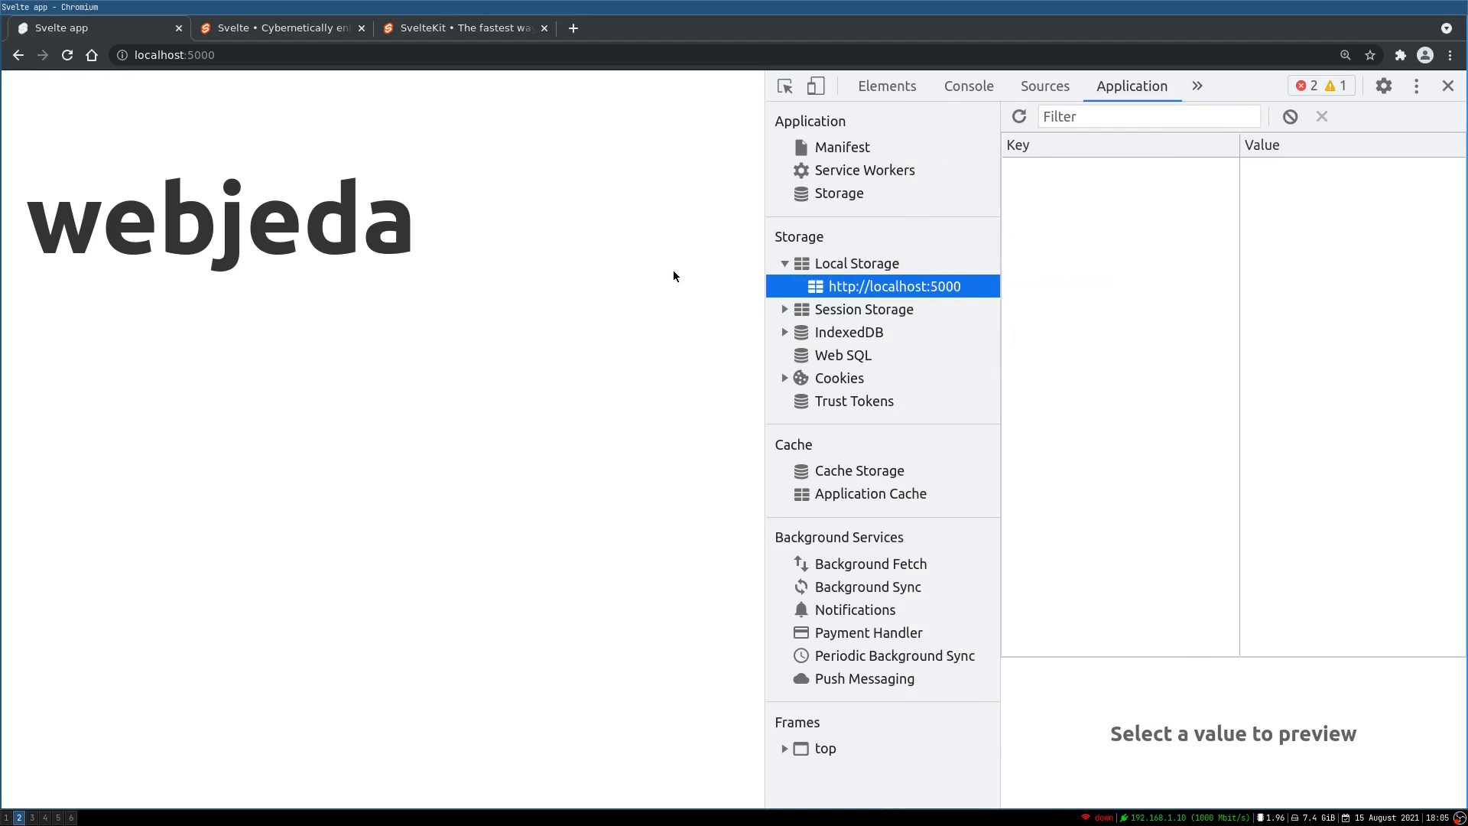
pyautogui.moveTo(783, 315)
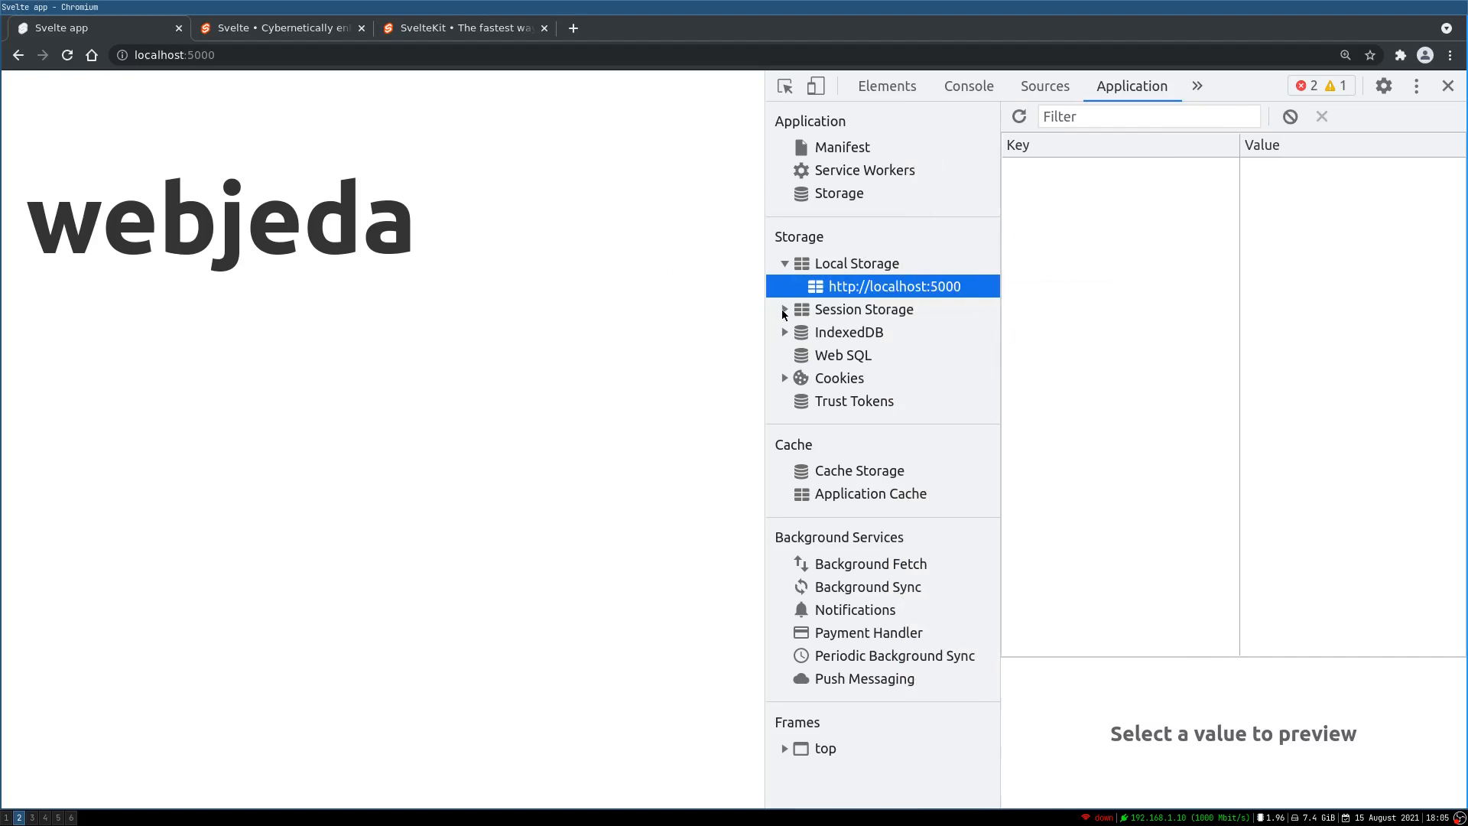
pyautogui.click(785, 311)
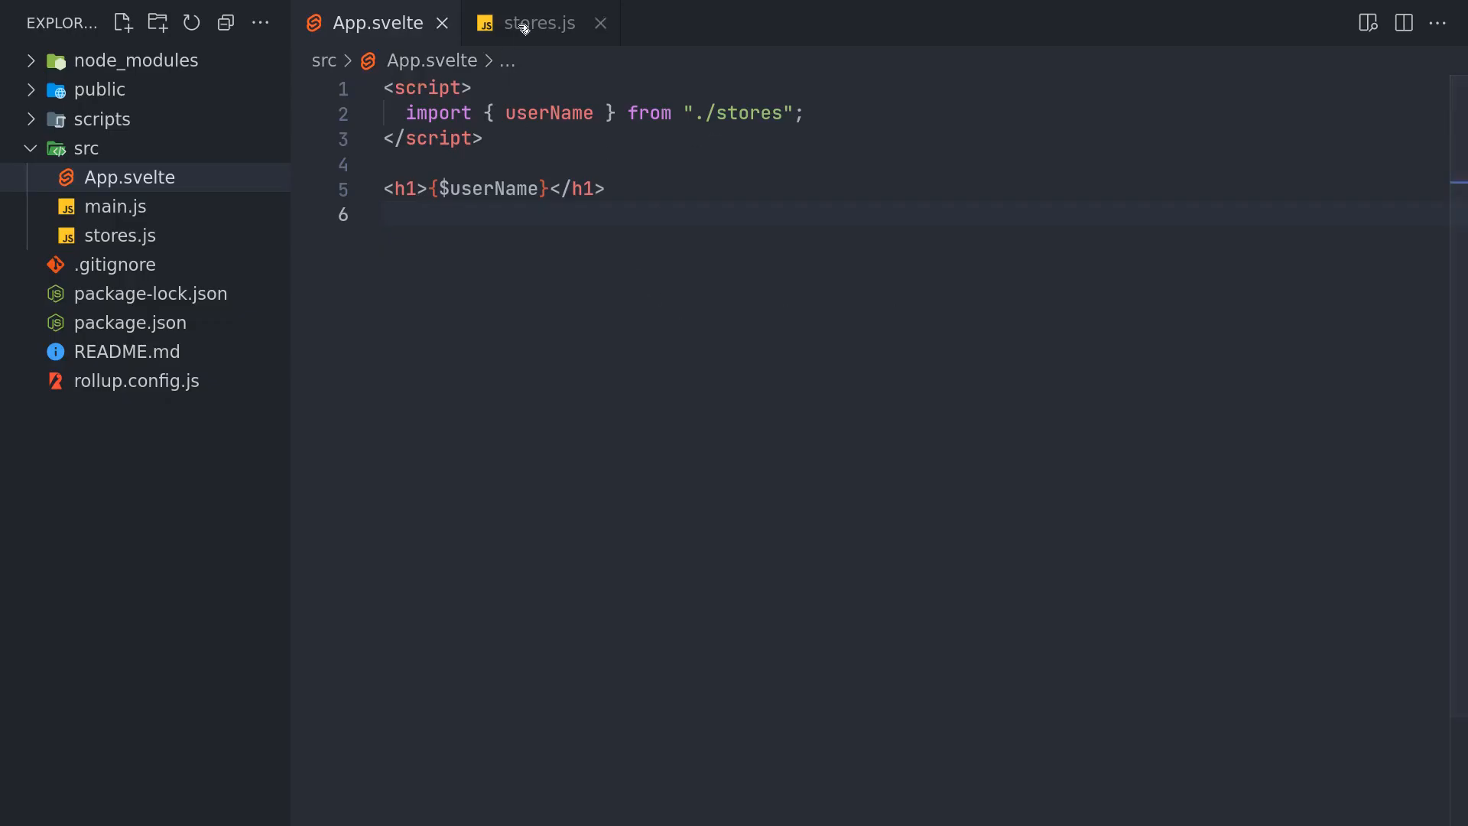
# - Initialise userName from localStorage.getItem("userName") with "webjeda" as the default
pyautogui.click(538, 23)
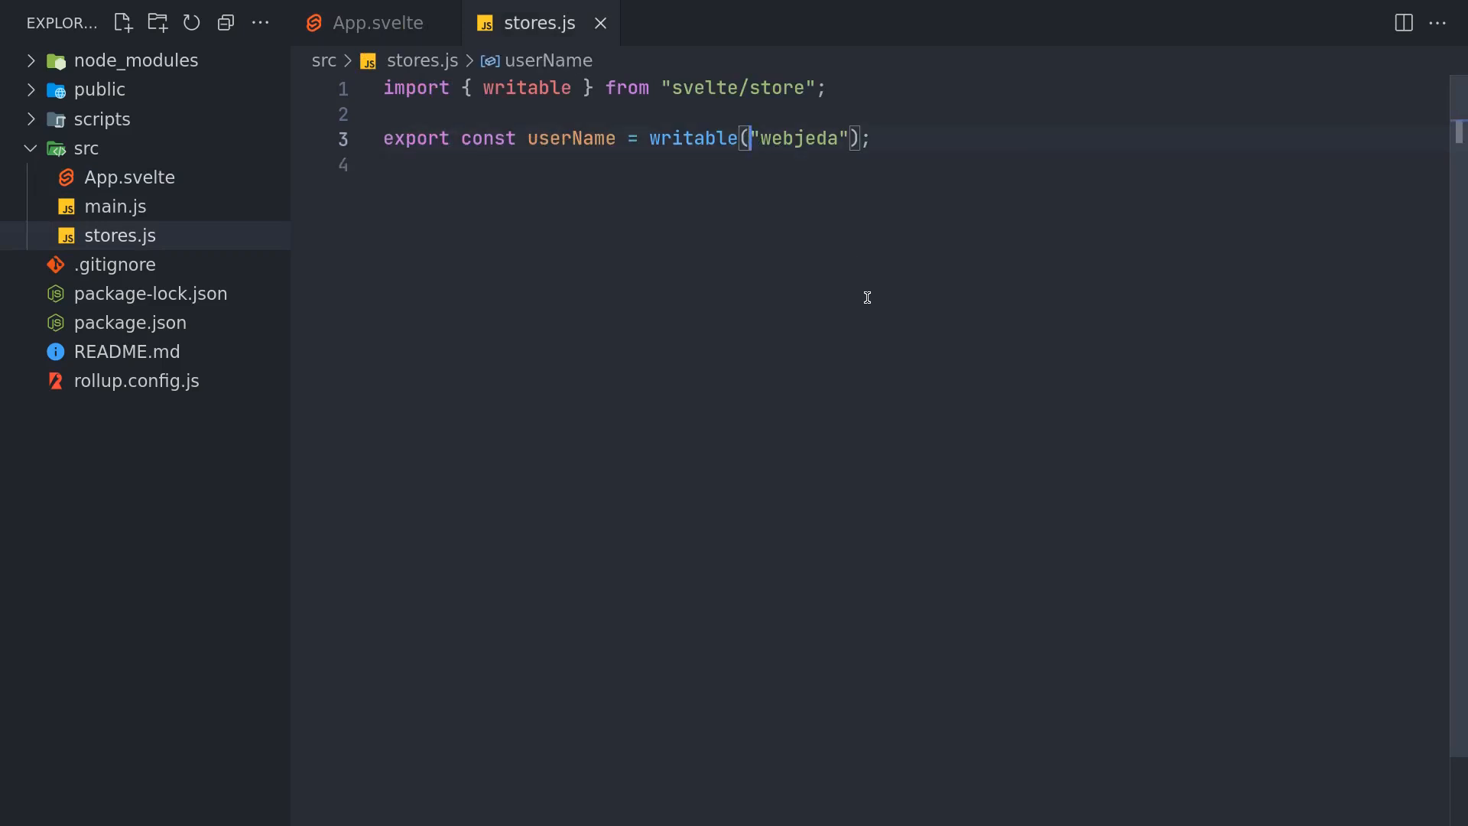
pyautogui.write('LocalStorage')
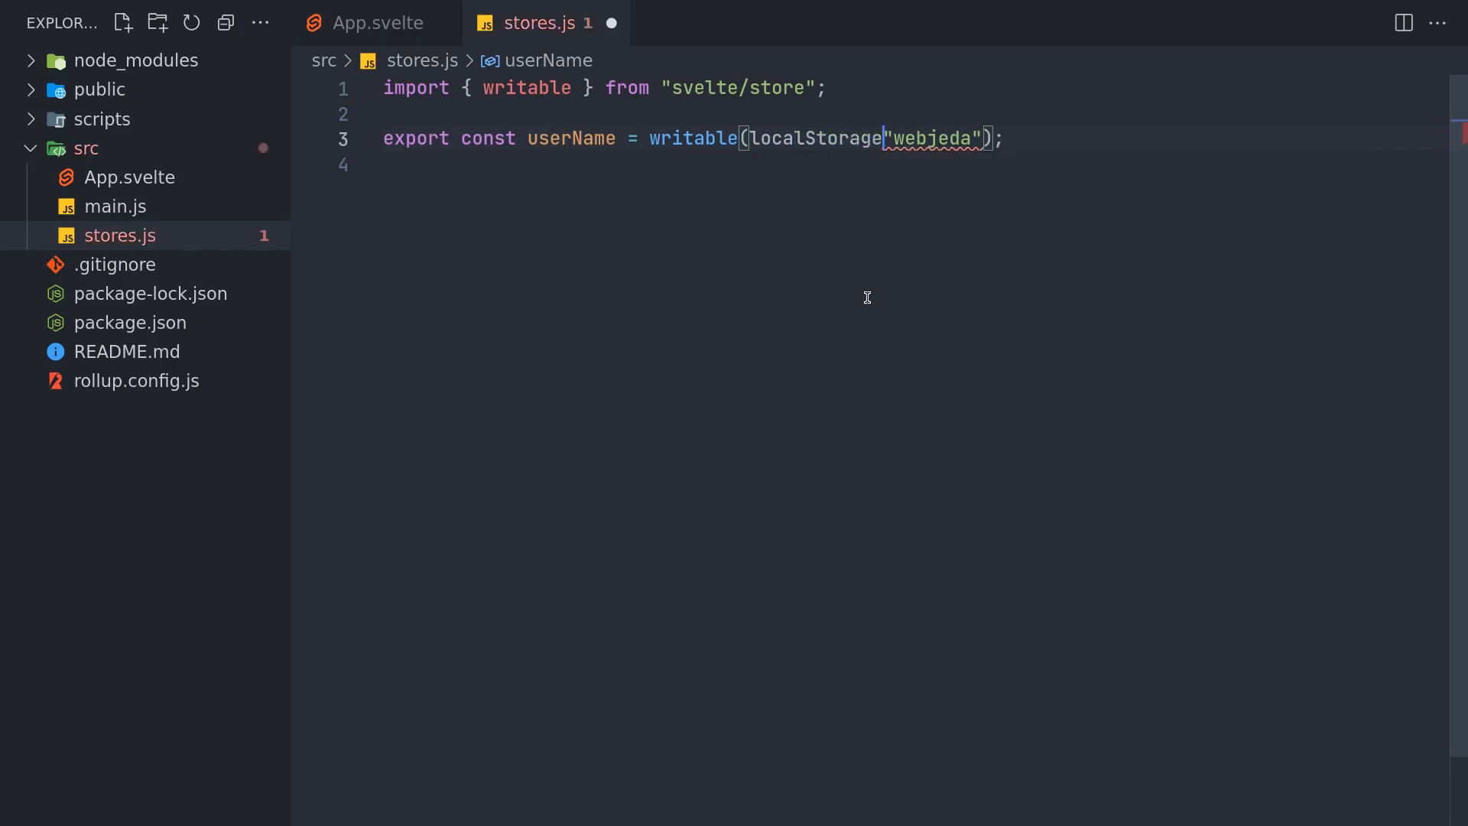
pyautogui.write('.getItem("')
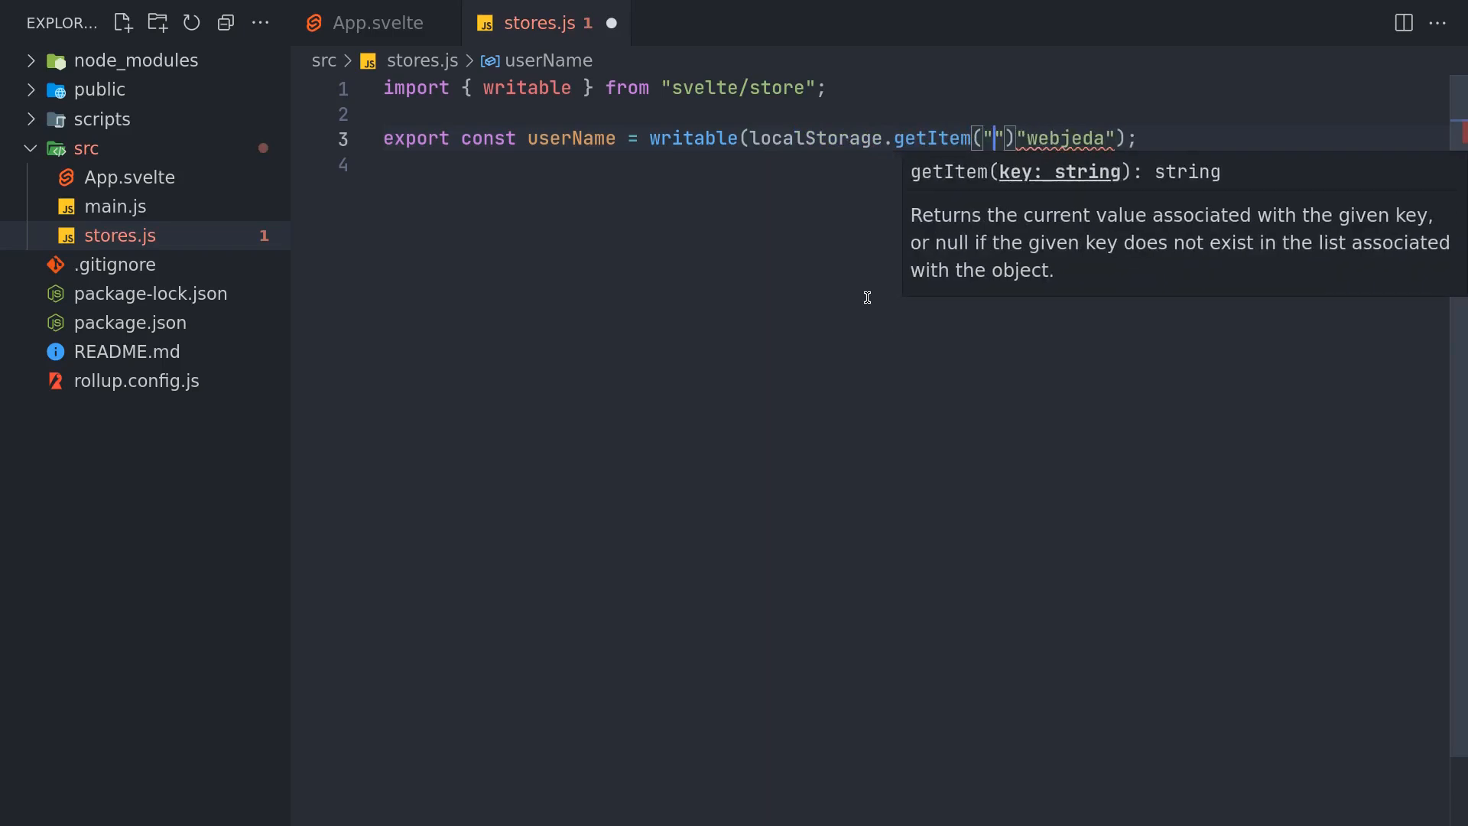
pyautogui.write('userNam')
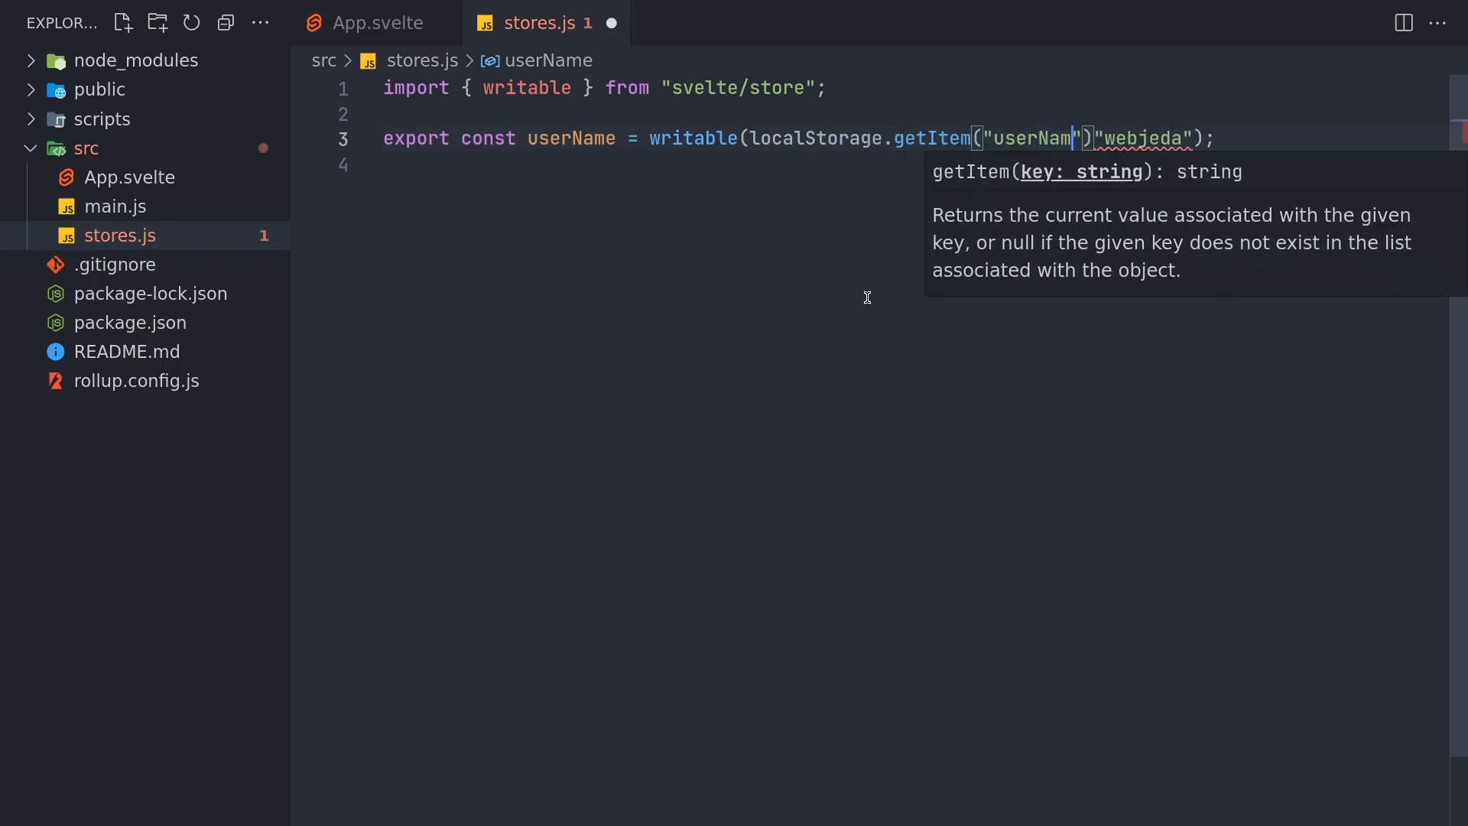
pyautogui.write('e')
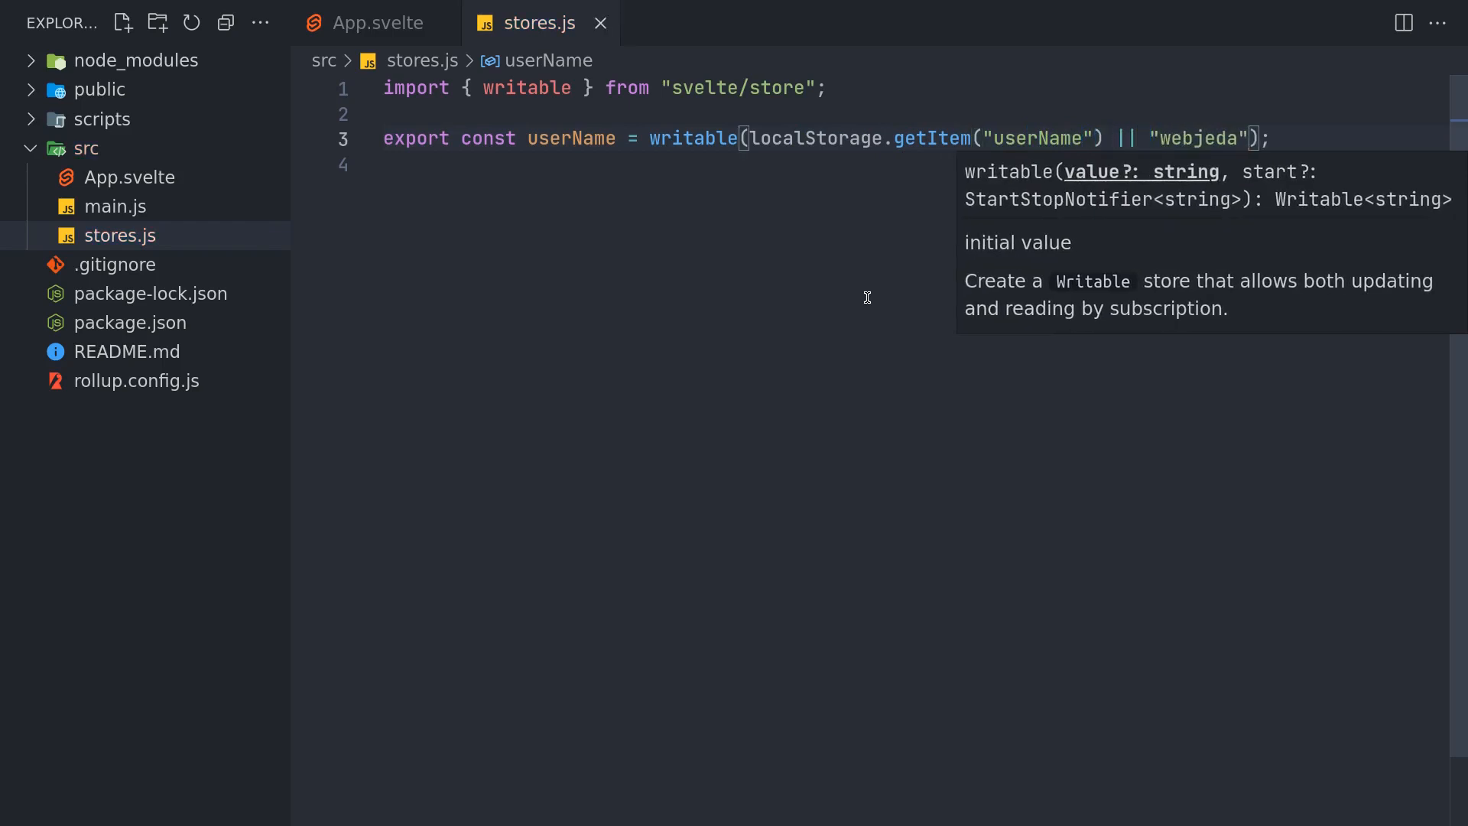
pyautogui.moveTo(852, 272)
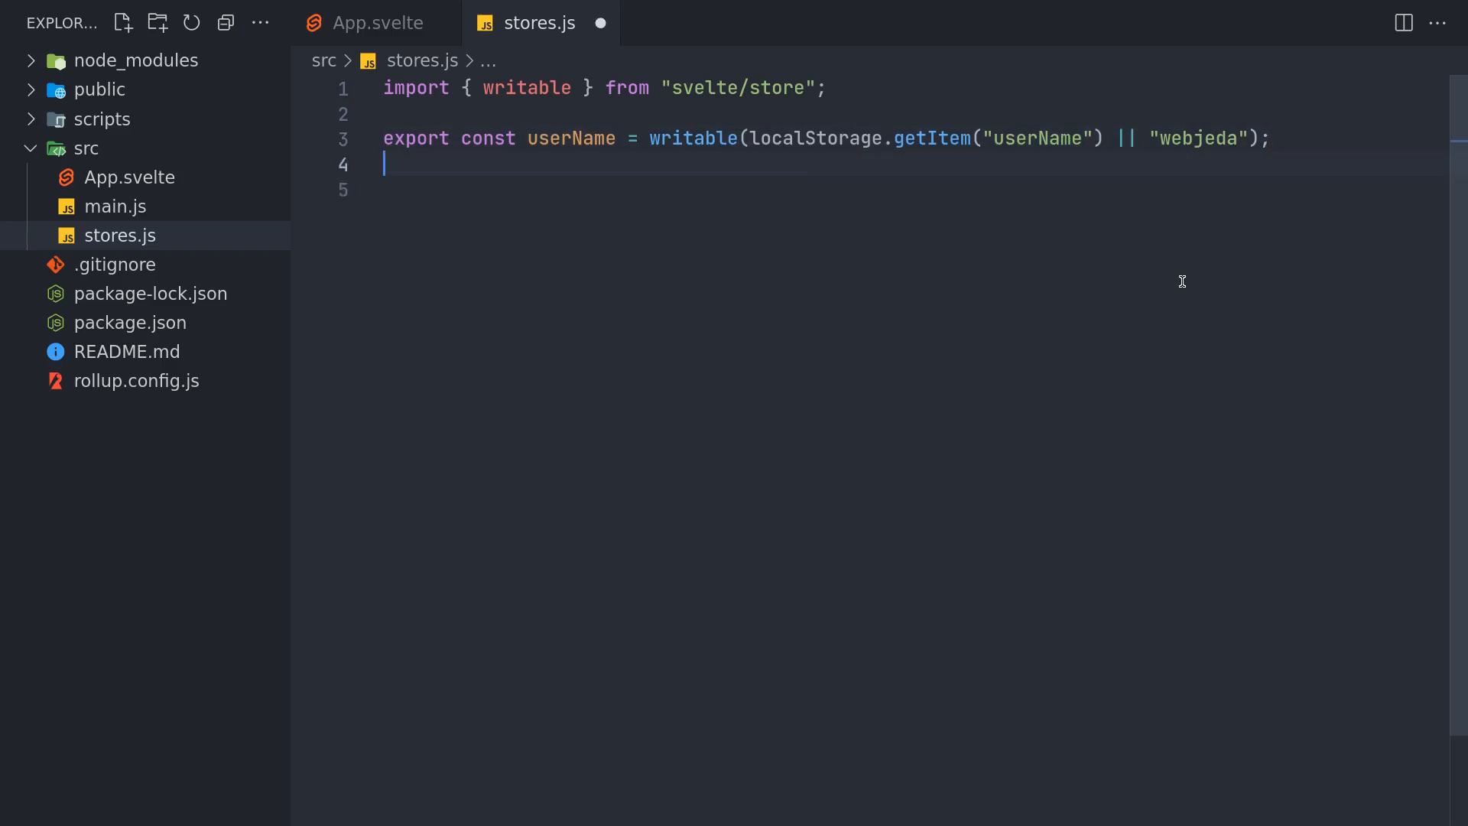
# - Add userName.subscribe writing each value back via localStorage.setItem("userName", val)
pyautogui.write('us')
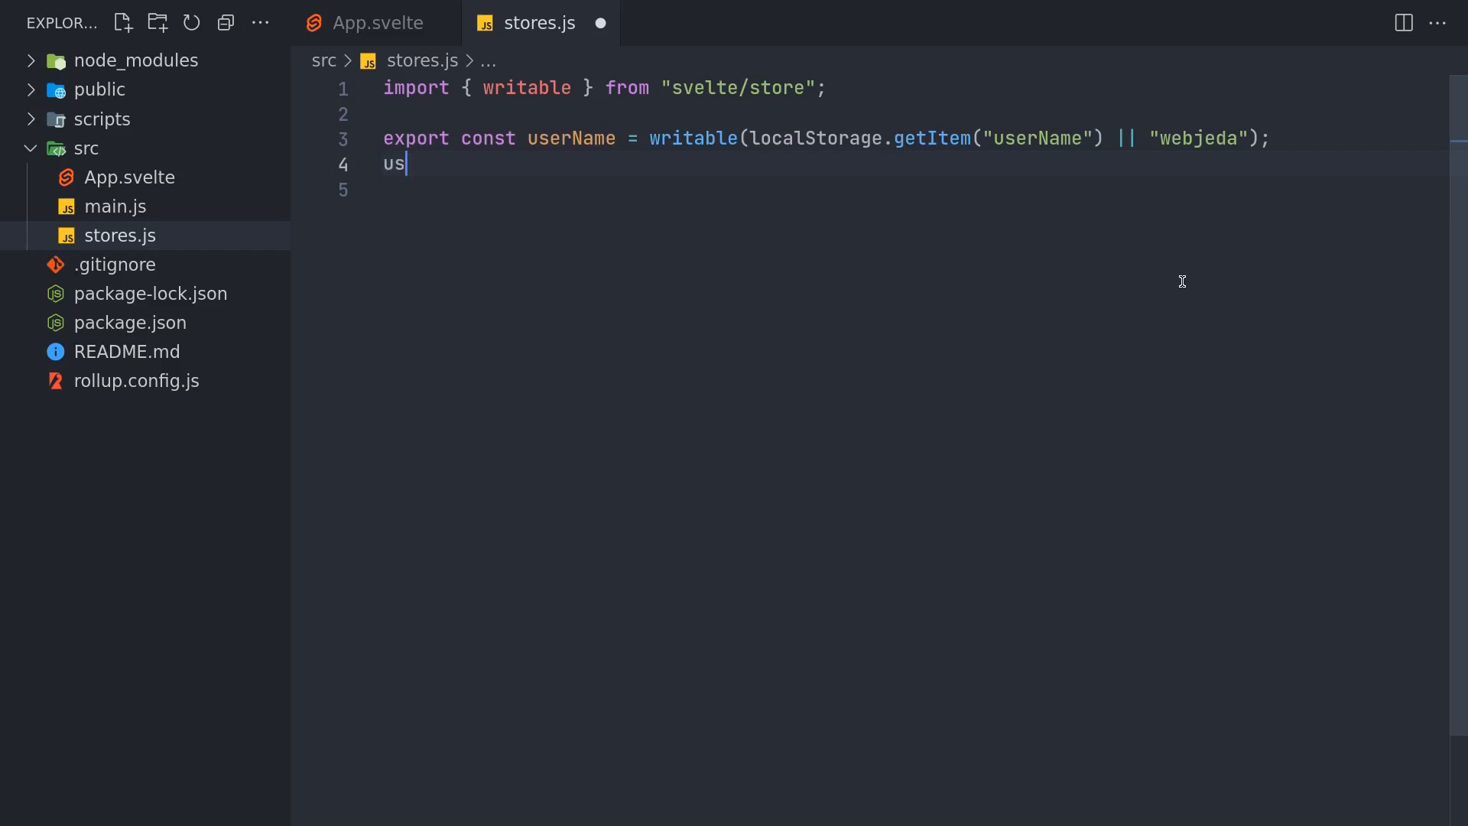
pyautogui.write('erName/')
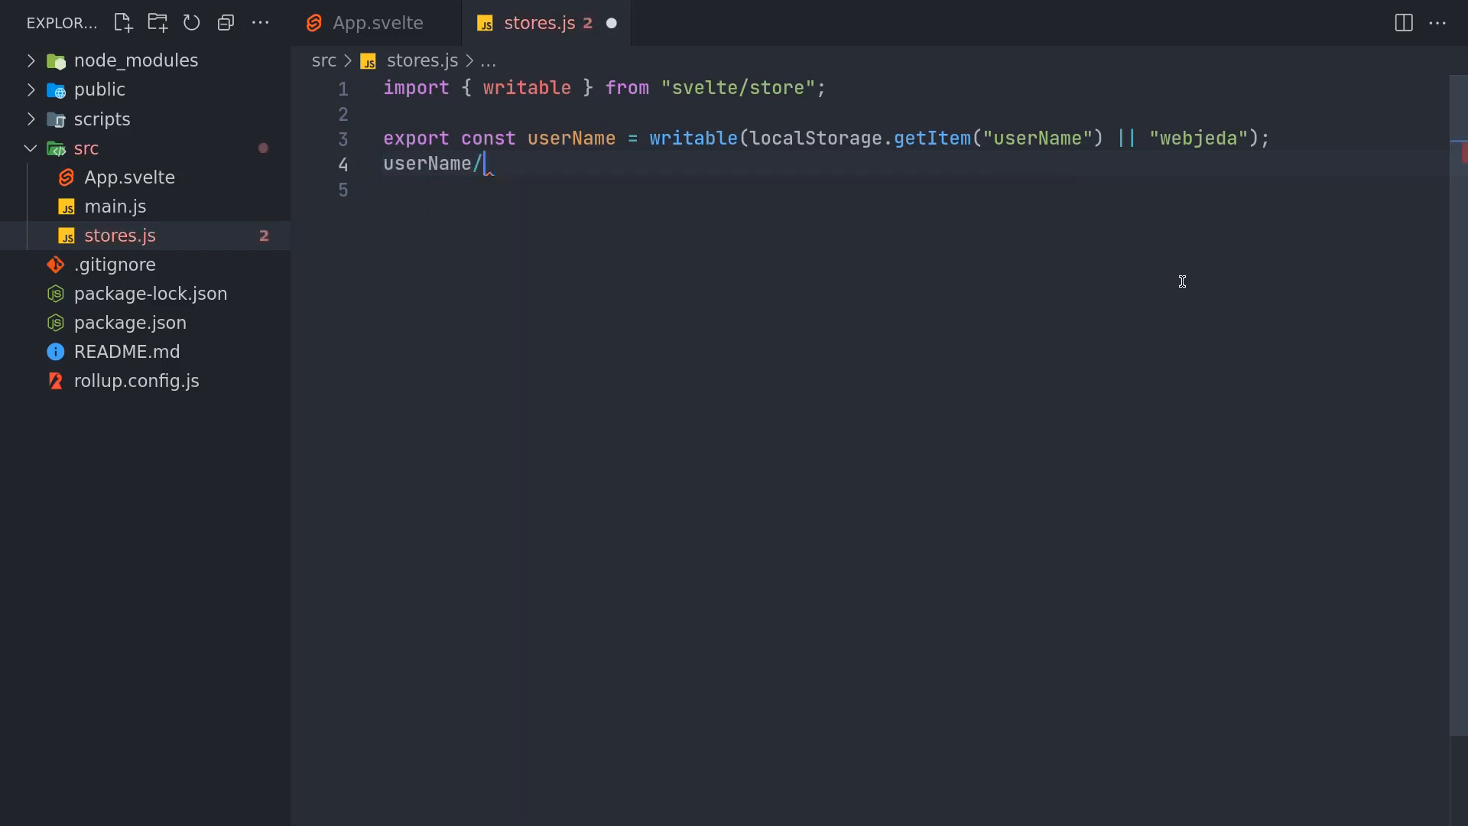
pyautogui.write('.subscribe((val) =>')
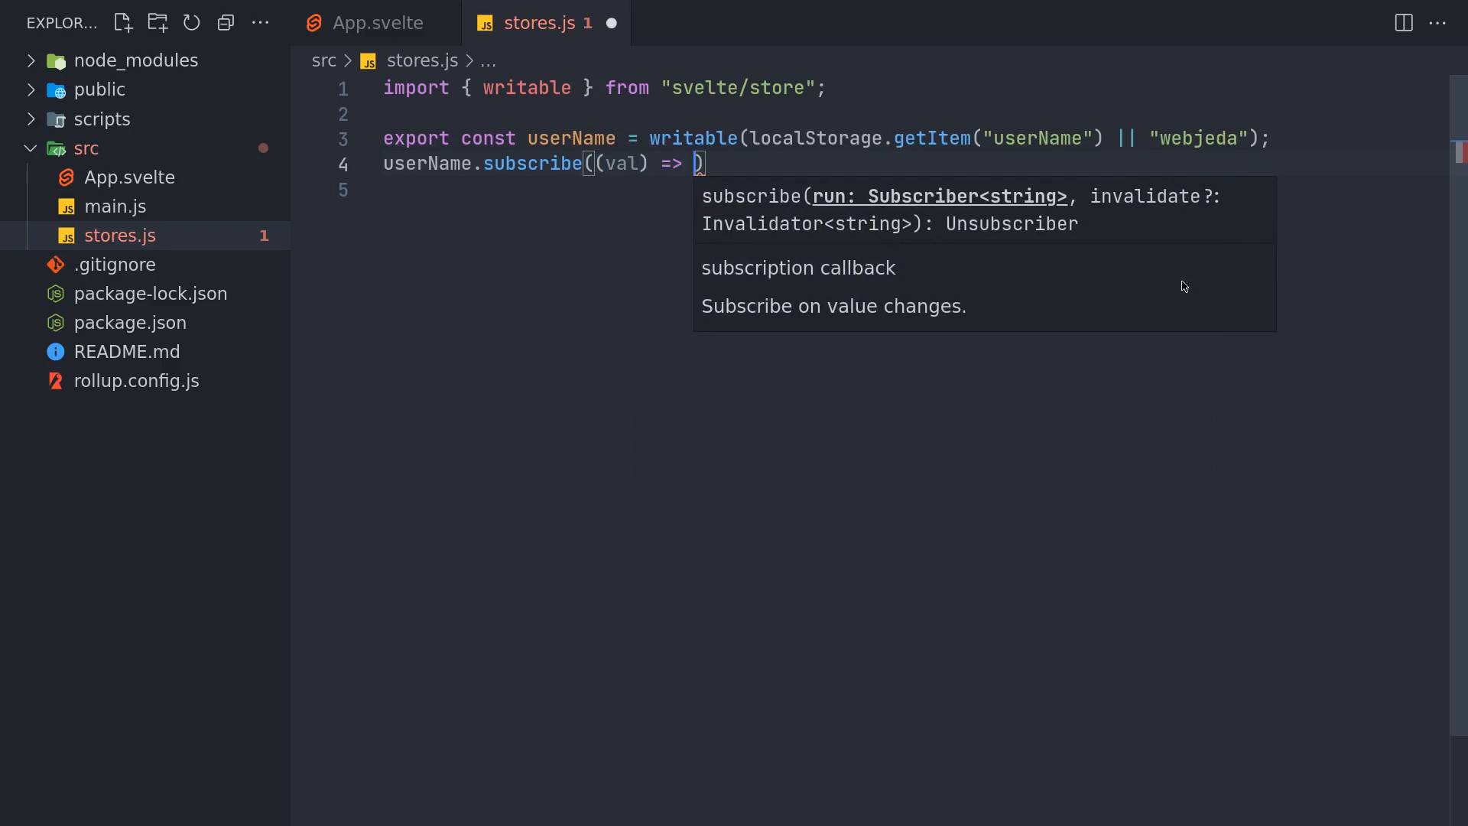
pyautogui.write('localStorage')
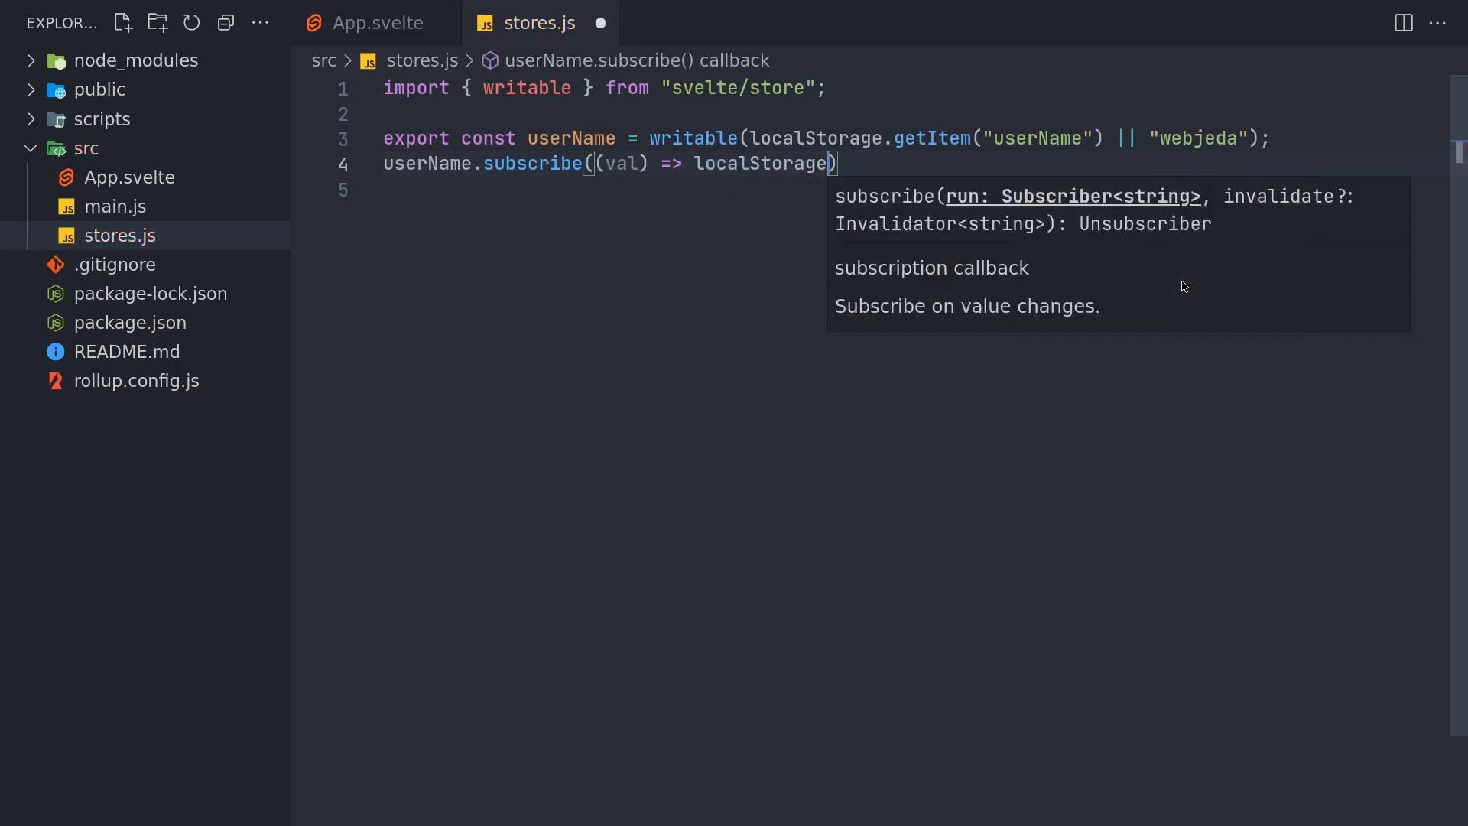
pyautogui.write('.setItem("')
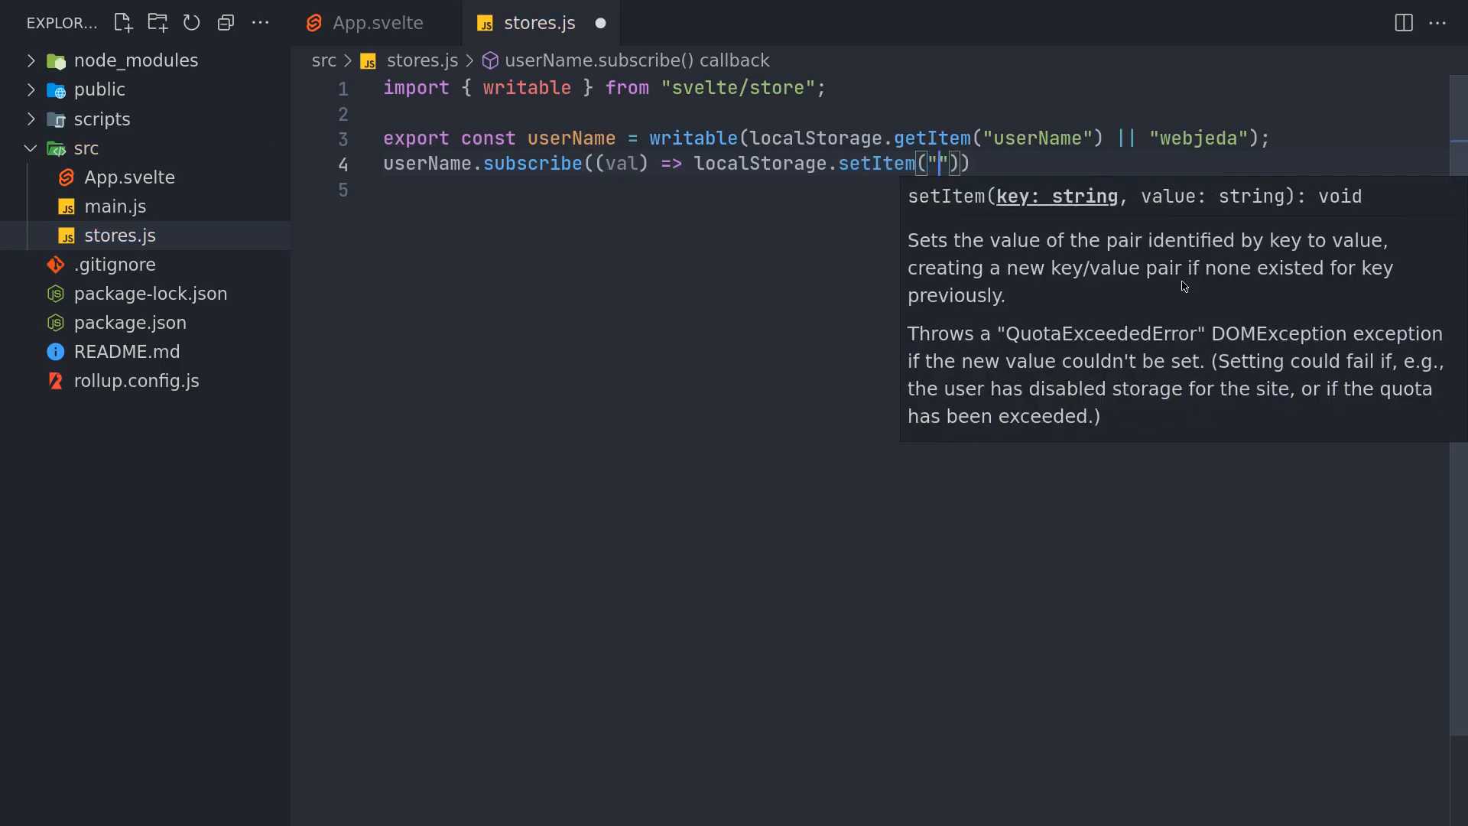
pyautogui.write('userName')
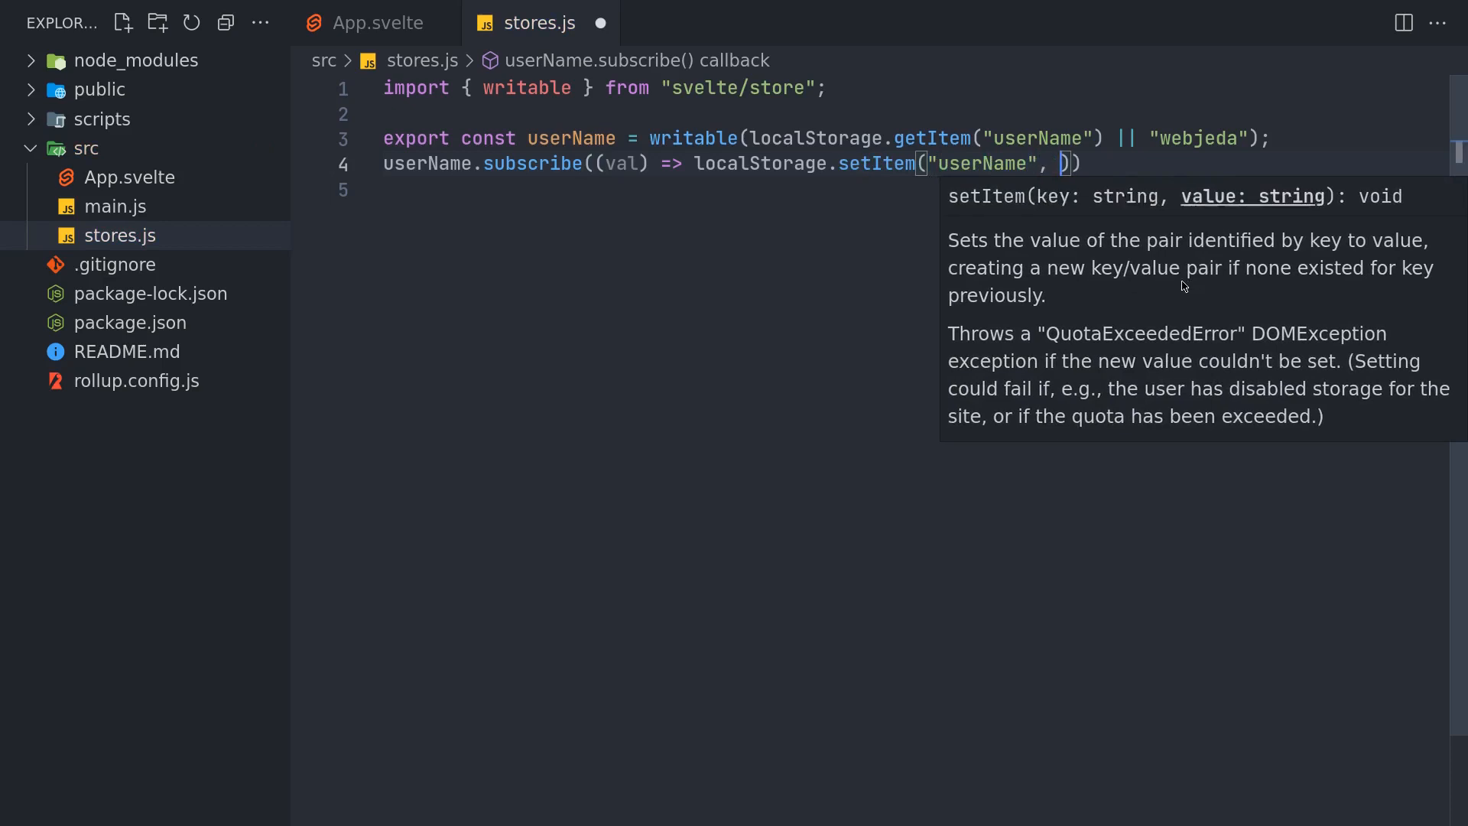
pyautogui.write('val')
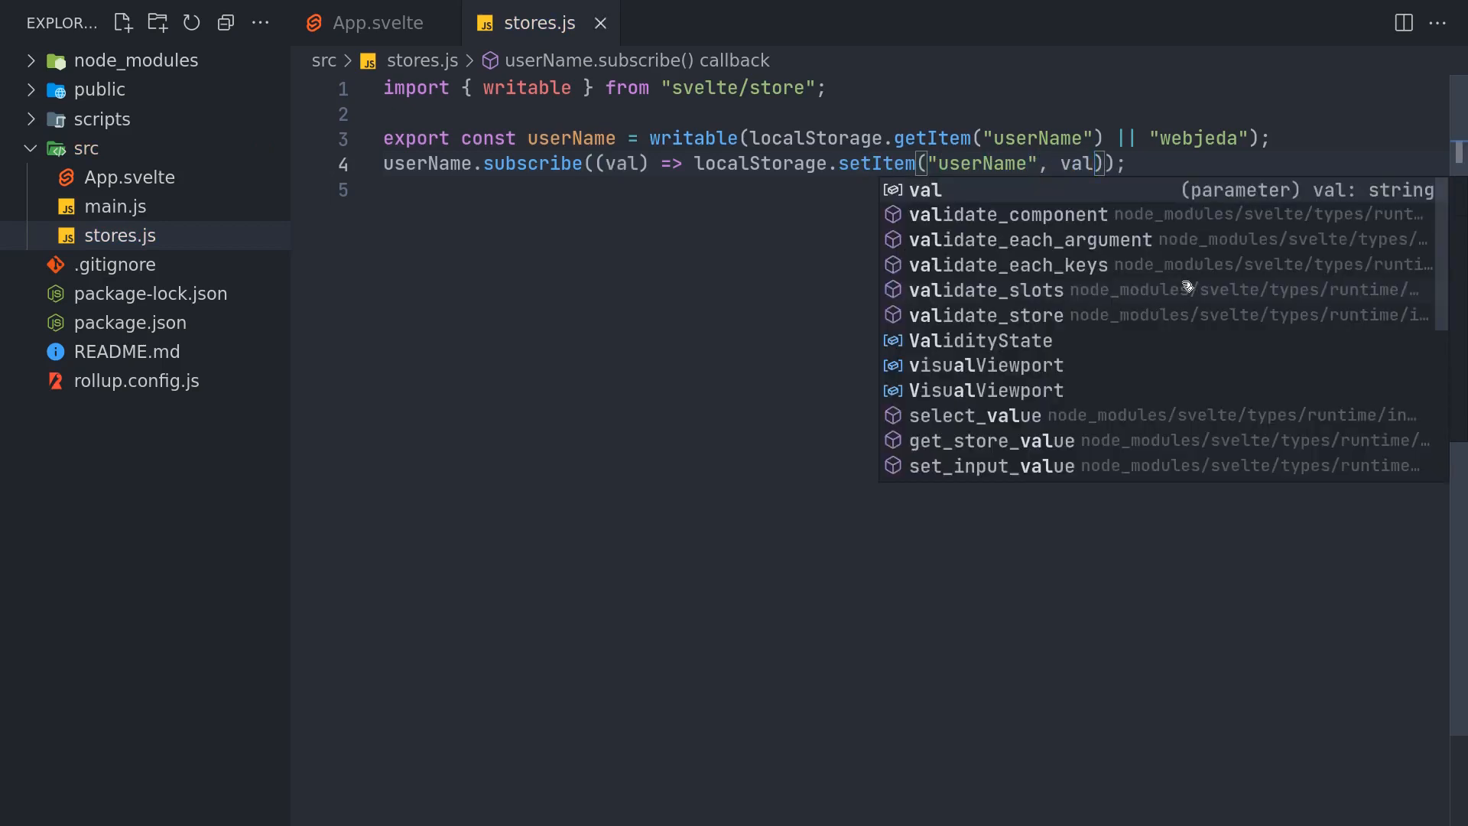
pyautogui.press('Escape')
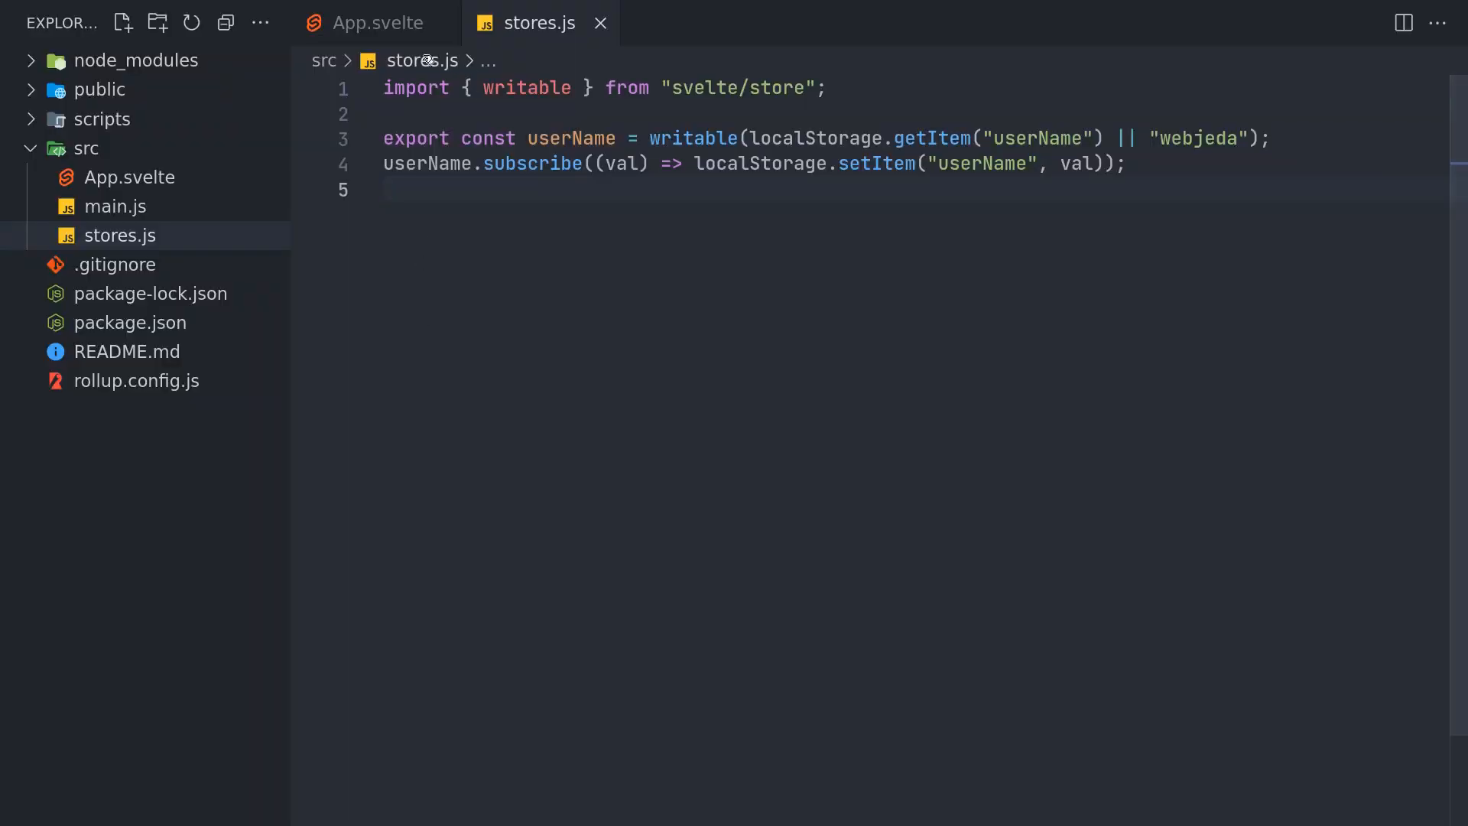
# - Add <input type="text" bind:value={$userName} /> below the heading in App.svelte
pyautogui.click(377, 23)
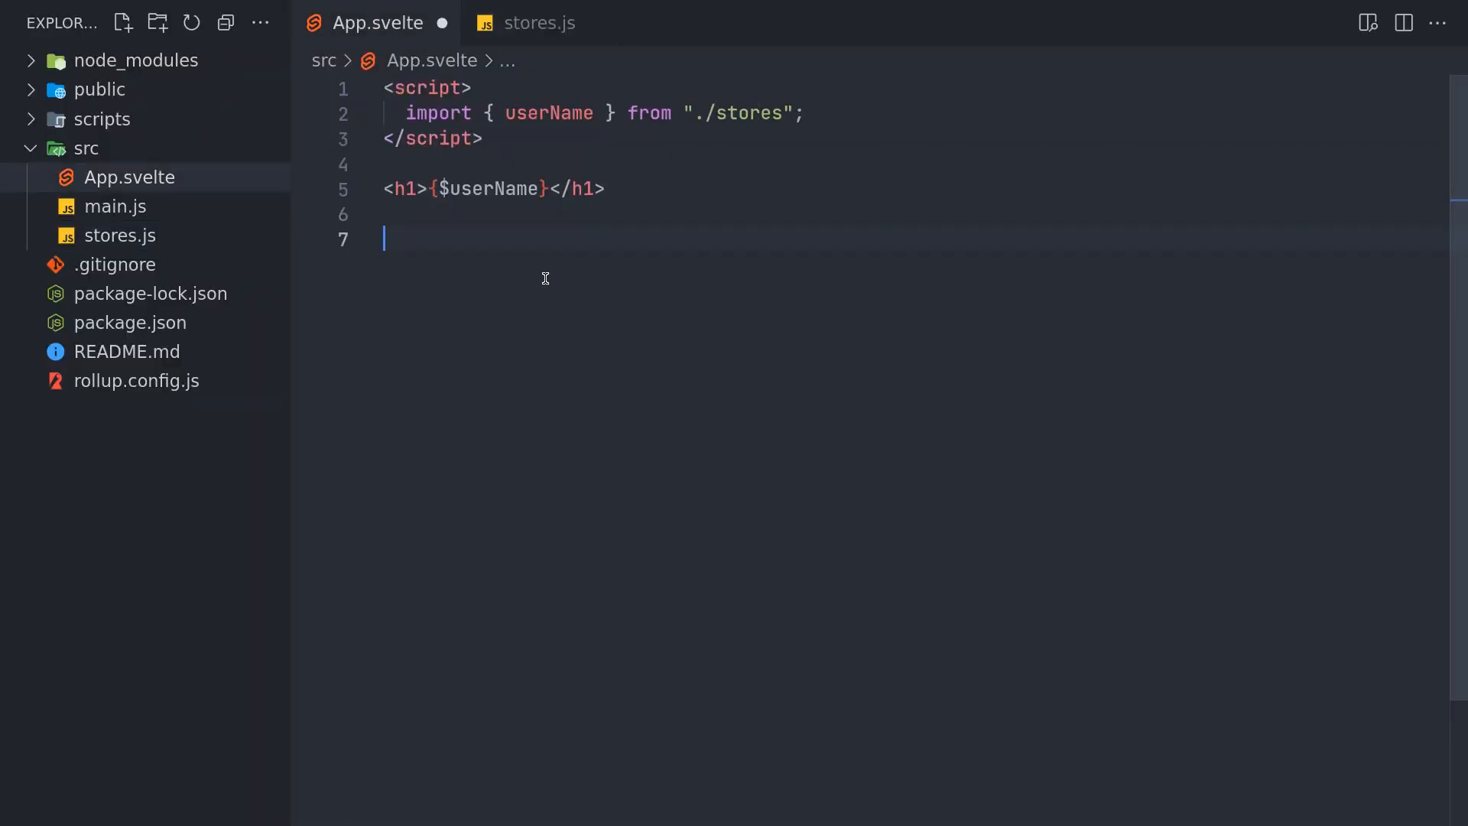
pyautogui.write('inpi')
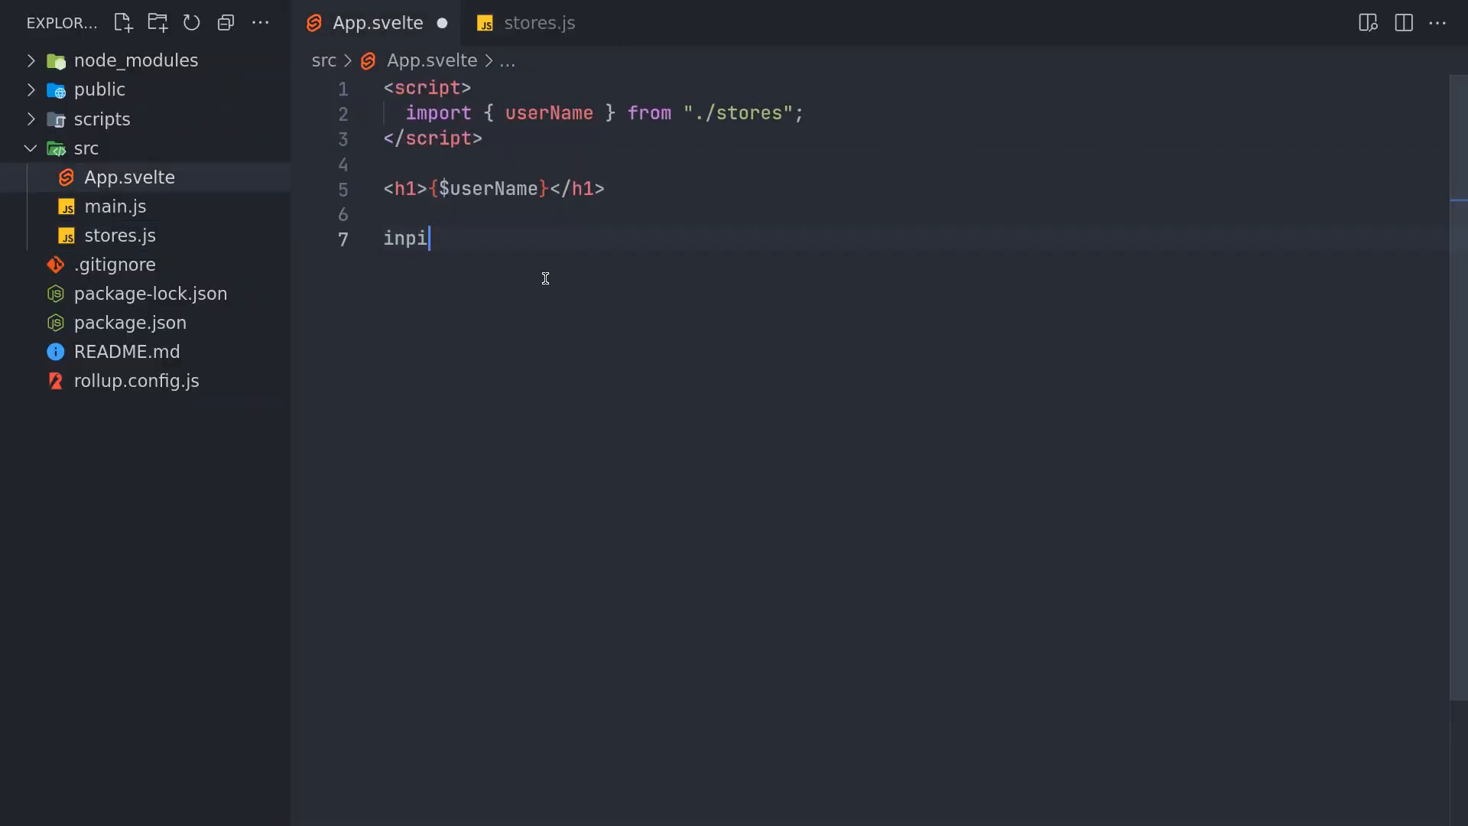
pyautogui.press('BackSpace')
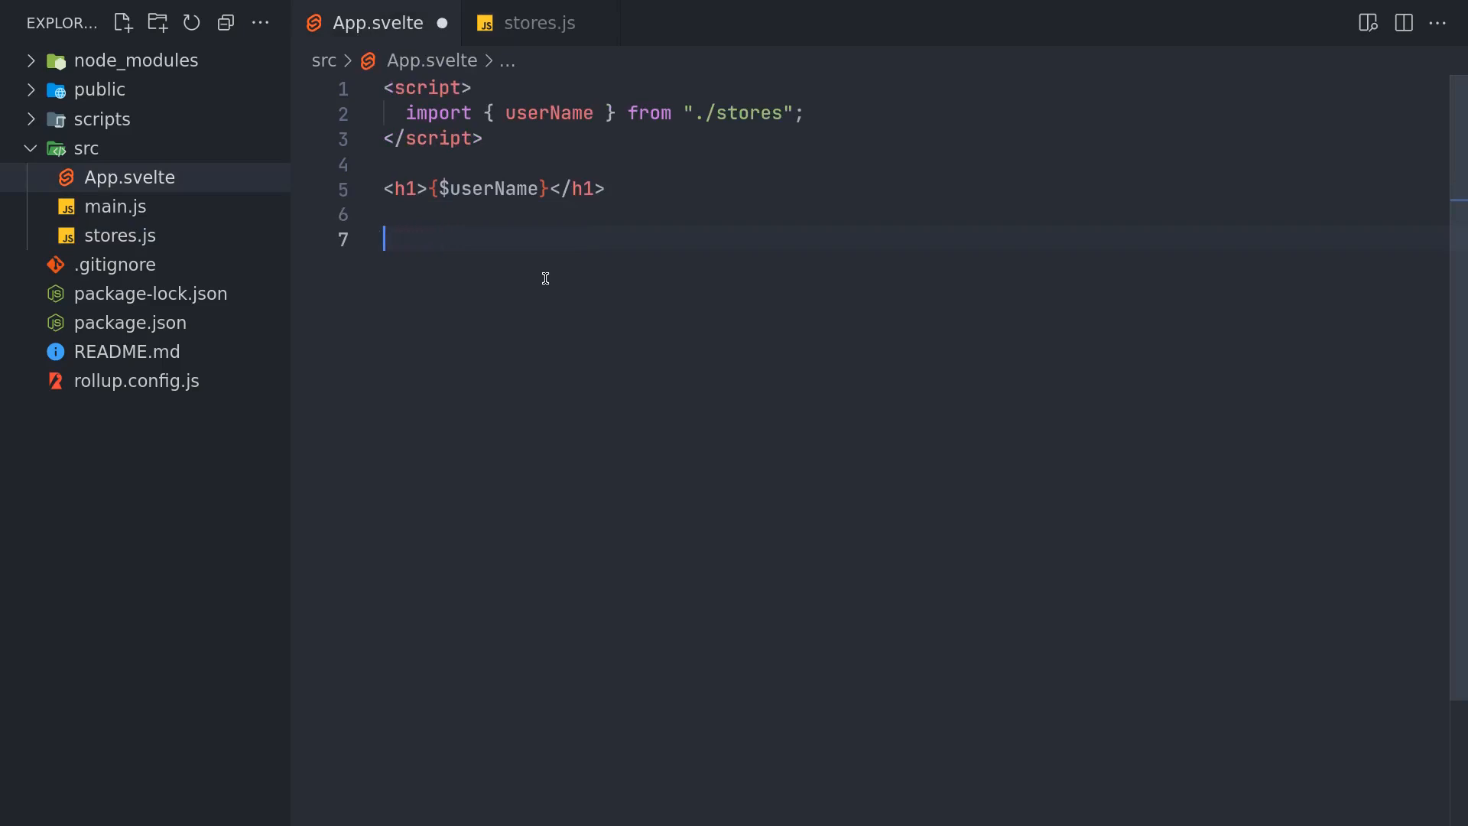
pyautogui.write('<input type>')
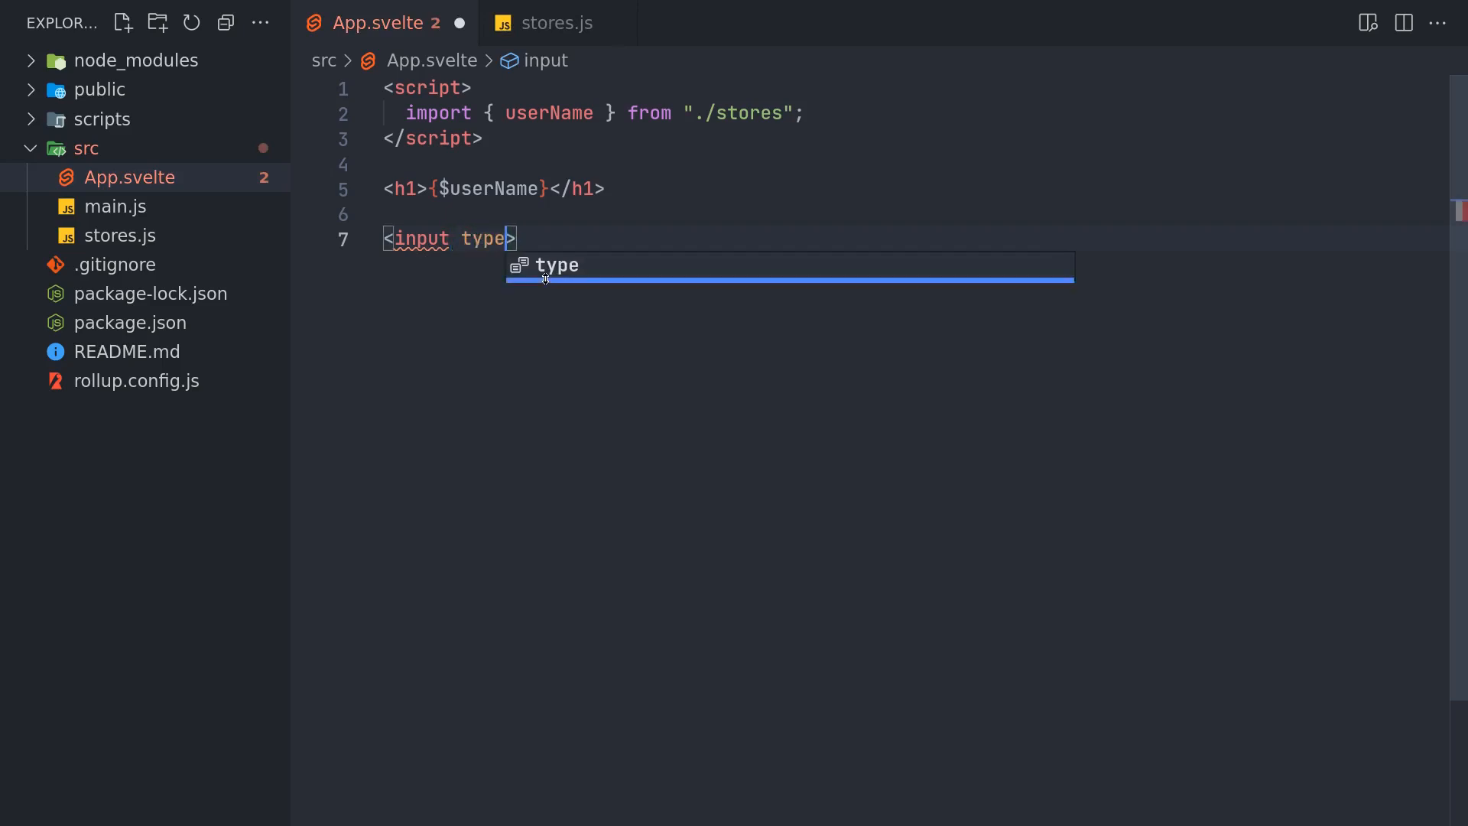
pyautogui.write('="text" bin')
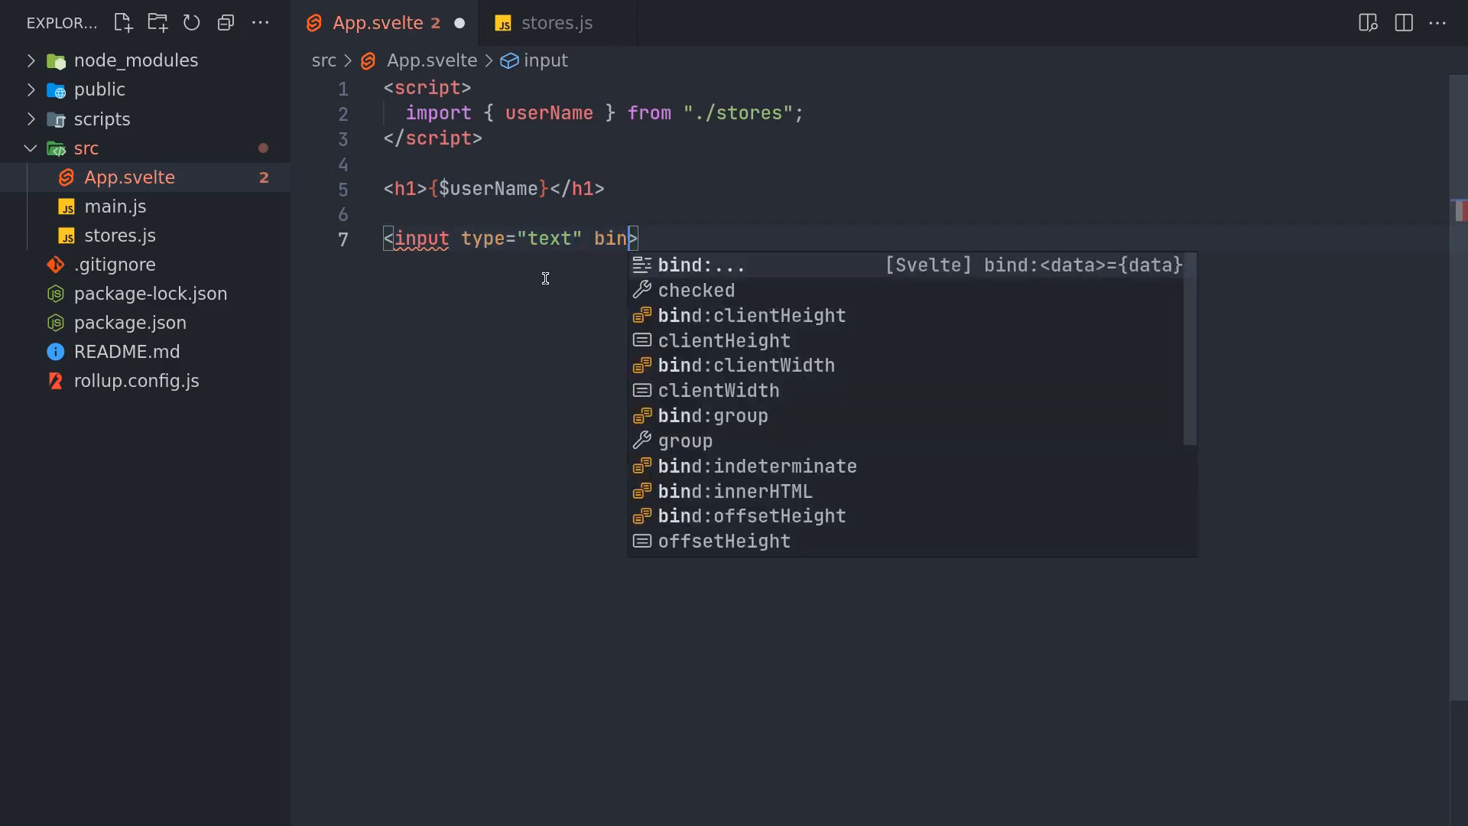
pyautogui.write('d:')
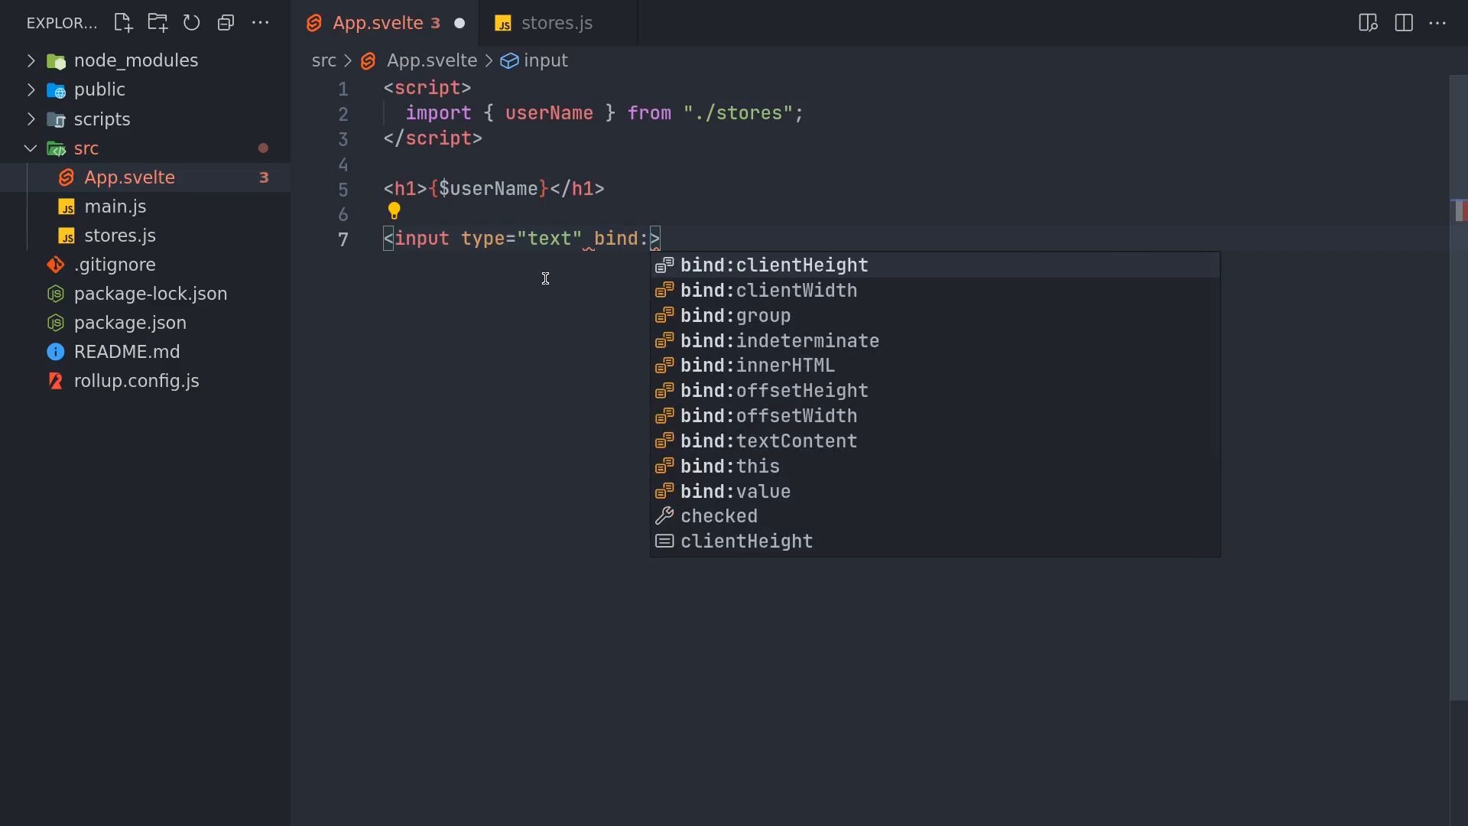
pyautogui.write(':$userName /')
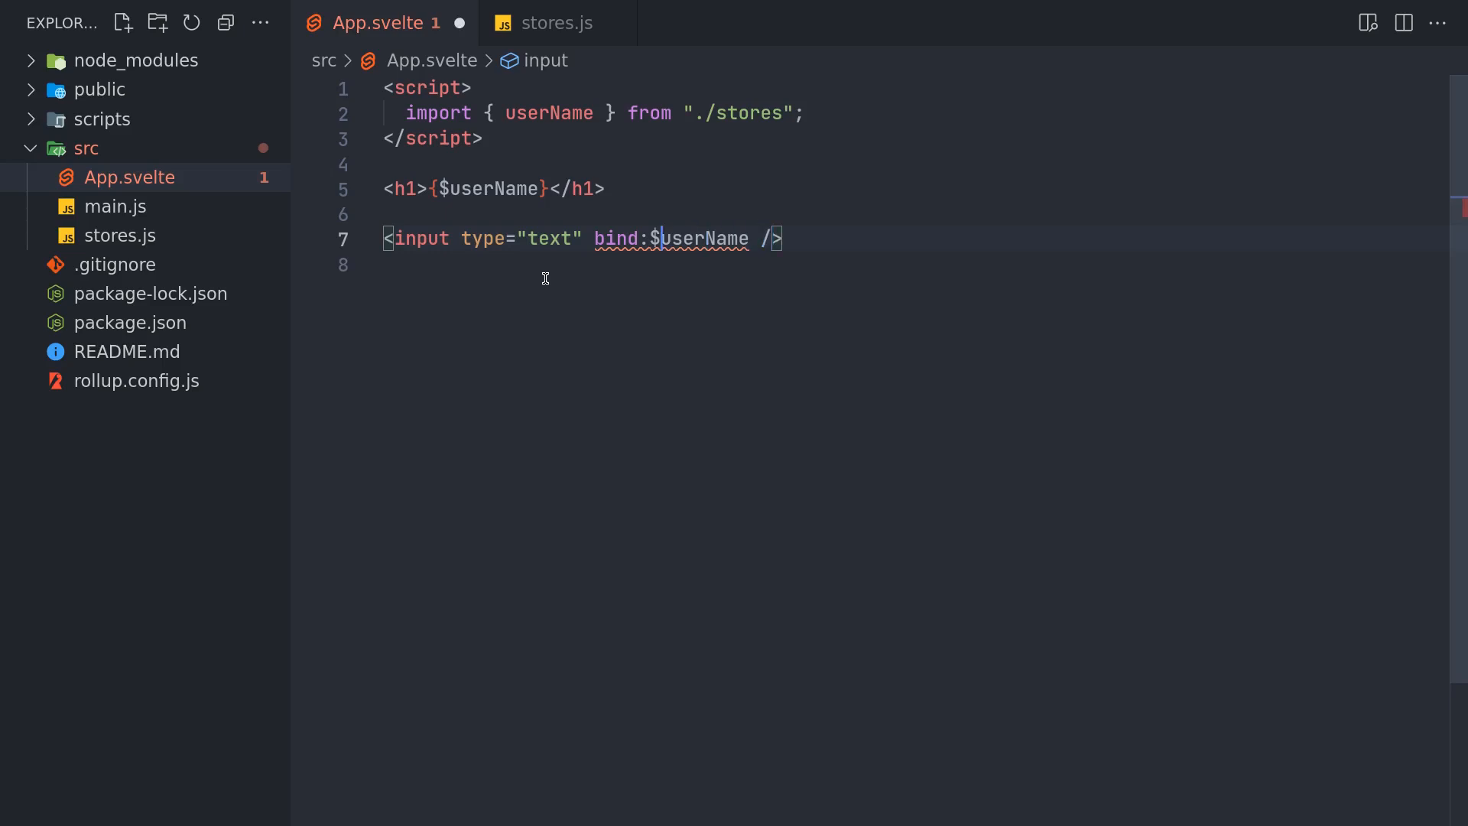
pyautogui.write('value')
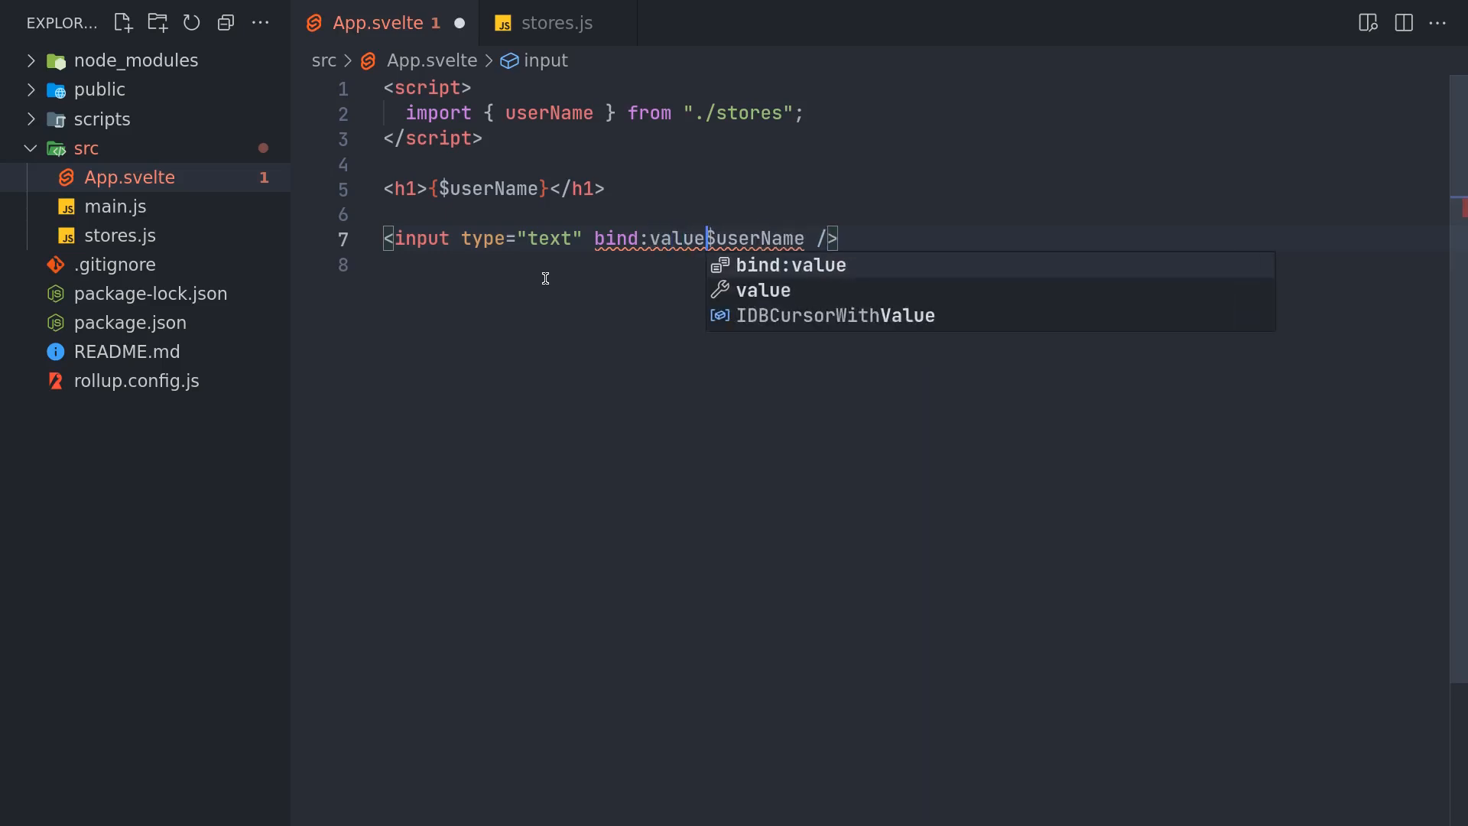
pyautogui.write('={')
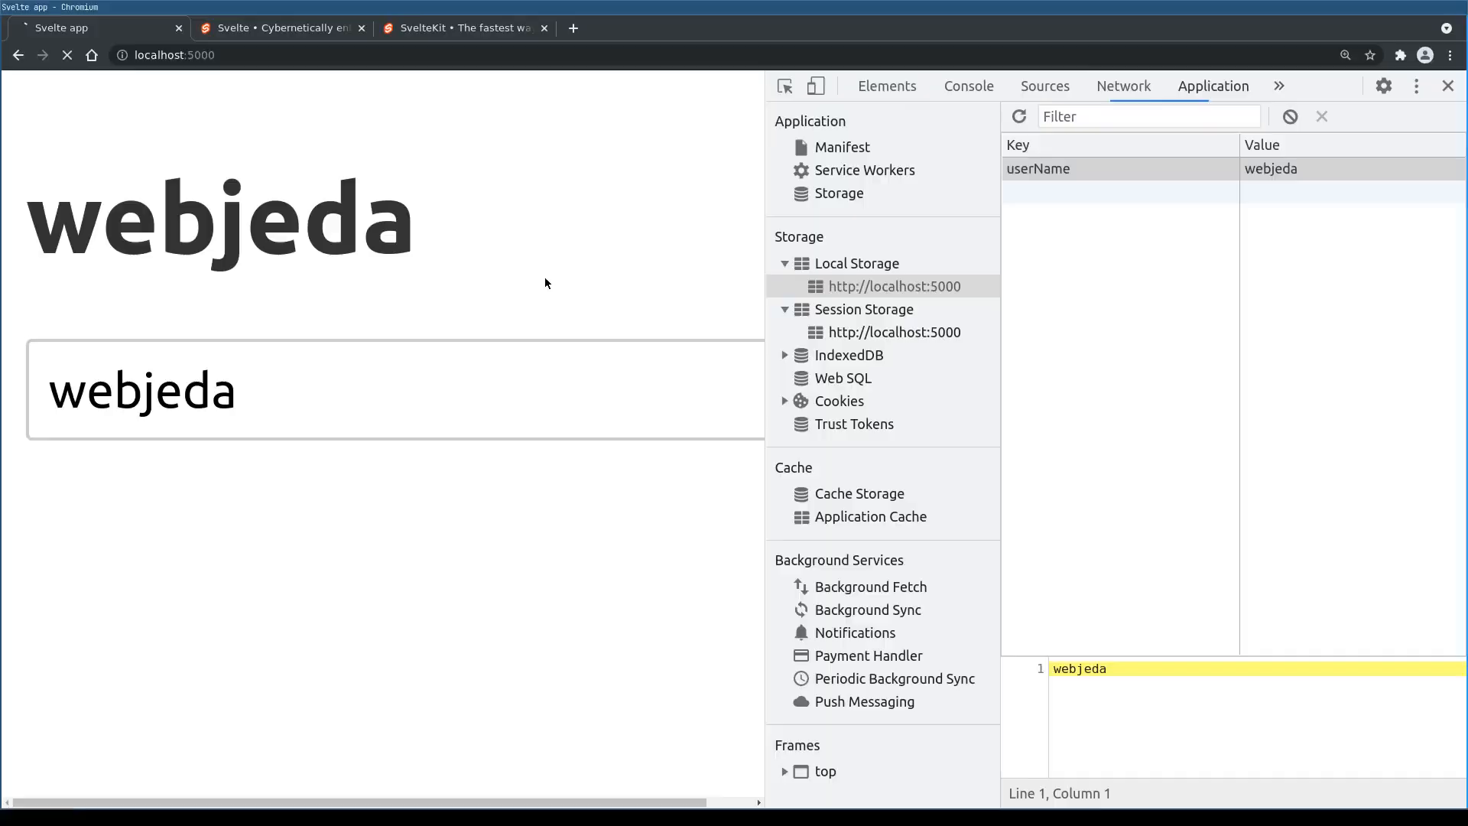
# - Type Sharath into the page's input so the heading and stored userName update
pyautogui.write('asdassdas asdsada')
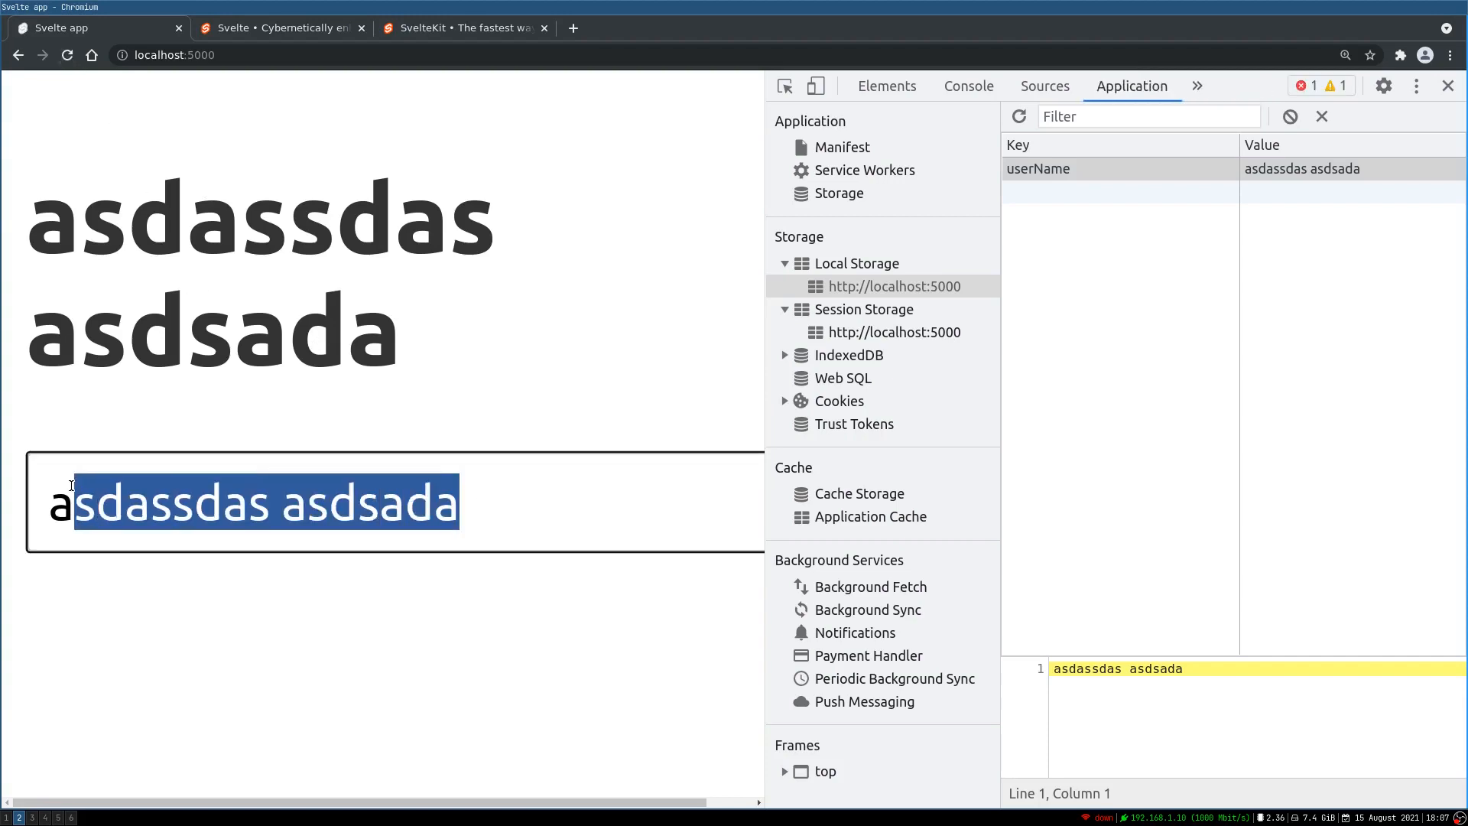
pyautogui.write('Sharath')
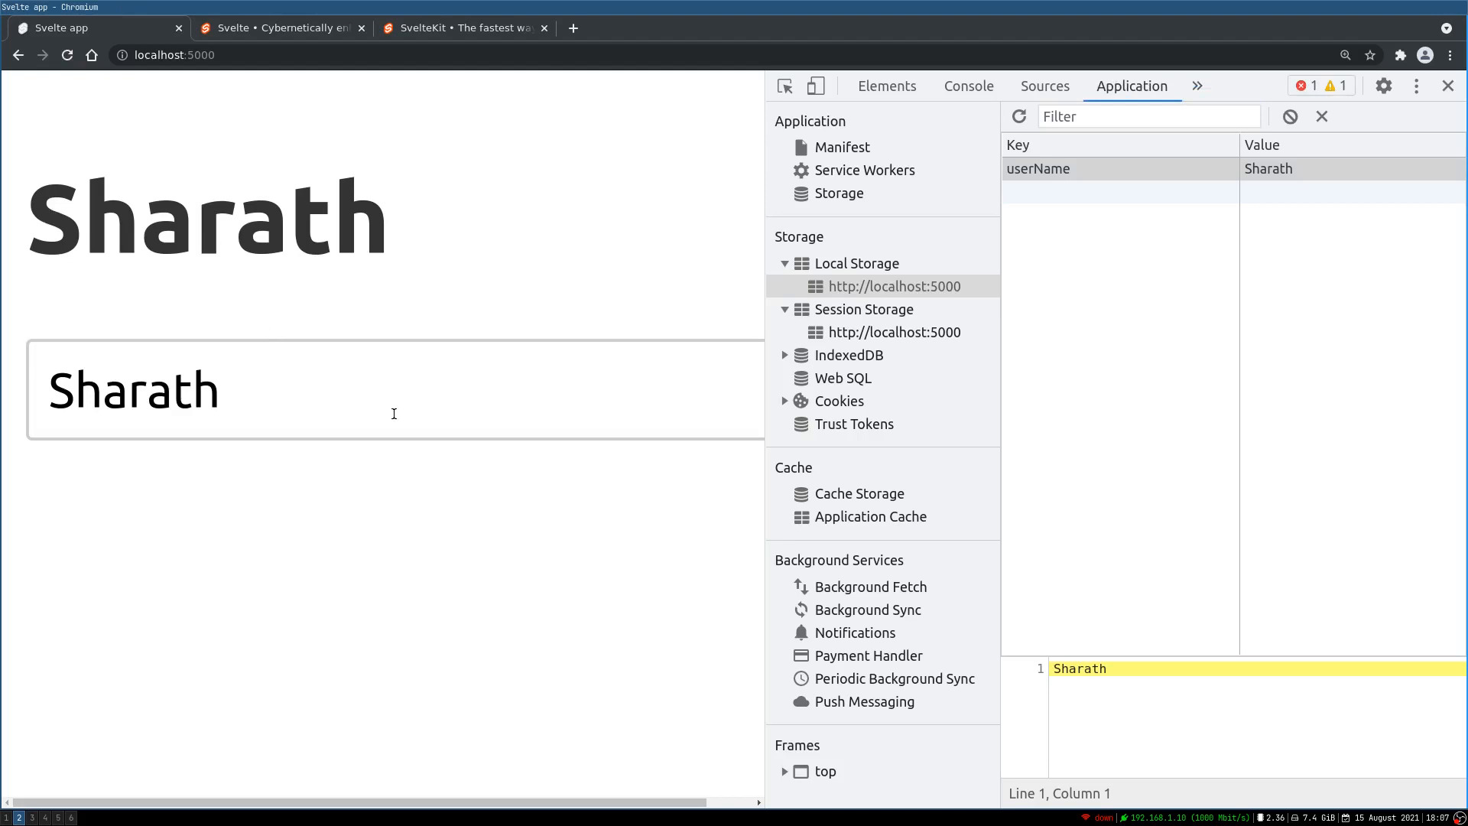
pyautogui.moveTo(904, 335)
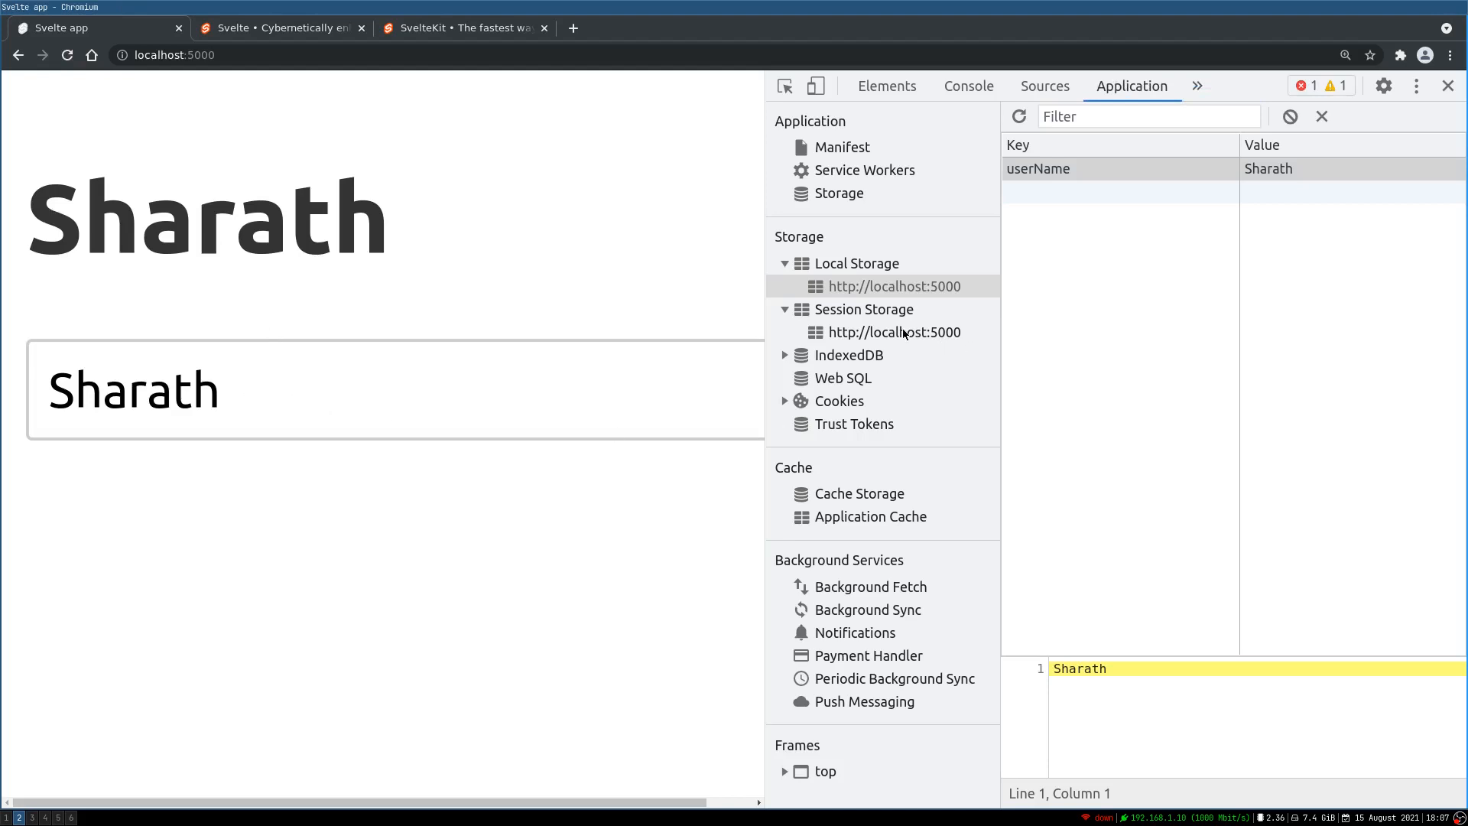
pyautogui.moveTo(230, 197)
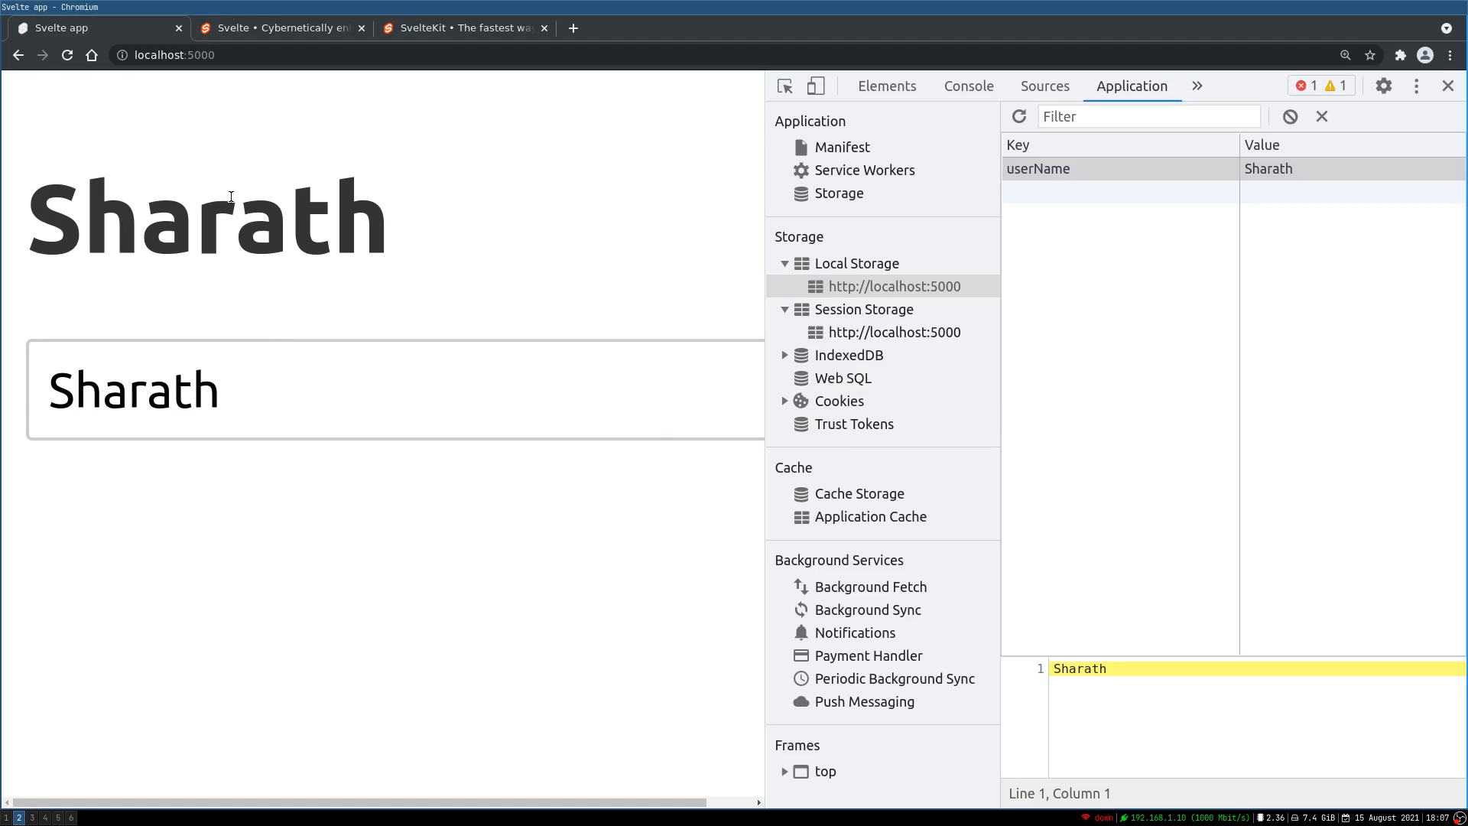
pyautogui.moveTo(390, 293)
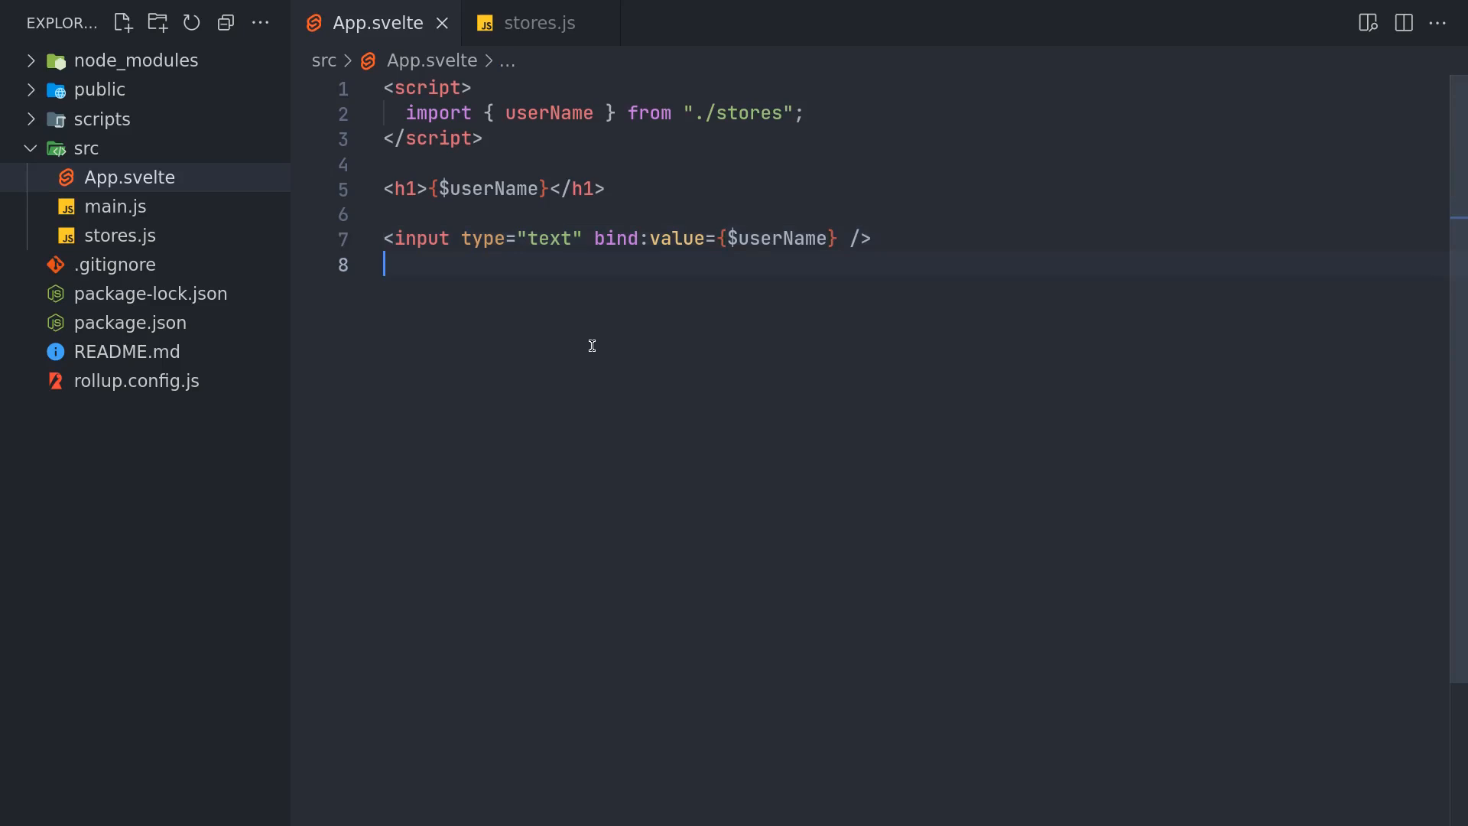
pyautogui.moveTo(548, 373)
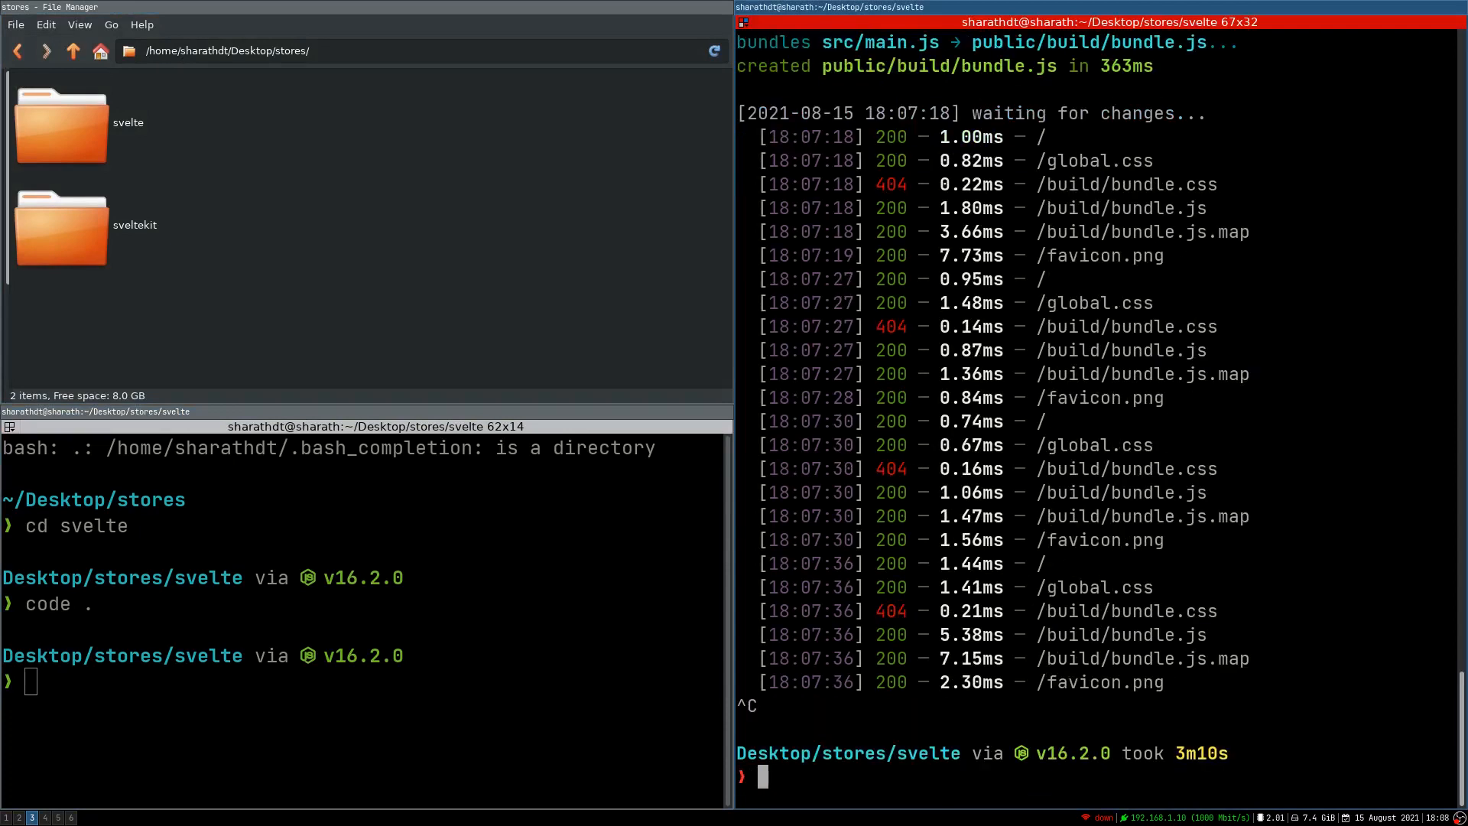
pyautogui.moveTo(1020, 490)
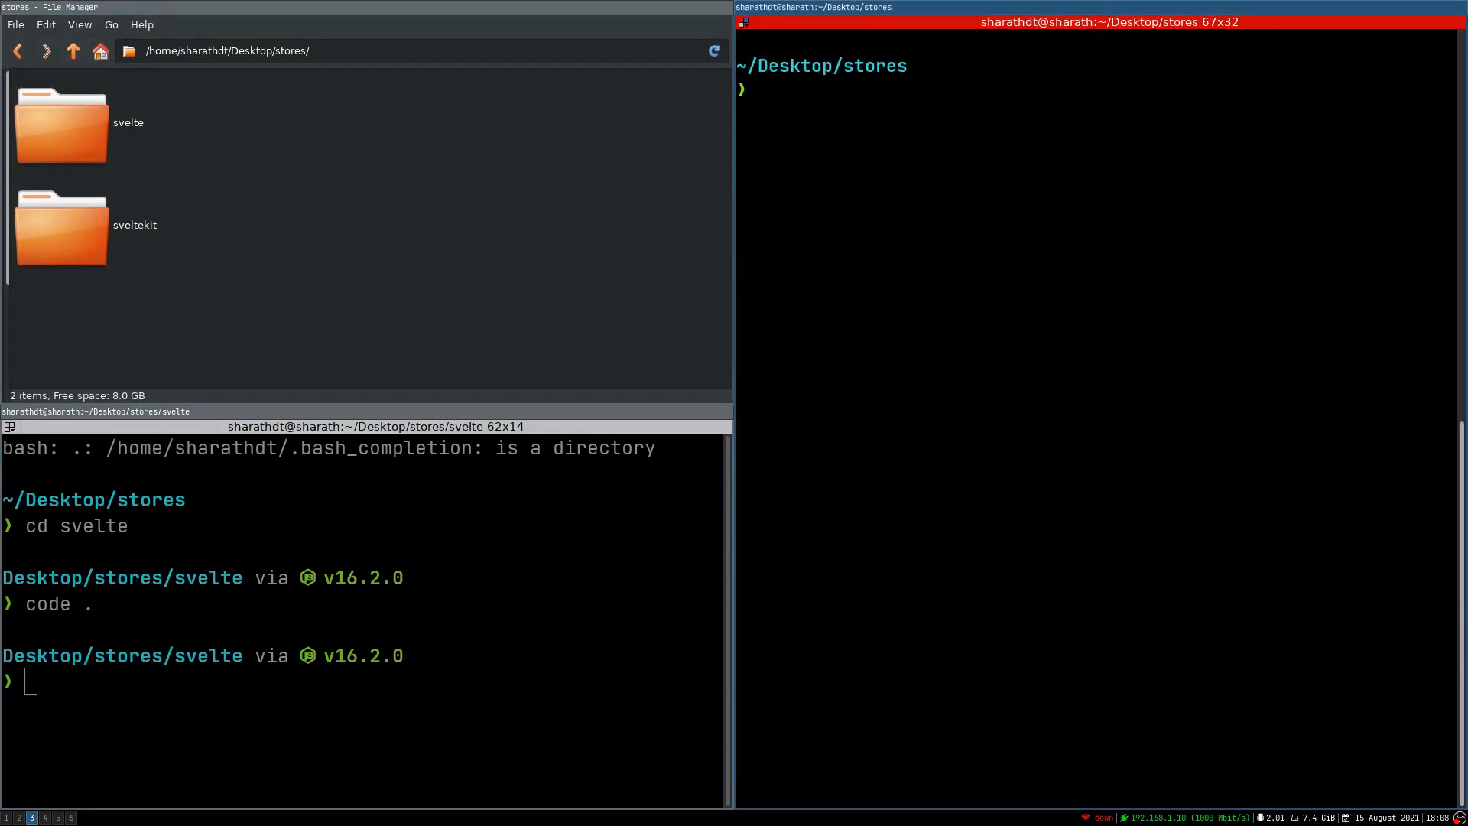
# - Move into the sveltekit folder and open it in VS Code with code
pyautogui.write('cd sveltekit/')
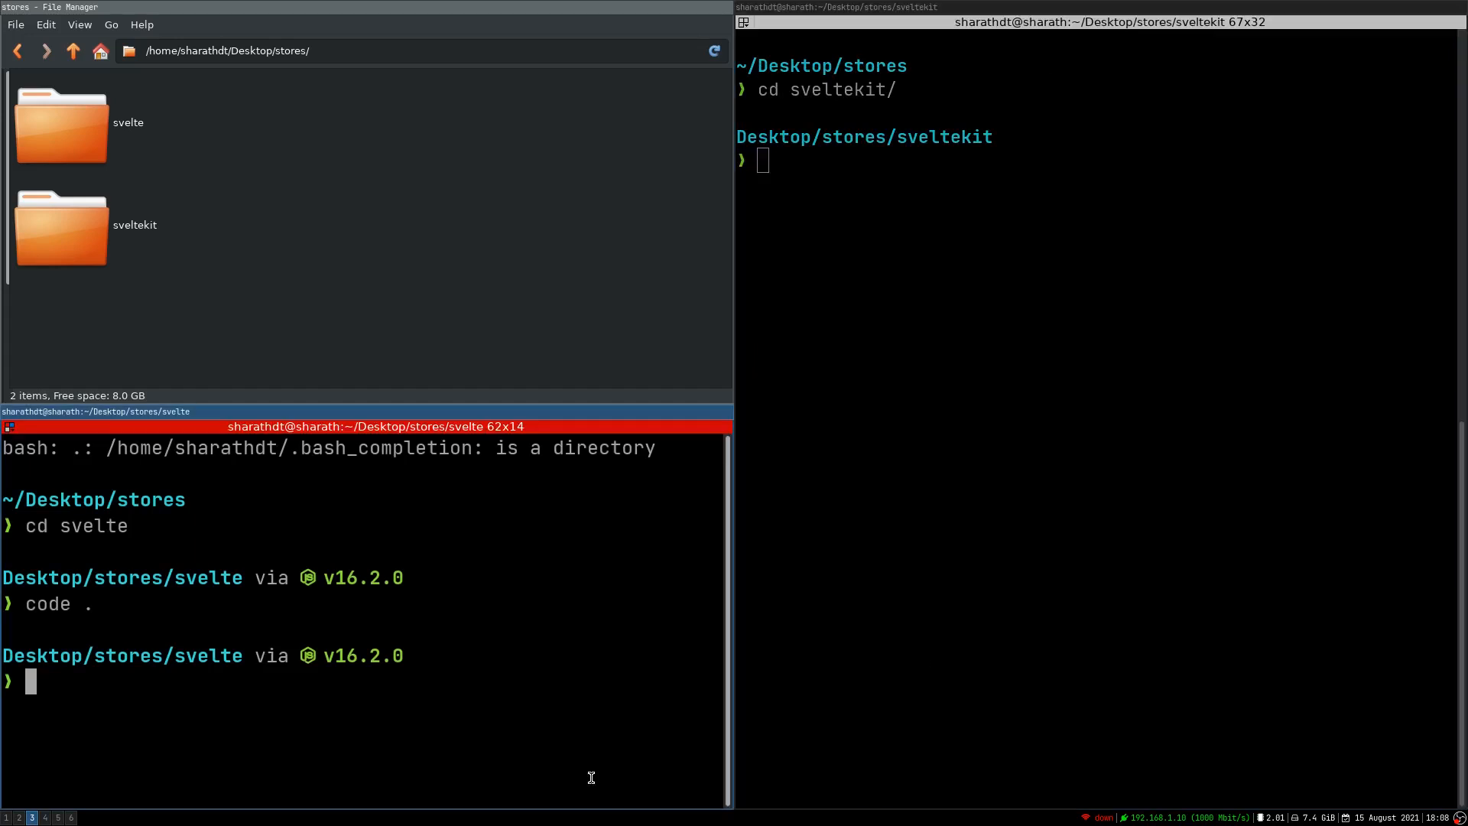
pyautogui.write('cd ..')
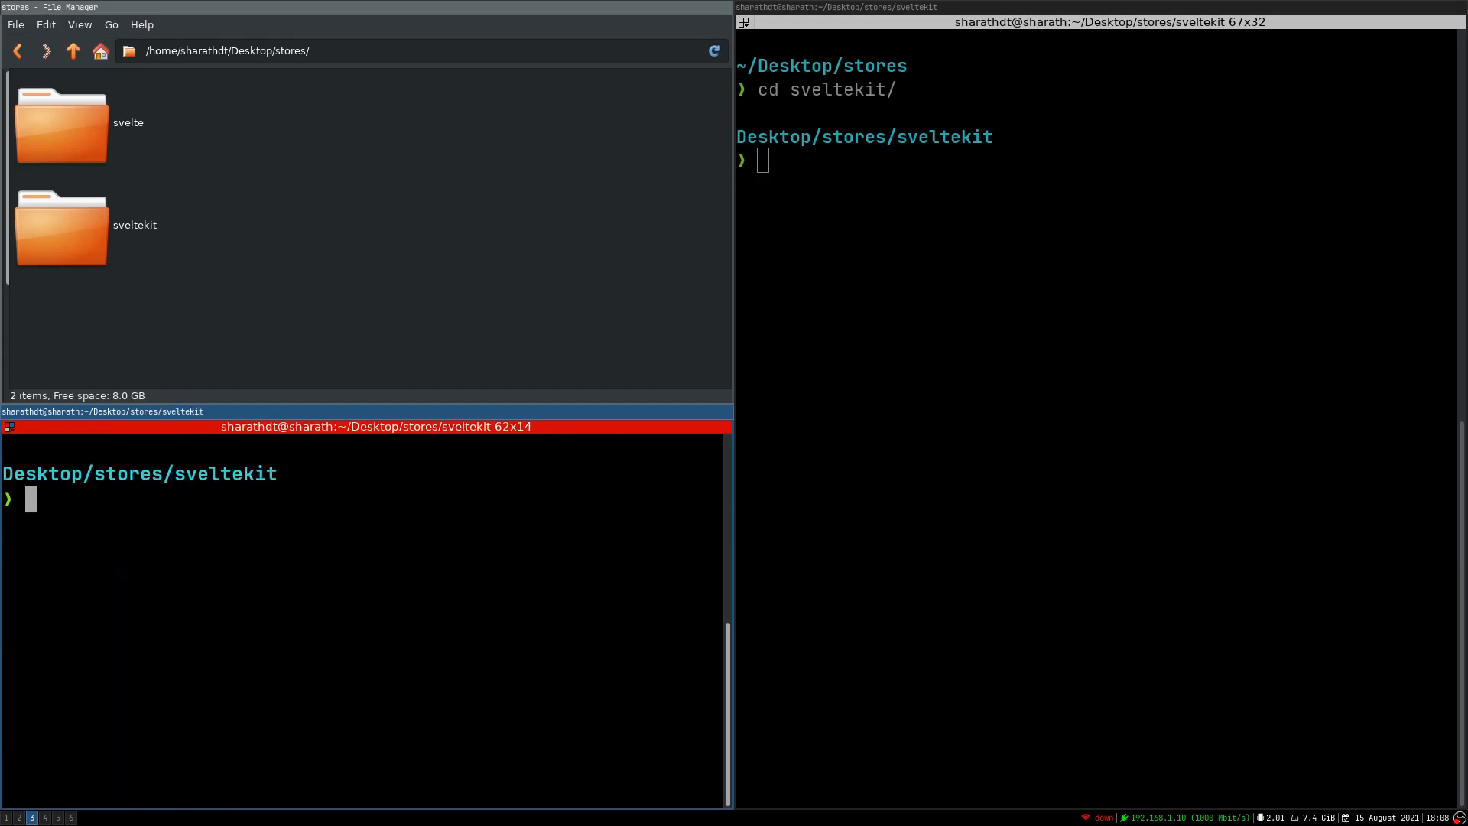
pyautogui.write('code .')
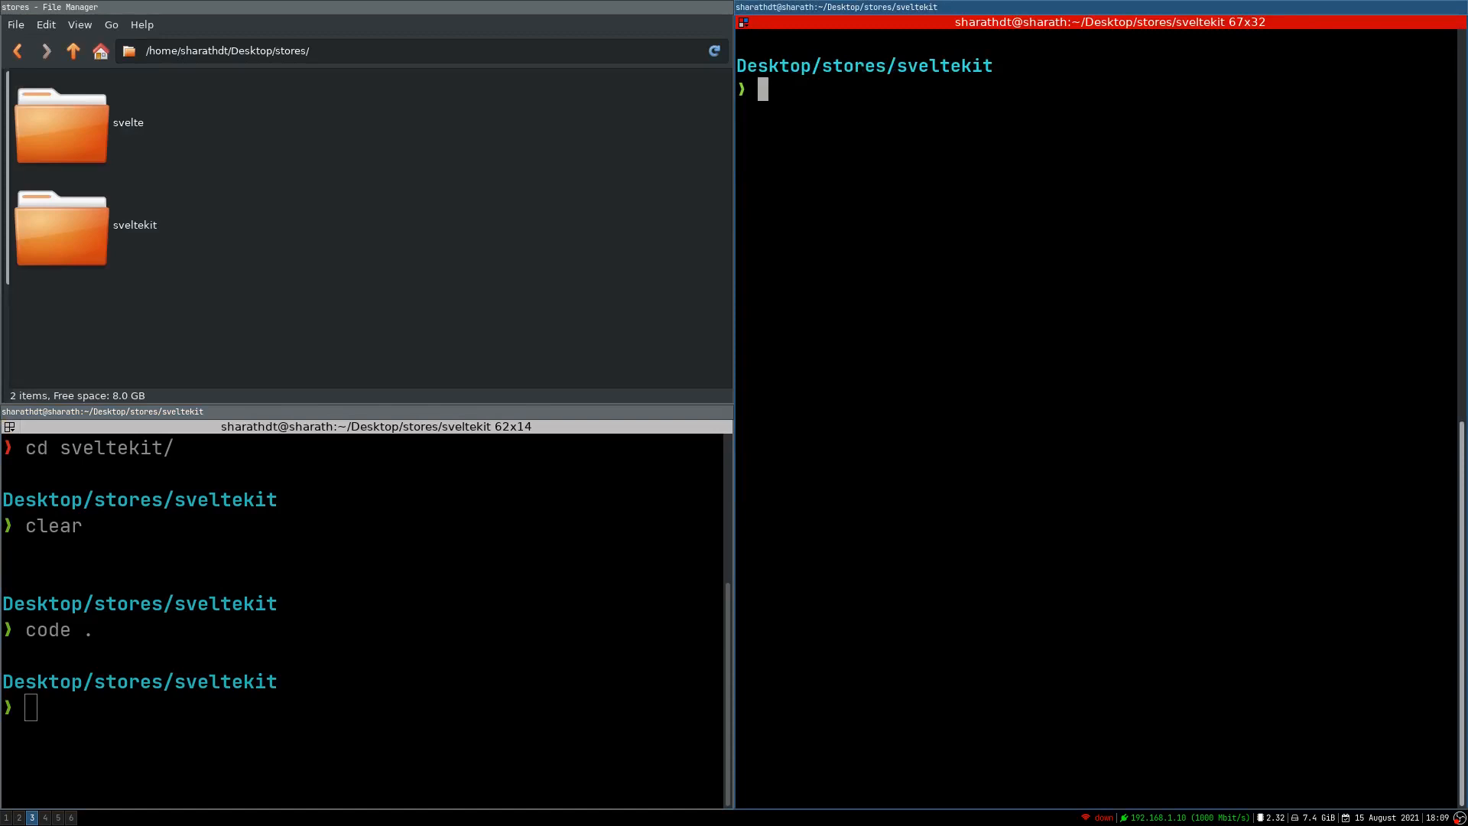
# - Run npm init svelte@next to scaffold SvelteKit, then start it with npm run dev
pyautogui.write('npm init')
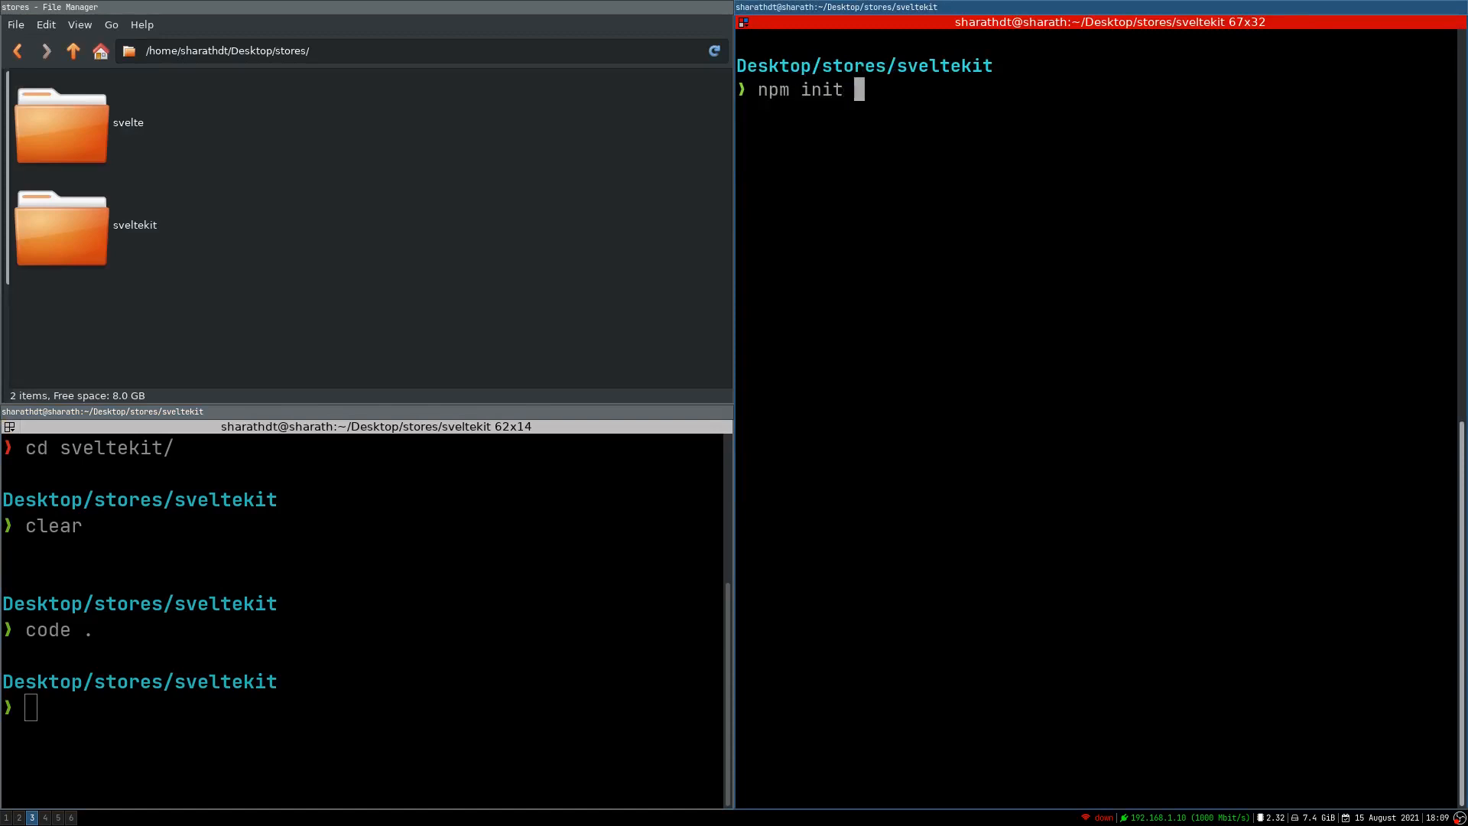
pyautogui.write('svelte')
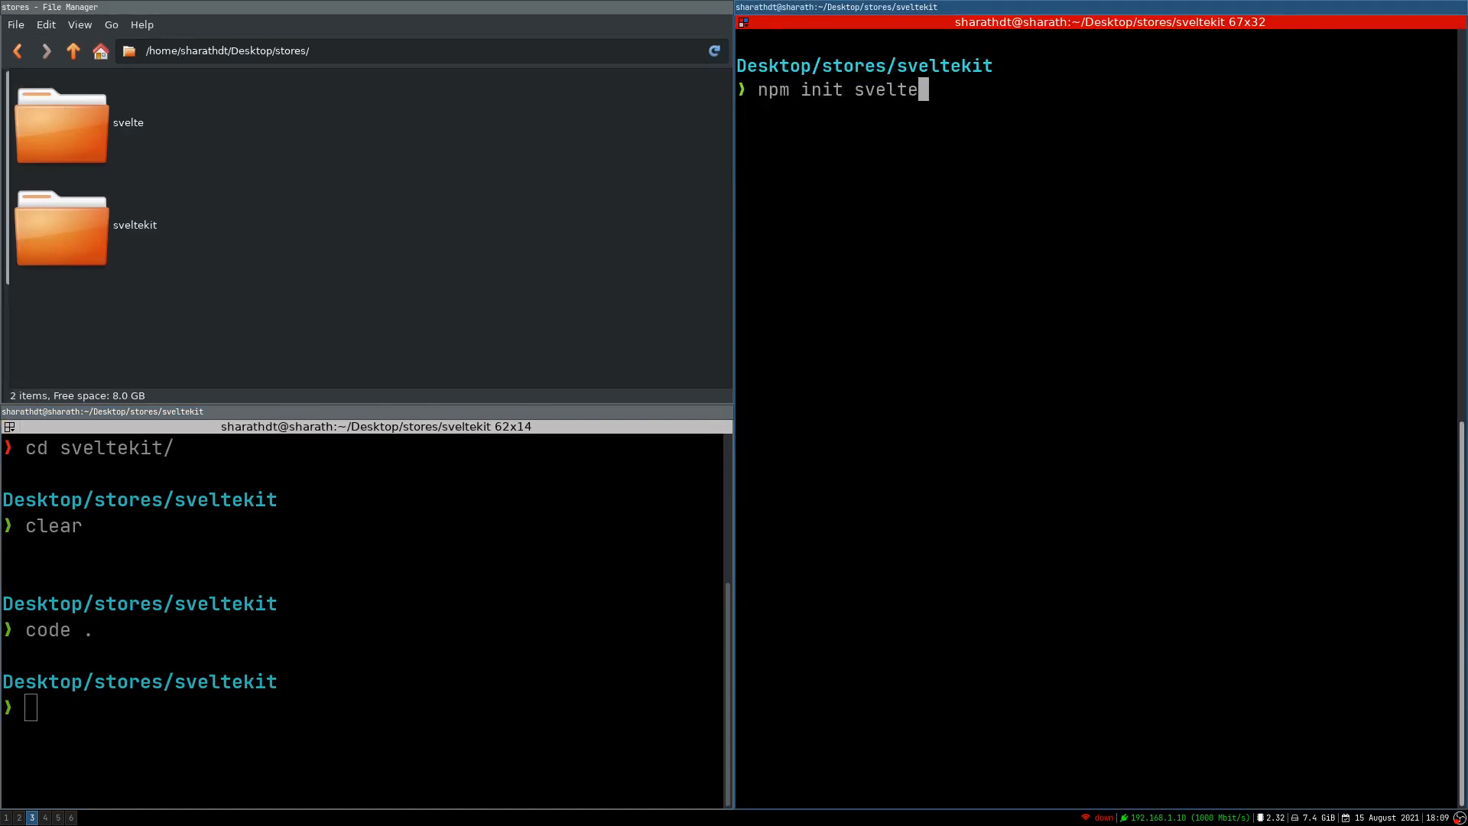
pyautogui.write('@next')
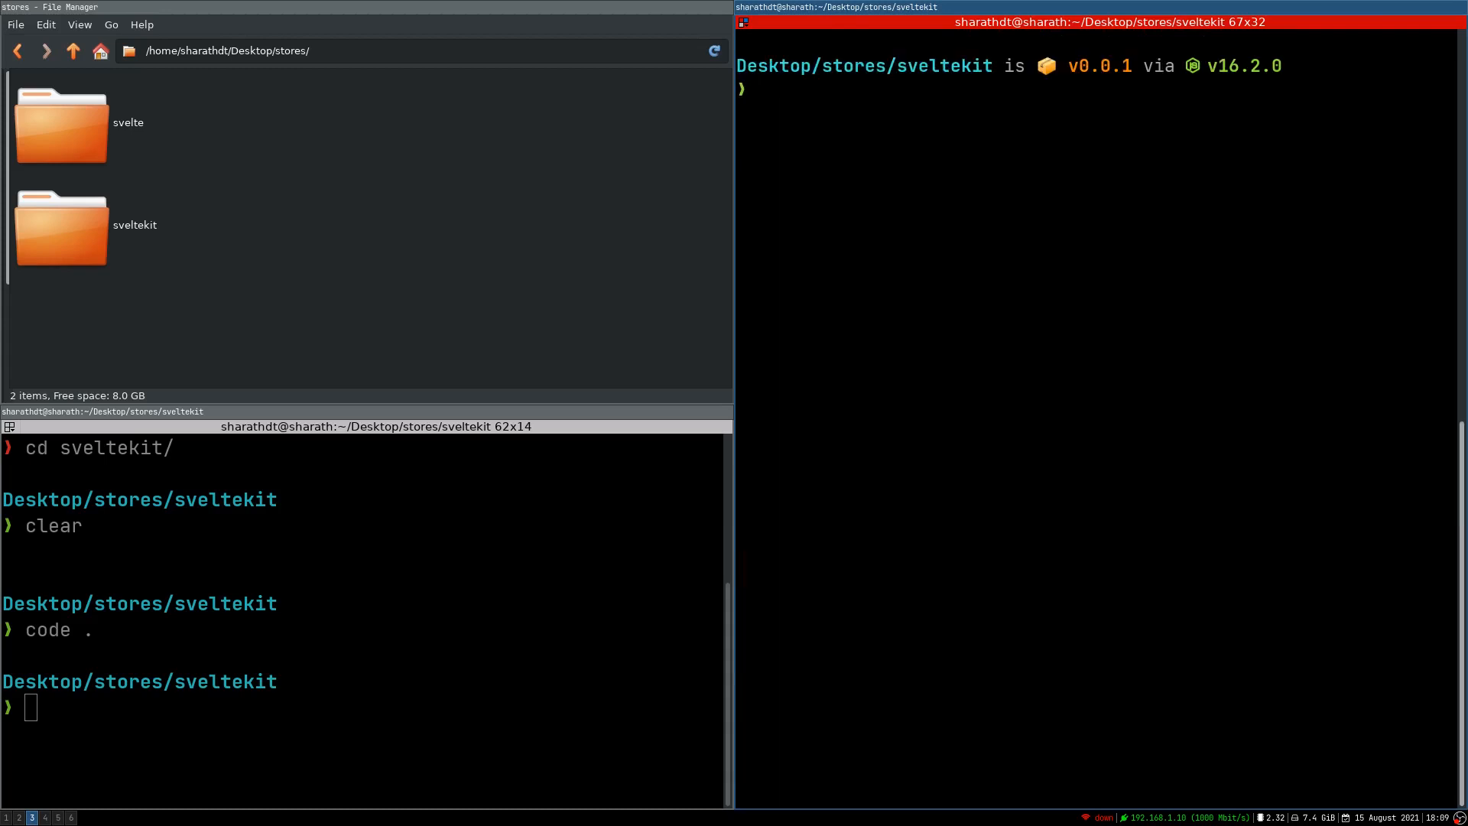
pyautogui.write('npm run dev')
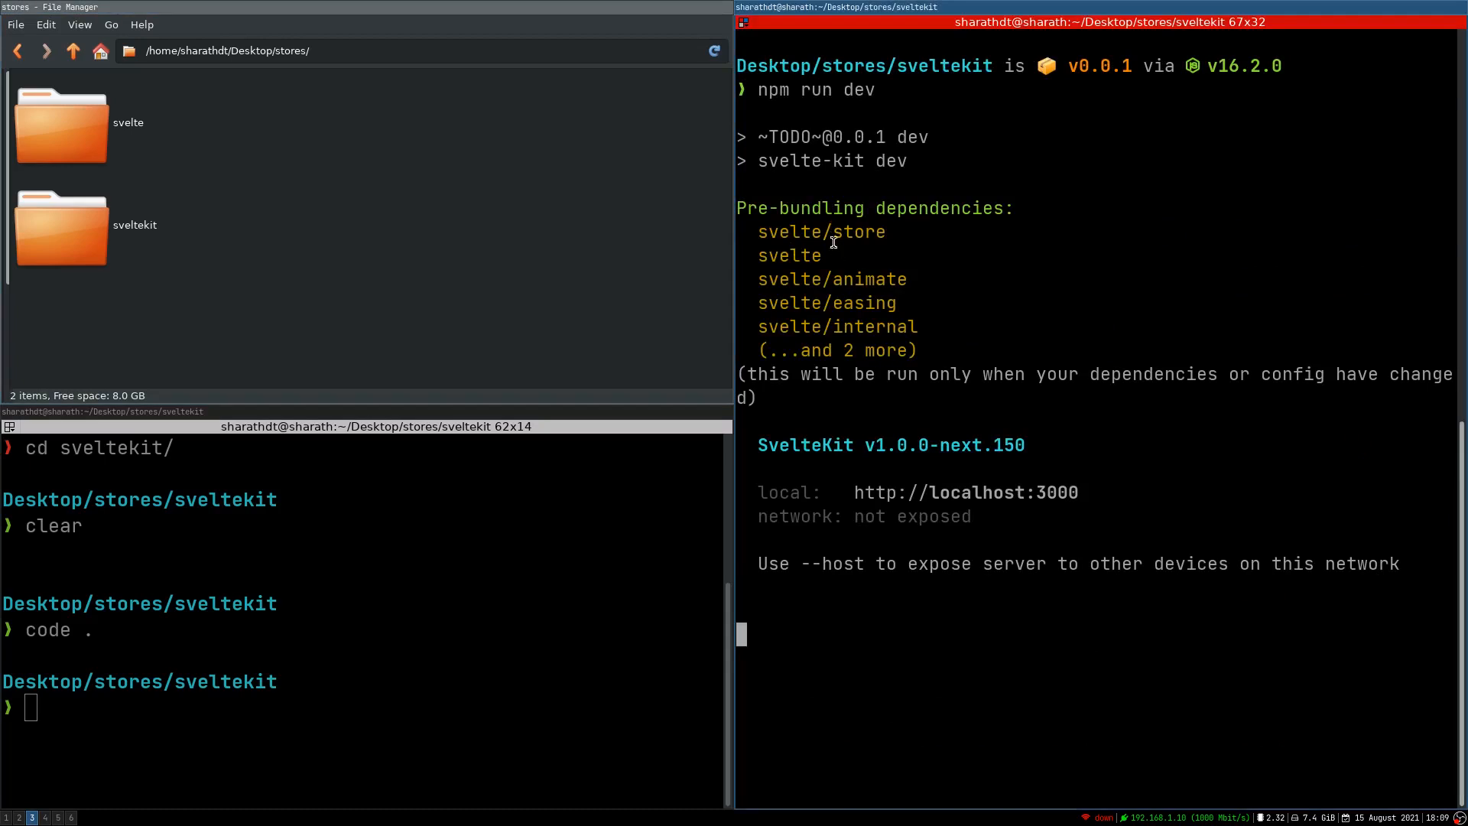
pyautogui.moveTo(778, 439)
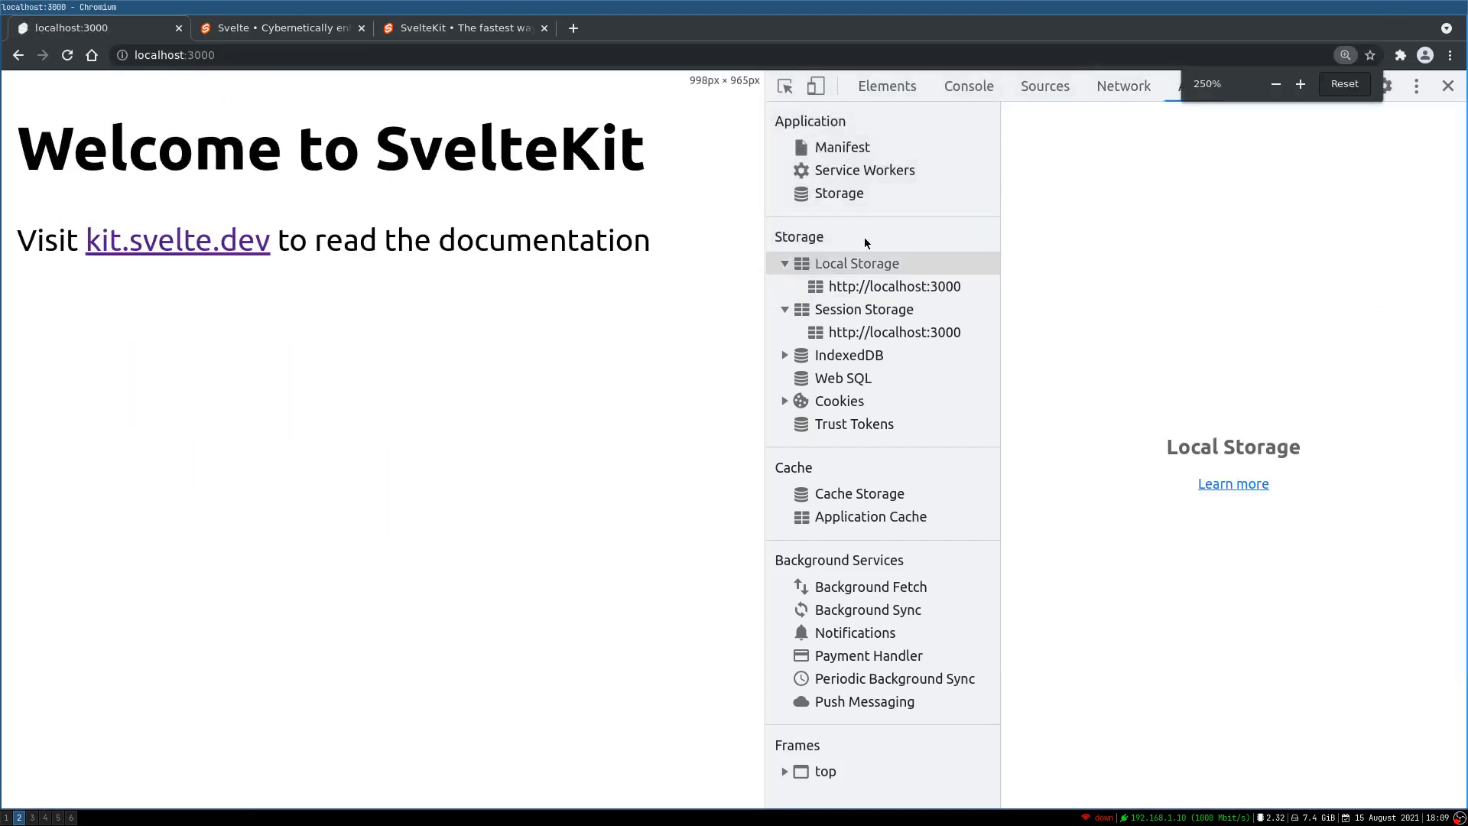
# - Add a new empty stores.js file under the SvelteKit project's src folder
pyautogui.click(891, 286)
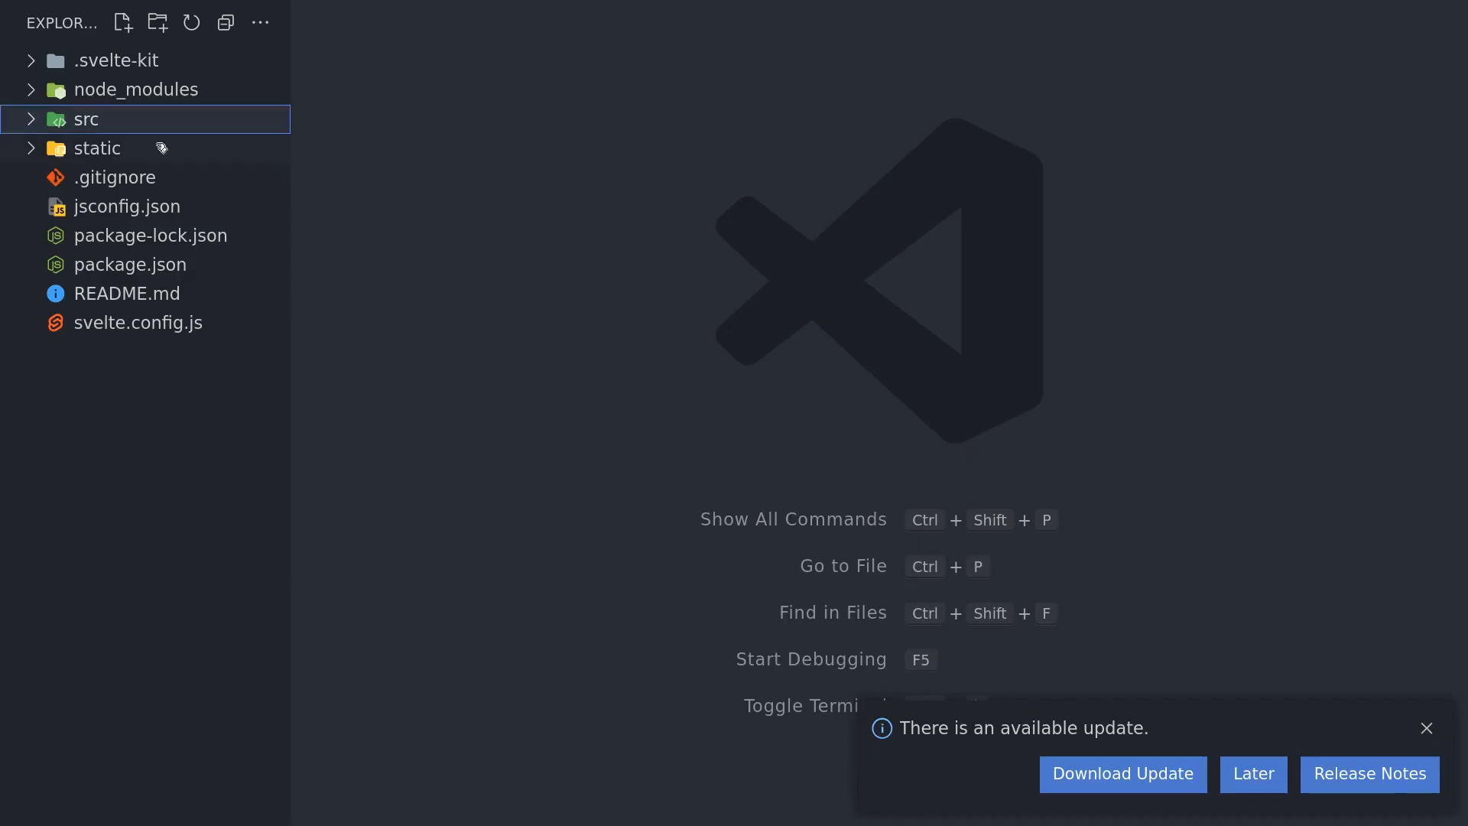
pyautogui.click(84, 119)
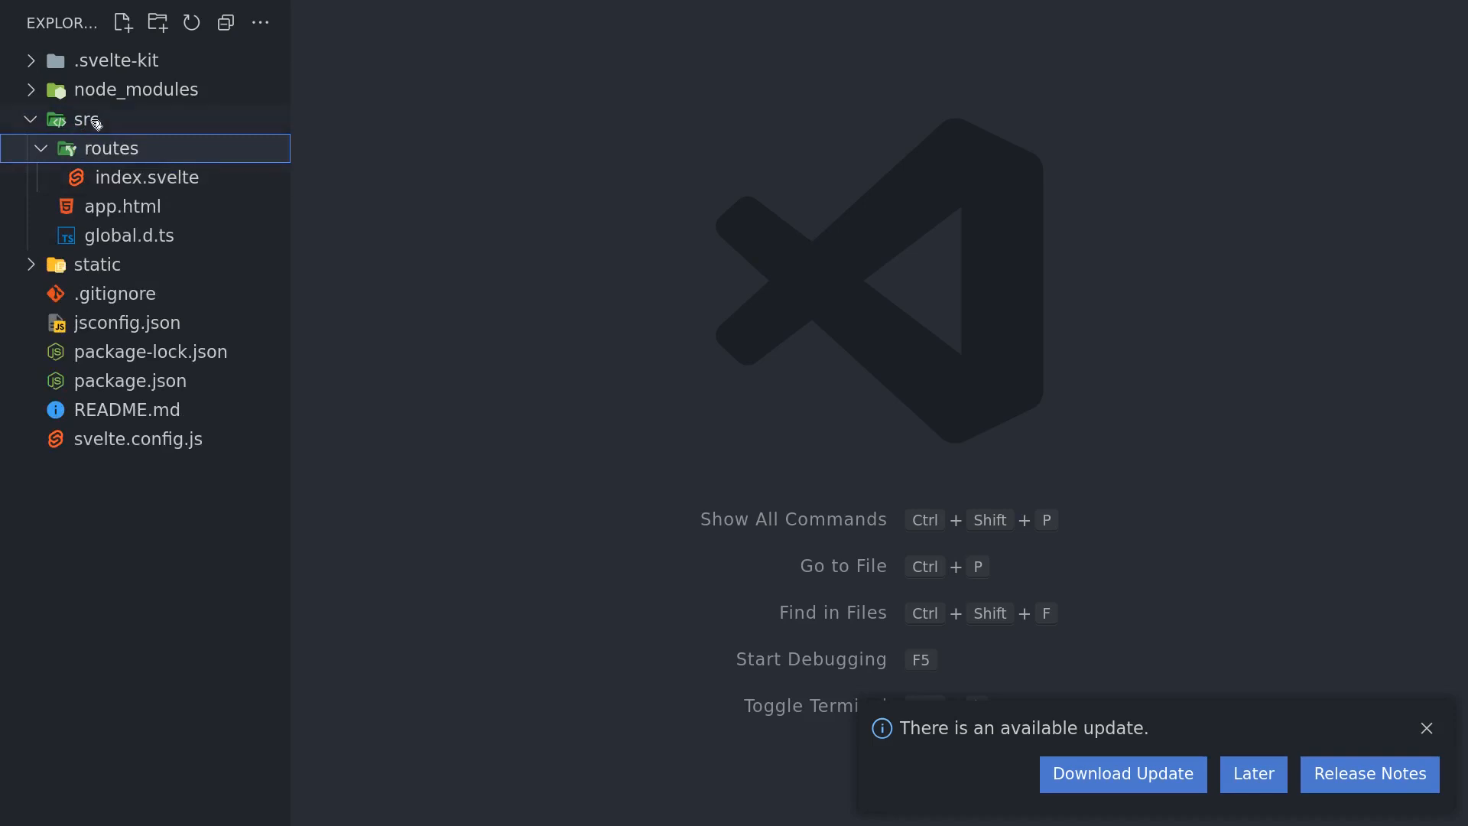
pyautogui.rightClick(75, 119)
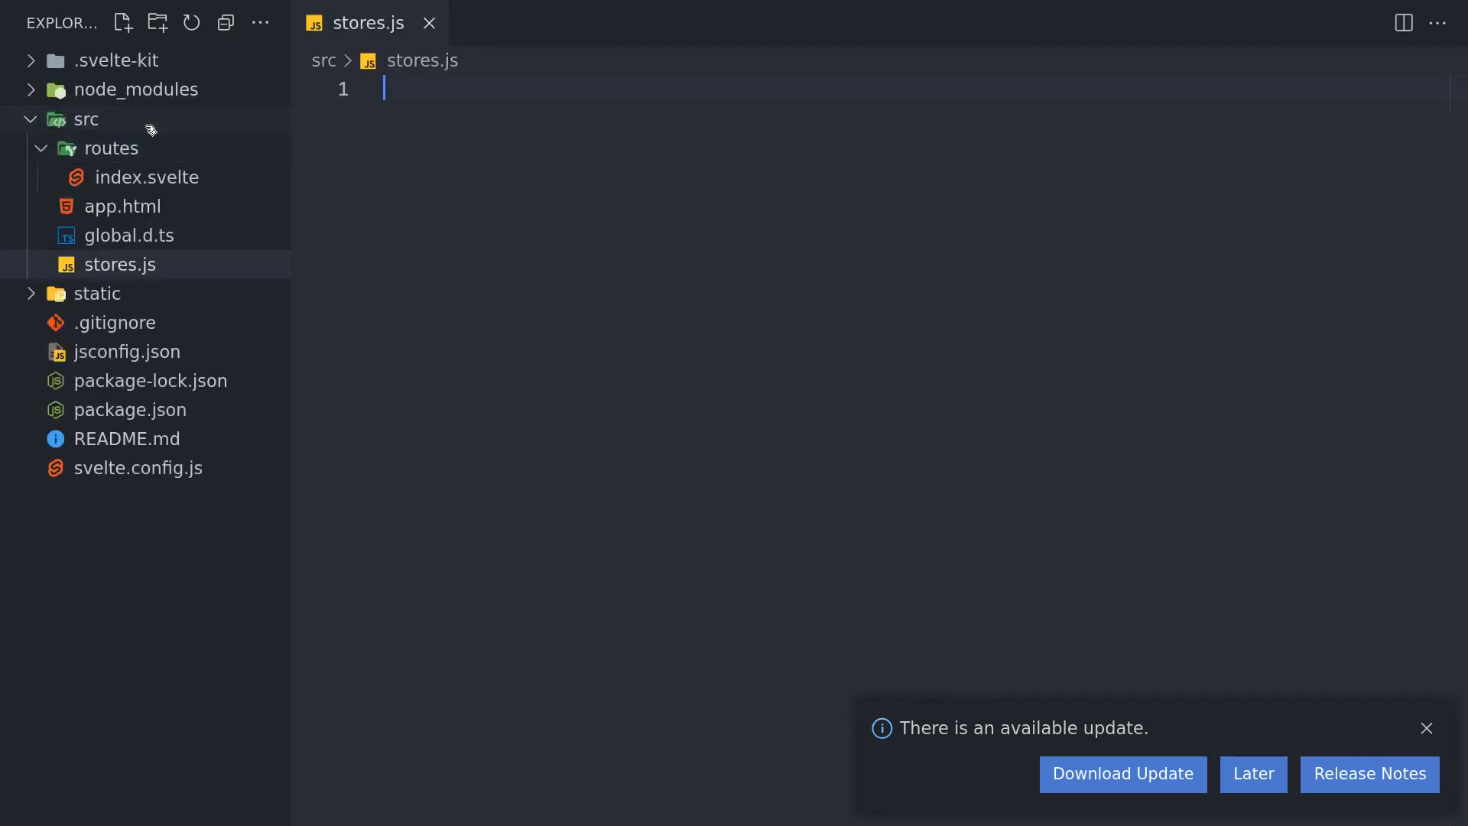
pyautogui.moveTo(482, 187)
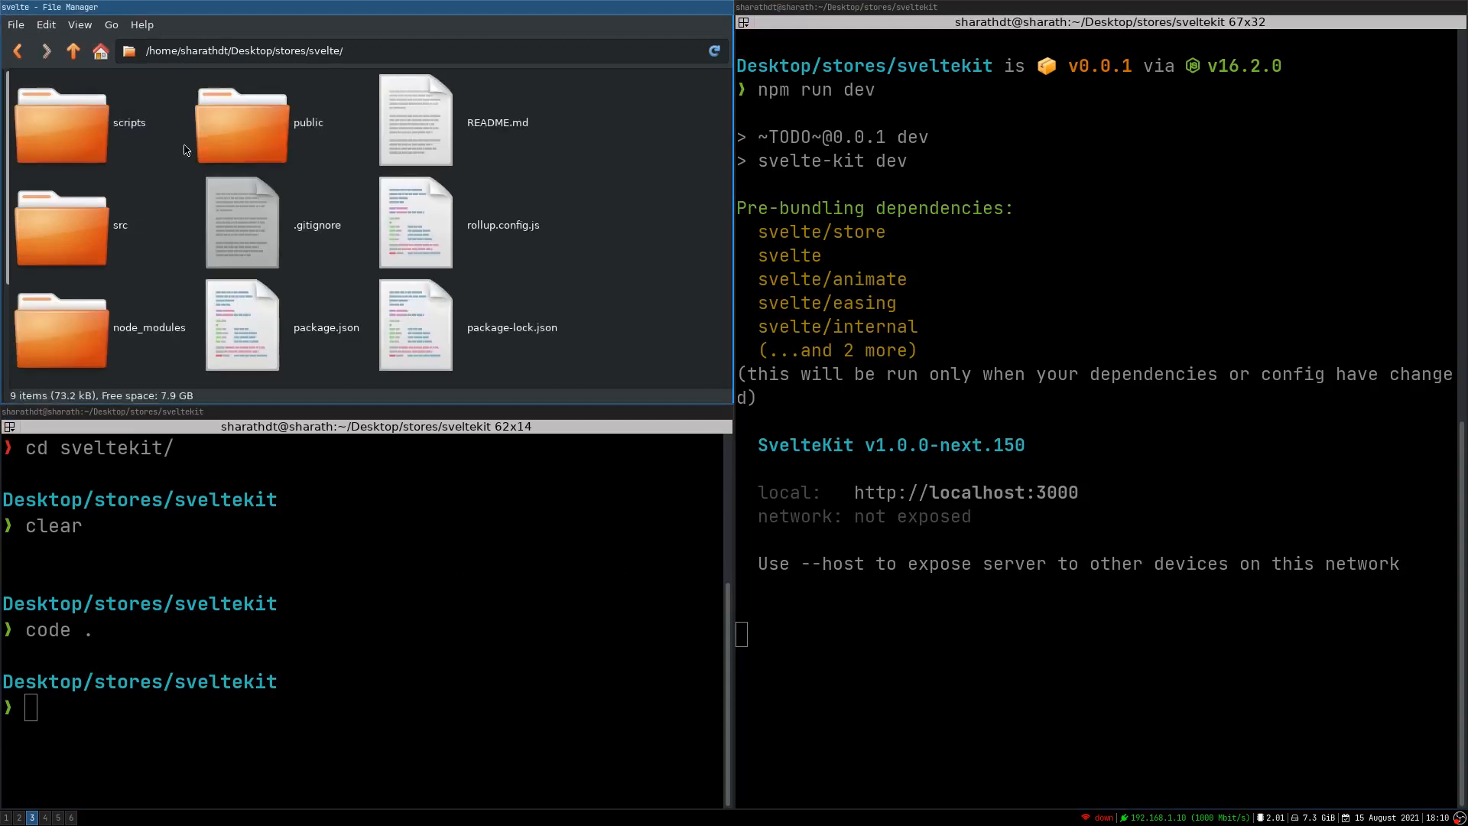
# - Copy stores.js from the old Svelte project's src folder for the SvelteKit project
pyautogui.rightClick(61, 221)
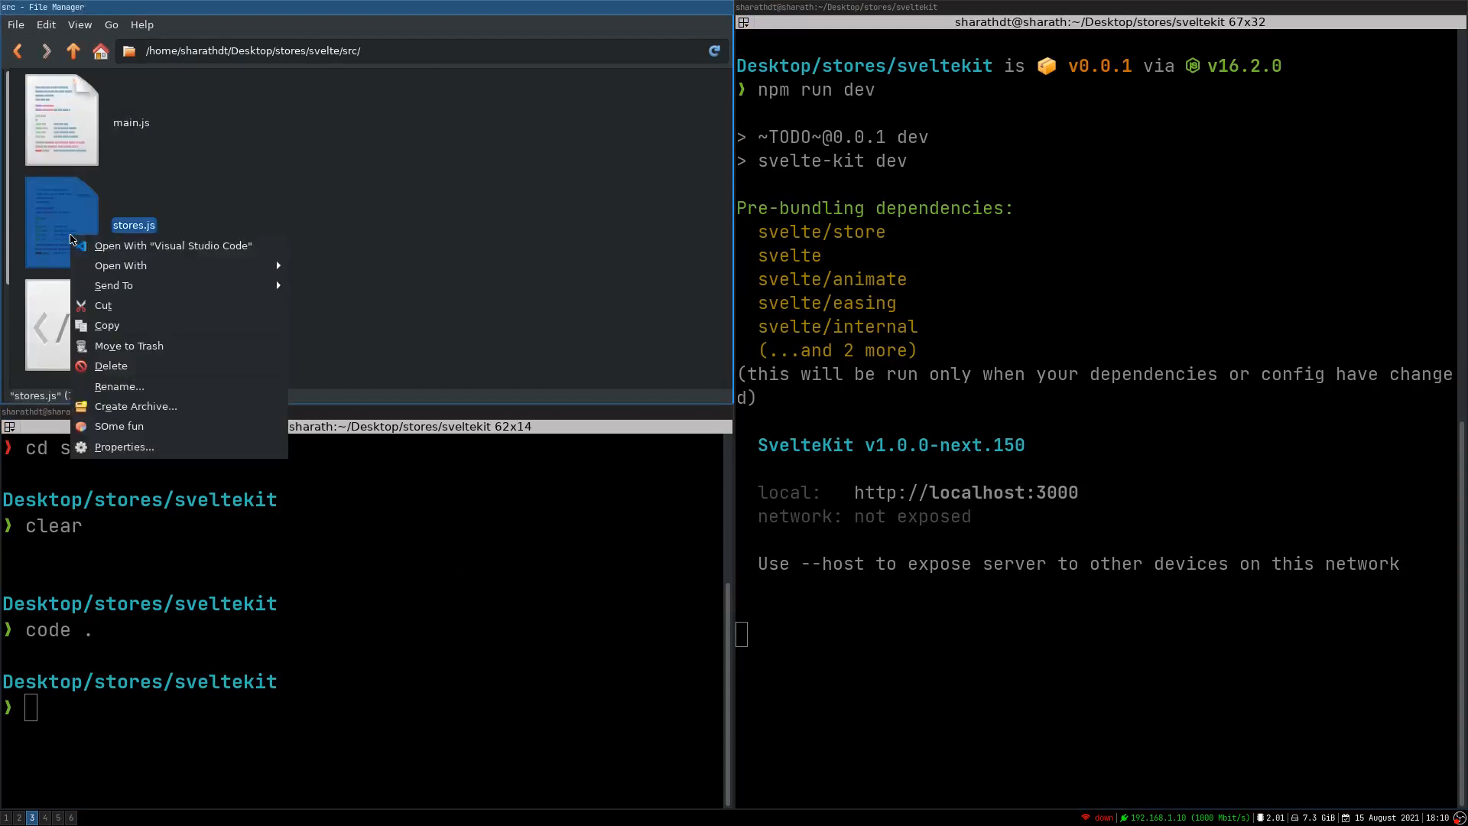
pyautogui.click(173, 244)
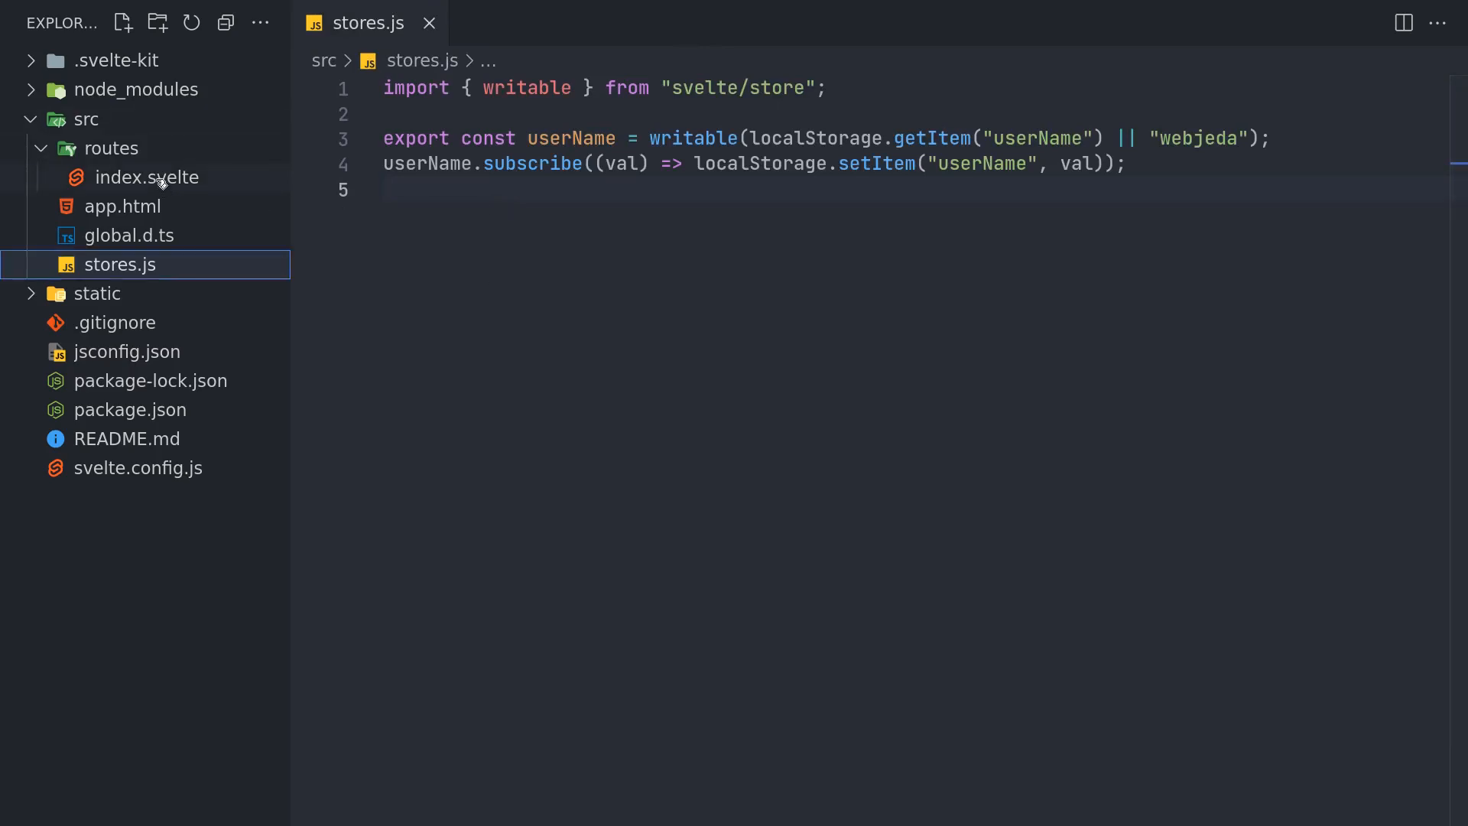
# - In index.svelte, add a script block with import { userName } from "../stores"
pyautogui.click(149, 178)
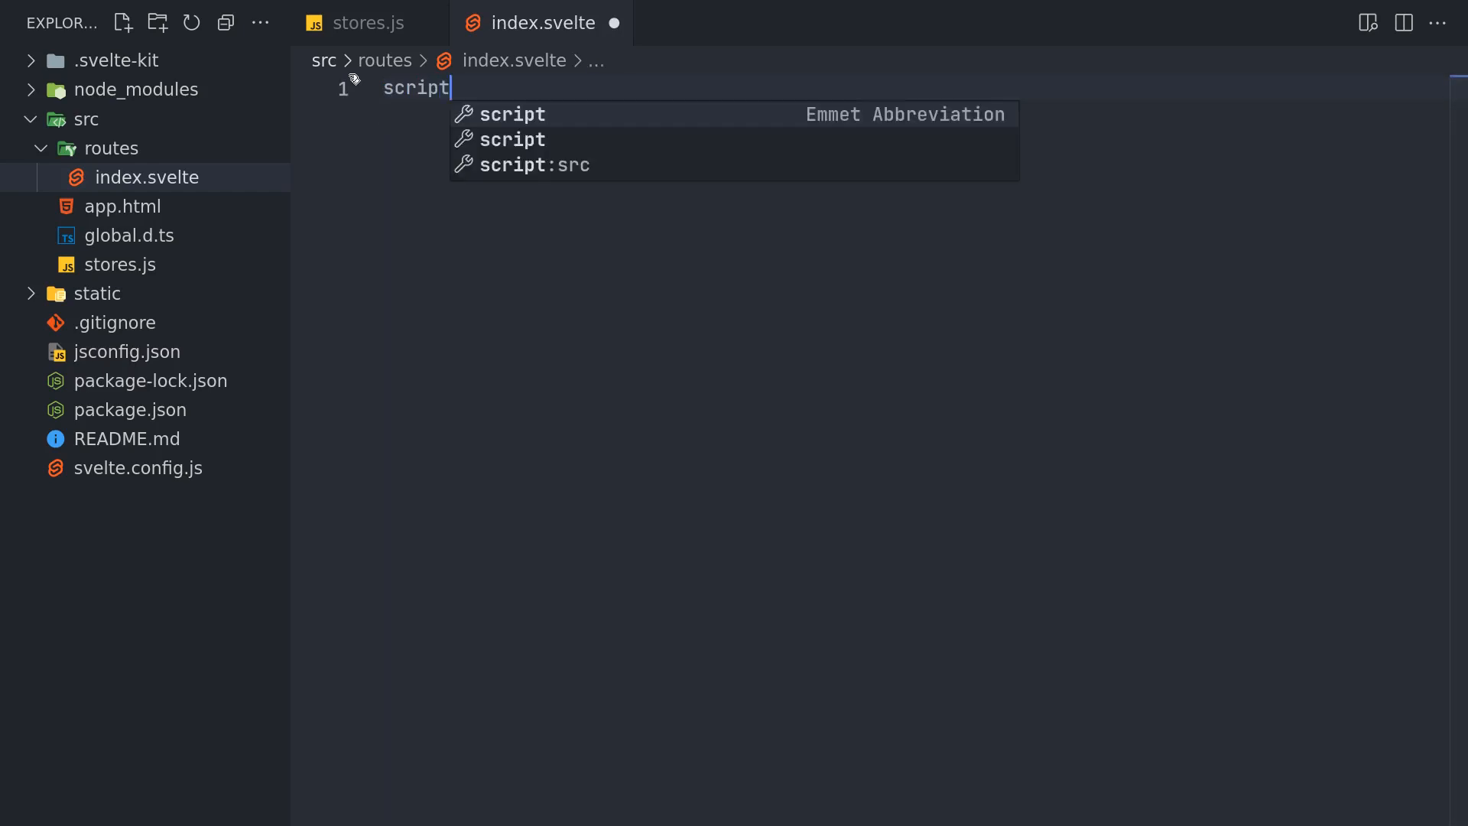
pyautogui.press('Tab')
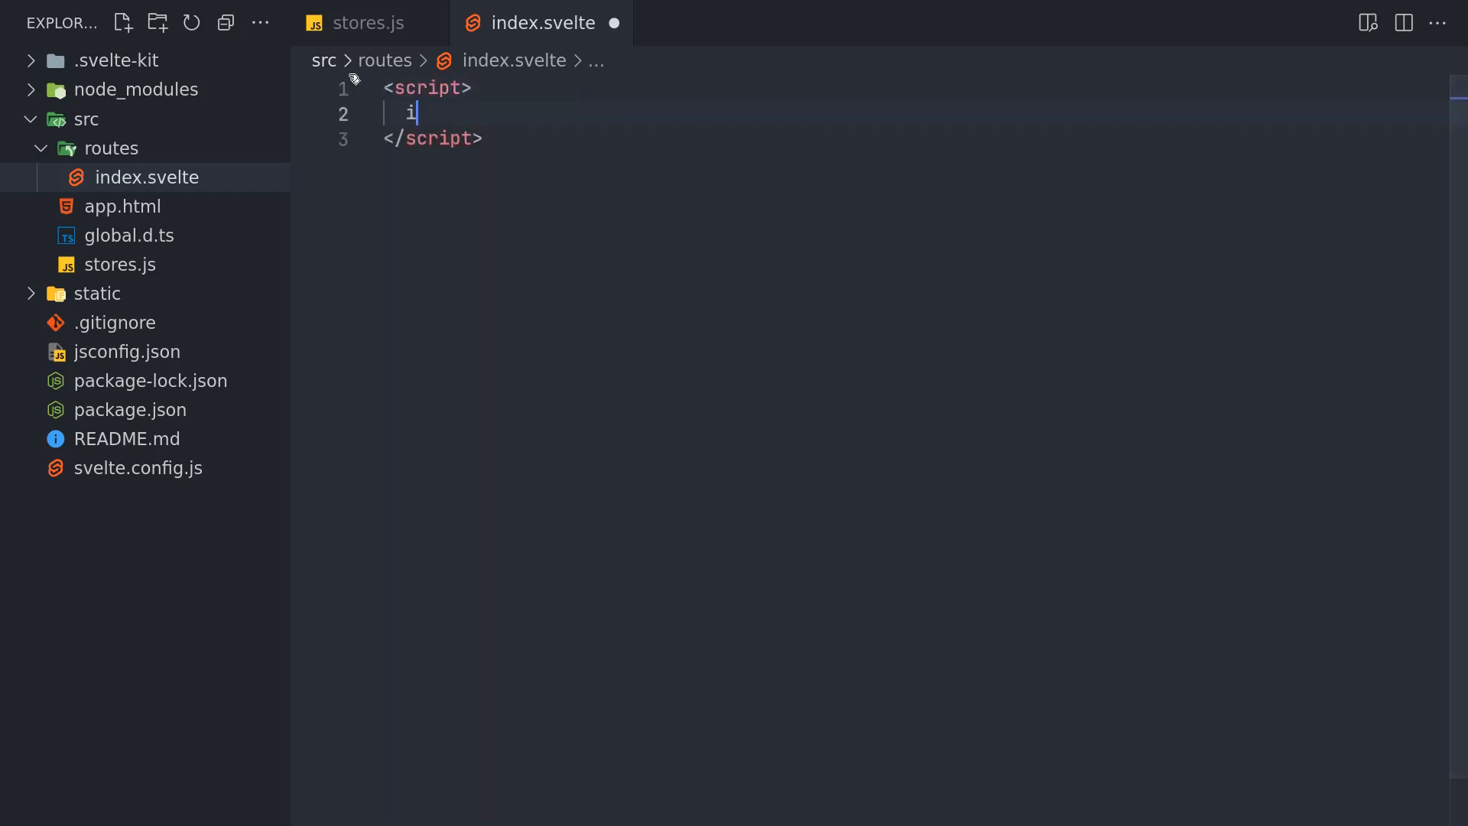
pyautogui.write('mport {}')
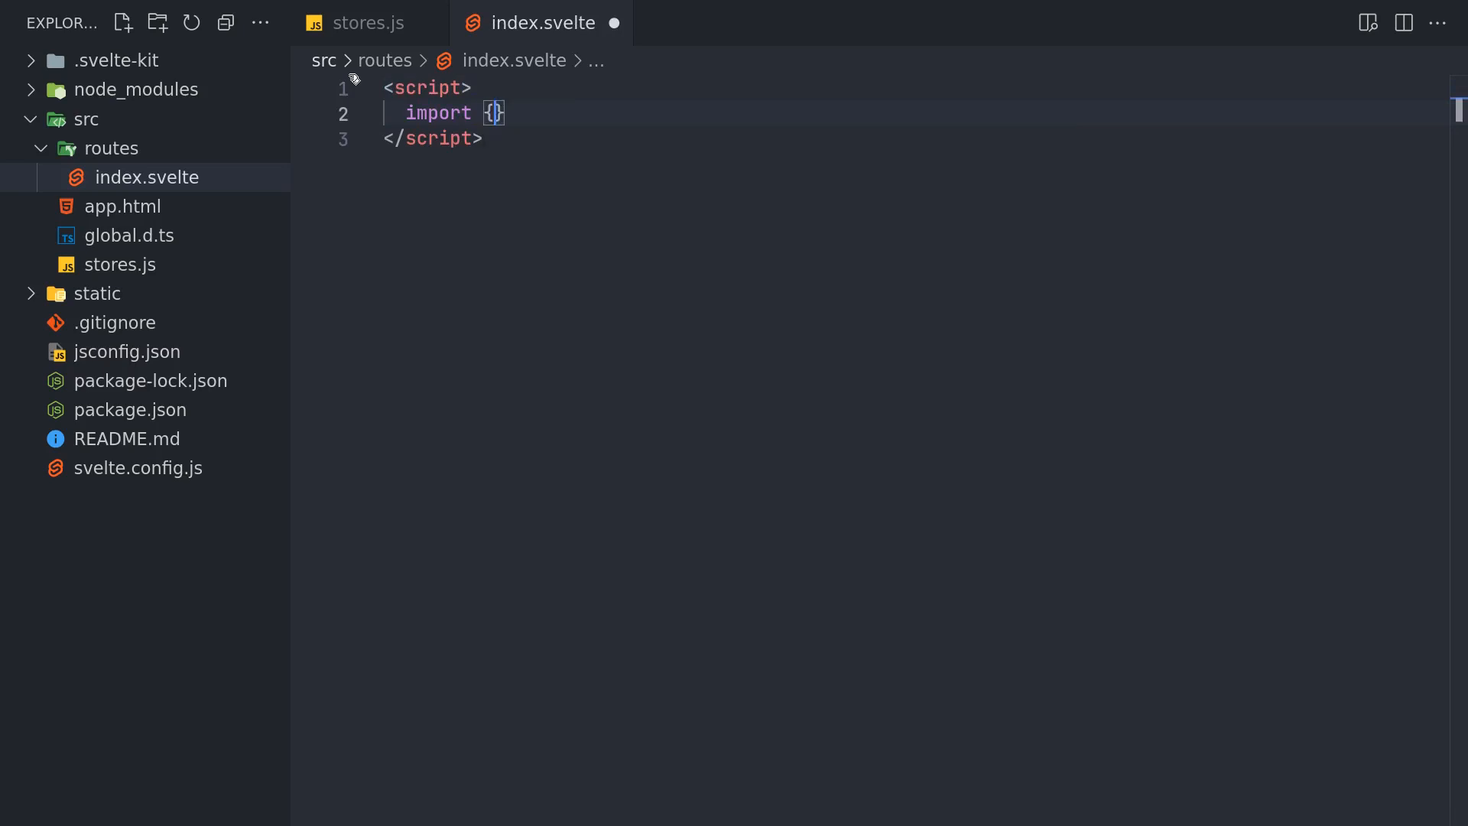
pyautogui.write('userName')
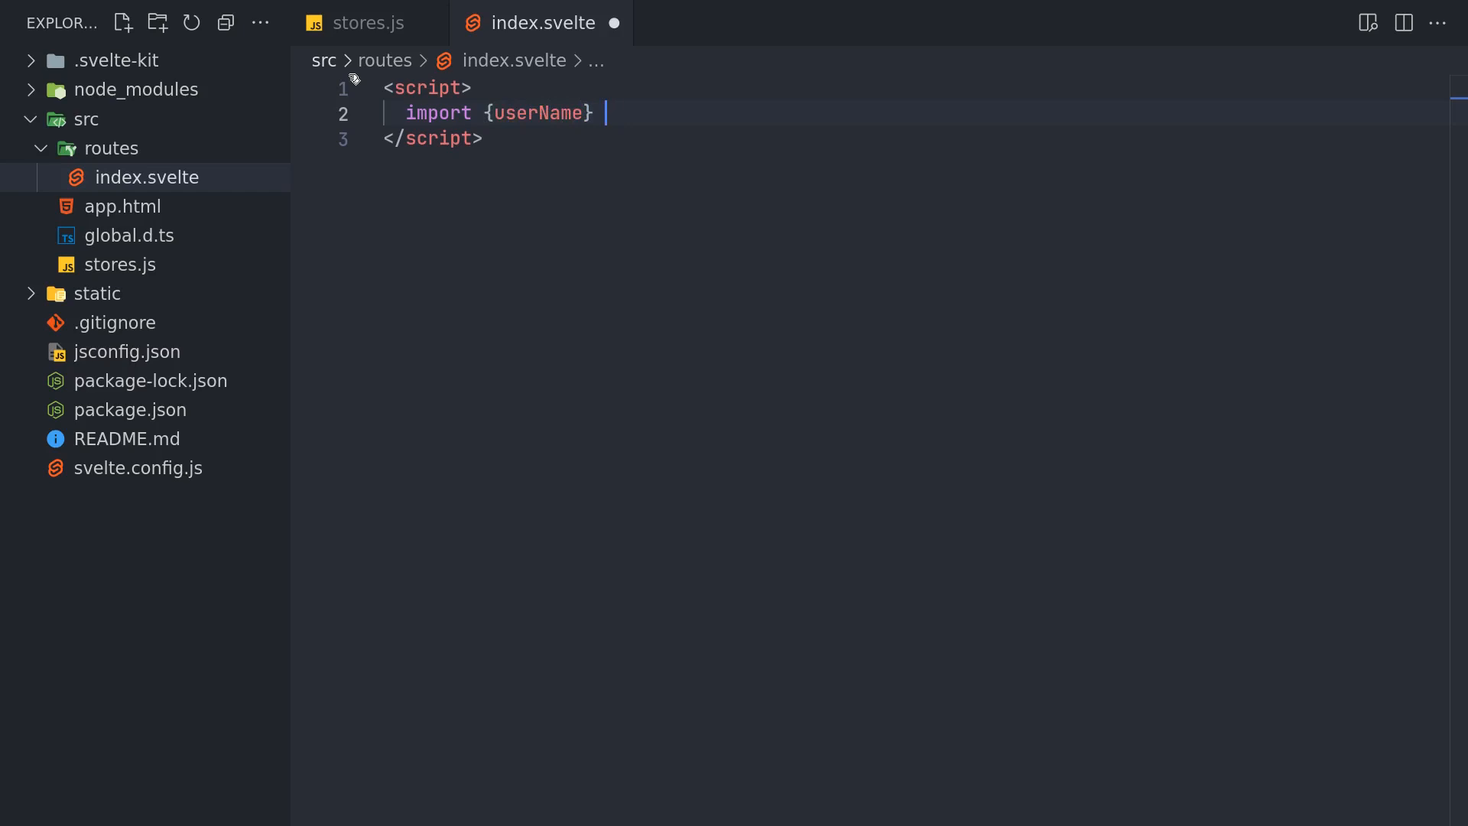
pyautogui.write('from "s')
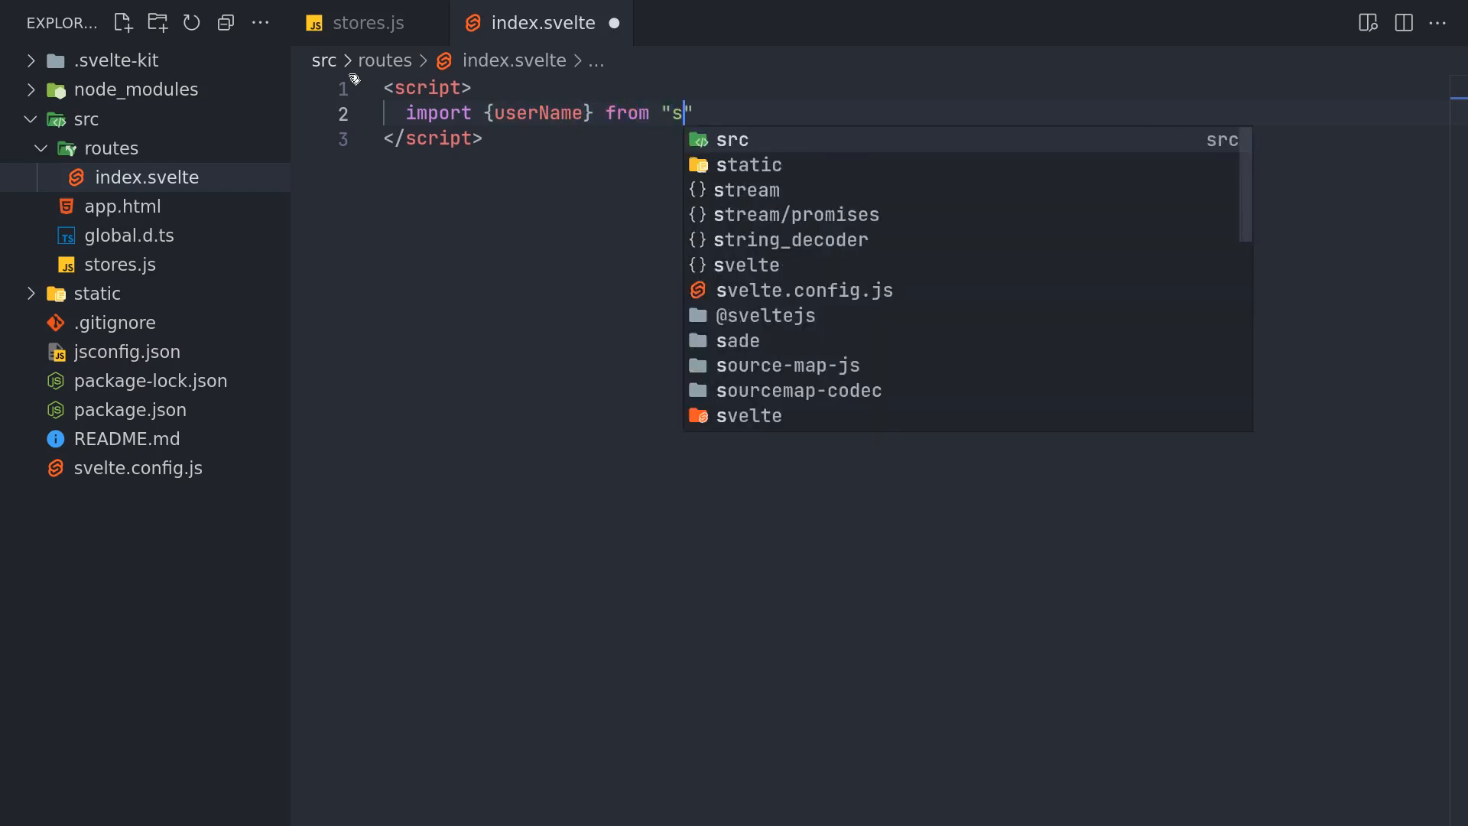
pyautogui.write('velte/s')
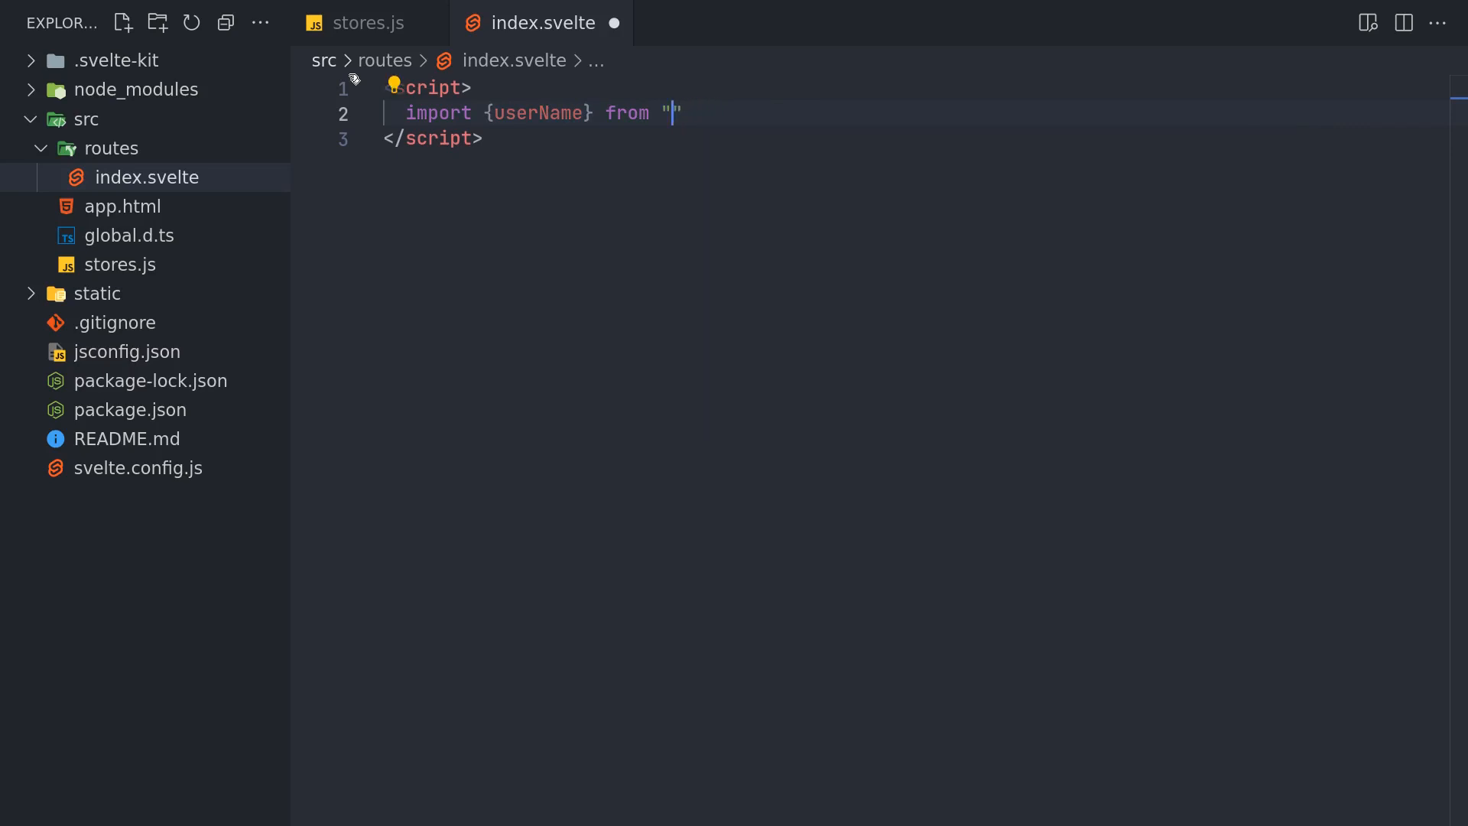
pyautogui.write('./')
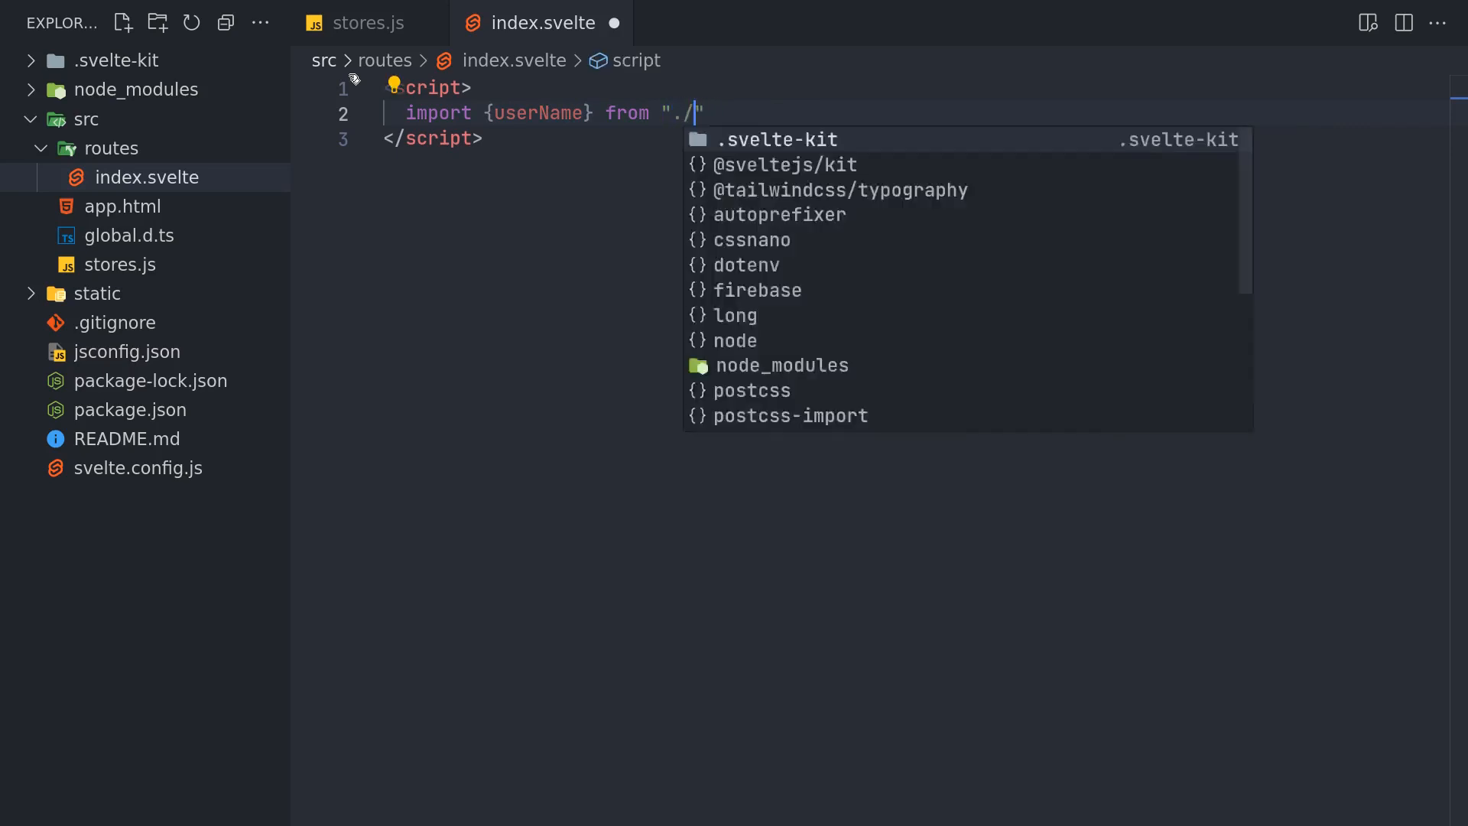
pyautogui.write('.')
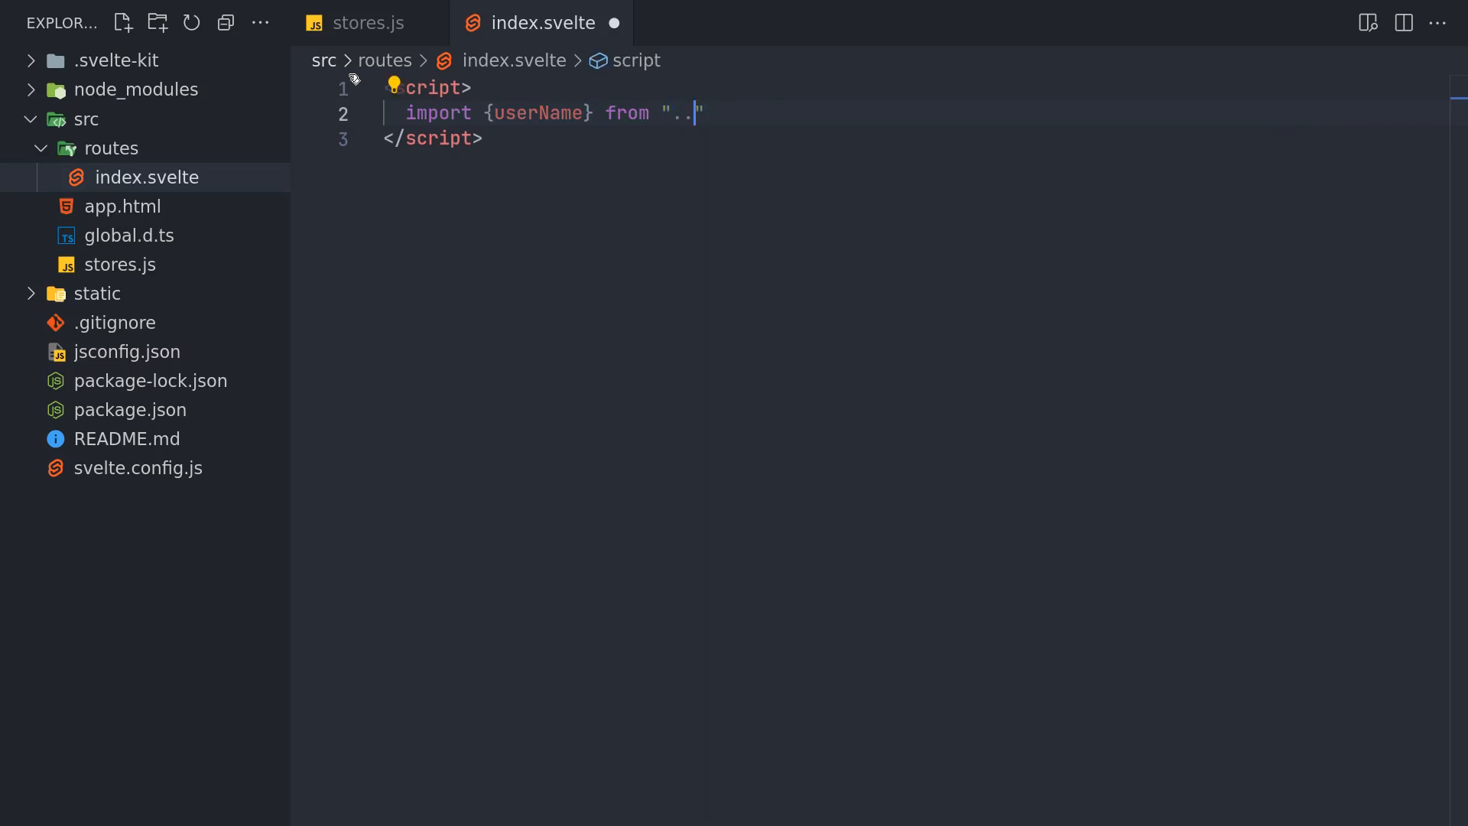
pyautogui.write('/stores')
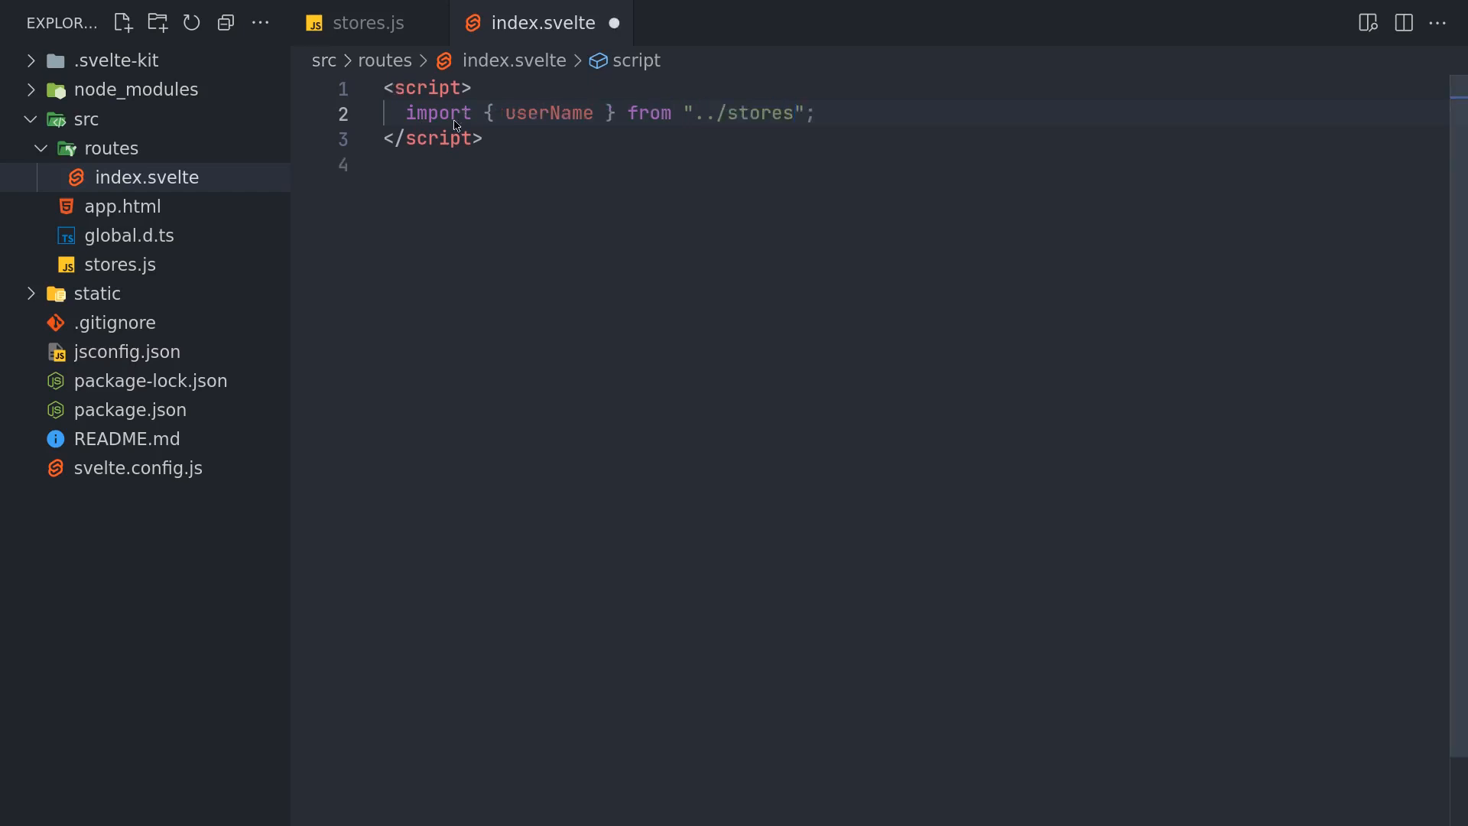
# - Add an <h1>{$userName}</h1> heading below the script block
pyautogui.press('enter')
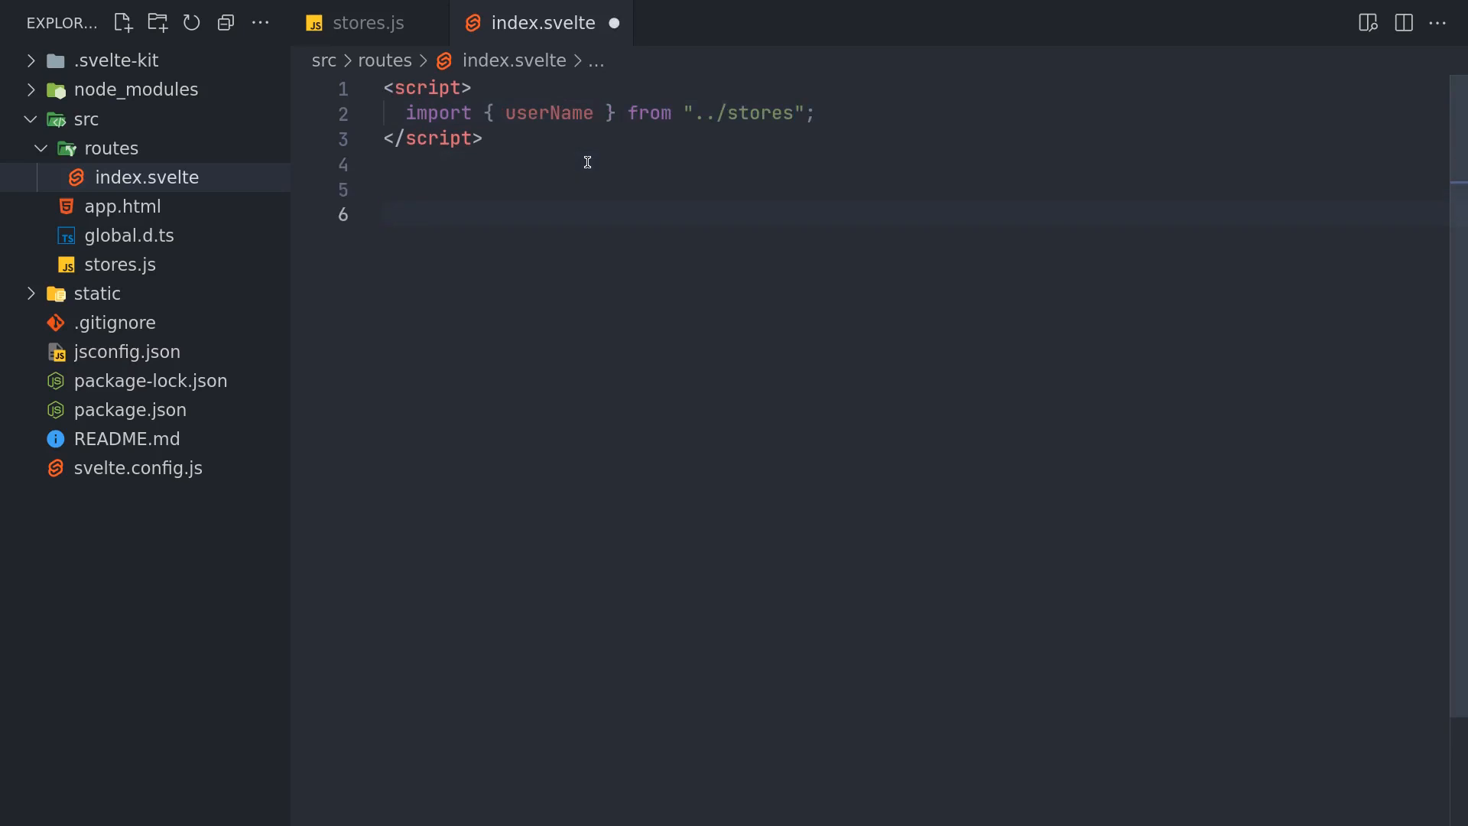
pyautogui.write('<h1></h1>')
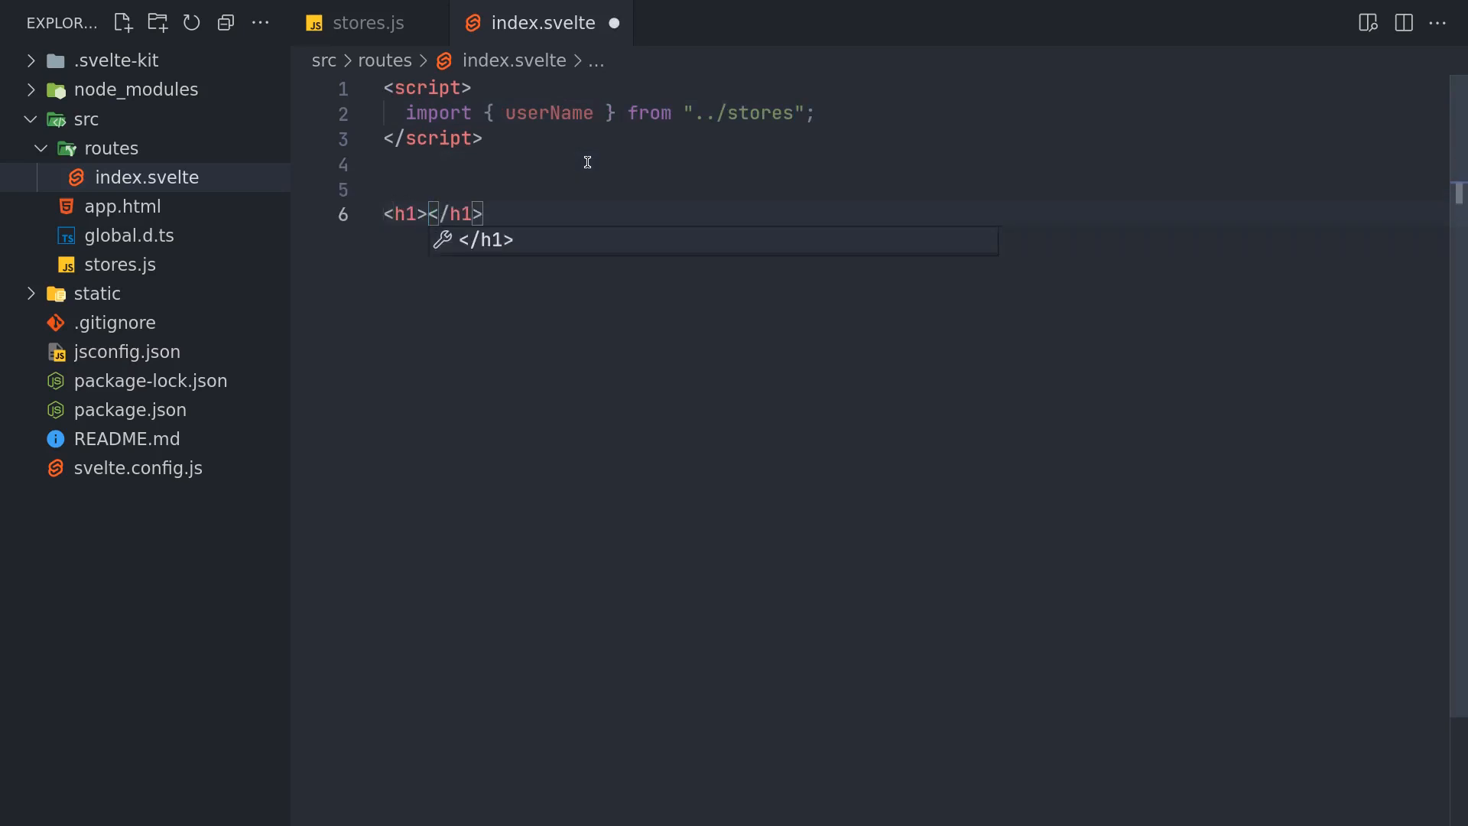
pyautogui.write('$')
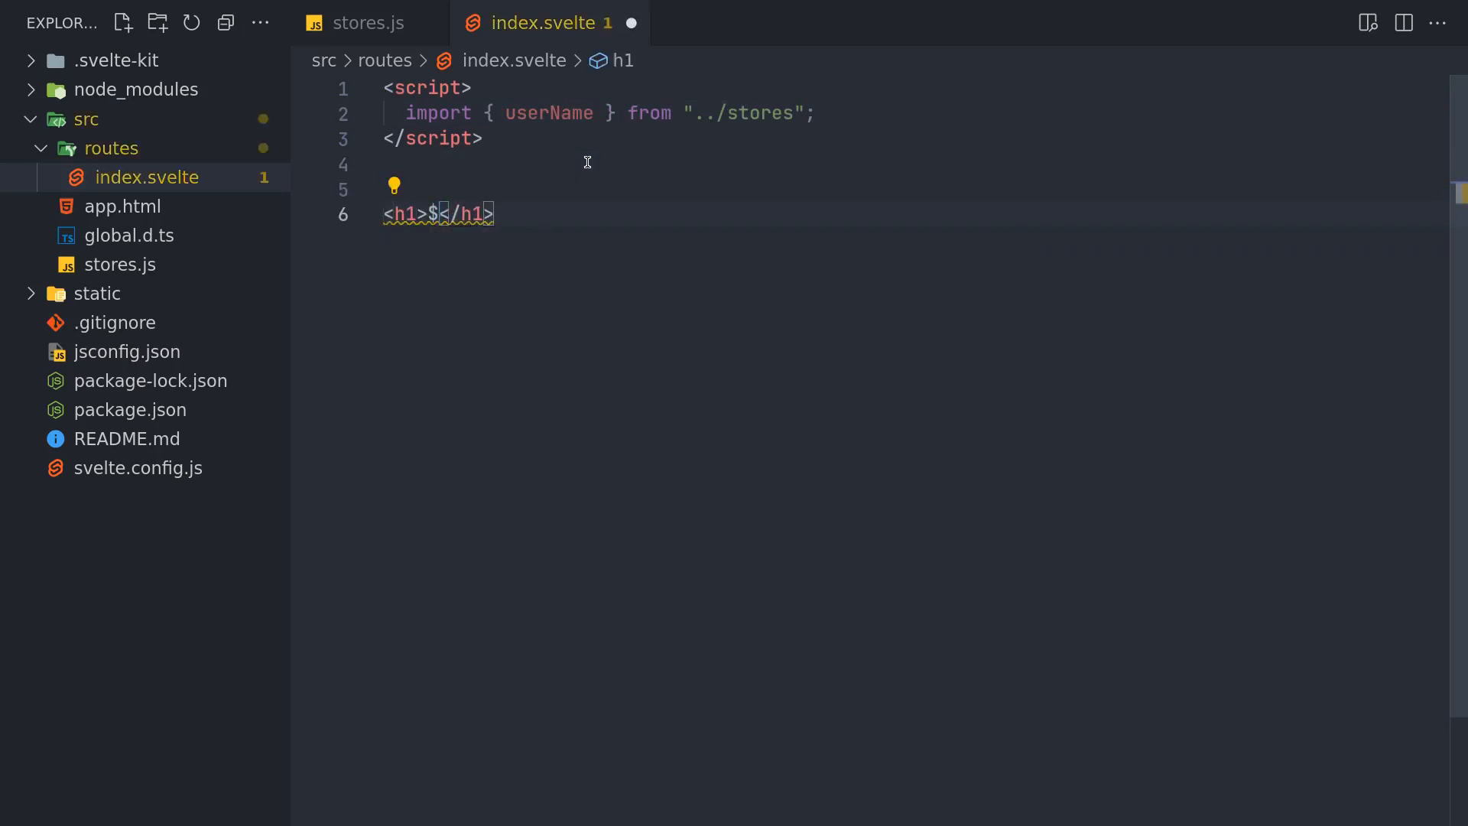
pyautogui.write('{')
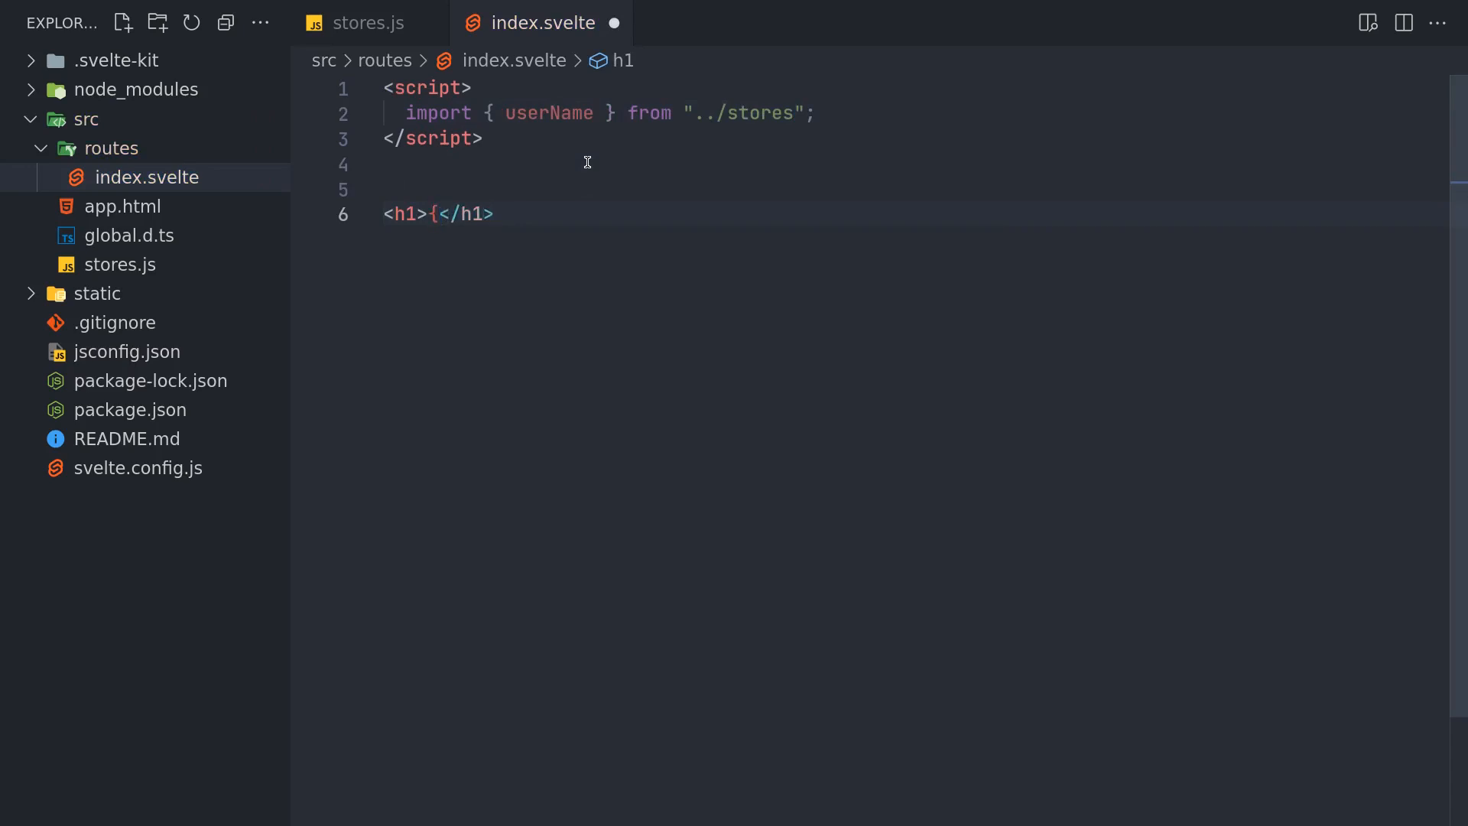
pyautogui.write('$user')
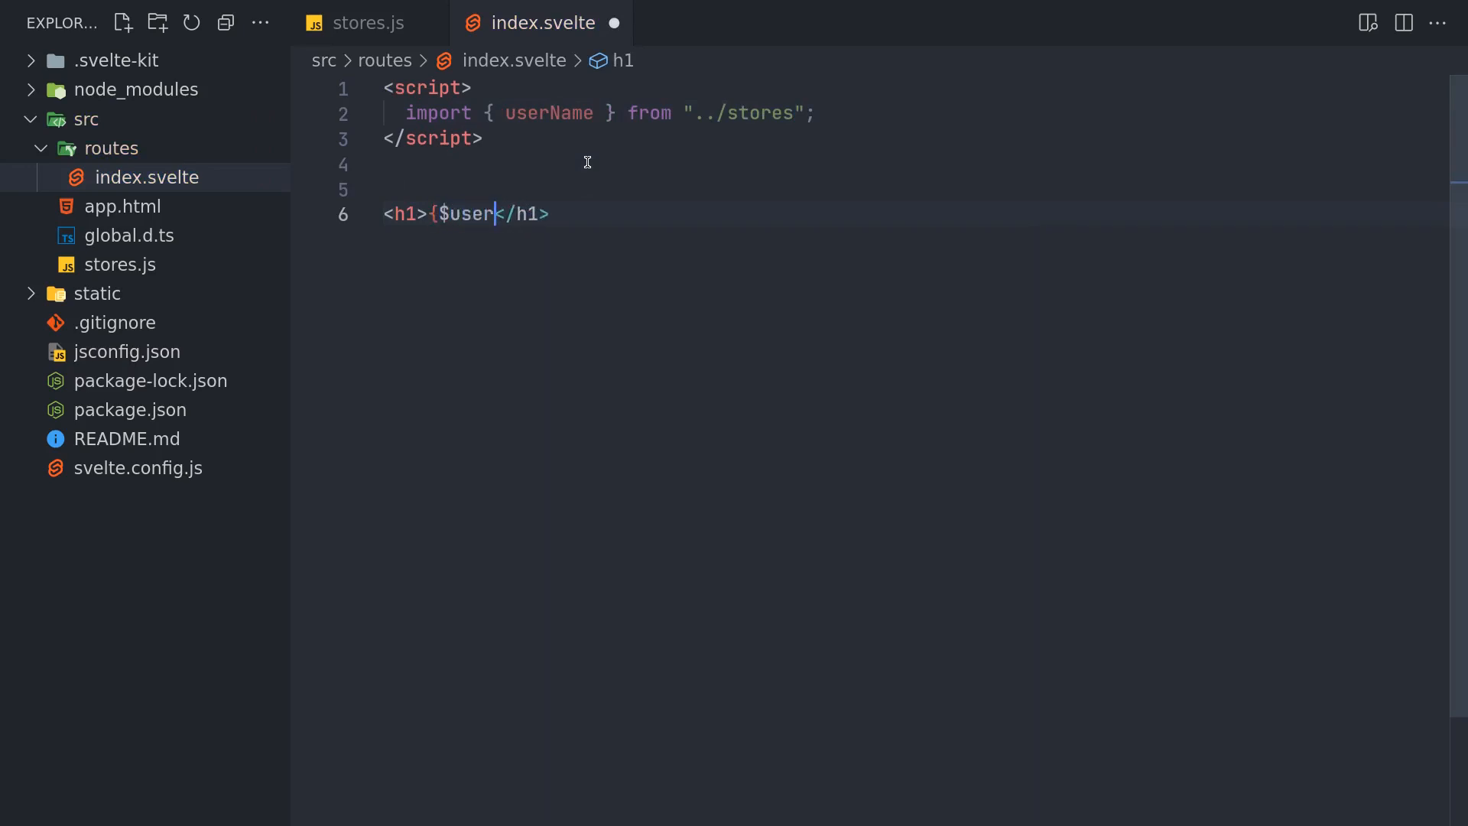
pyautogui.write('Name')
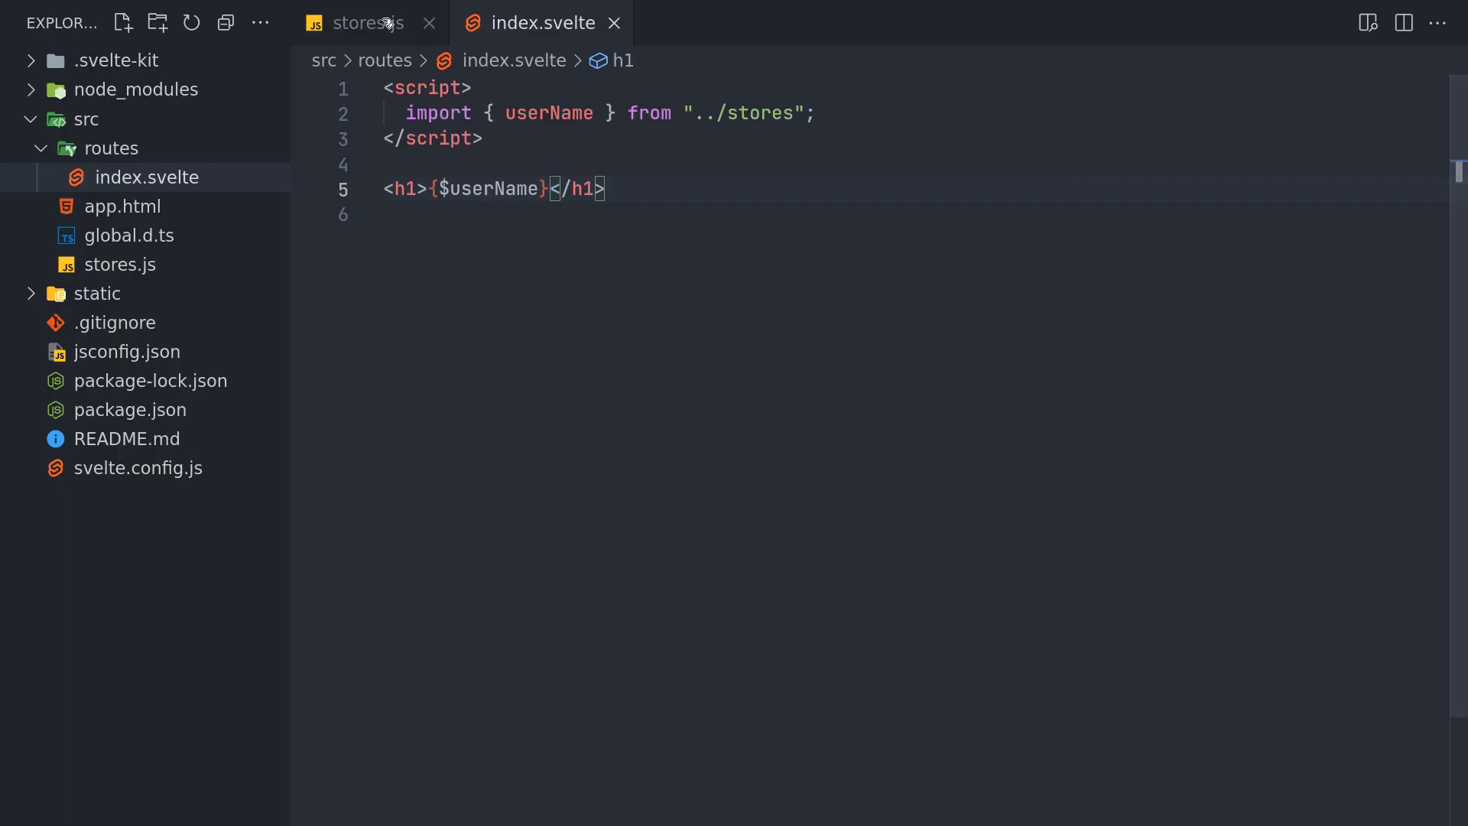
# - Review the 'localStorage is not defined' SSR error in the log and return to stores.js
pyautogui.click(364, 23)
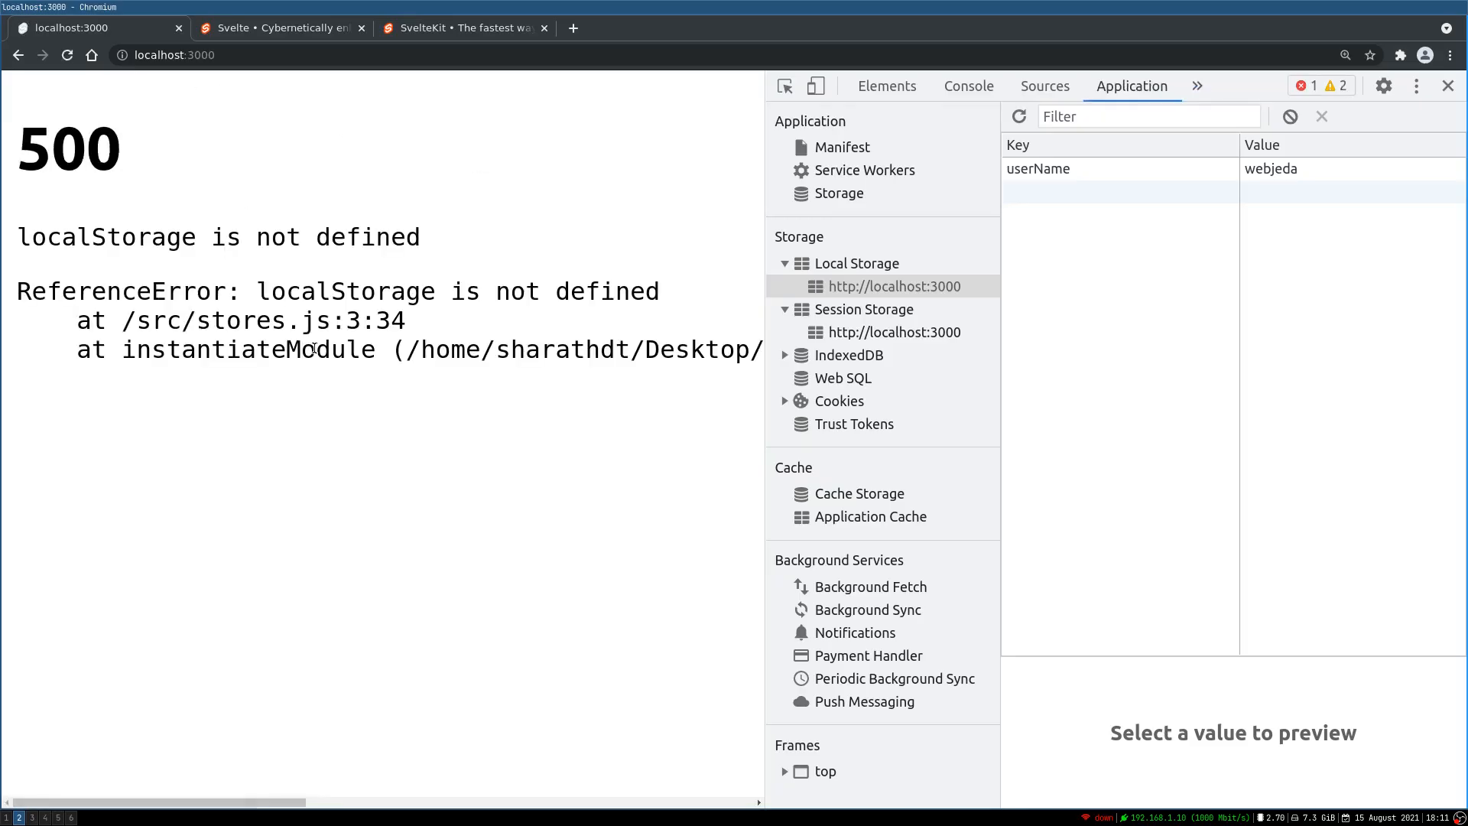
pyautogui.moveTo(71, 262)
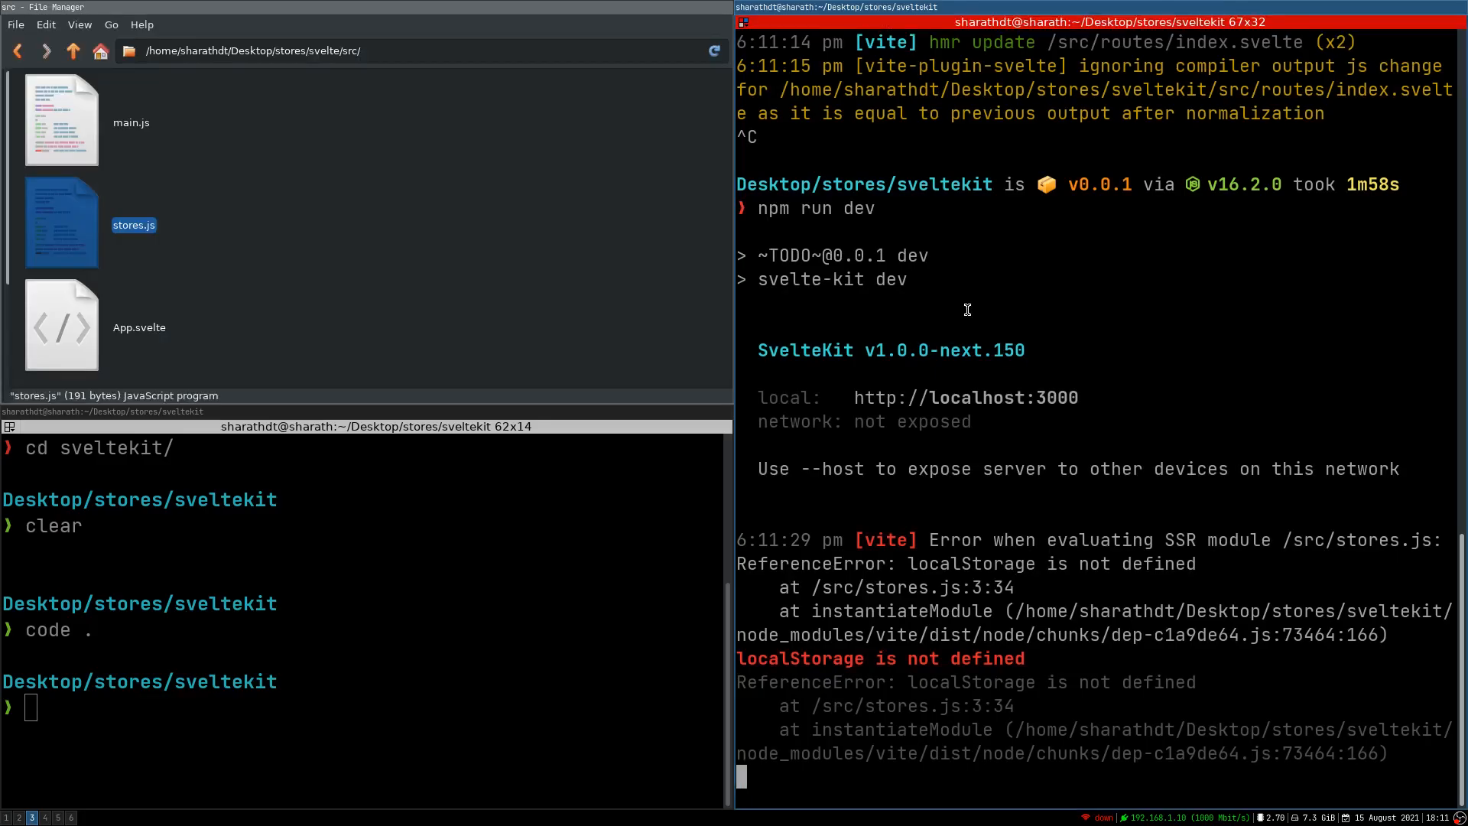
pyautogui.moveTo(1039, 700)
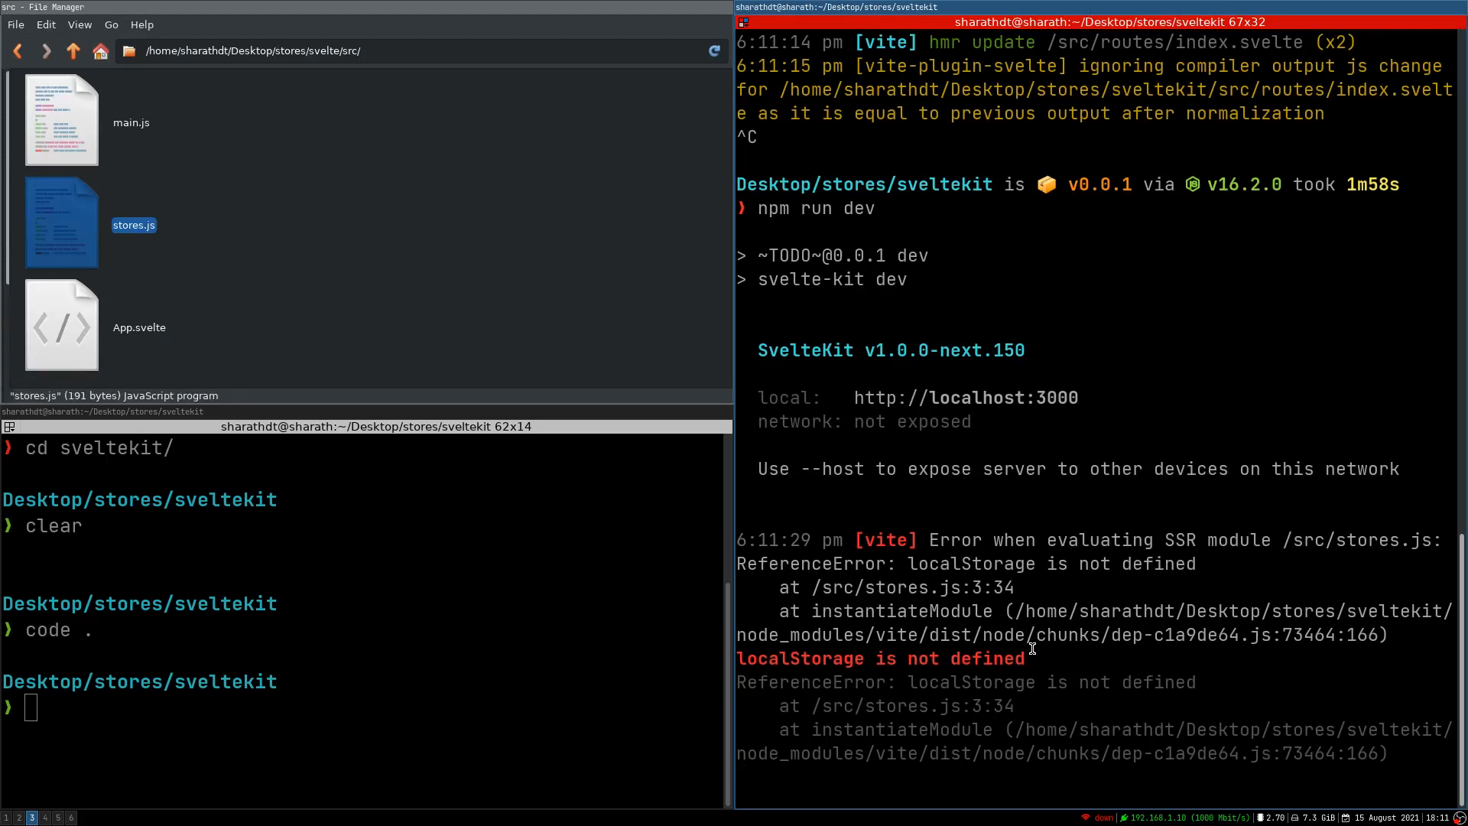
pyautogui.moveTo(932, 540); pyautogui.dragTo(1208, 540)
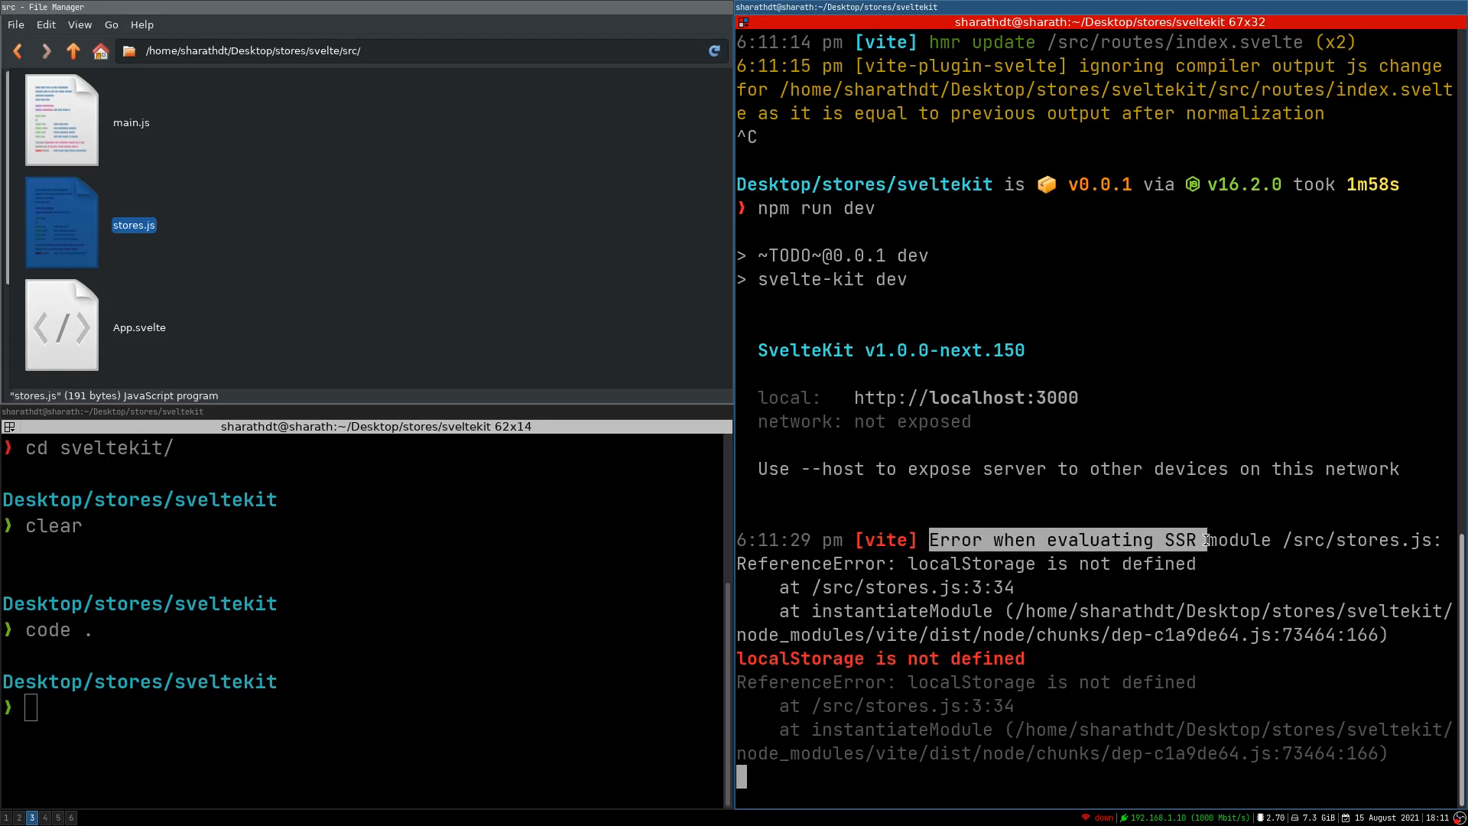
pyautogui.moveTo(1139, 587)
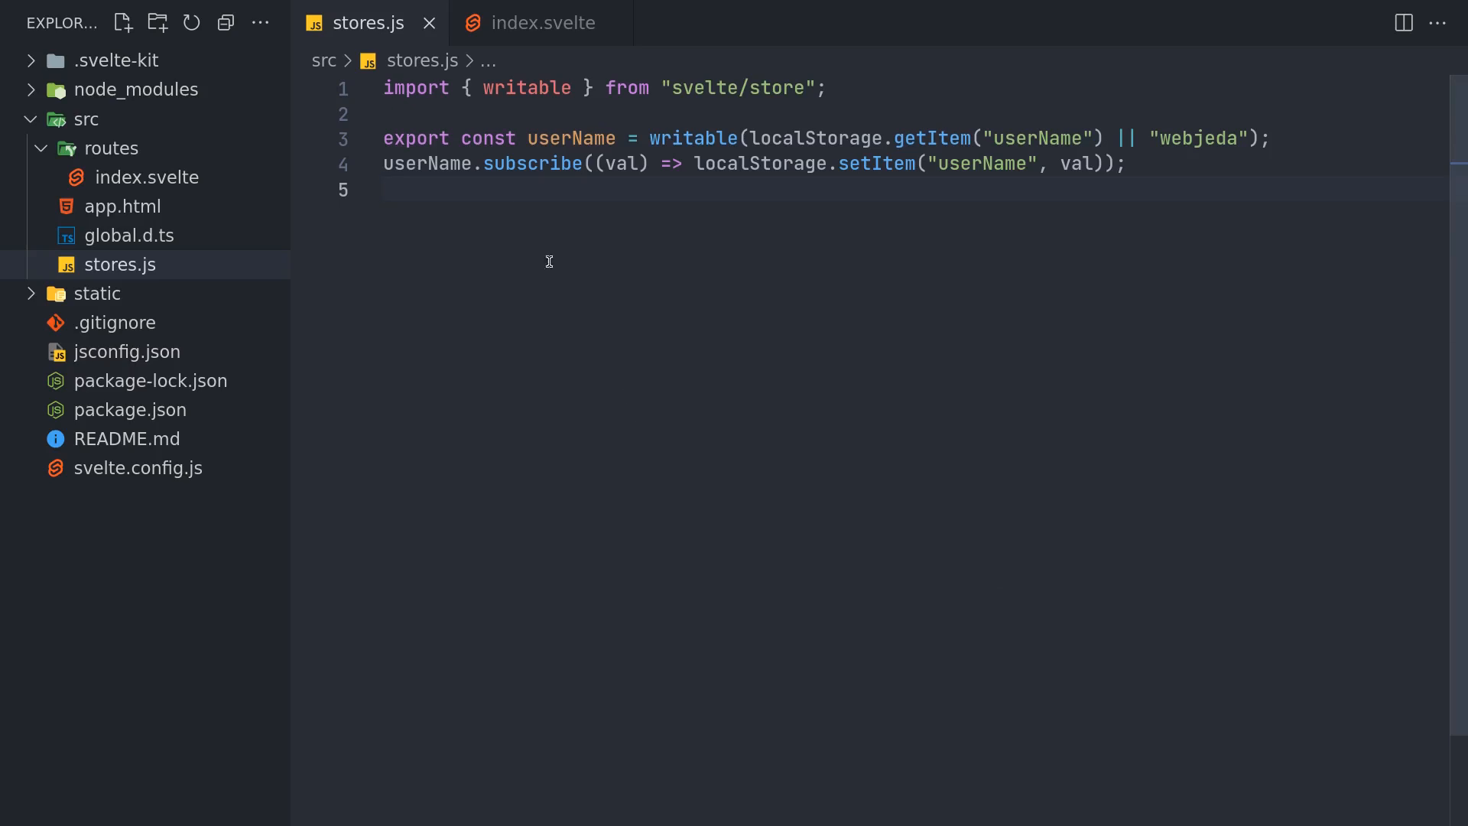
# - Import browser from "$app/env" and guard both localStorage calls with browser &&
pyautogui.press('Enter')
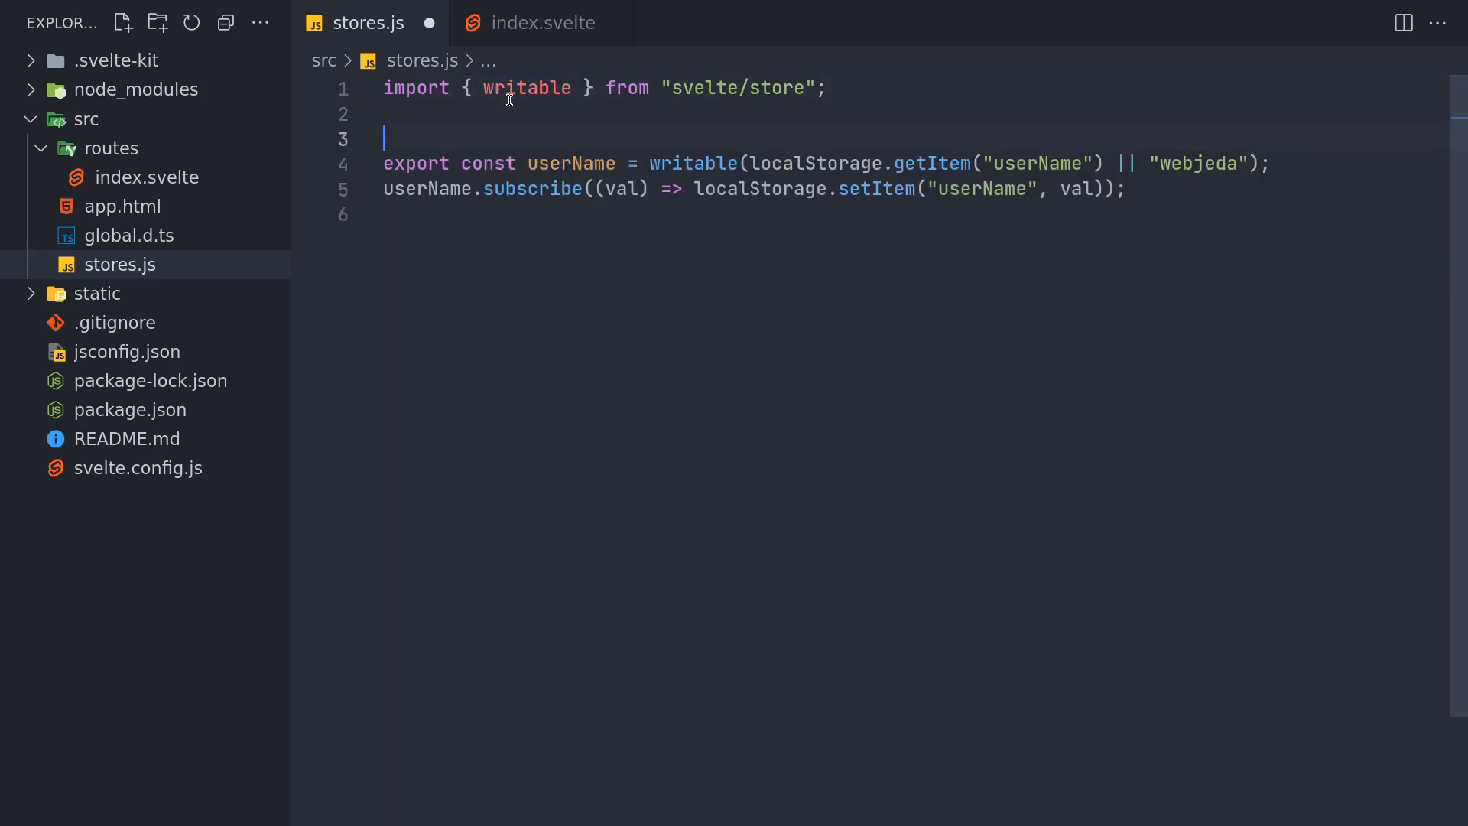
pyautogui.write('import {browser')
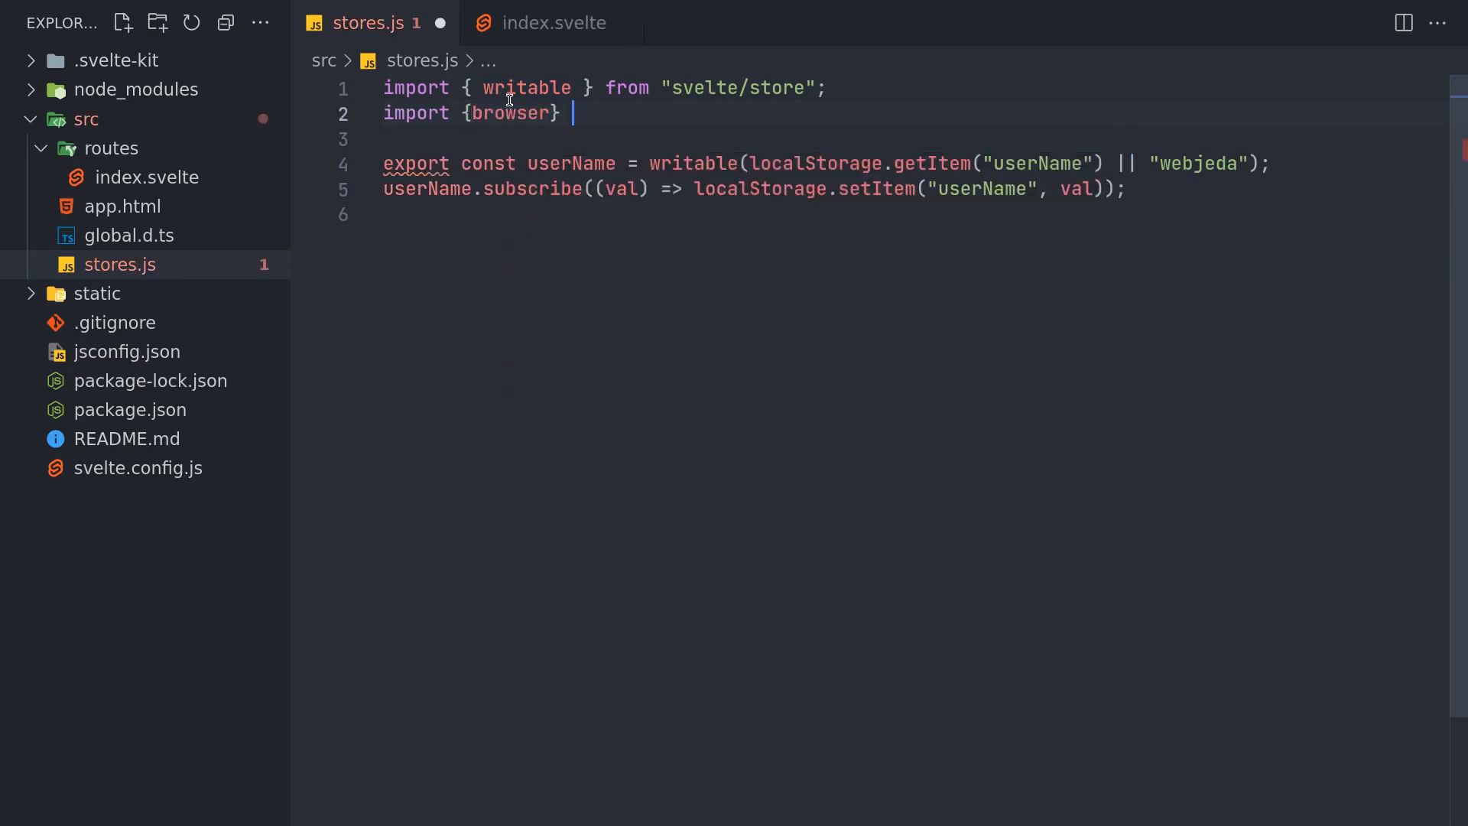
pyautogui.write('from "')
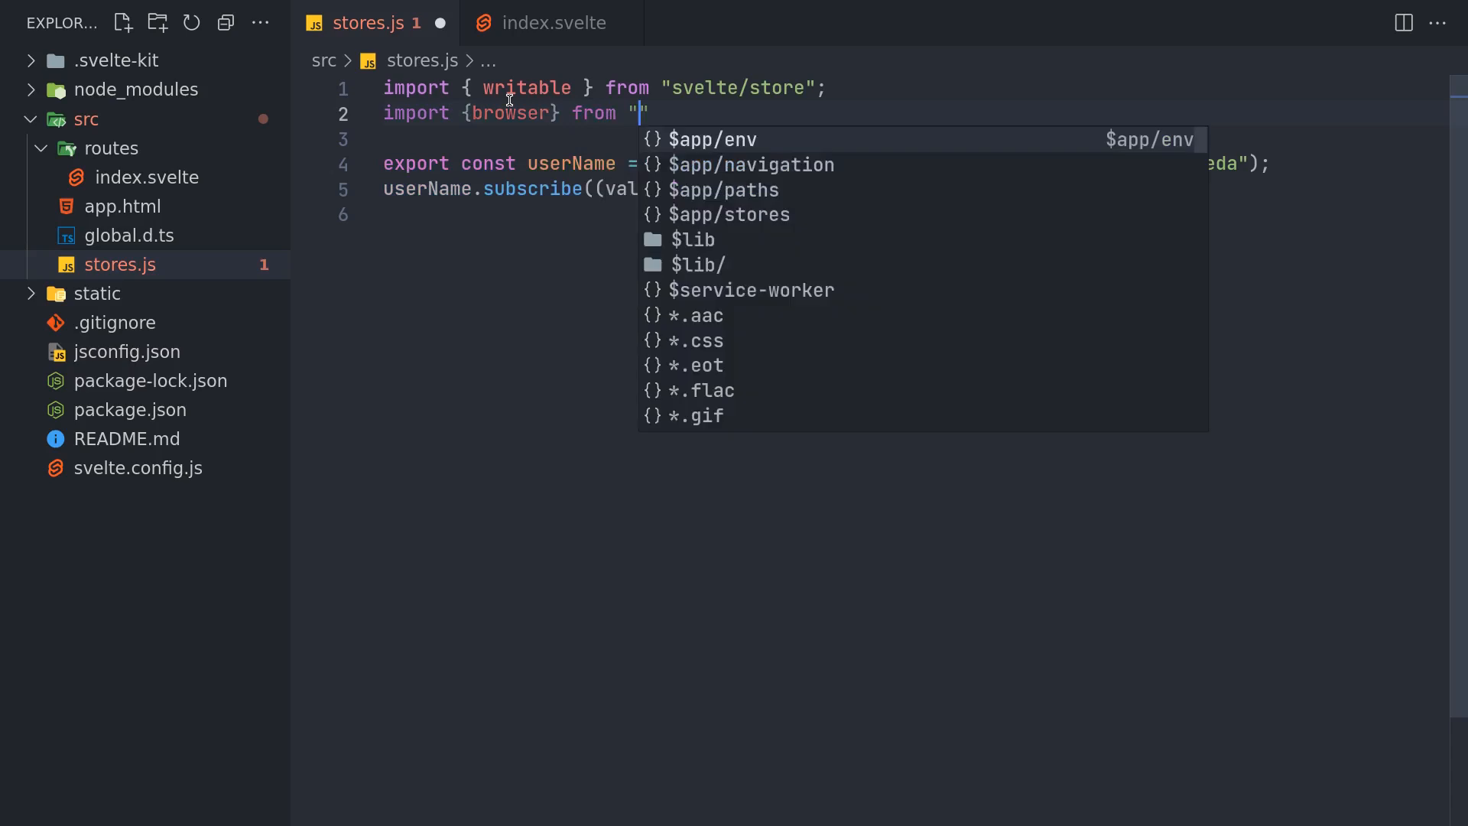
pyautogui.click(713, 139)
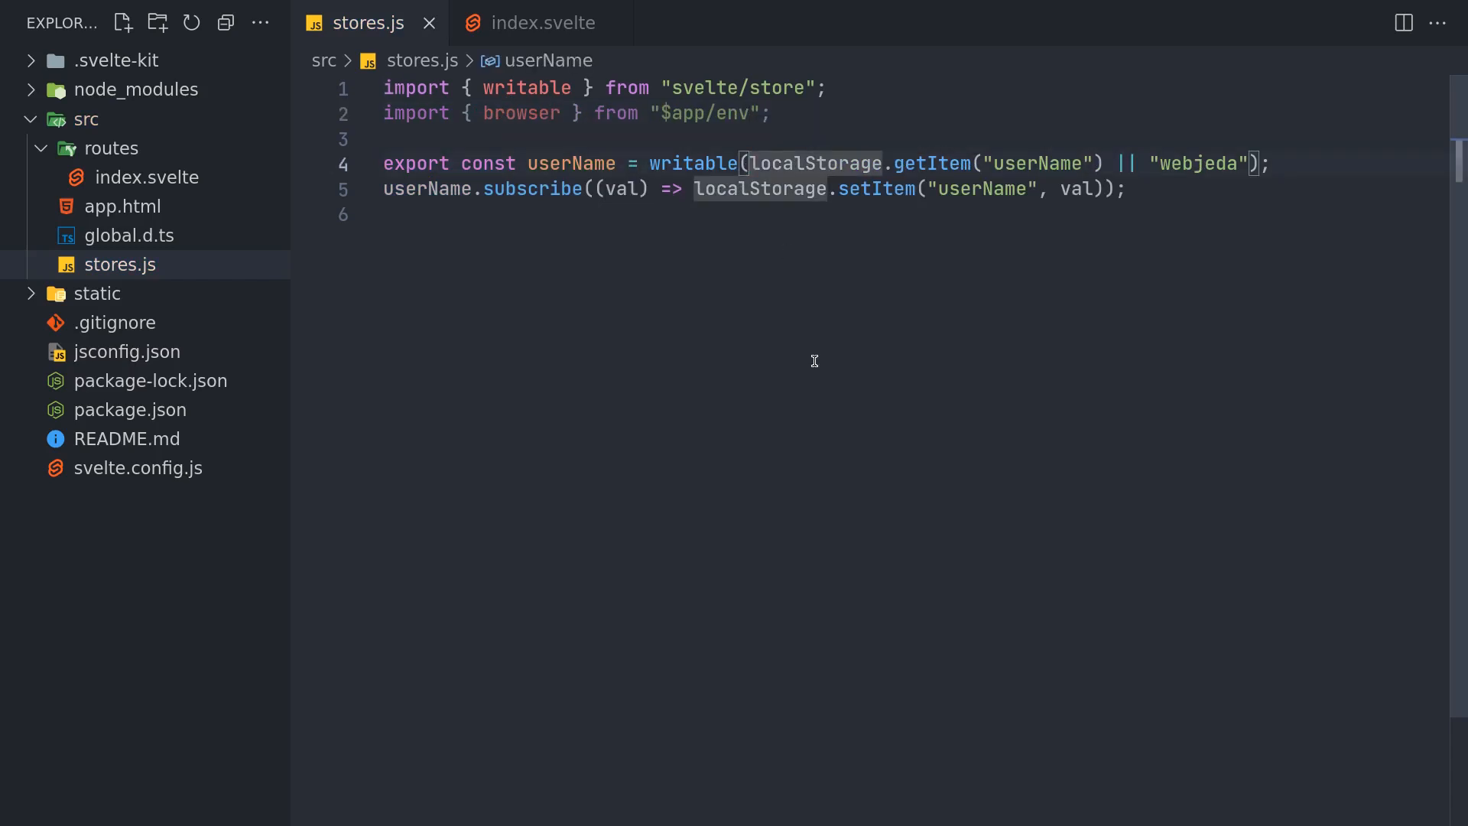
pyautogui.write('browser &&')
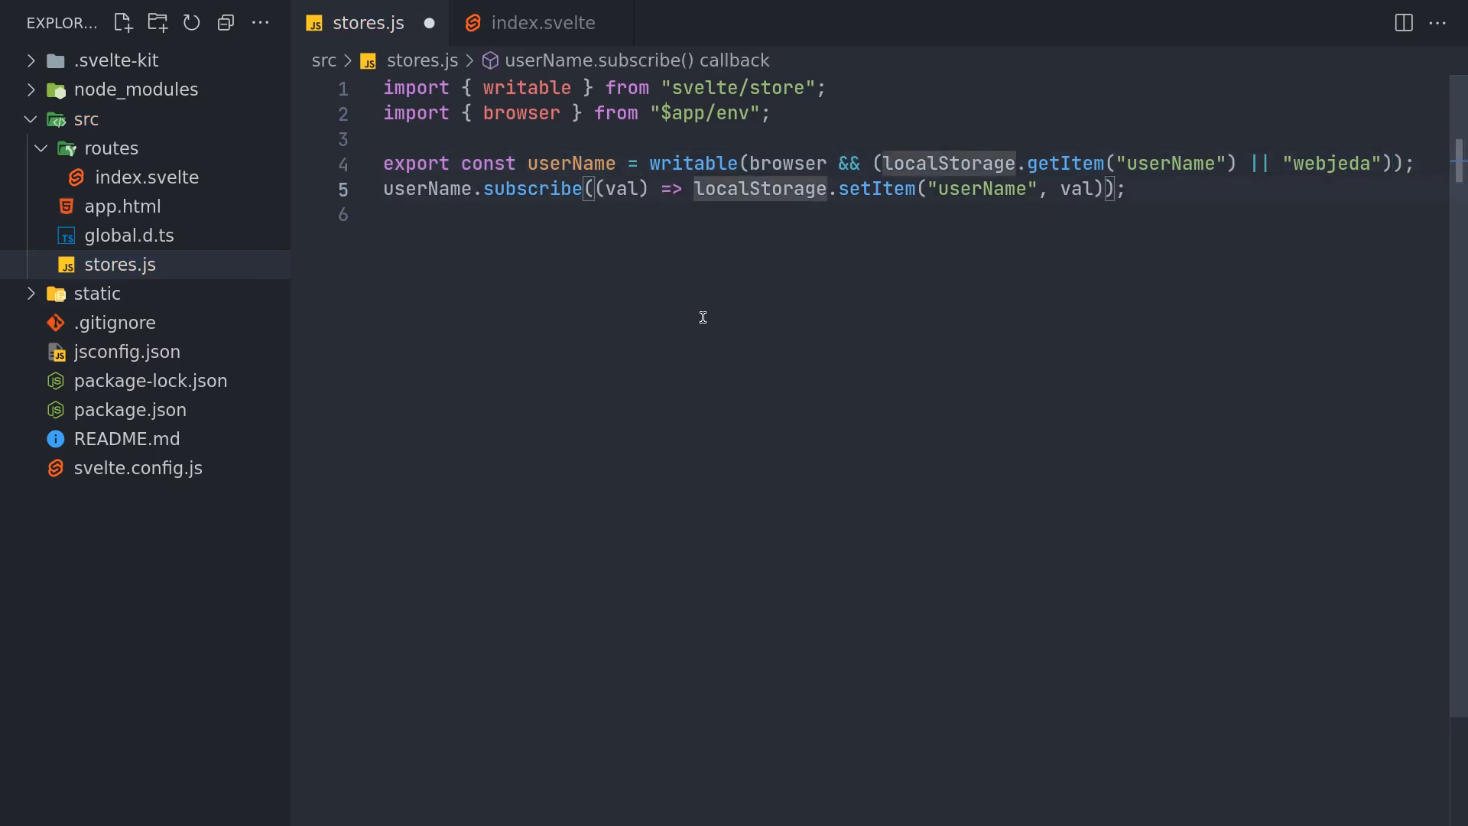
pyautogui.write('browser &&')
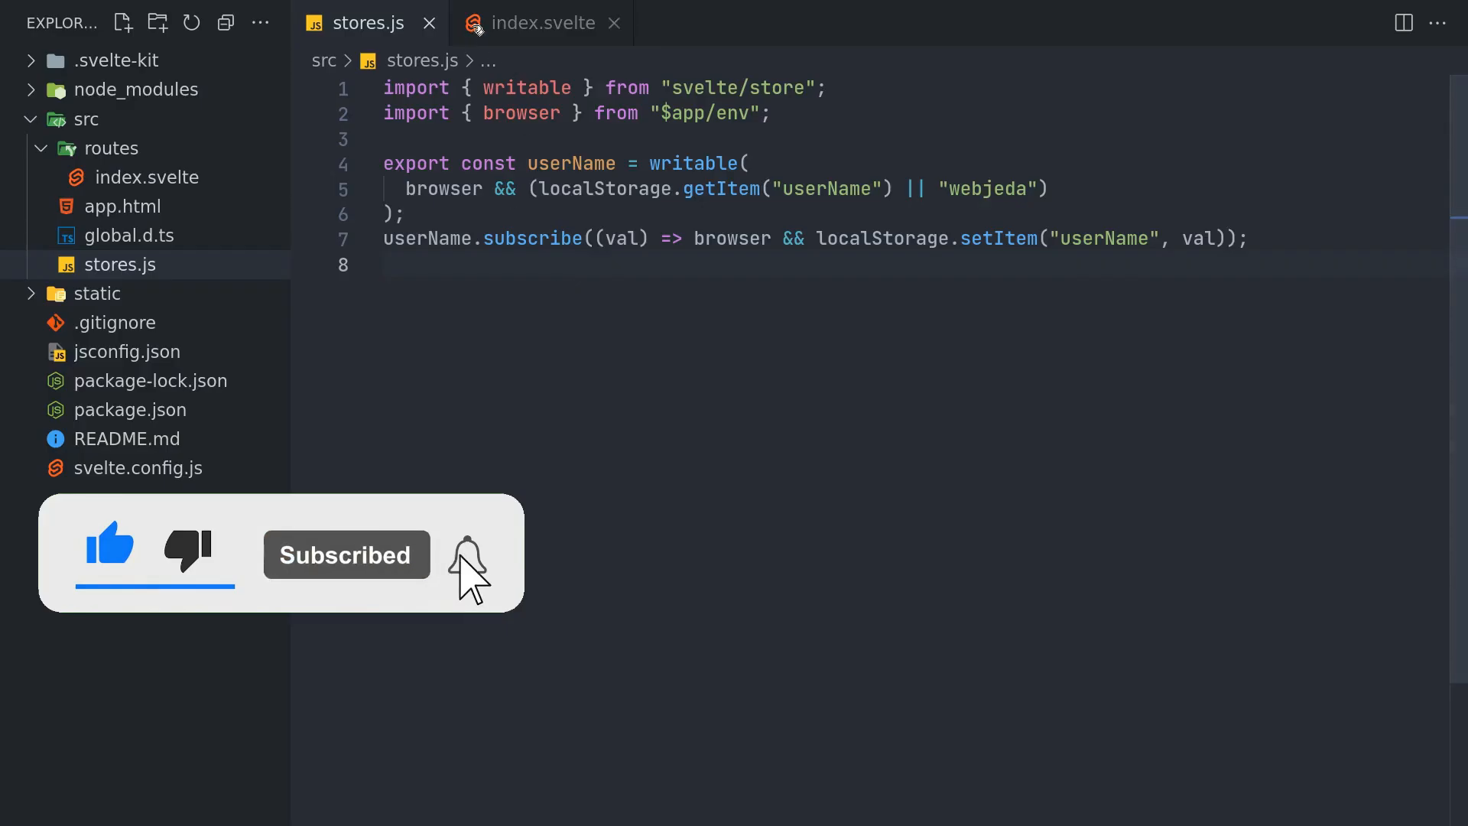
# - Add a text input with bind:value={$userName} under the heading in index.svelte
pyautogui.click(540, 23)
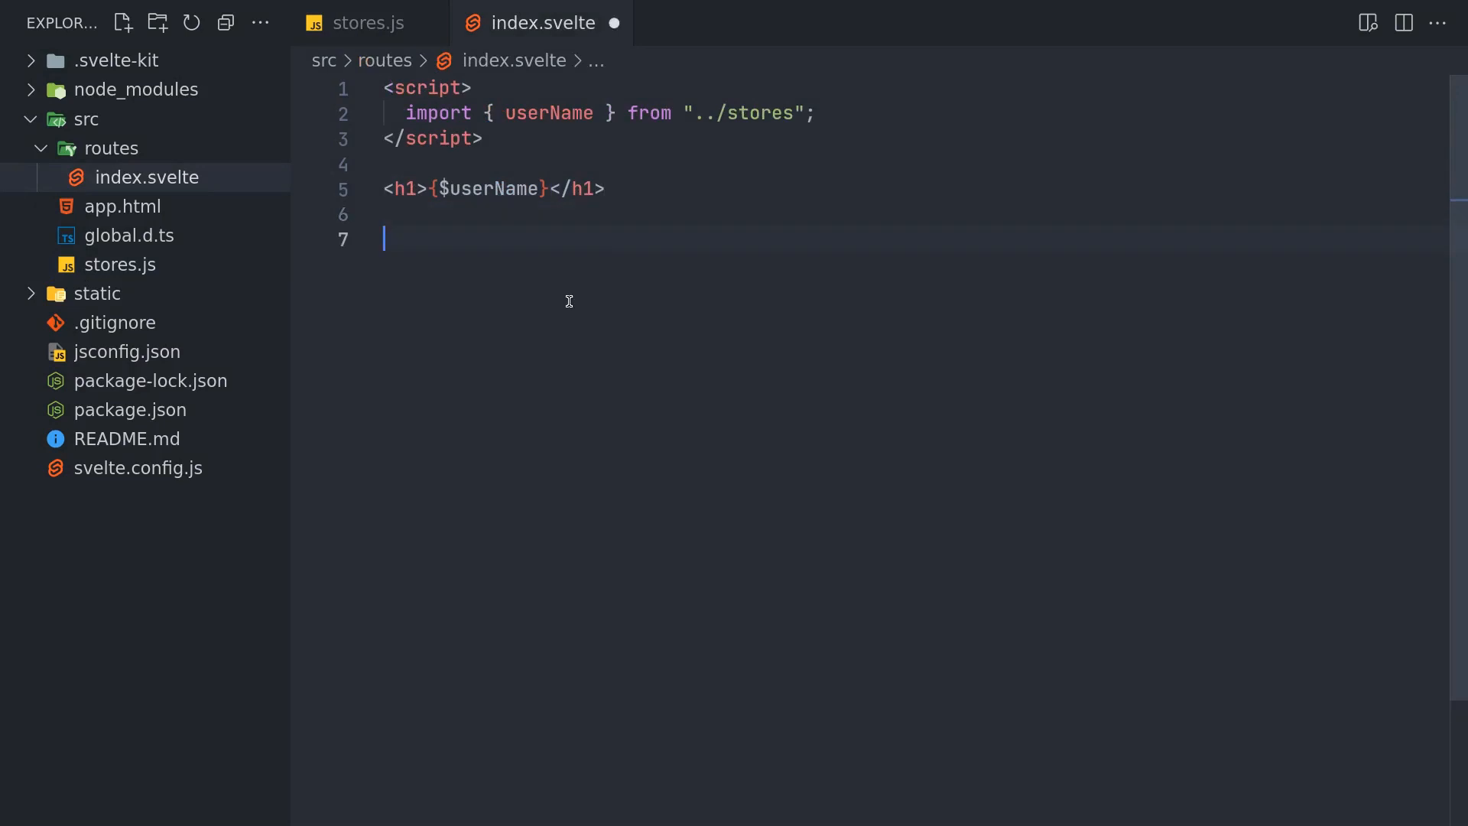
pyautogui.write('inpu')
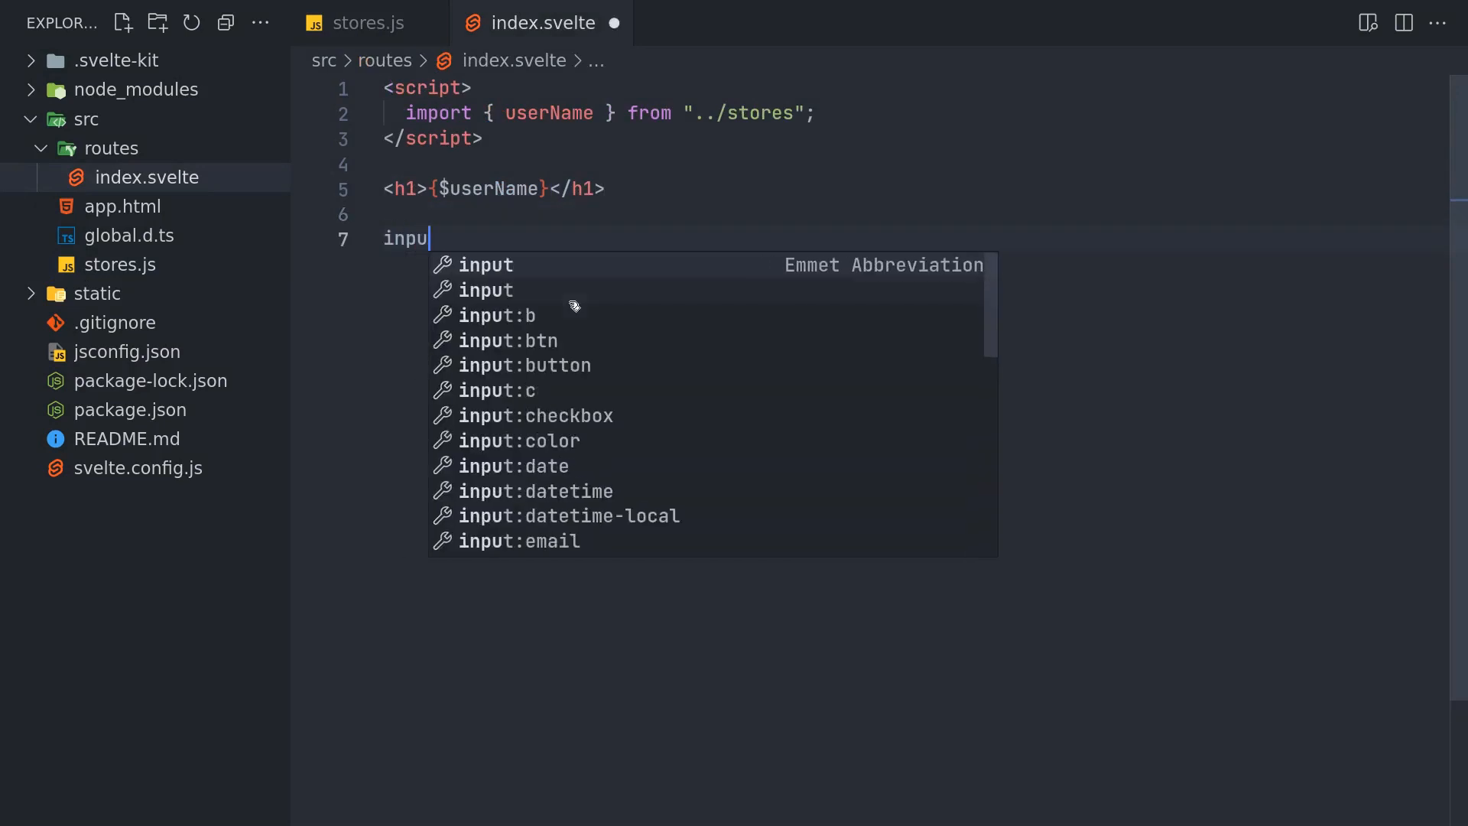
pyautogui.press('Tab')
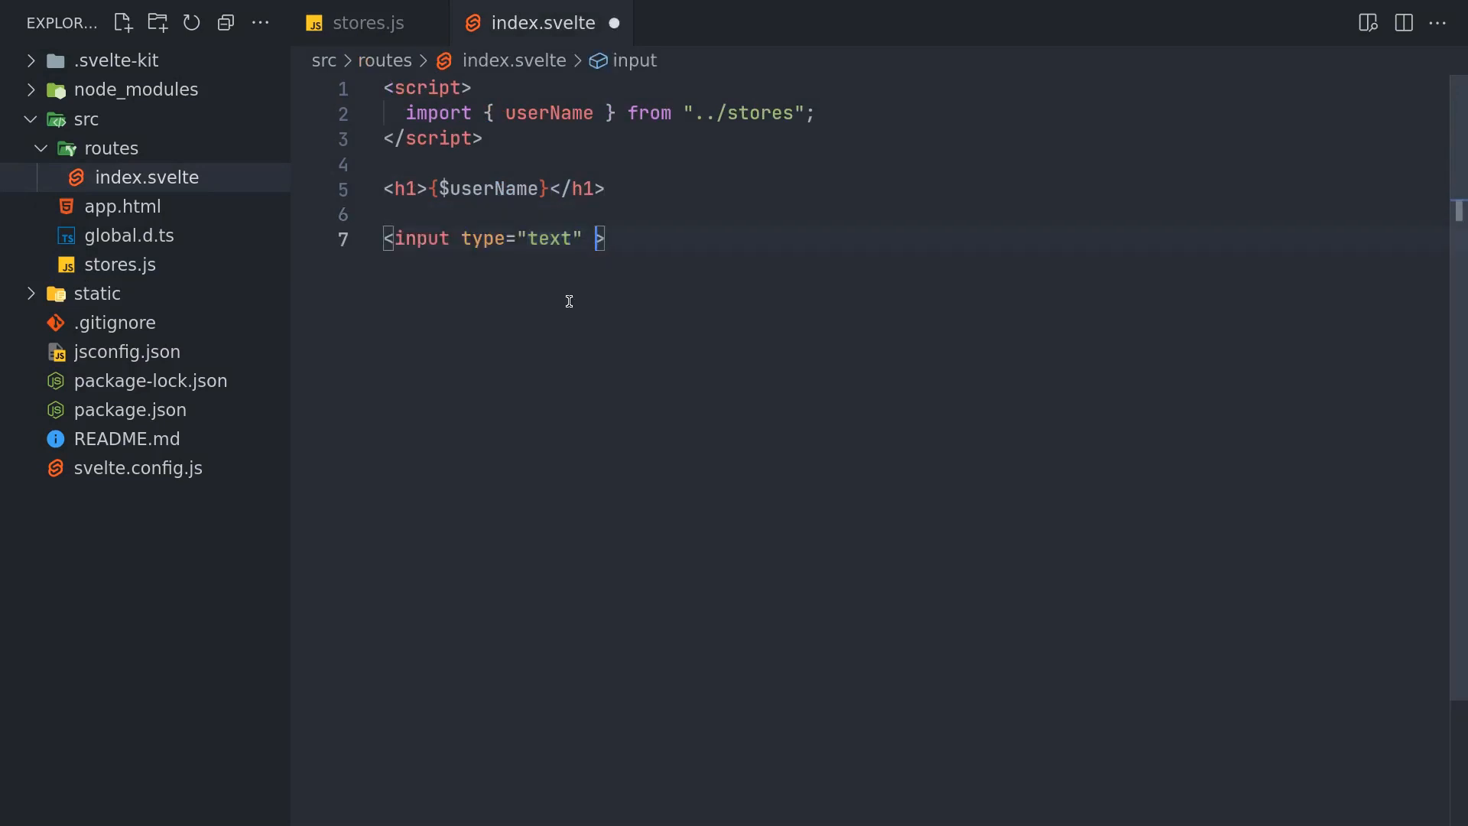
pyautogui.write('bind:value={')
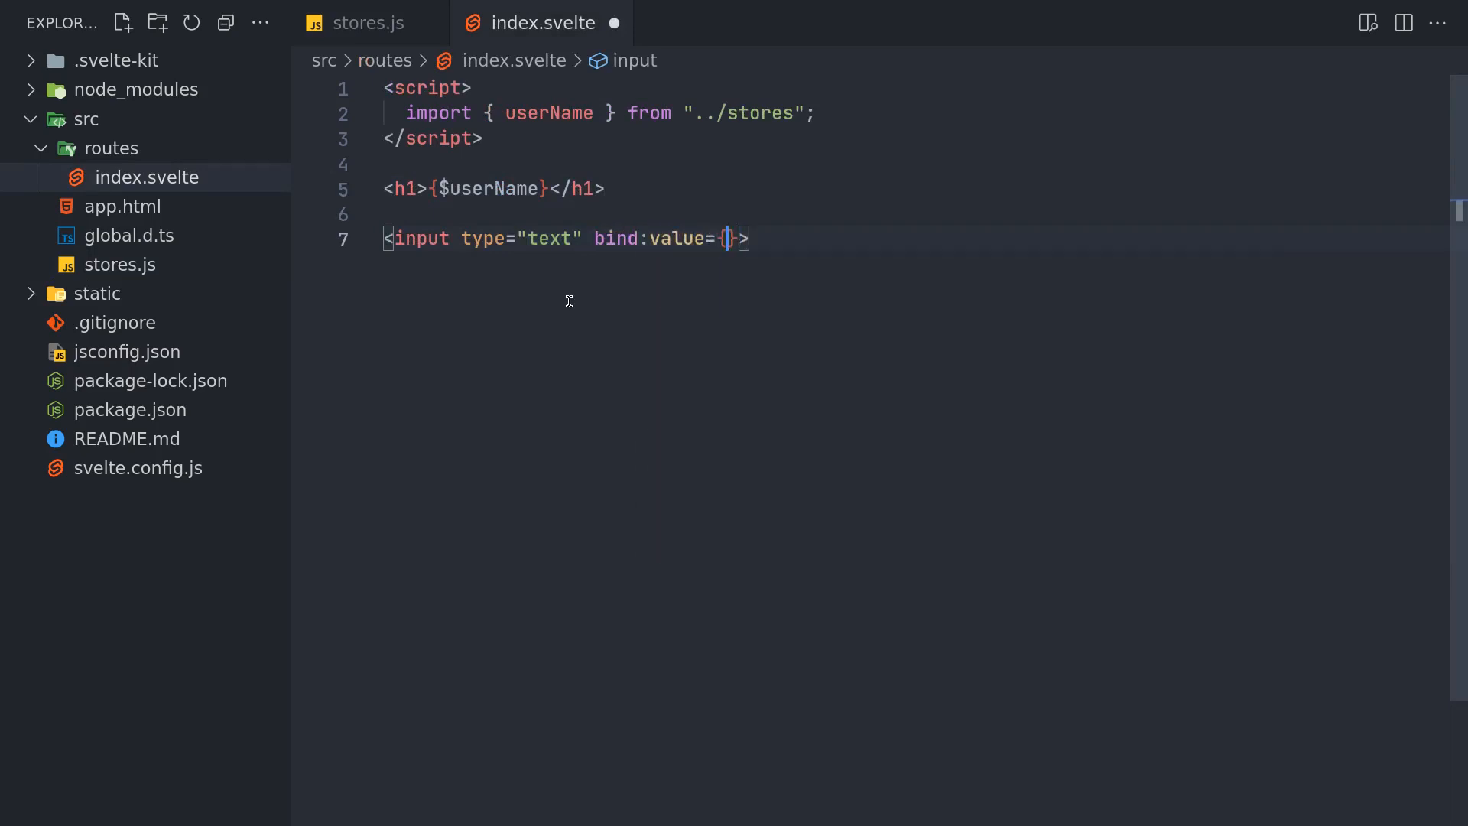
pyautogui.write('$user')
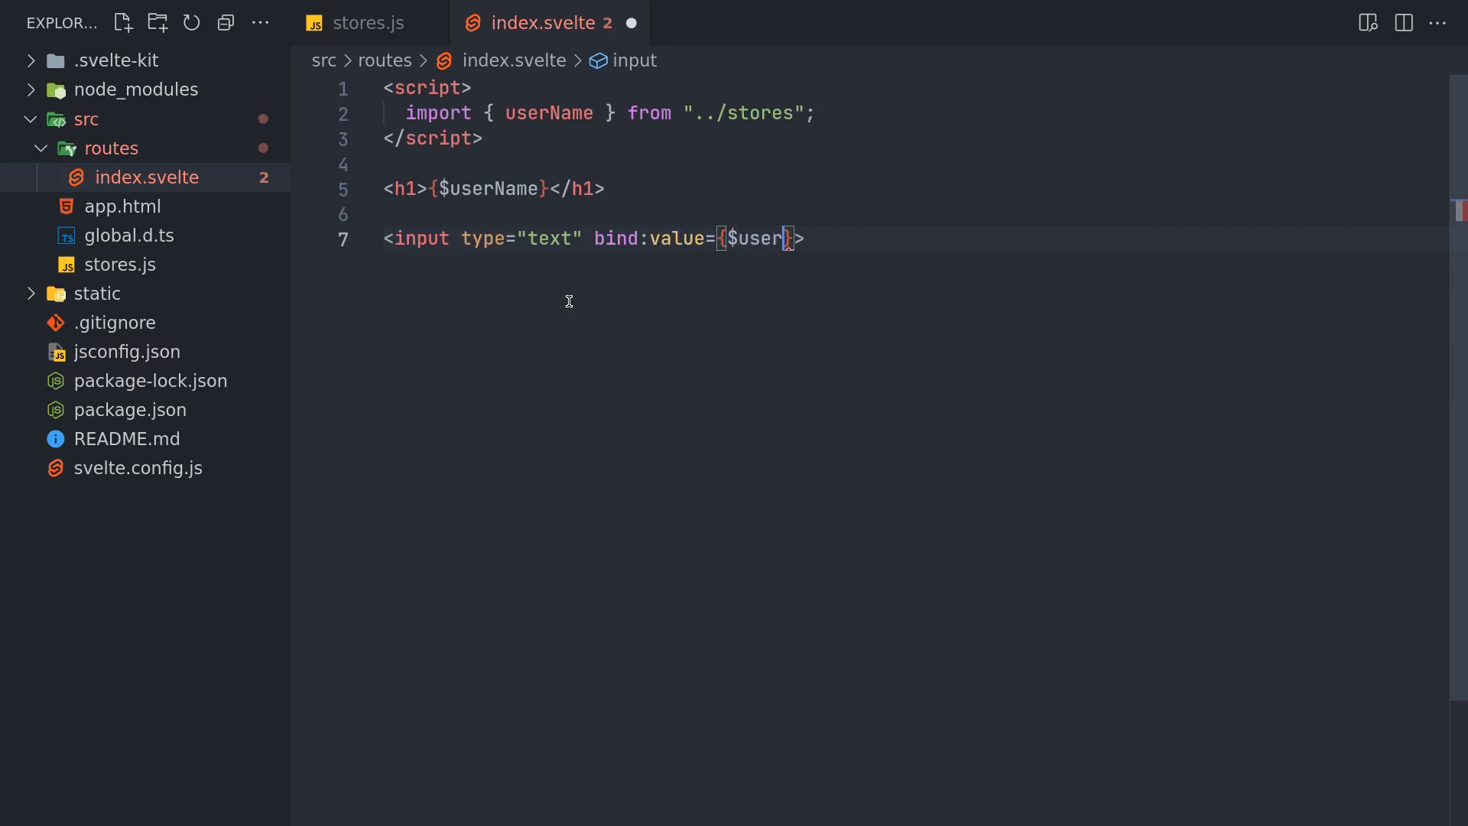
pyautogui.write('Name')
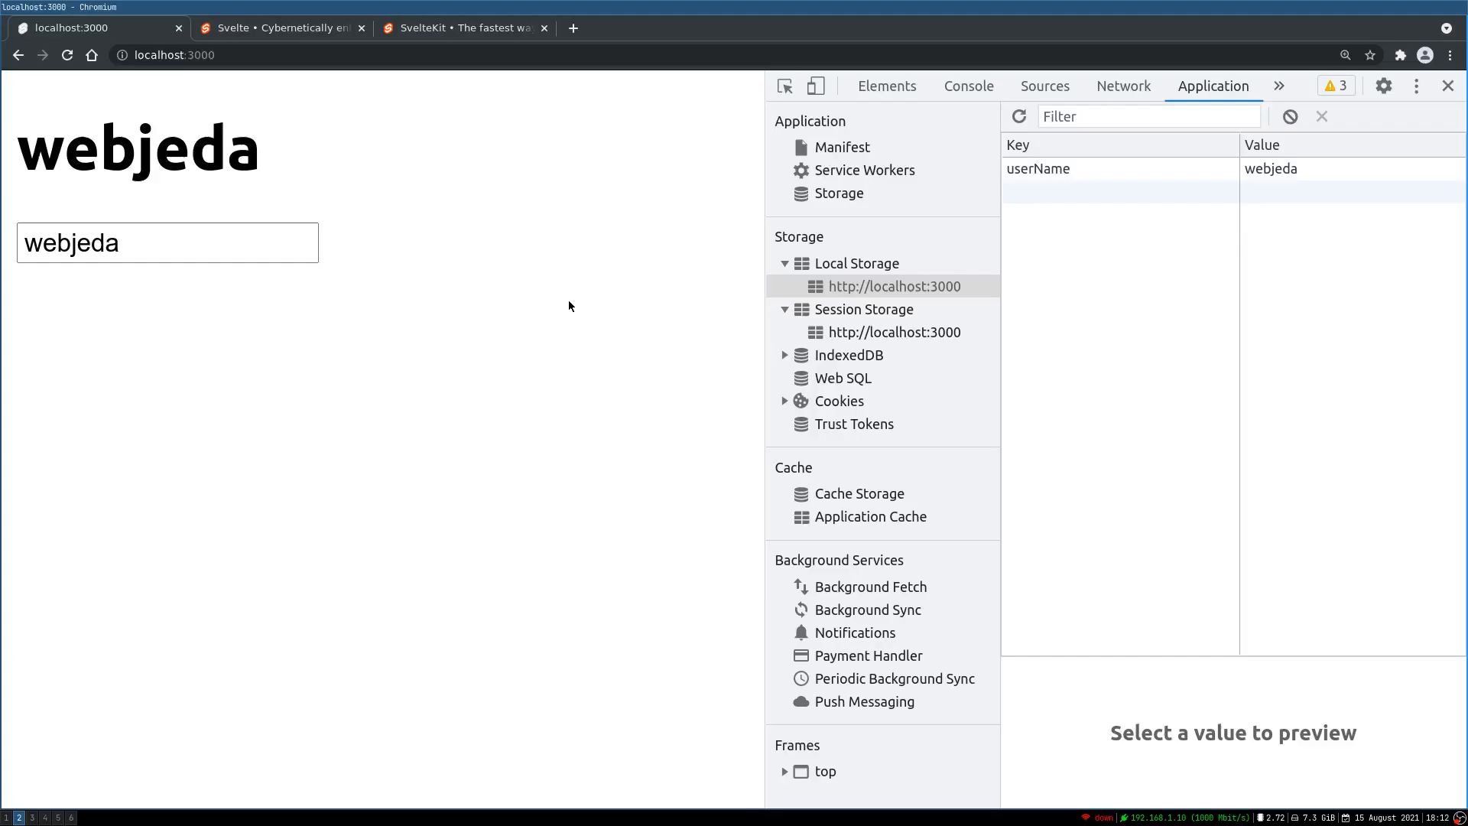
# - Extend the input to webjedaasdasdas and preview the stored userName value in DevTools
pyautogui.write('asdasdas')
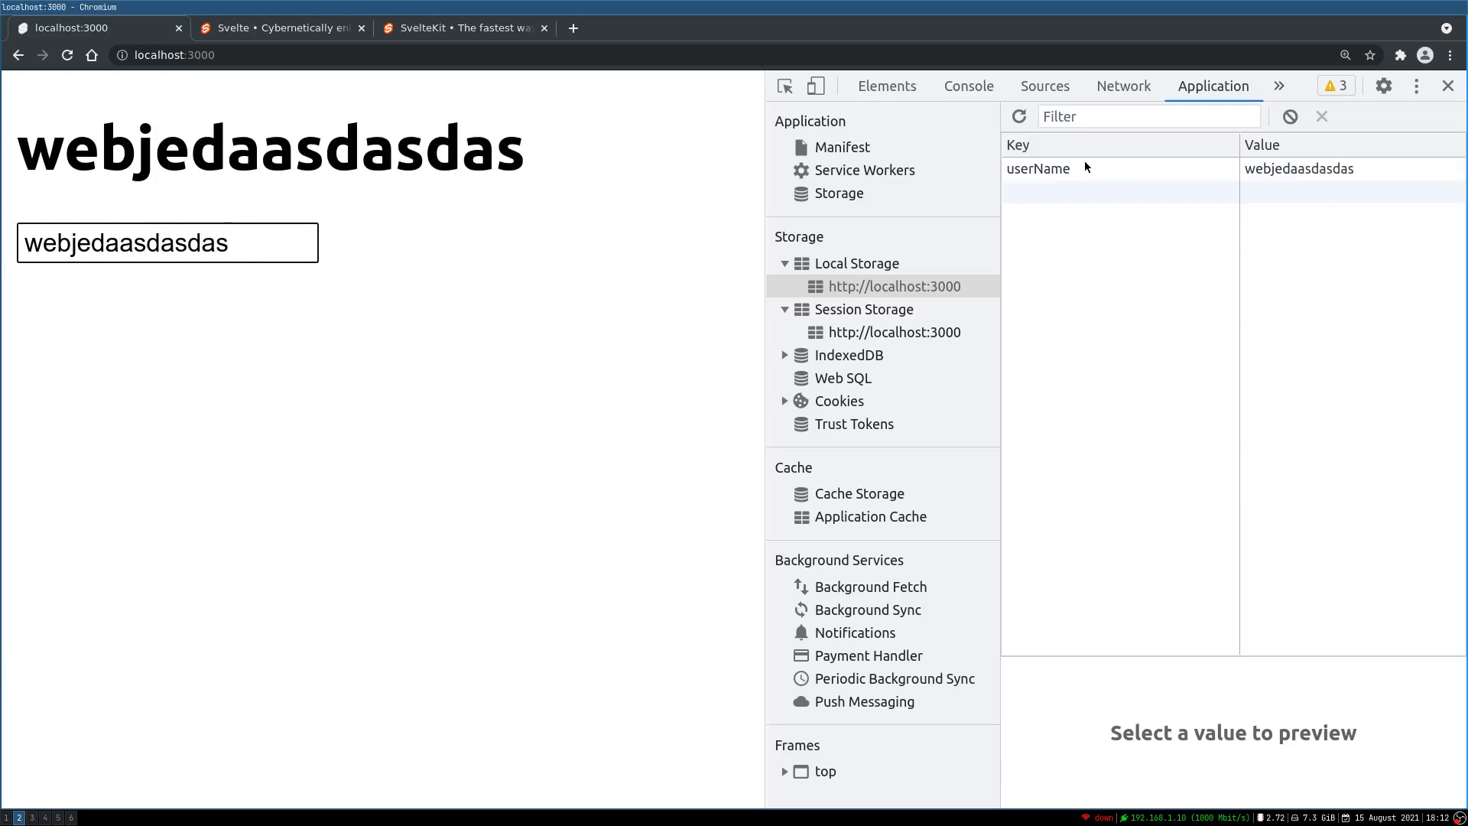
pyautogui.click(1039, 168)
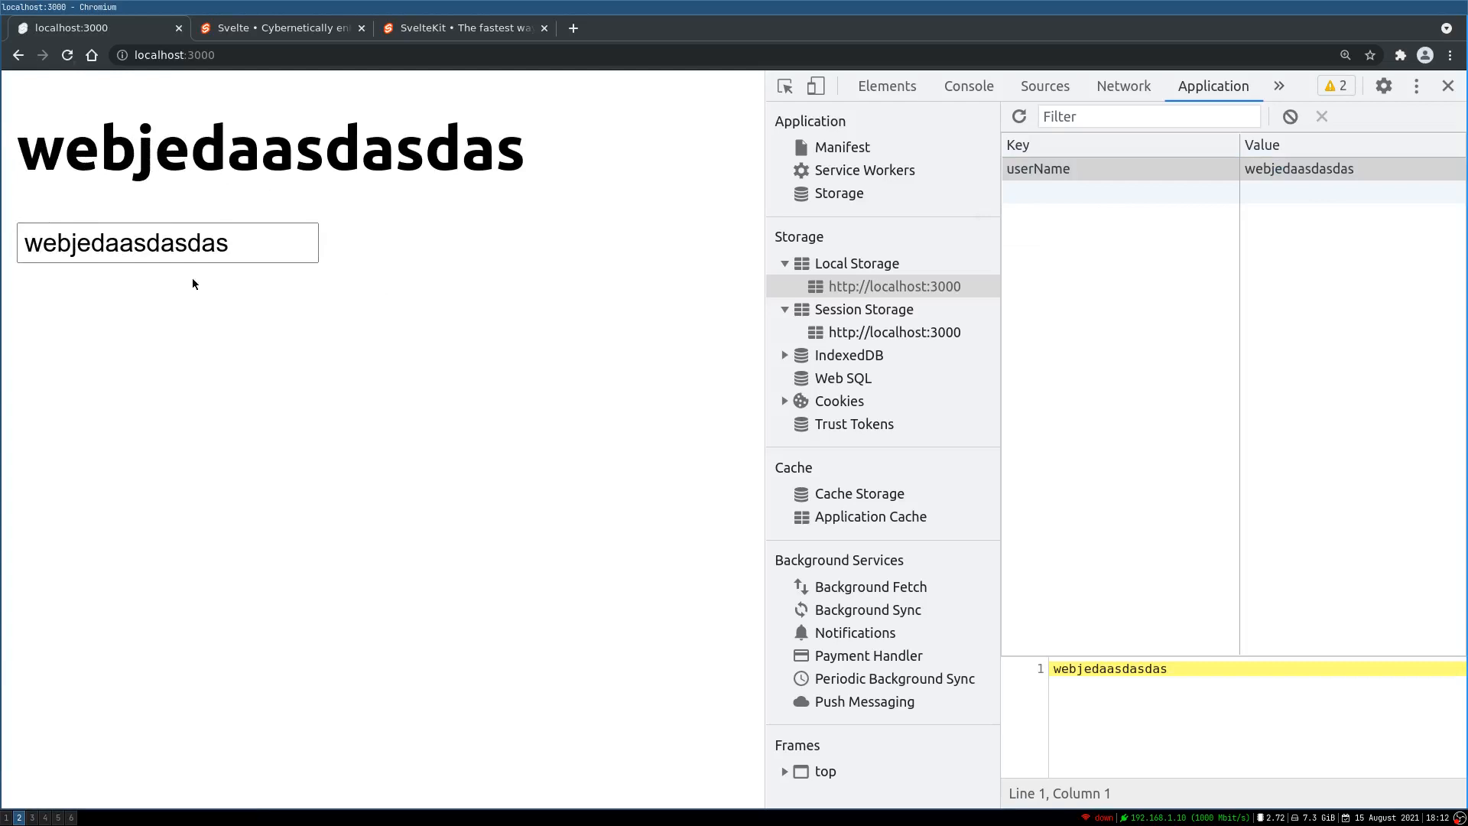
pyautogui.moveTo(511, 387)
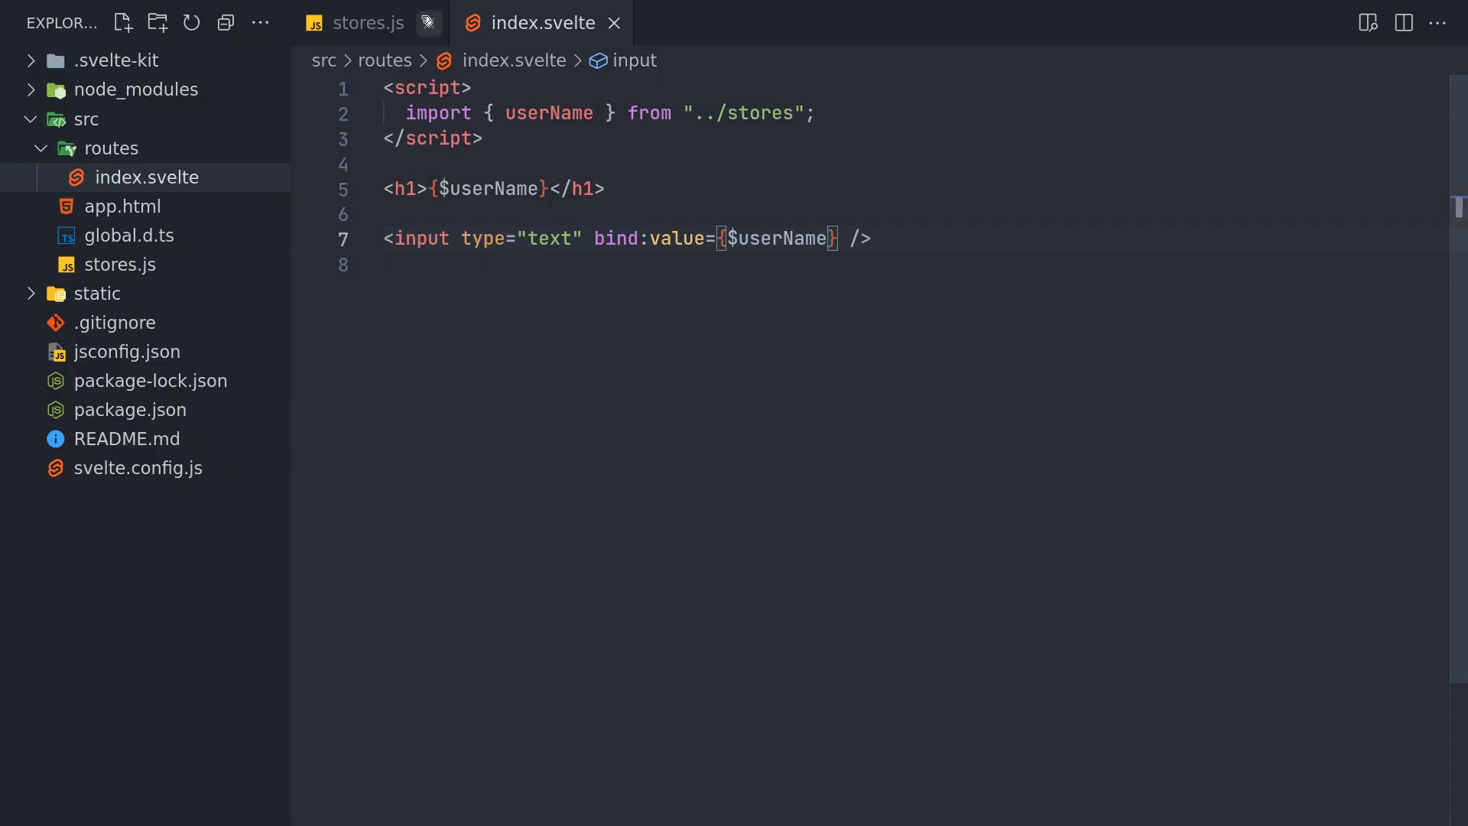
# - Rewrite the subscribe callback as (localStorage.userName = val) instead of setItem
pyautogui.click(364, 23)
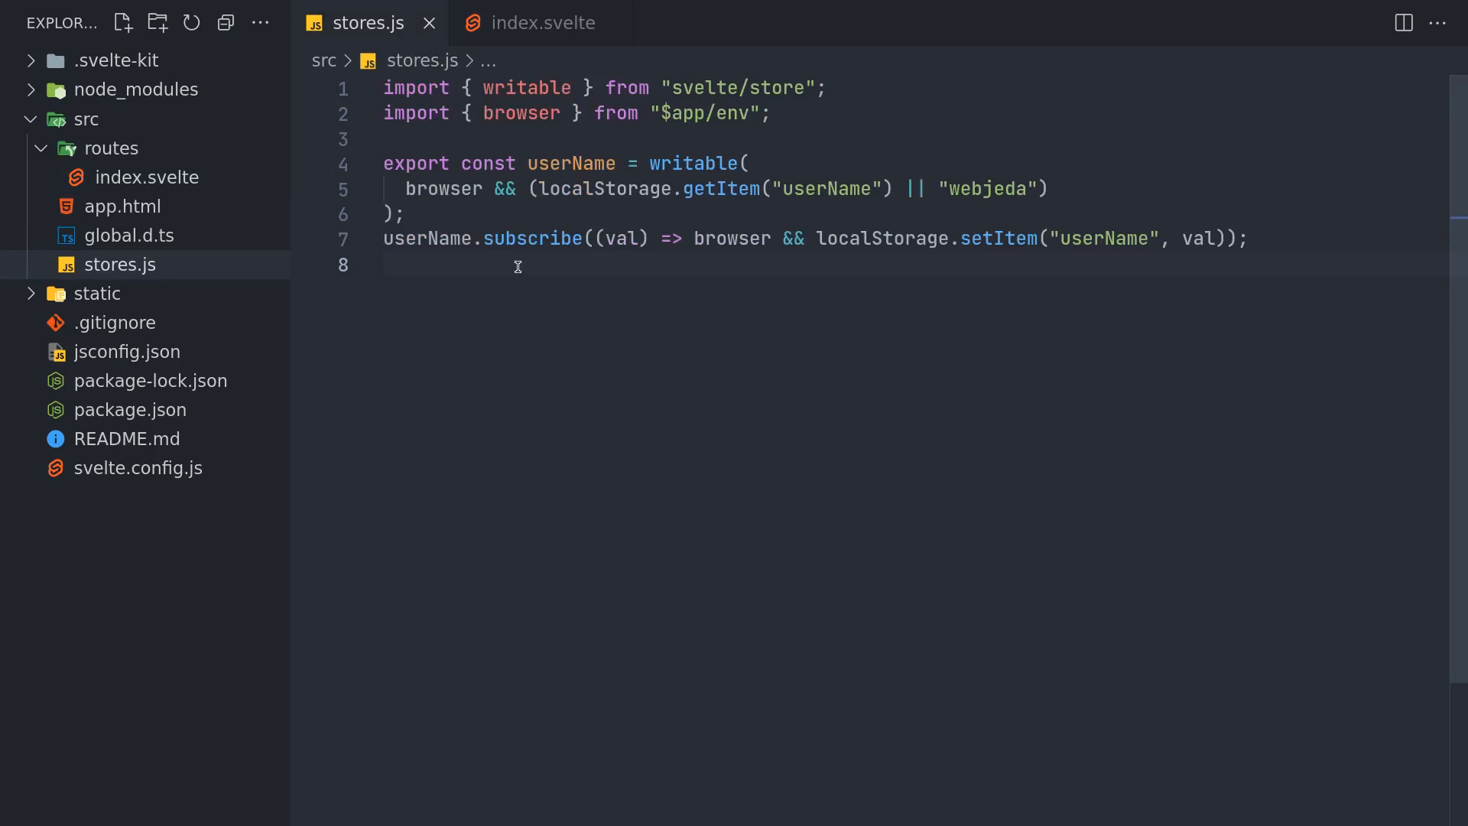
pyautogui.moveTo(497, 213)
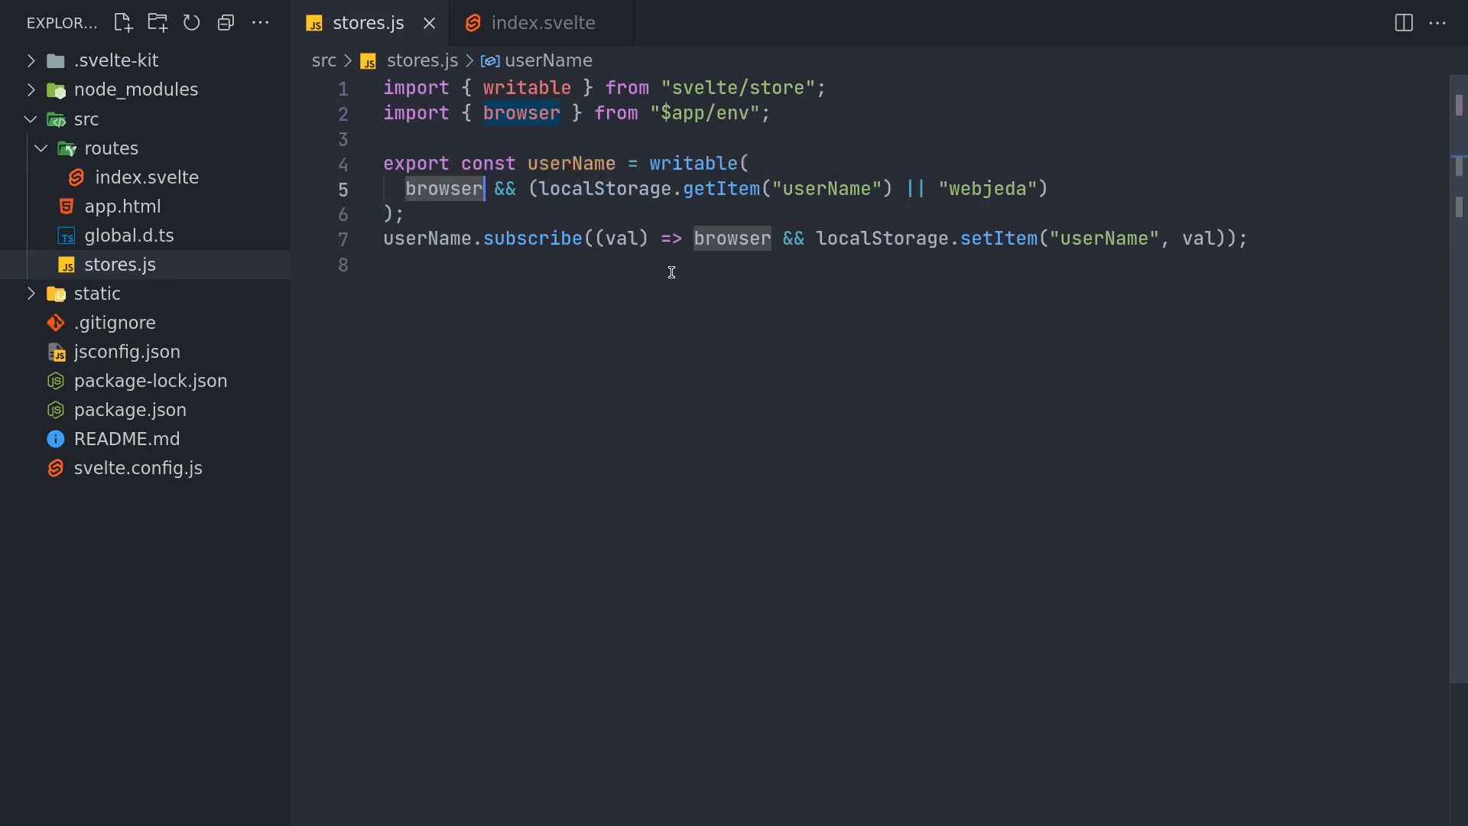
pyautogui.moveTo(709, 305)
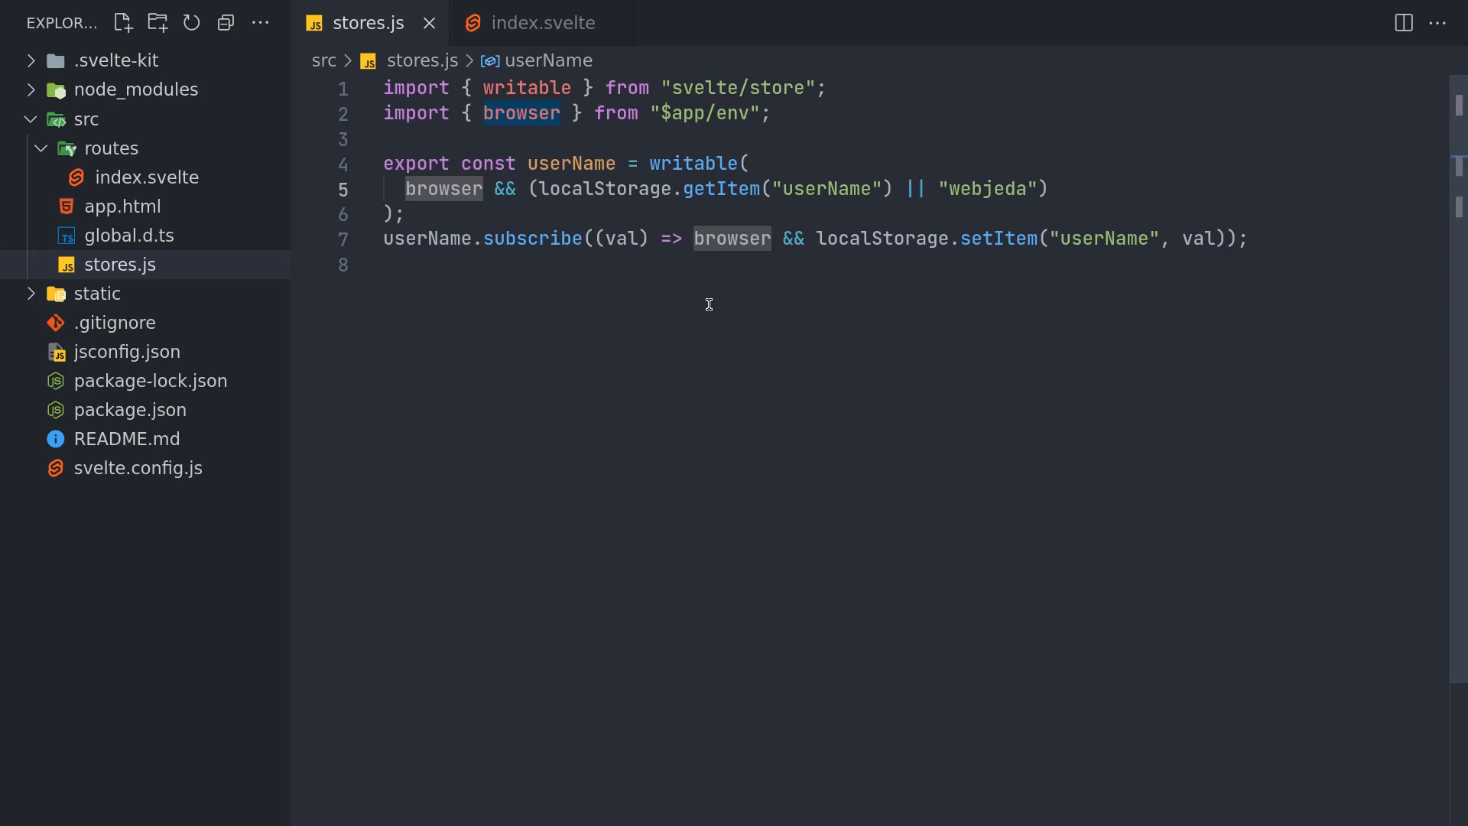
pyautogui.moveTo(1026, 251)
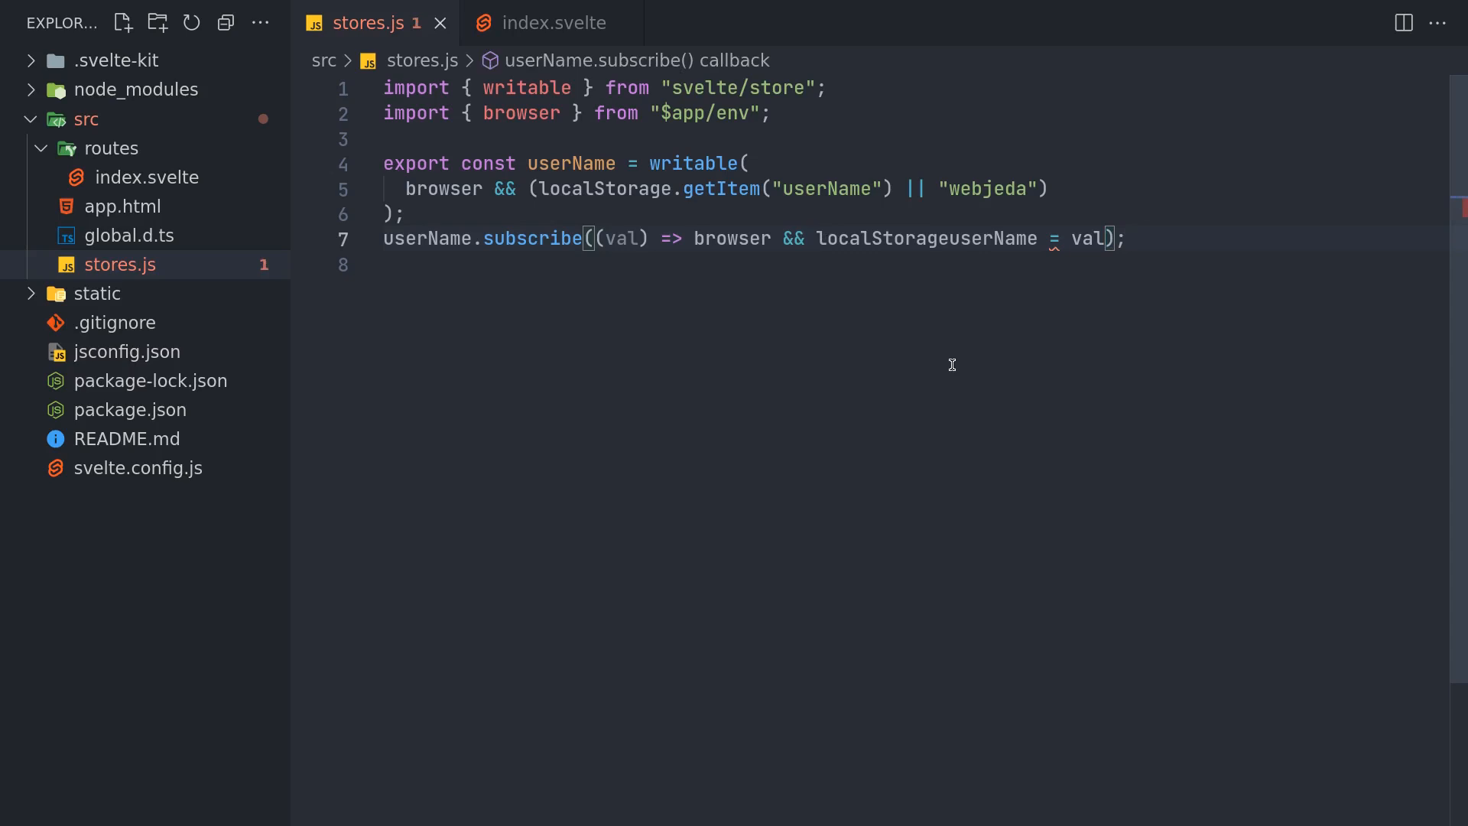
pyautogui.write('(')
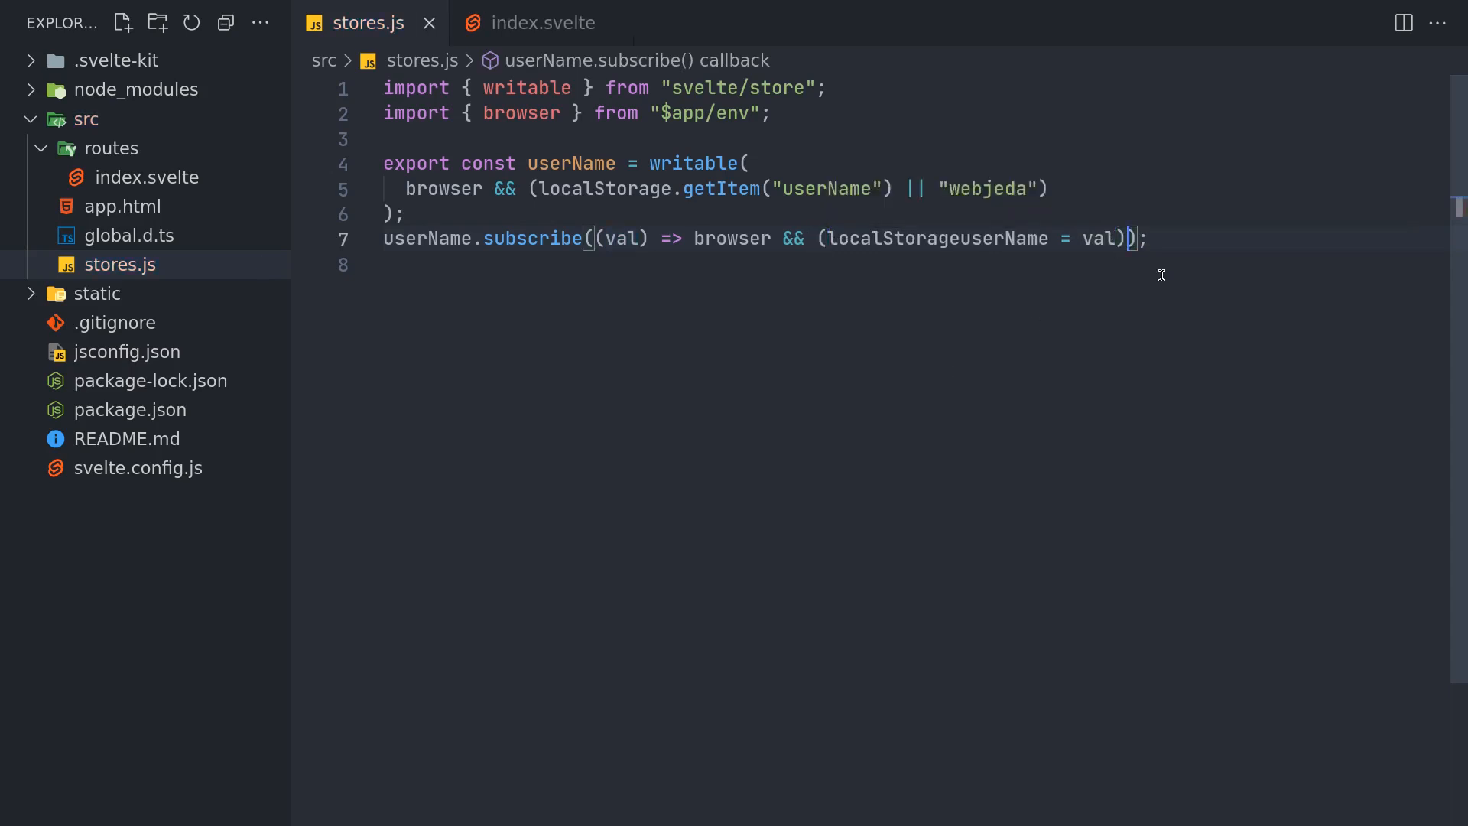
pyautogui.moveTo(979, 247)
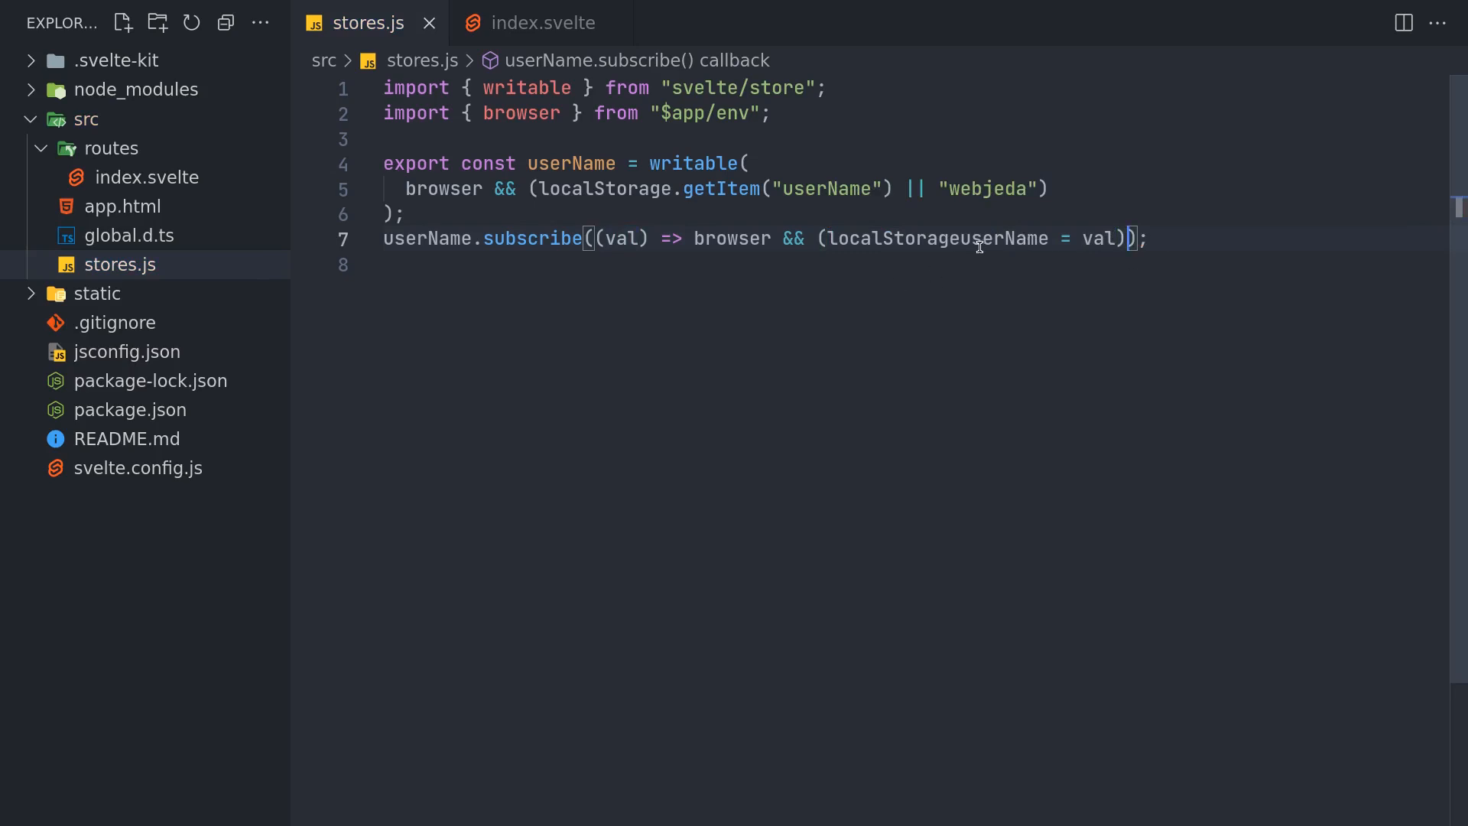
pyautogui.write('.')
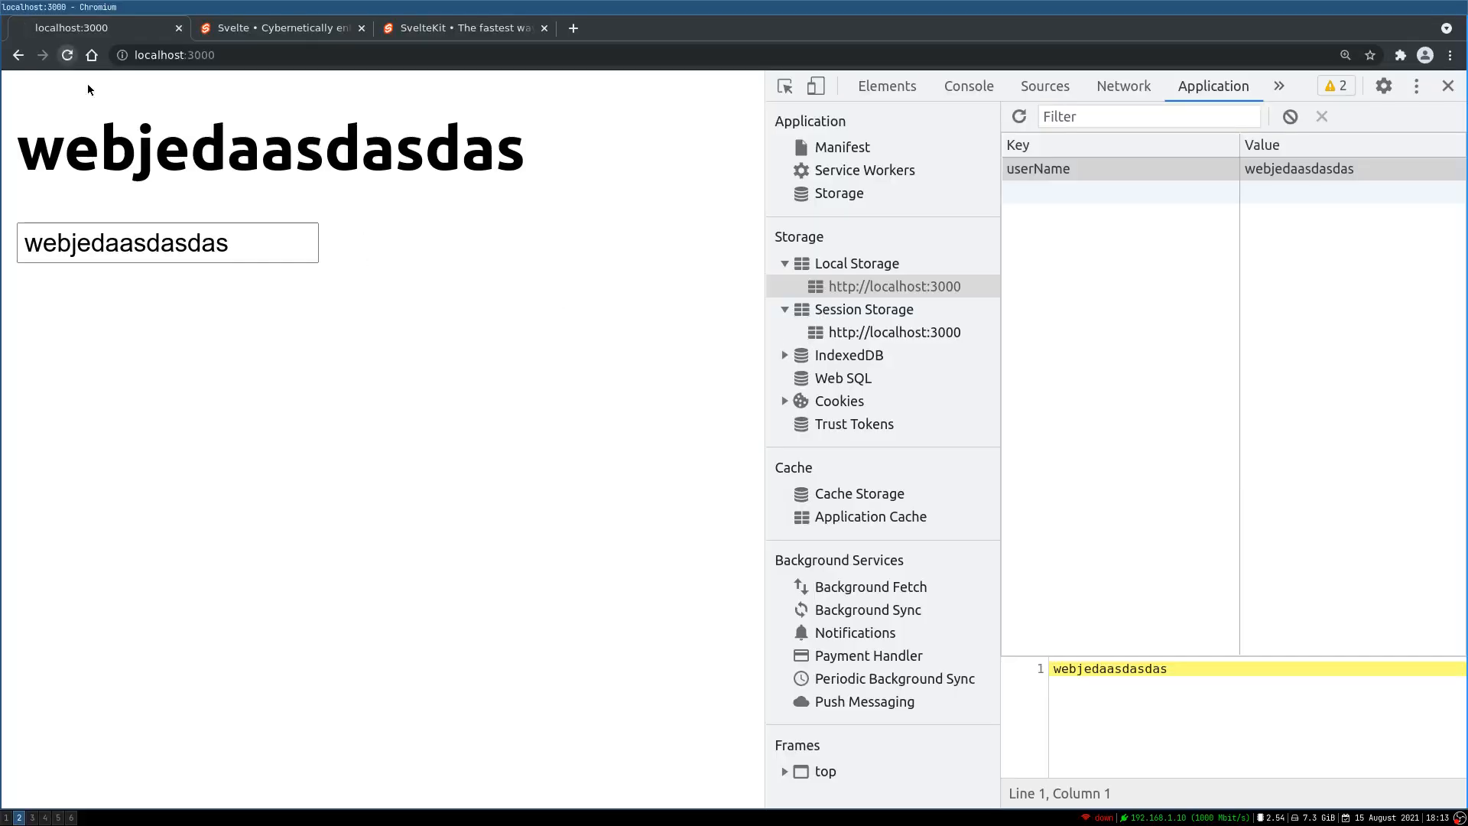
# - Replace the input's name with Sharath so heading and stored userName both update
pyautogui.write('S')
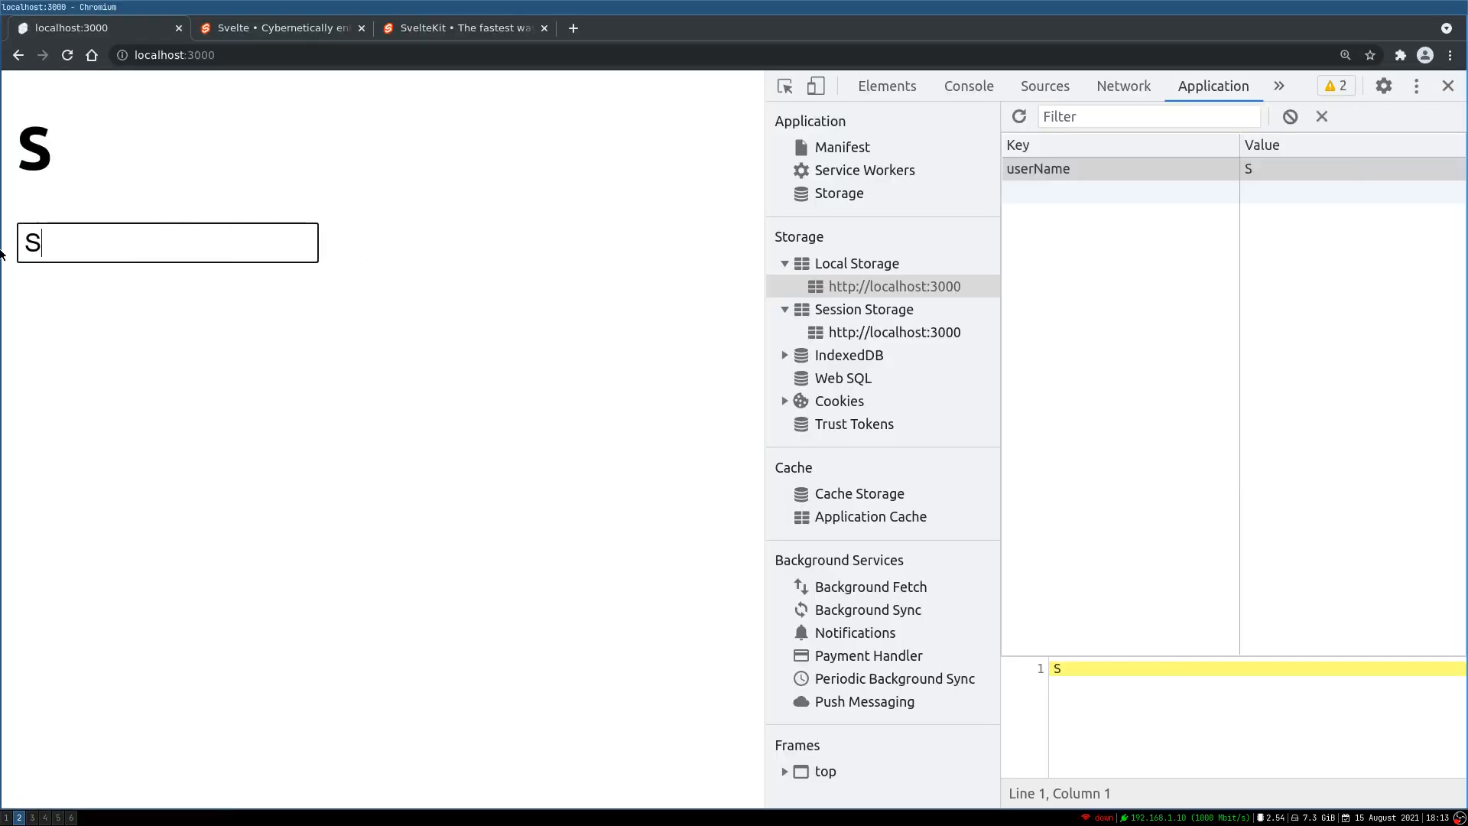
pyautogui.write('harath')
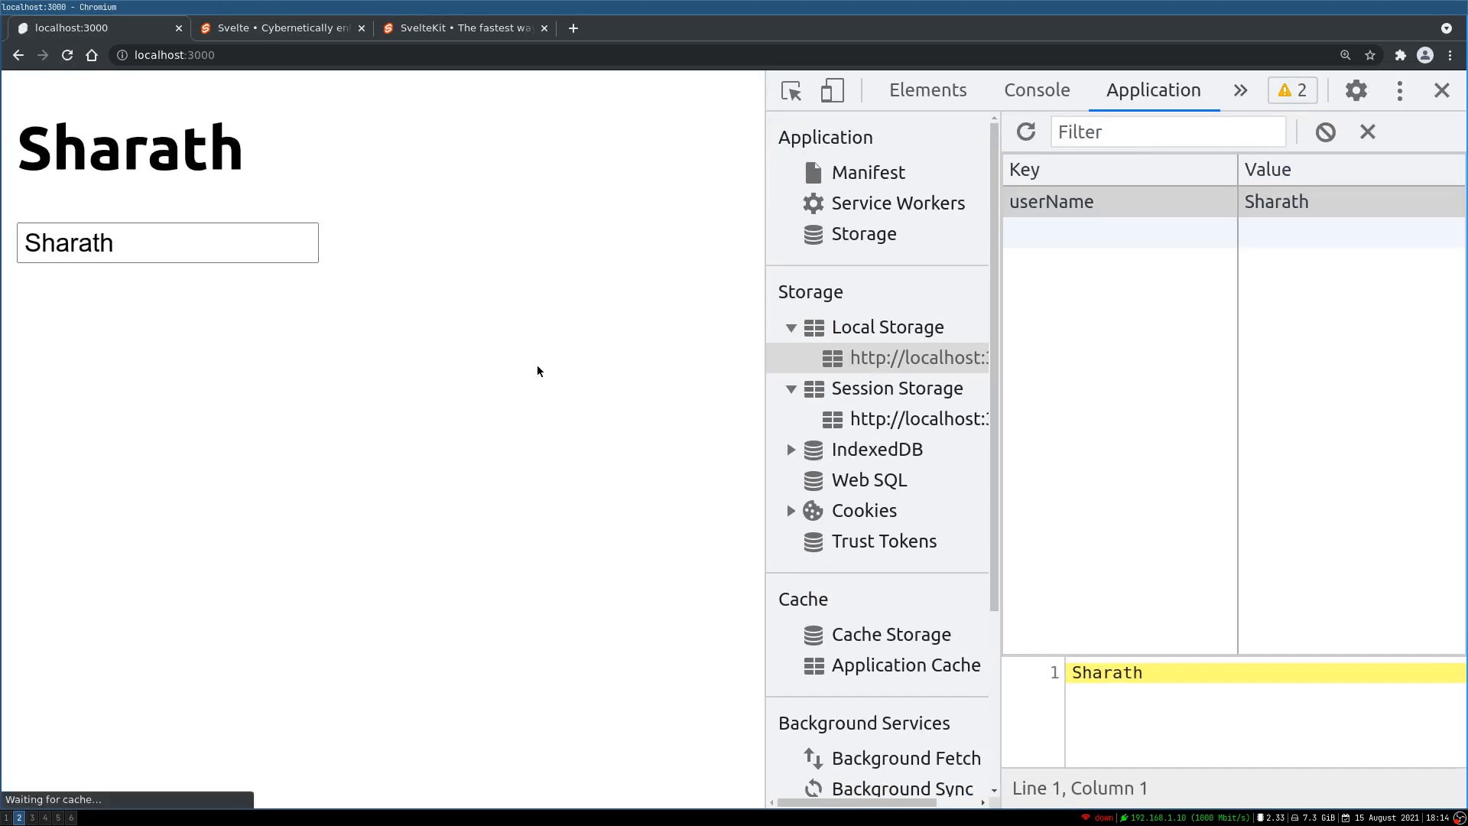
pyautogui.moveTo(530, 336)
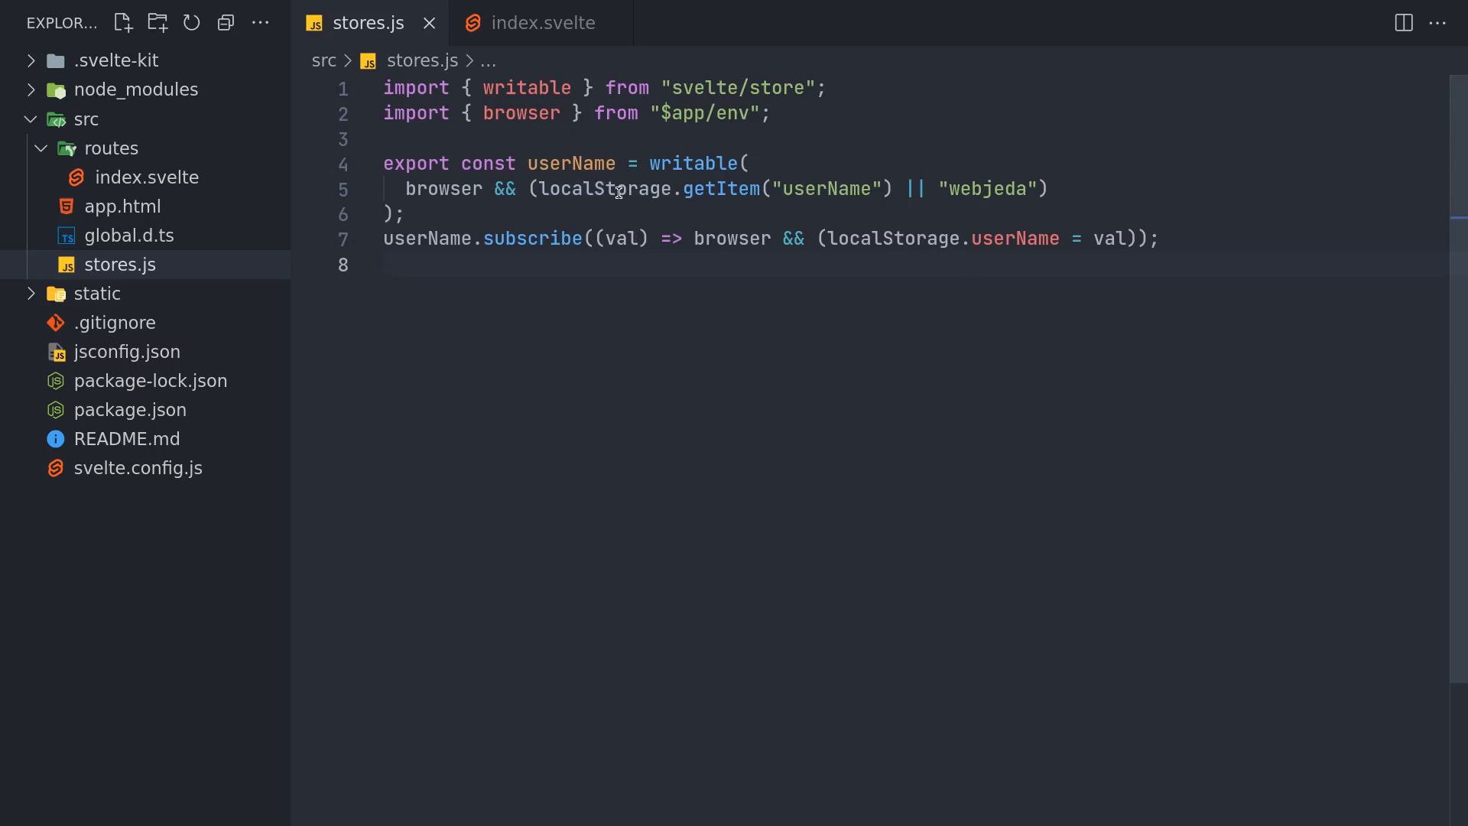
pyautogui.moveTo(899, 239)
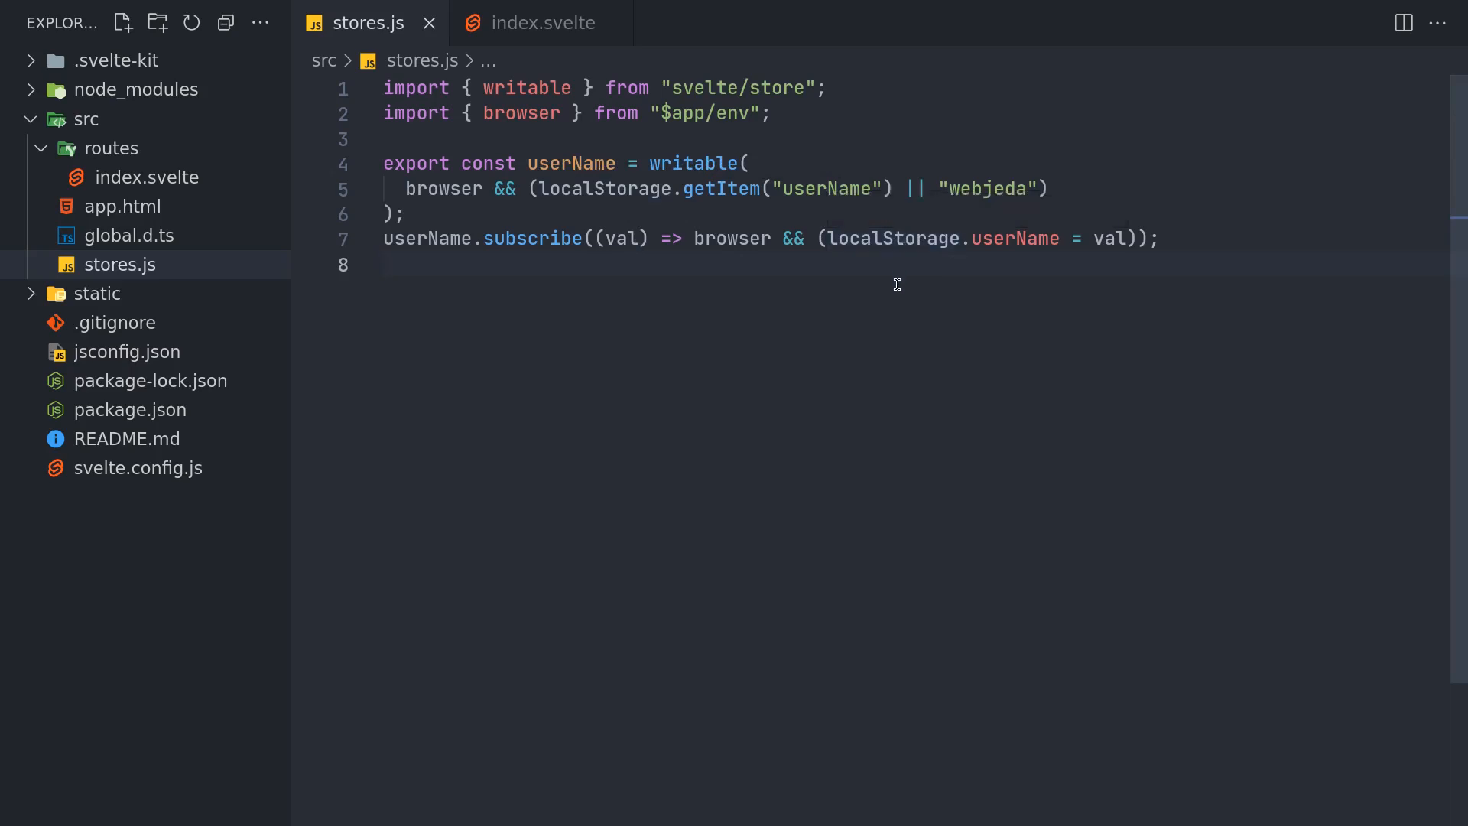
pyautogui.moveTo(916, 254)
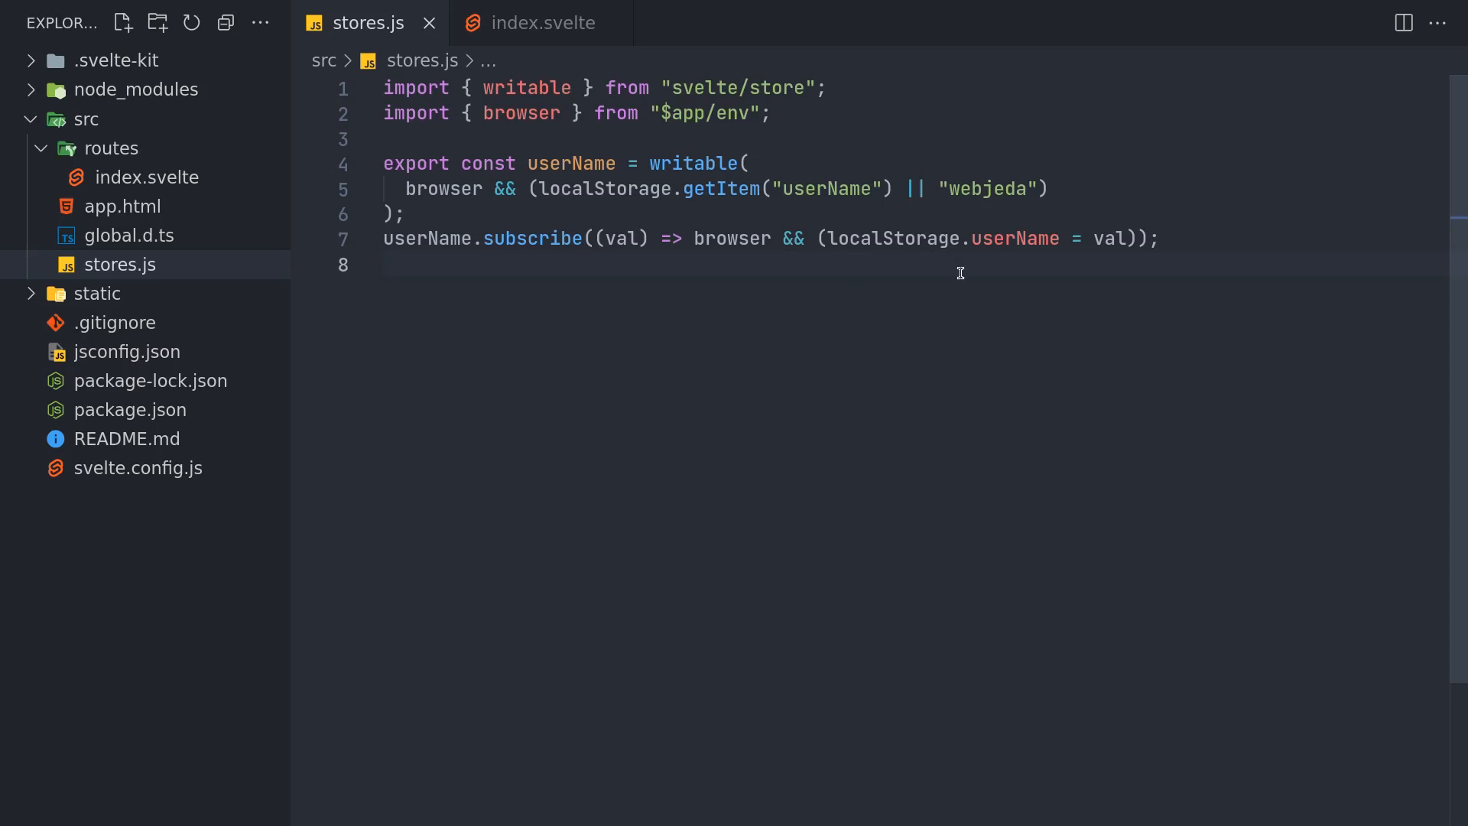
pyautogui.moveTo(759, 380)
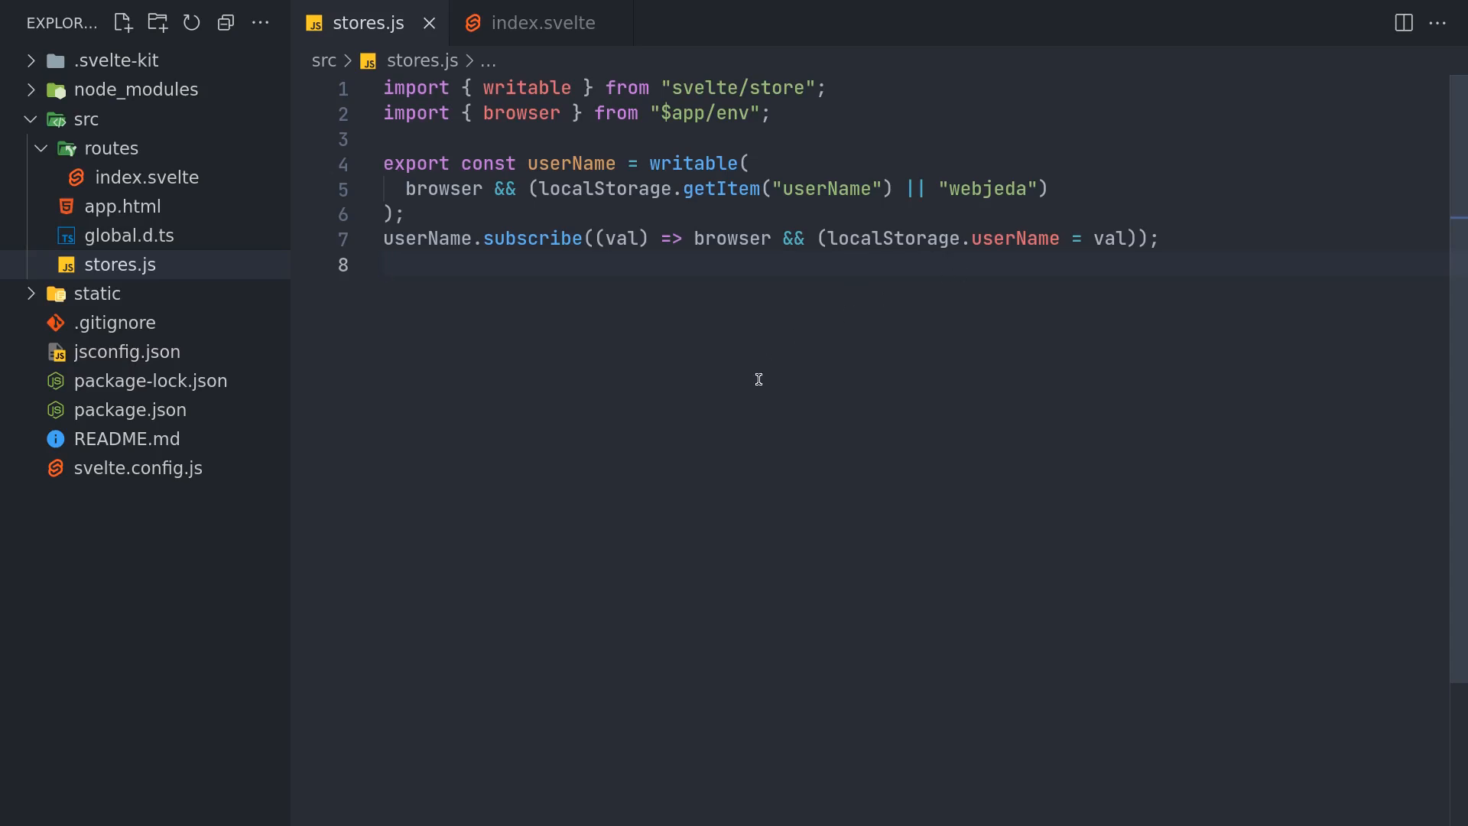
pyautogui.click(385, 264)
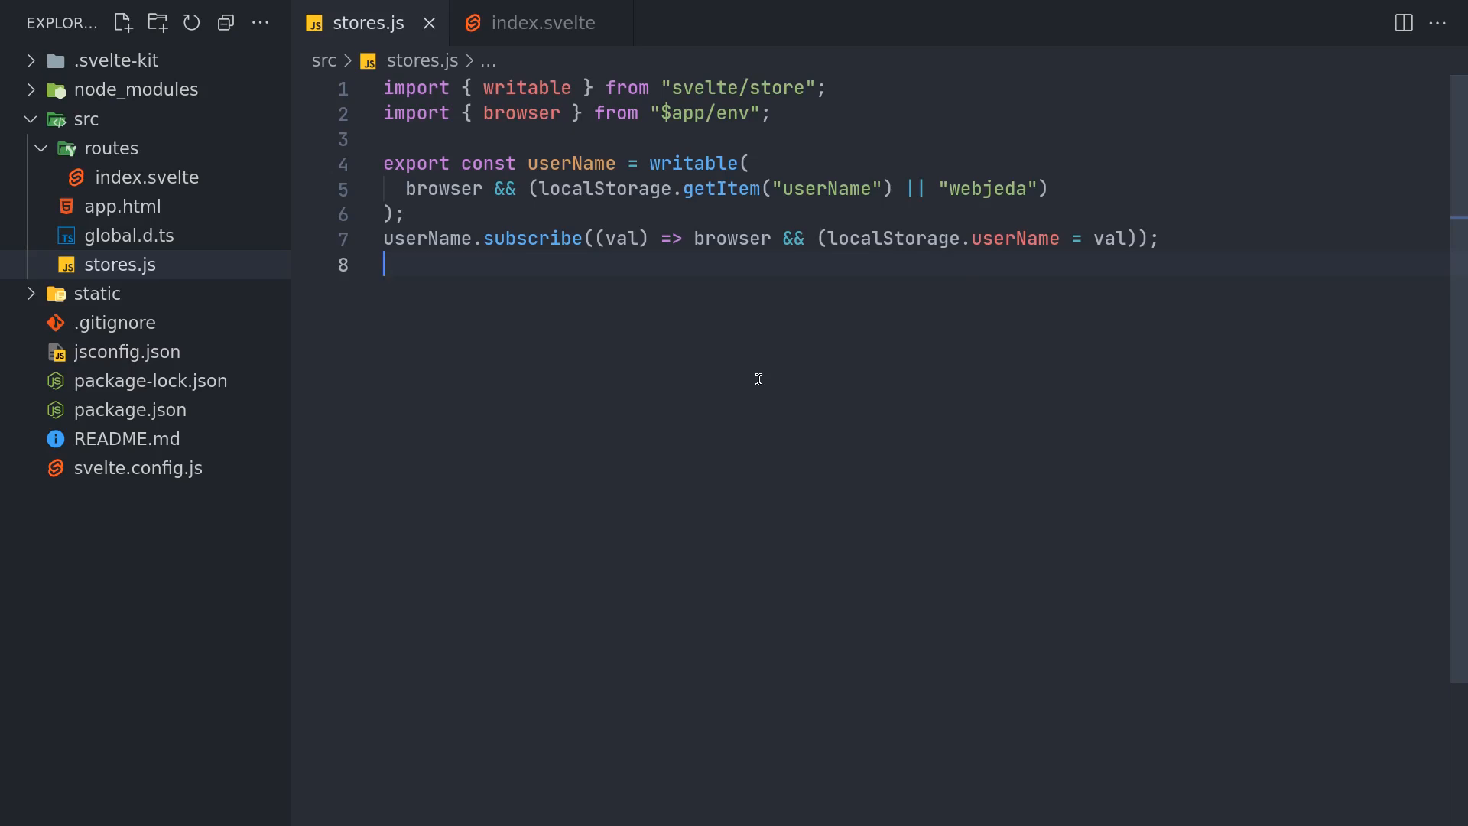